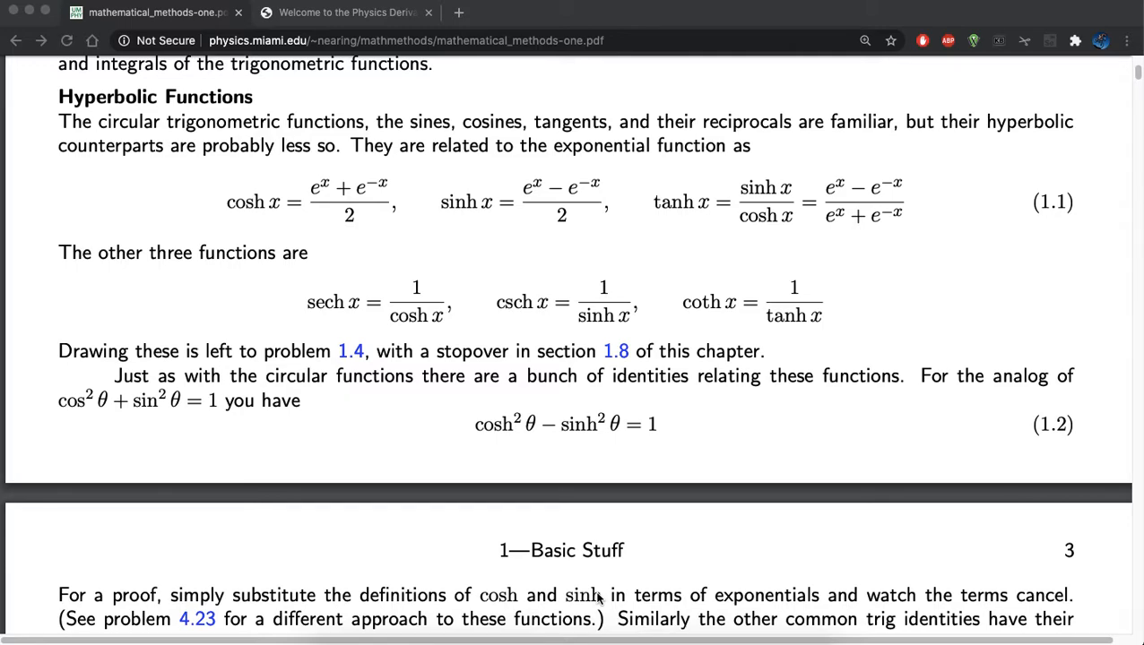
mouse_move(265, 226)
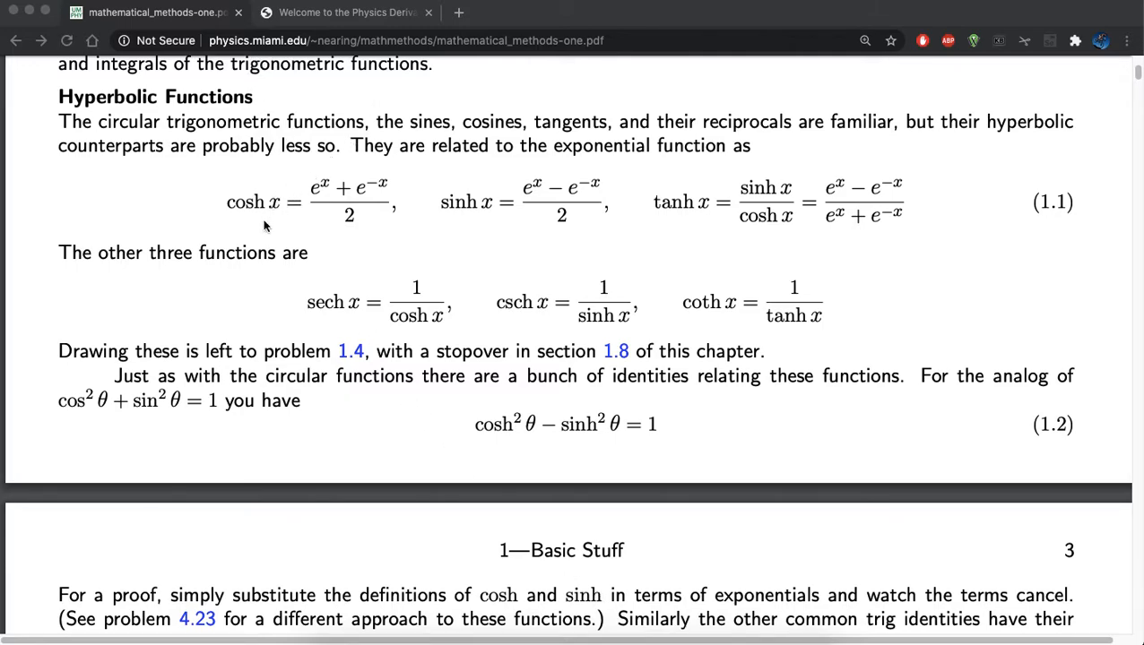
mouse_move(336, 215)
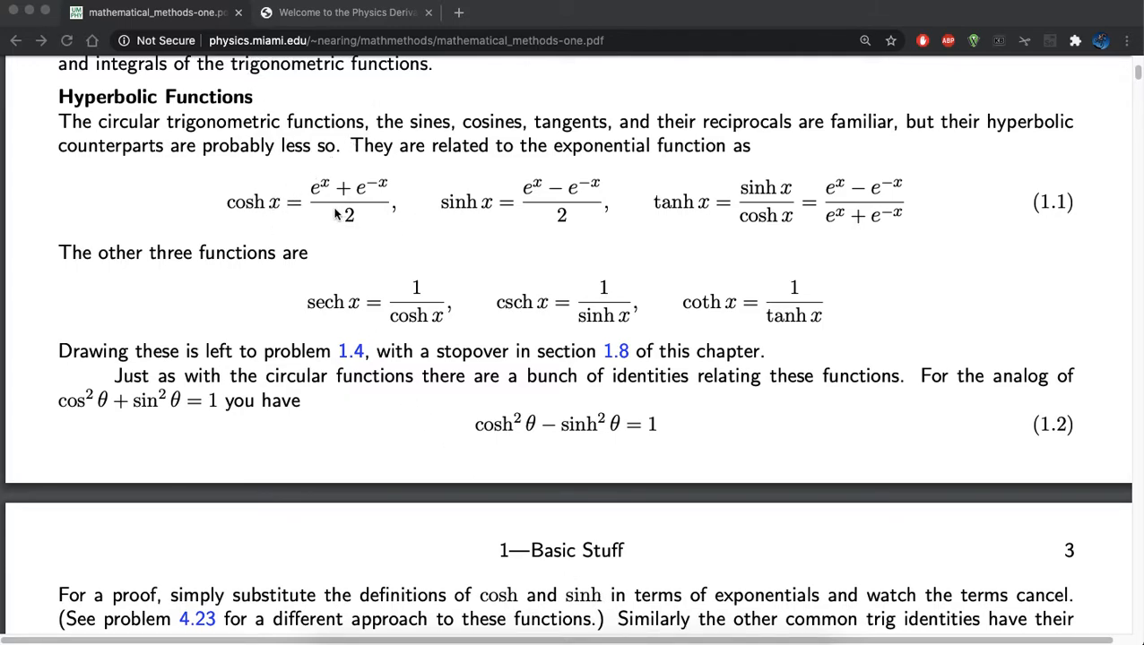
mouse_move(833, 223)
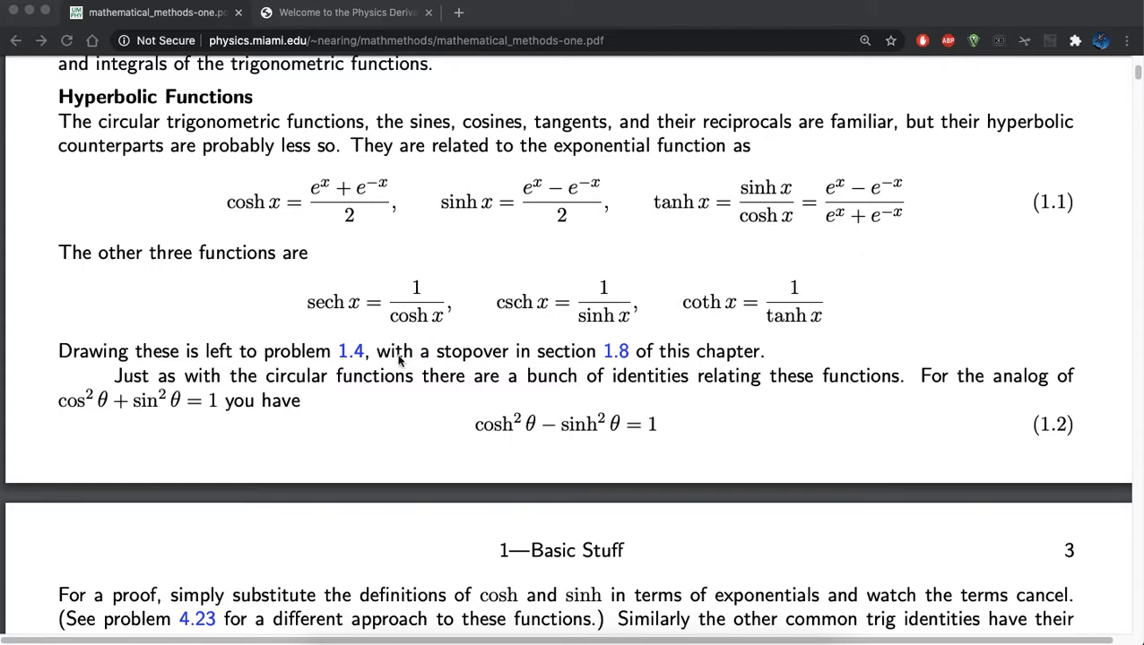
mouse_move(497, 439)
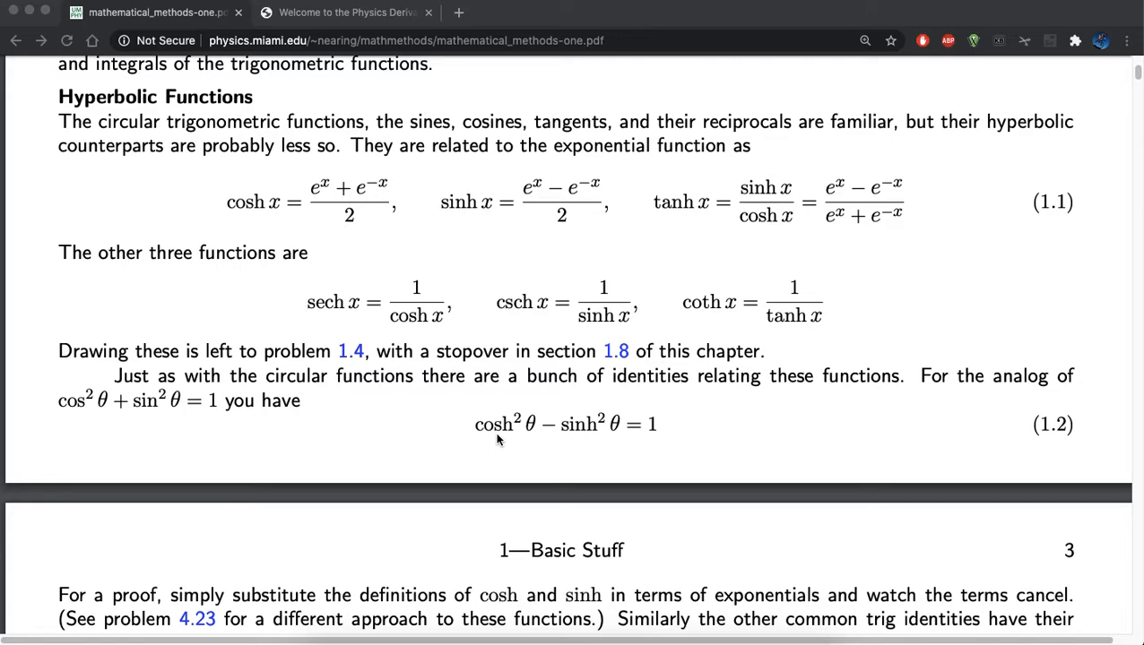
mouse_move(659, 437)
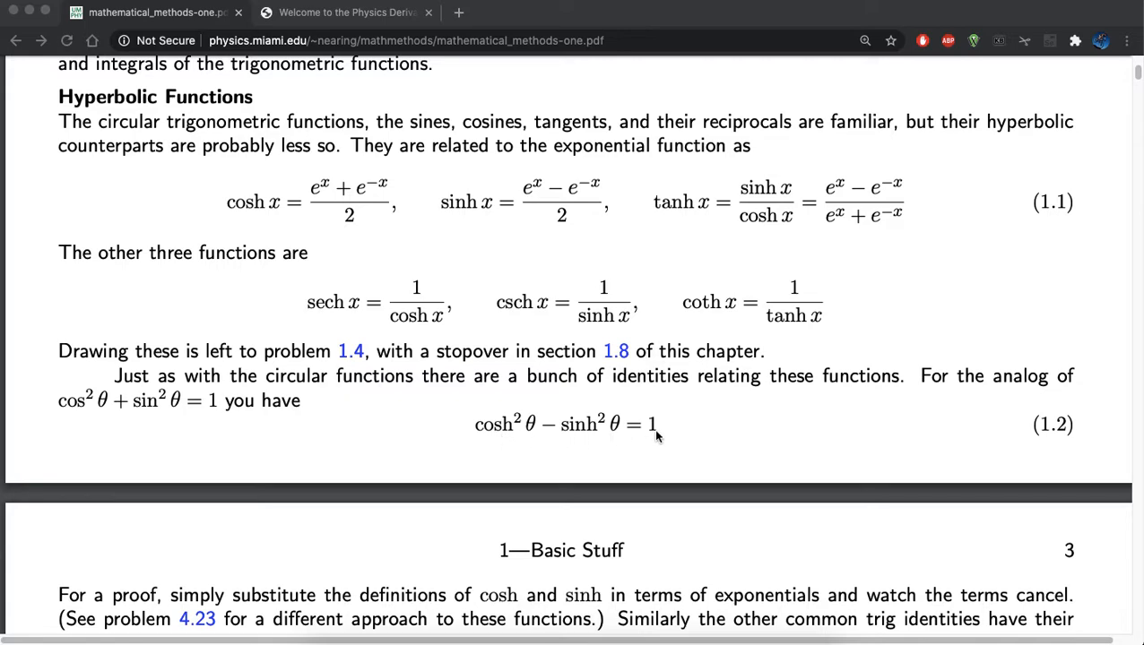
mouse_move(501, 437)
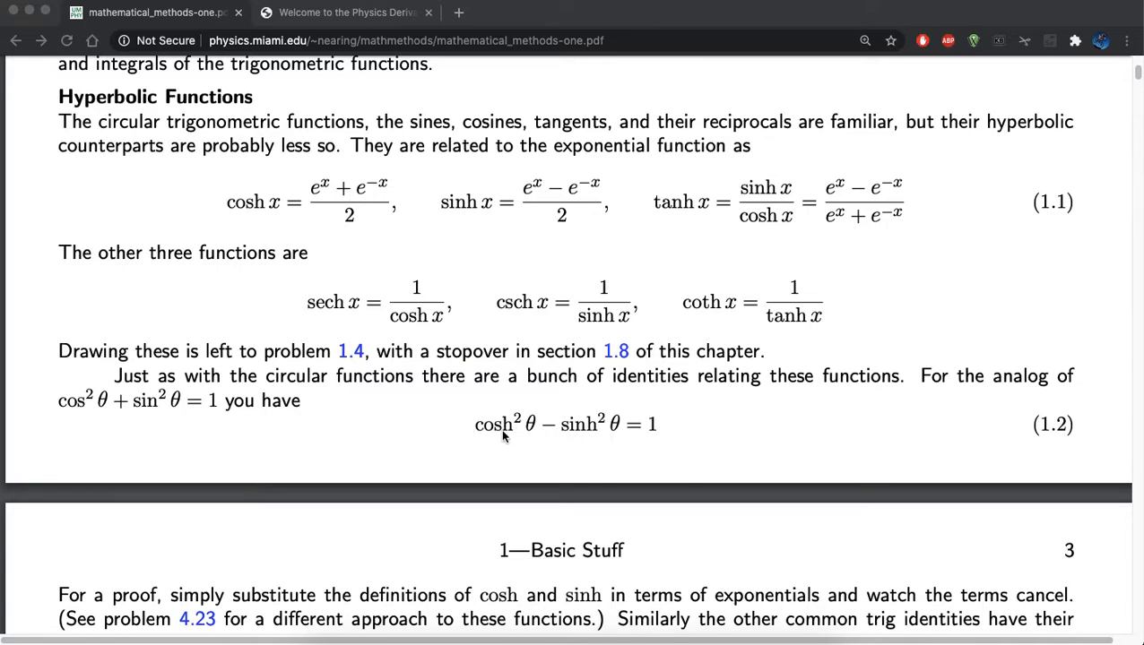
mouse_move(538, 455)
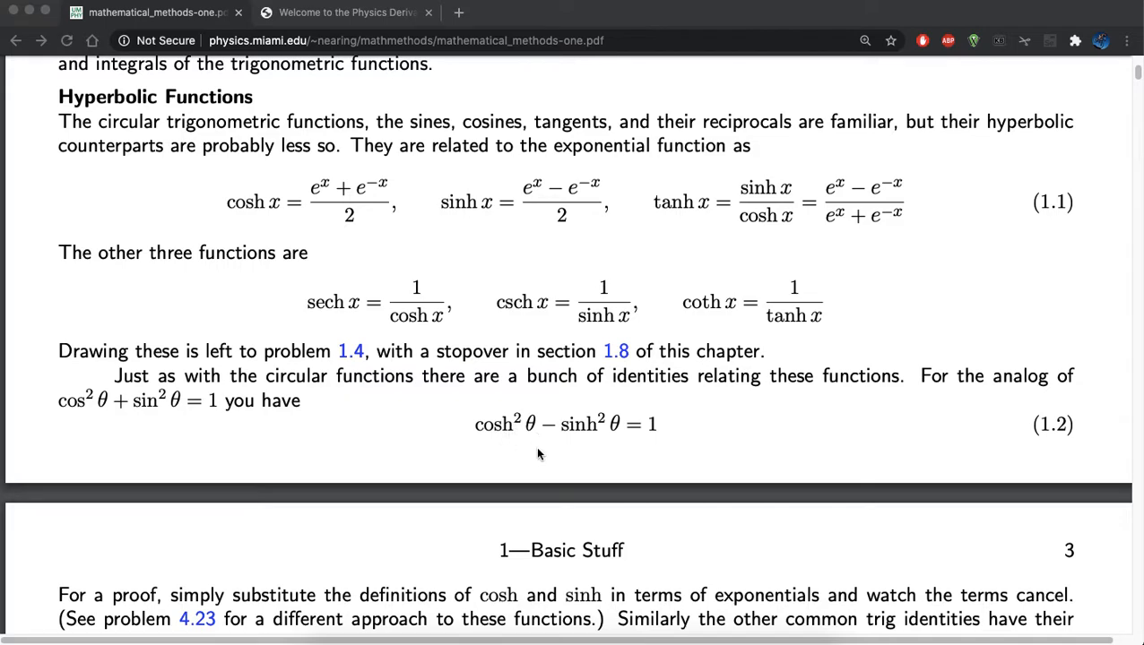
mouse_move(594, 433)
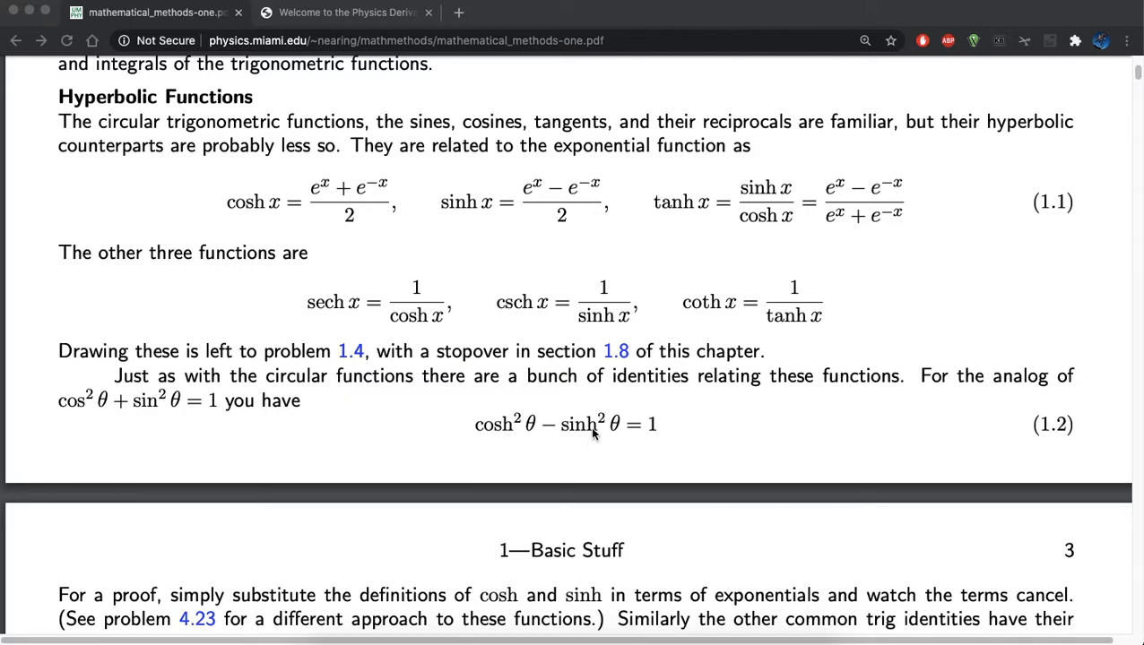
mouse_move(655, 438)
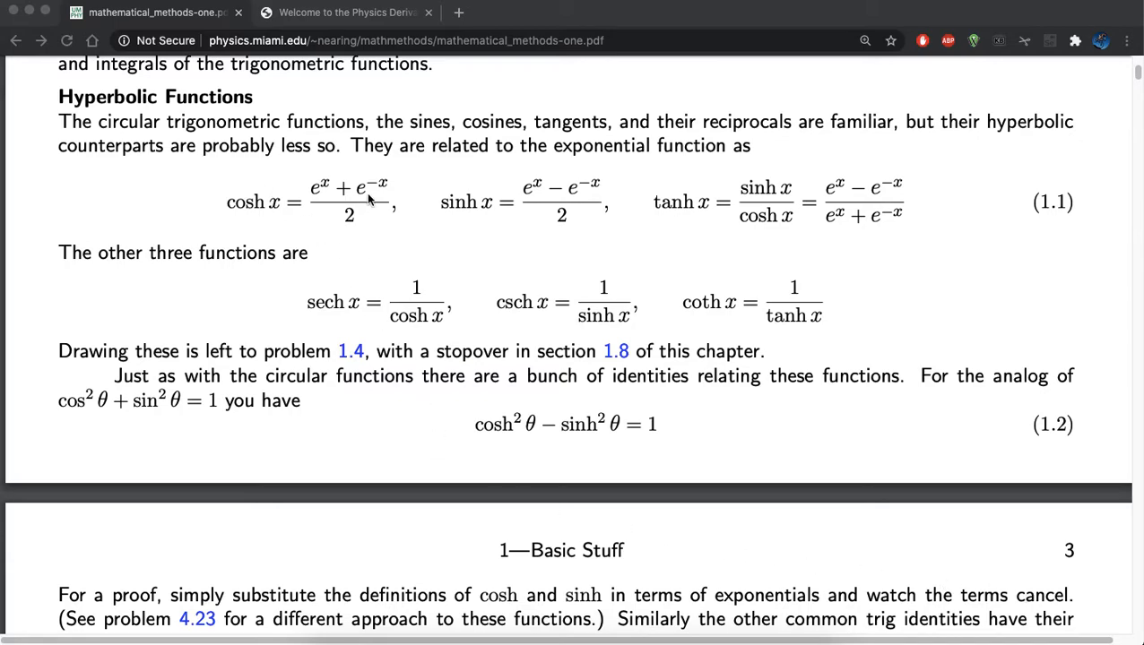
Open the start-new-derivation form from the derivationmap.net navigation page
left_click(345, 12)
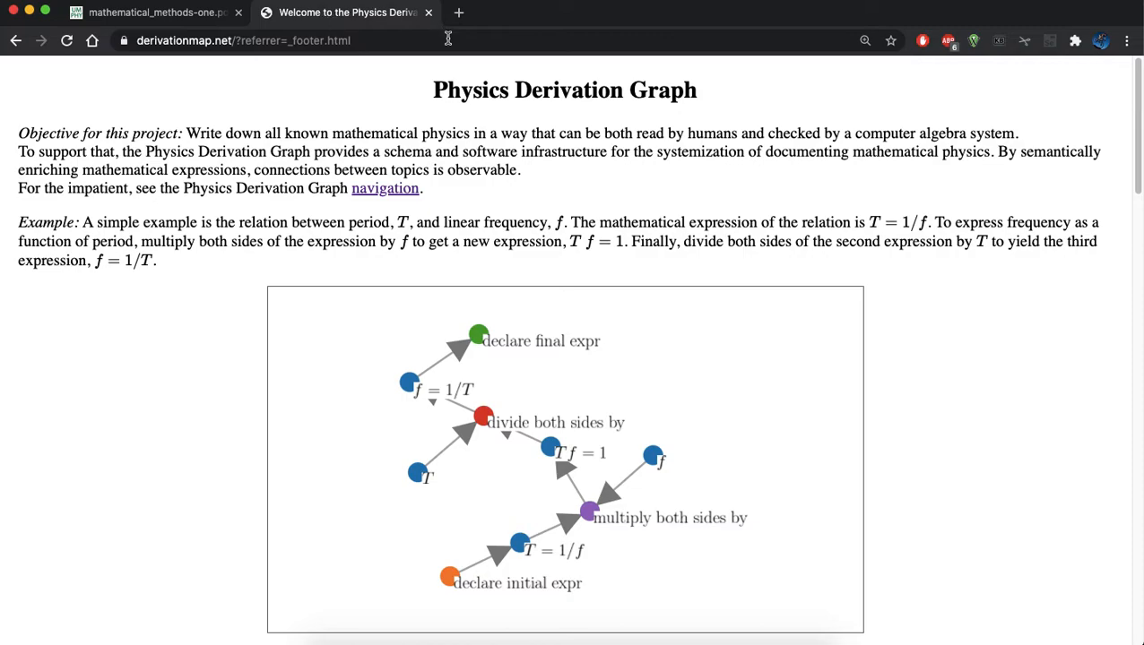
mouse_move(206, 63)
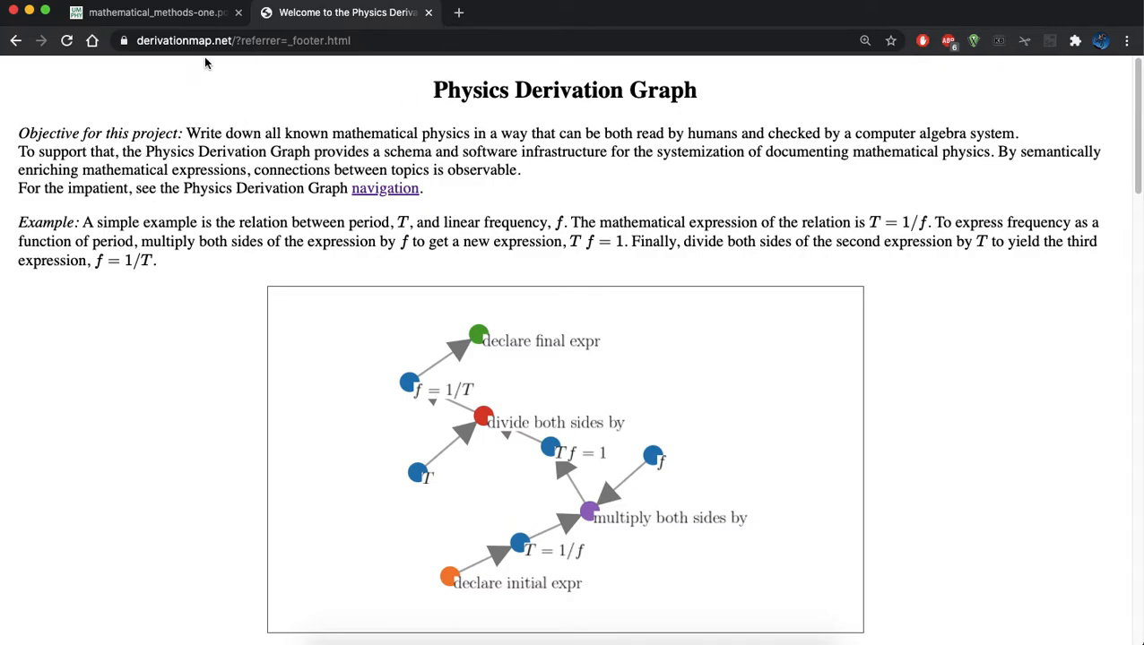
left_click(385, 188)
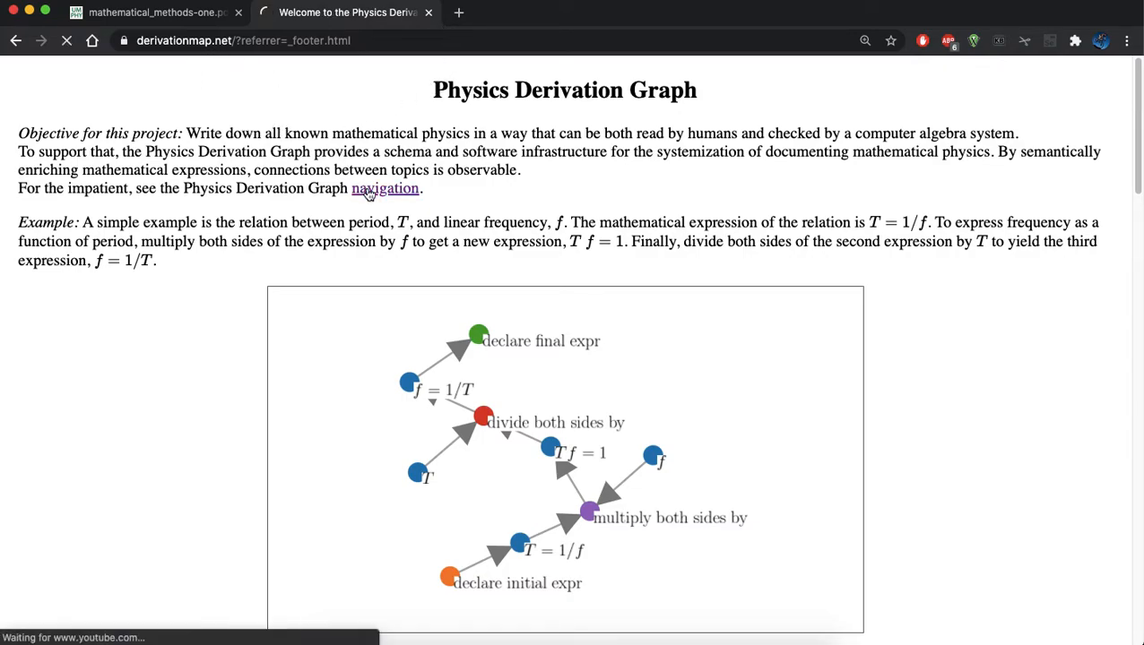
left_click(385, 188)
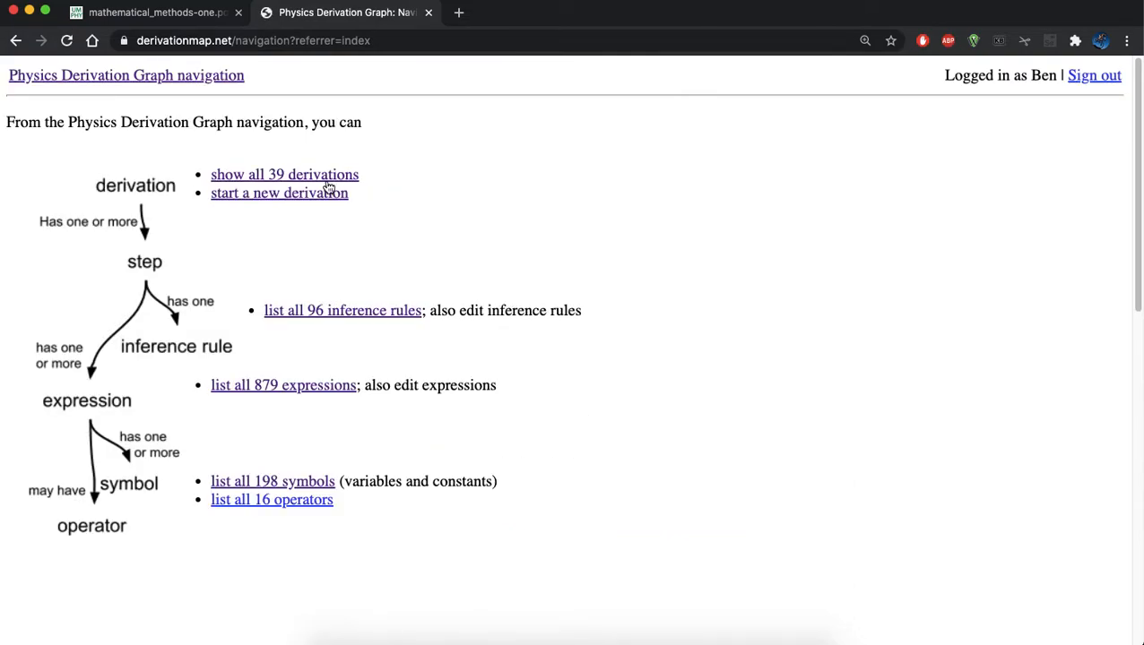
mouse_move(291, 204)
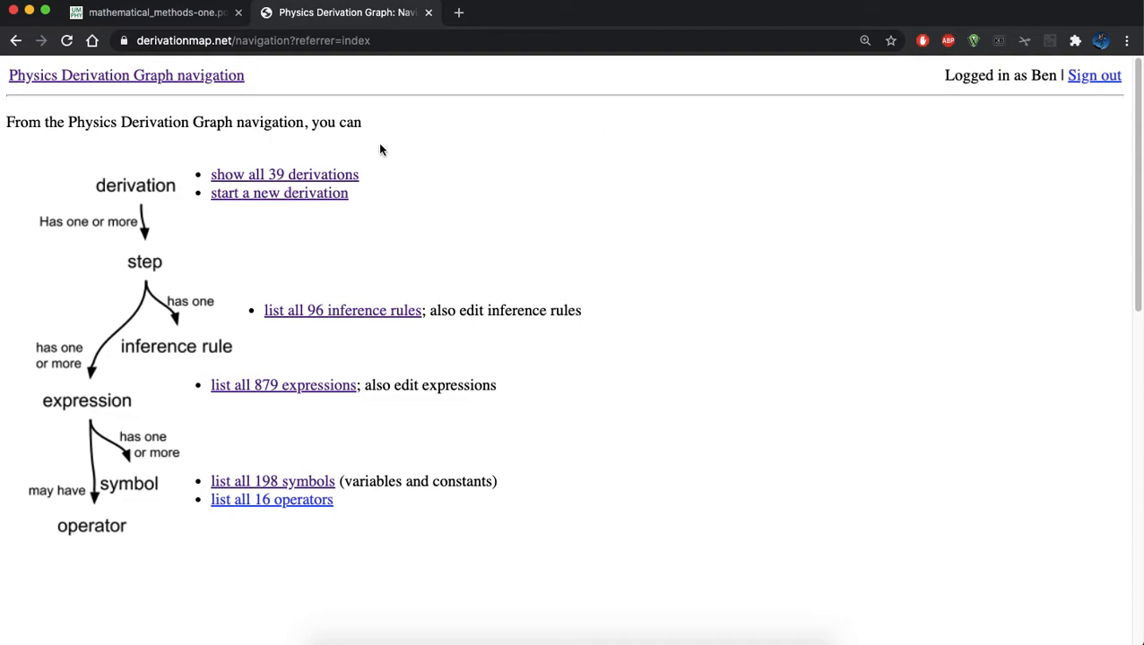
left_click(279, 193)
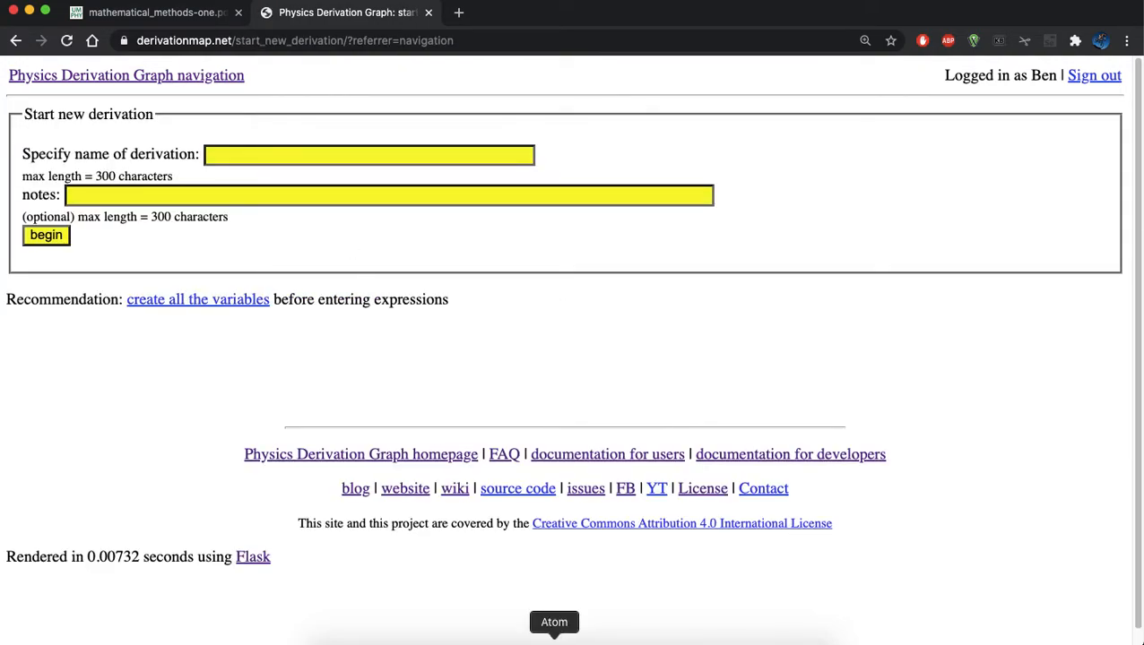
Create derivation 'hyperbolic trigonometric identities' with the mathematical_methods-one.pdf URL as notes
left_click(554, 622)
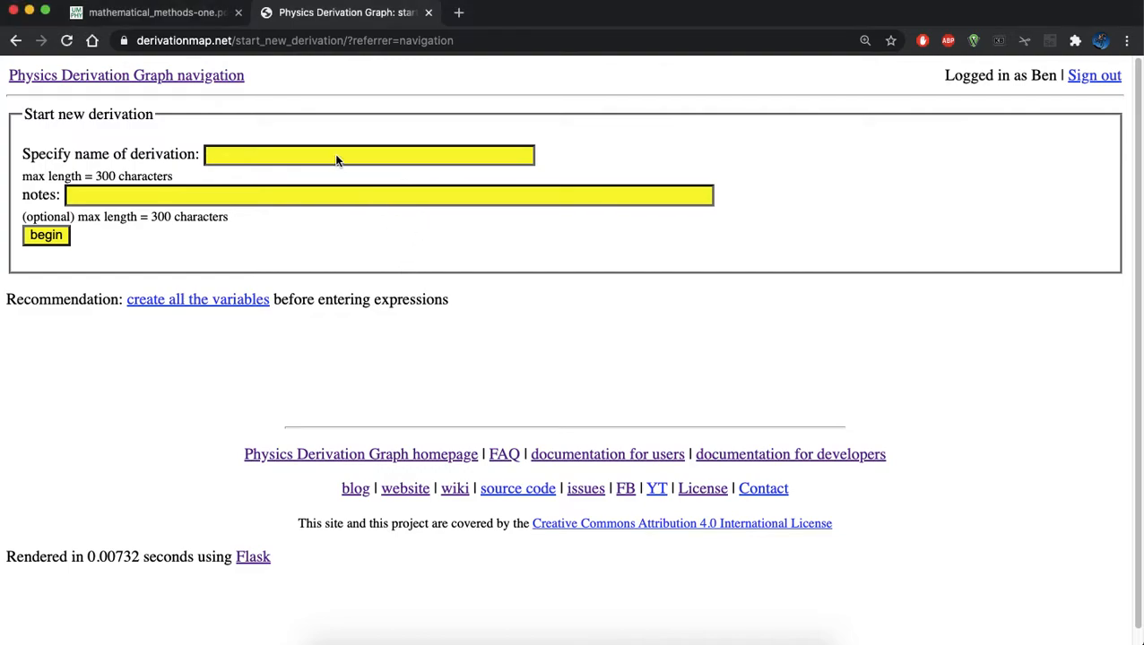
type("hyperbolic trigonometric identities")
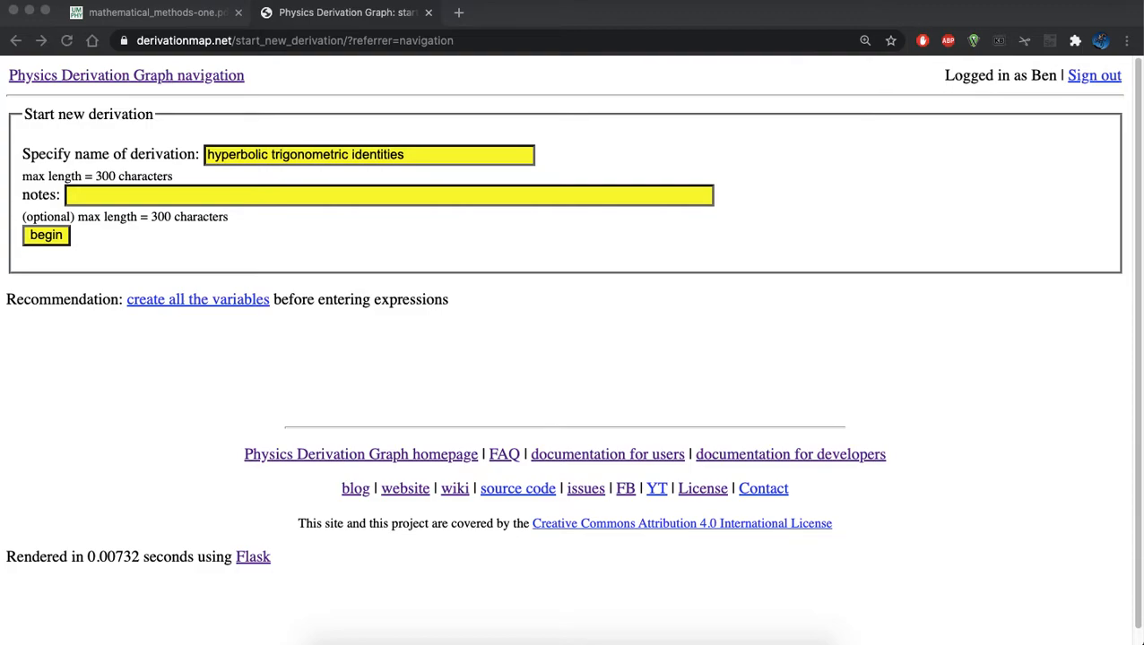
type("http://www.physics.miami.edu/~nearing/mathmethods/mathematical_methods-one.pdf")
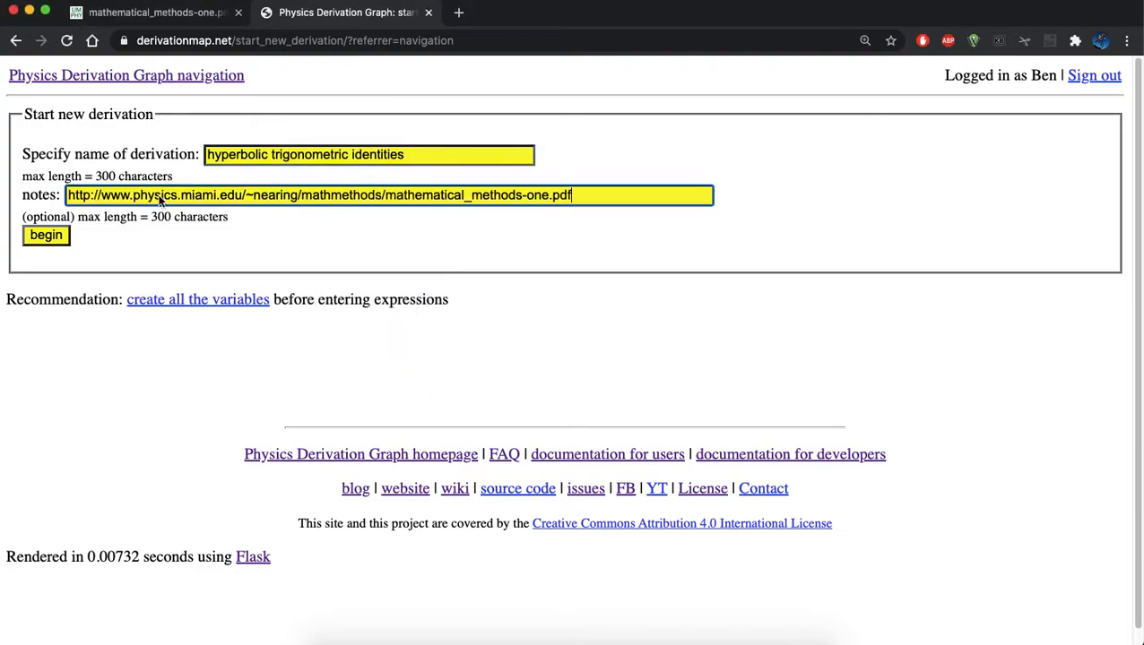
left_click(46, 235)
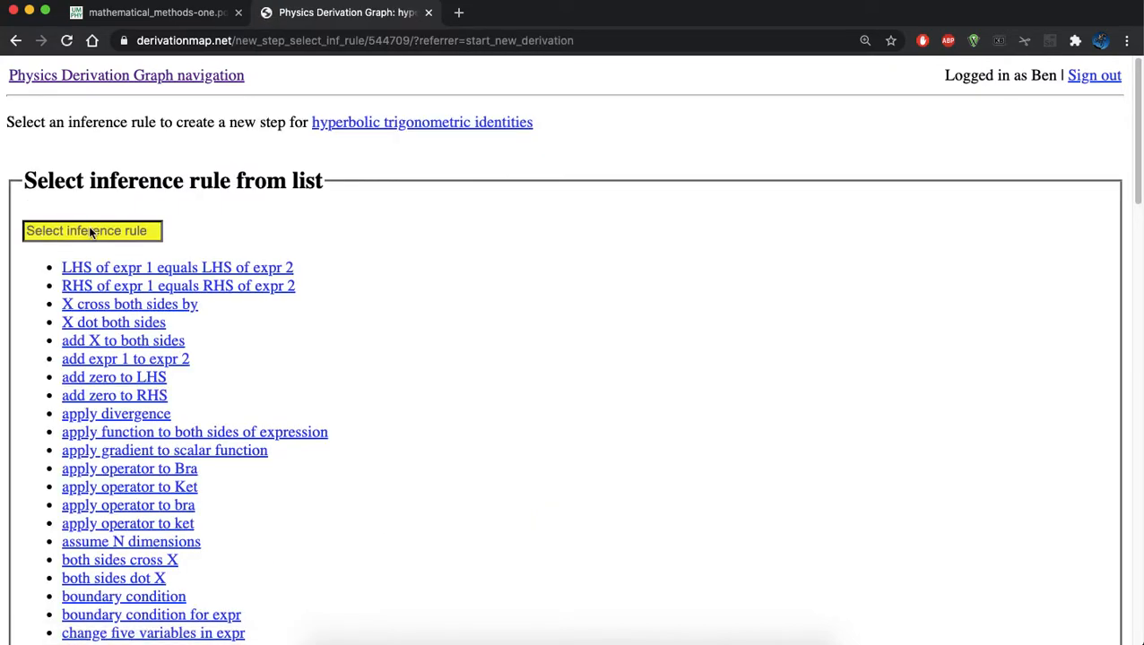
Filter inference rules by 'ini' and choose 'declare initial expr'
type("ini")
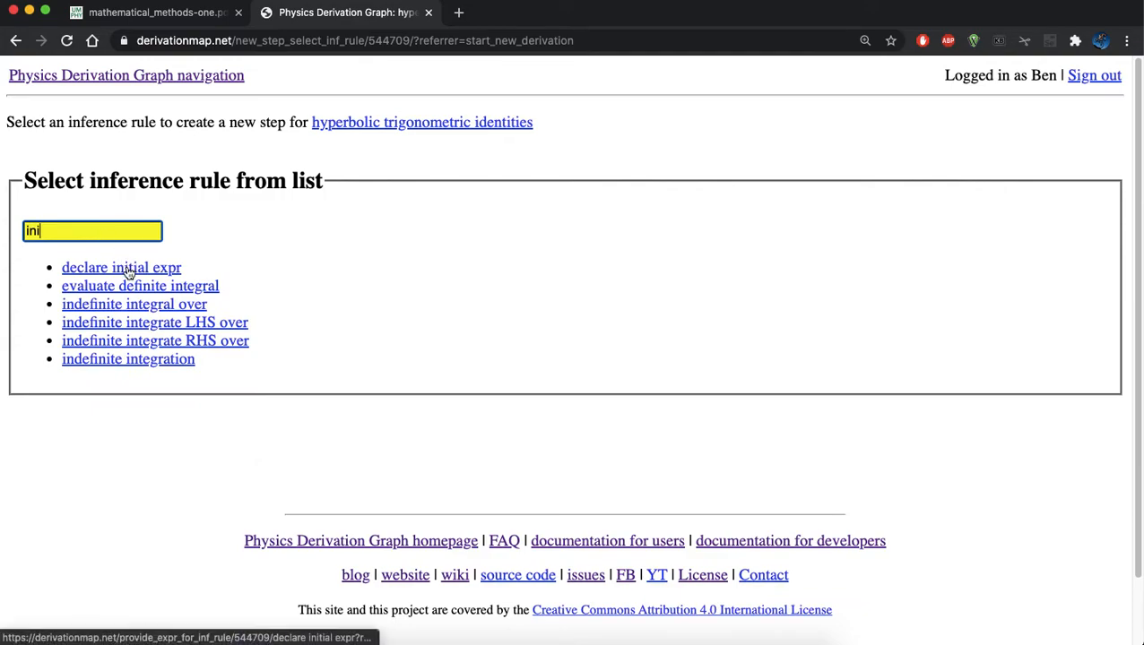
left_click(121, 267)
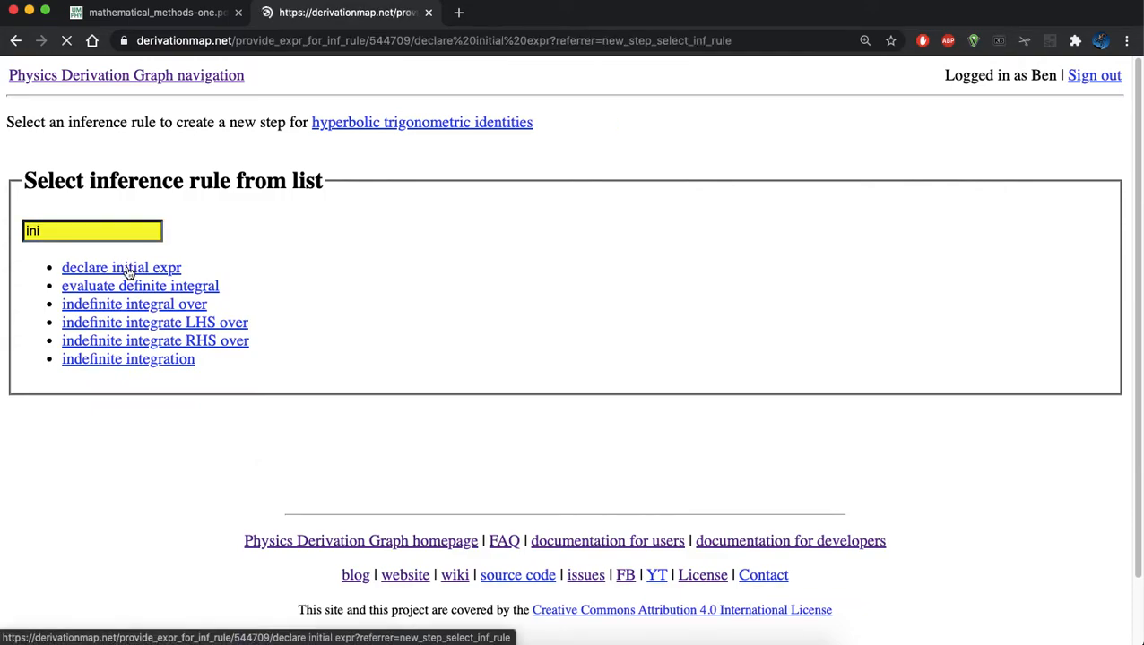
Enter \cosh x = (exp(x)+exp(-x))/2 as output LaTeX, preview it, and submit
left_click(121, 267)
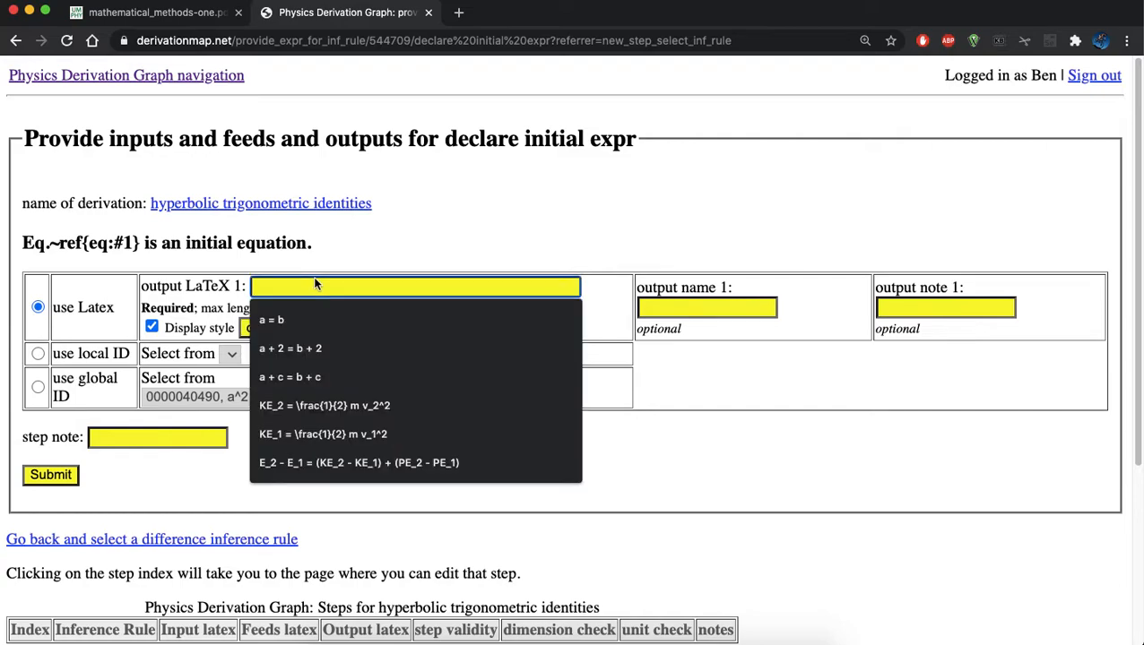
type("\\co")
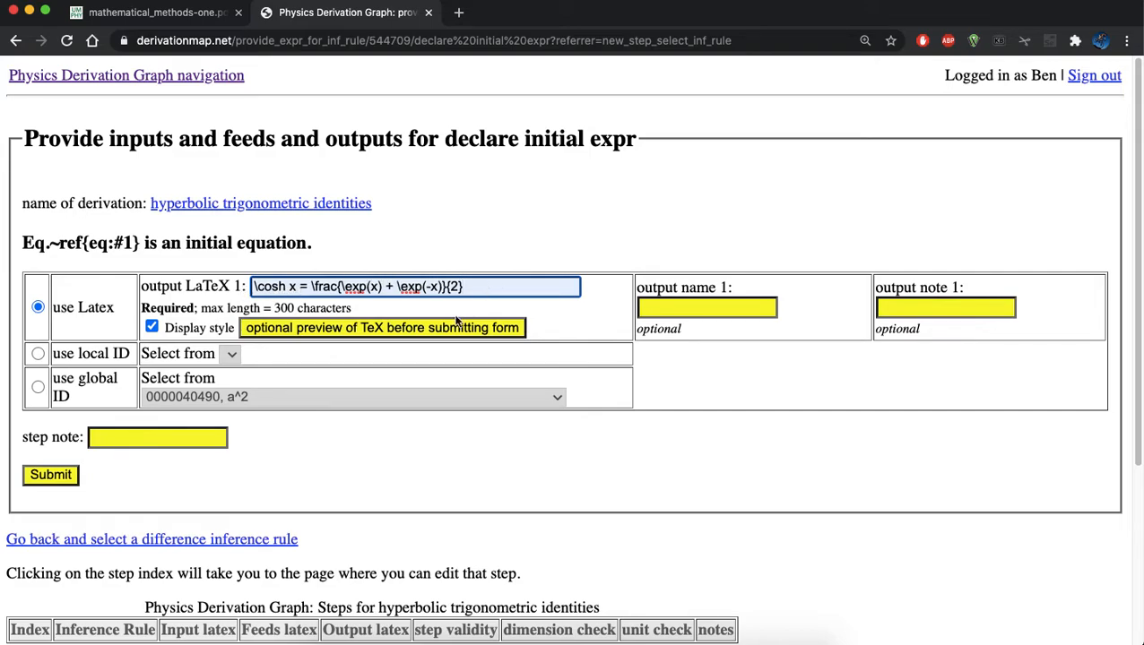
left_click(382, 328)
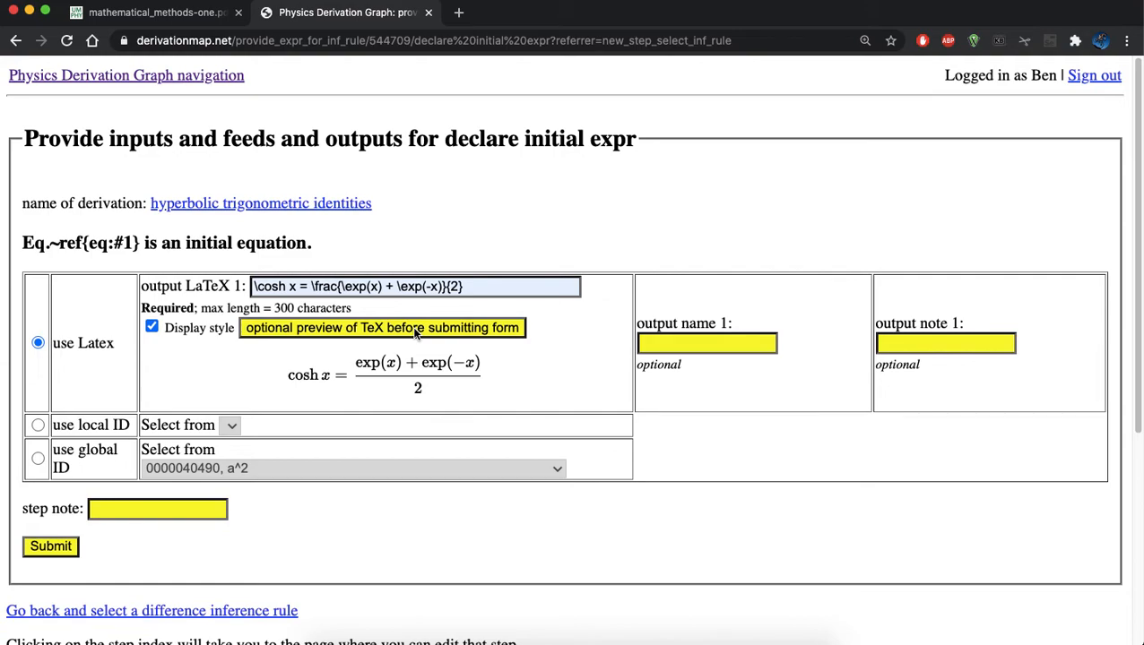
mouse_move(321, 394)
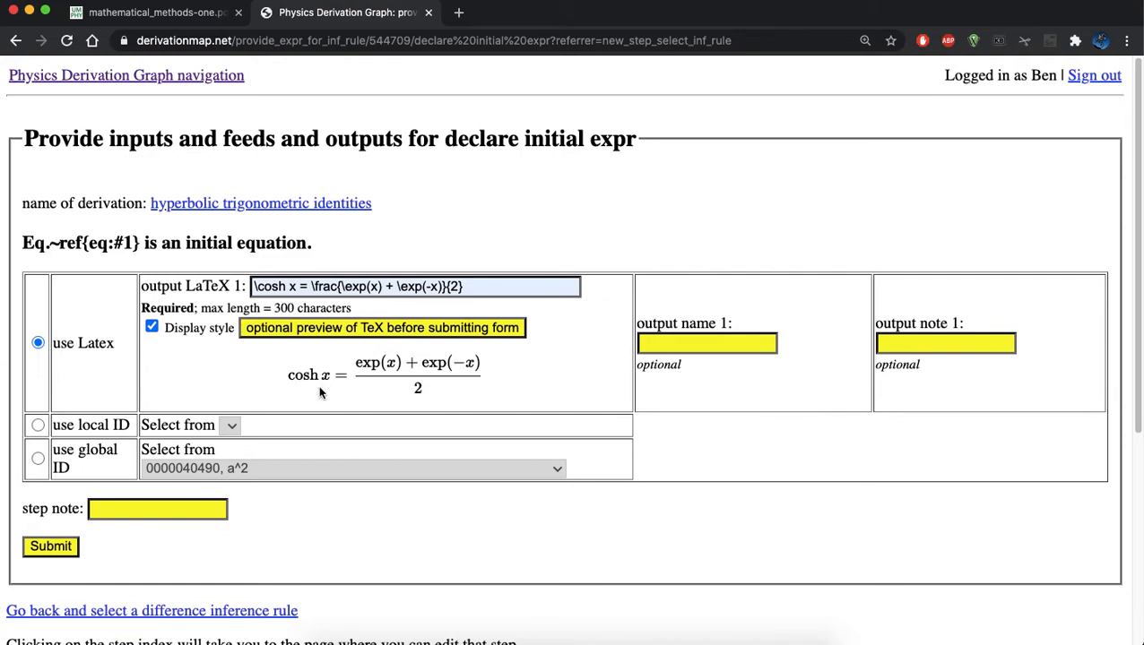
mouse_move(432, 397)
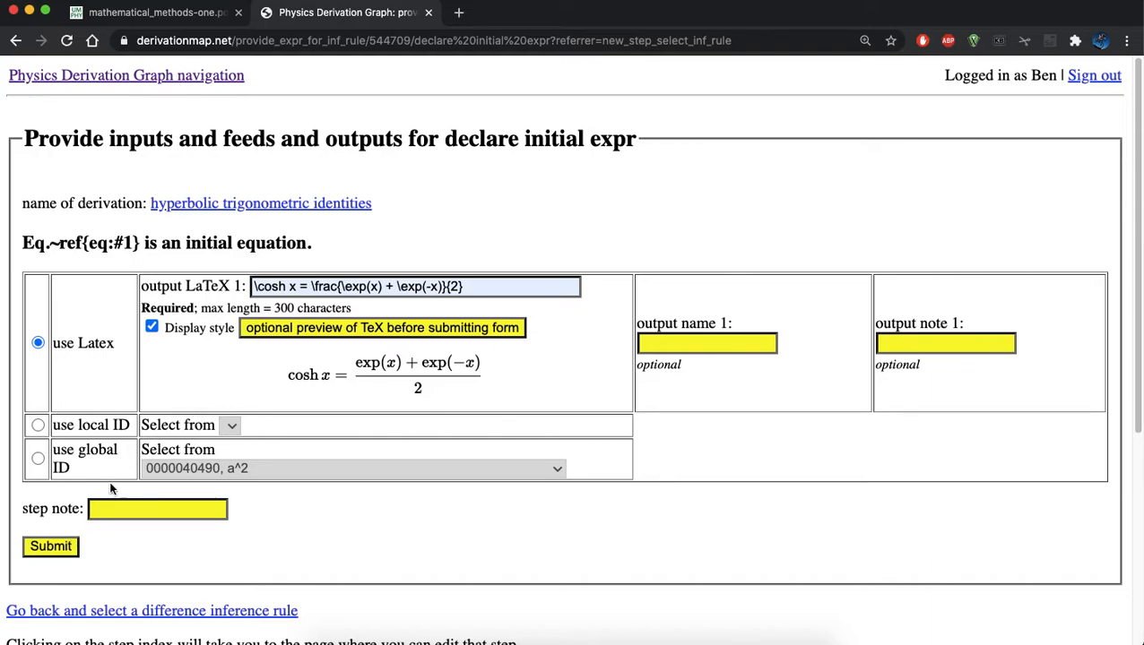
left_click(50, 546)
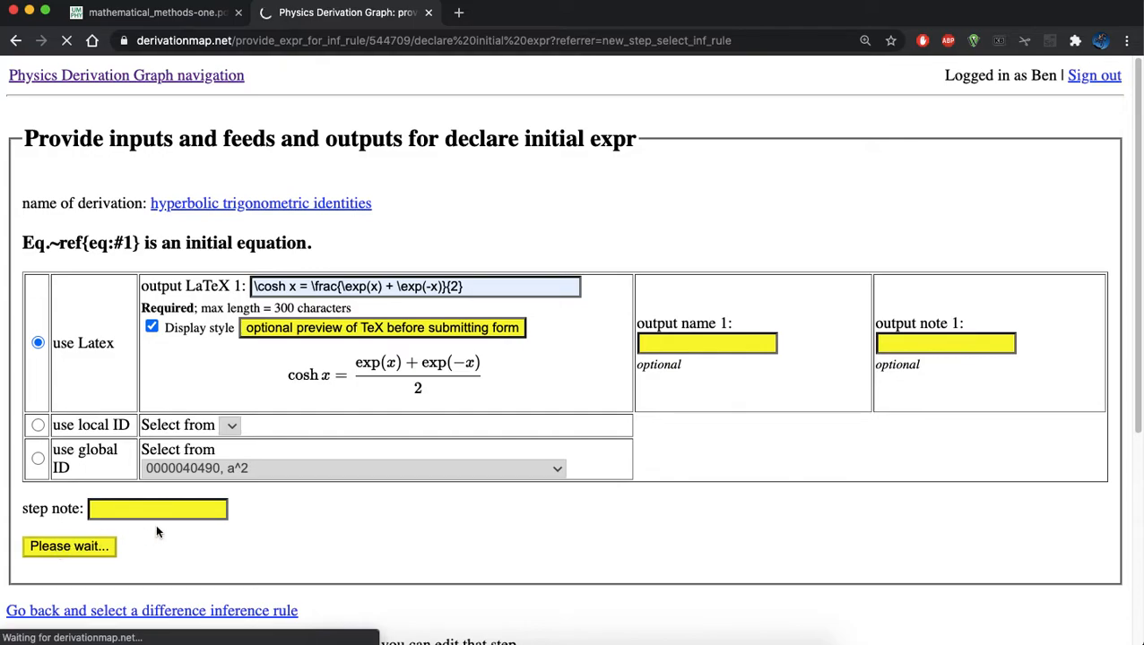
left_click(69, 546)
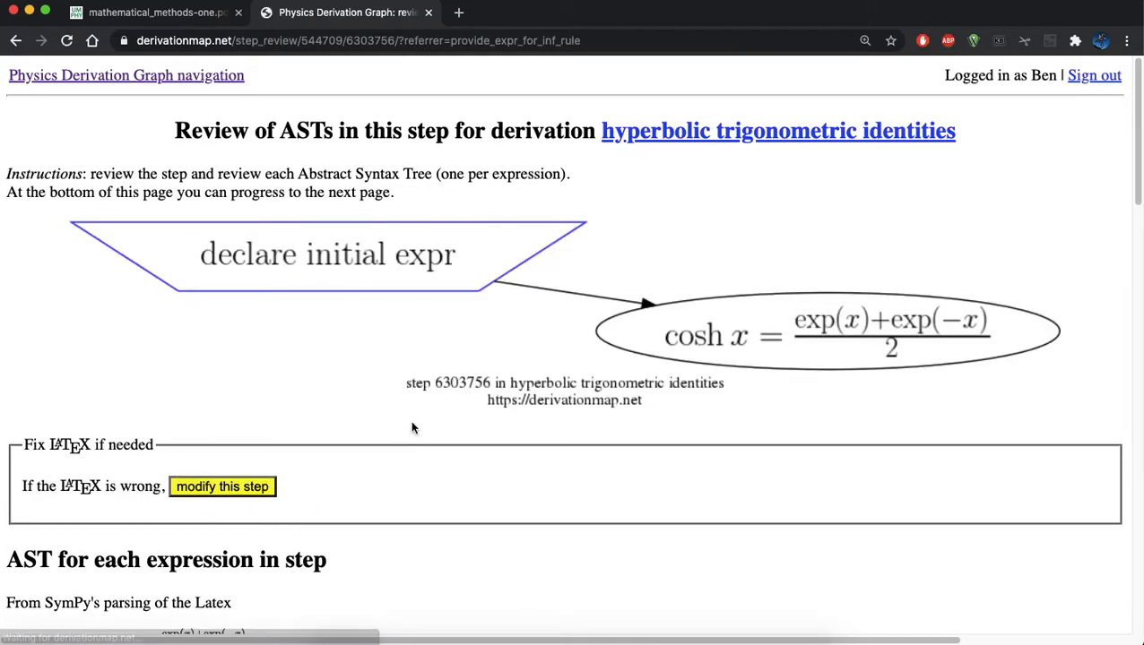
mouse_move(365, 277)
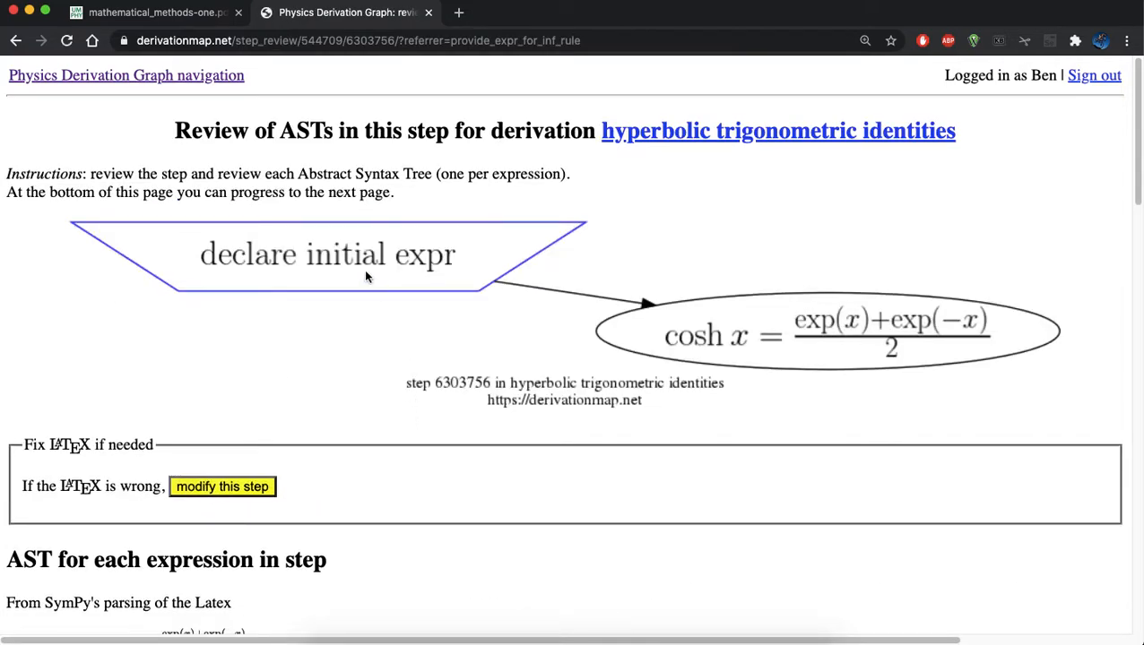
mouse_move(675, 325)
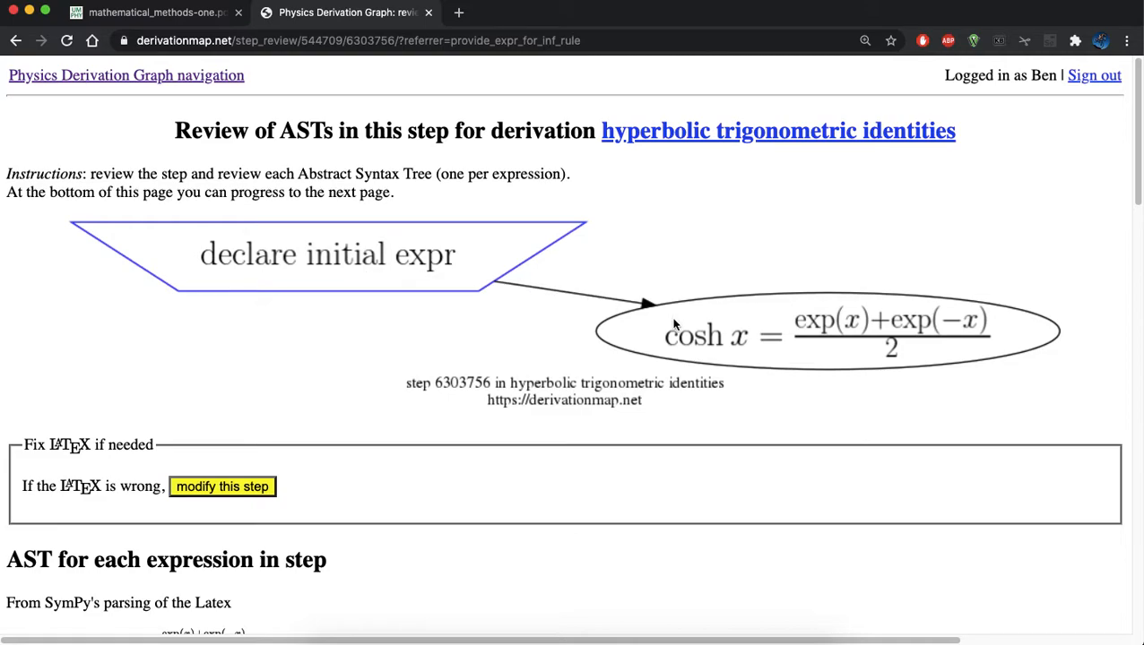
mouse_move(433, 285)
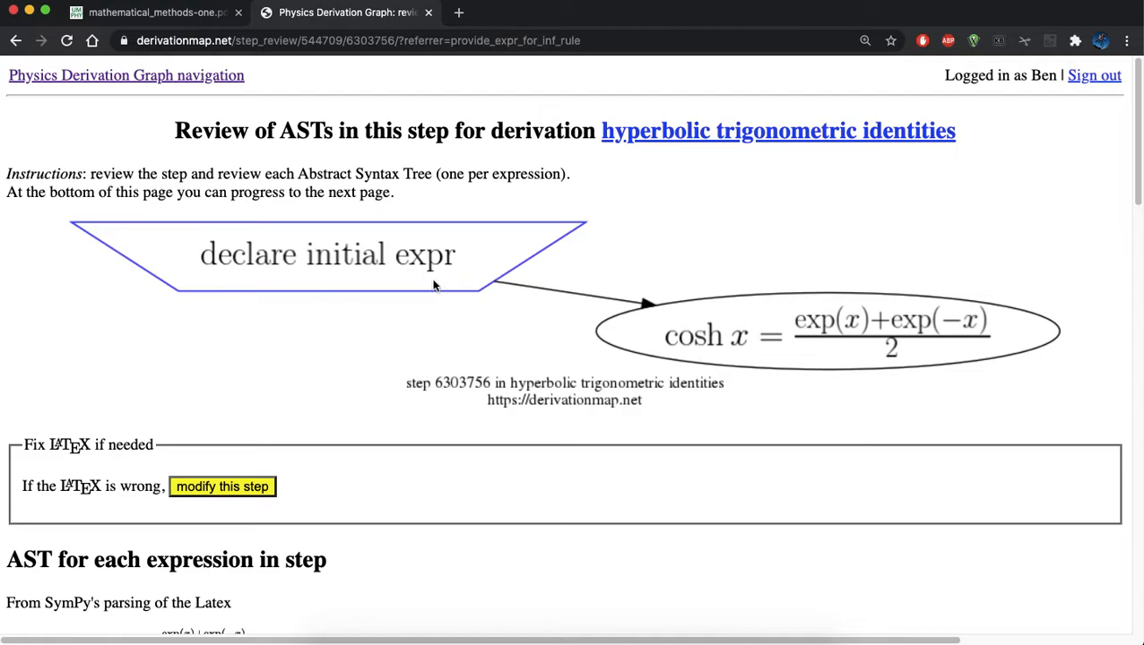
scroll("down", 3)
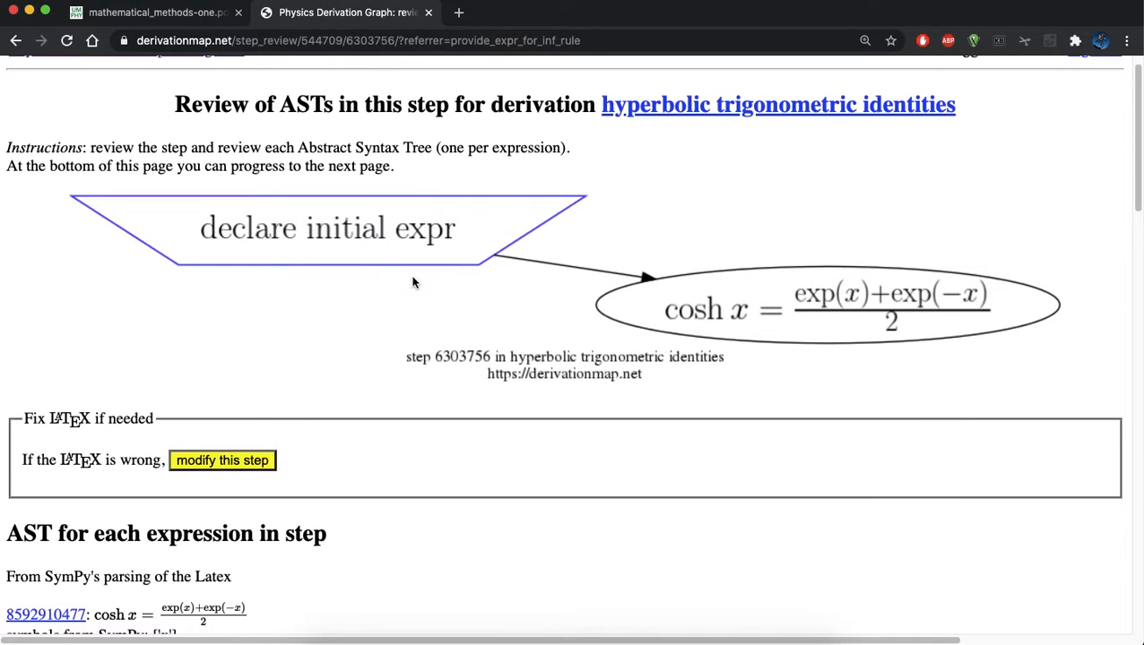
scroll("down", 3)
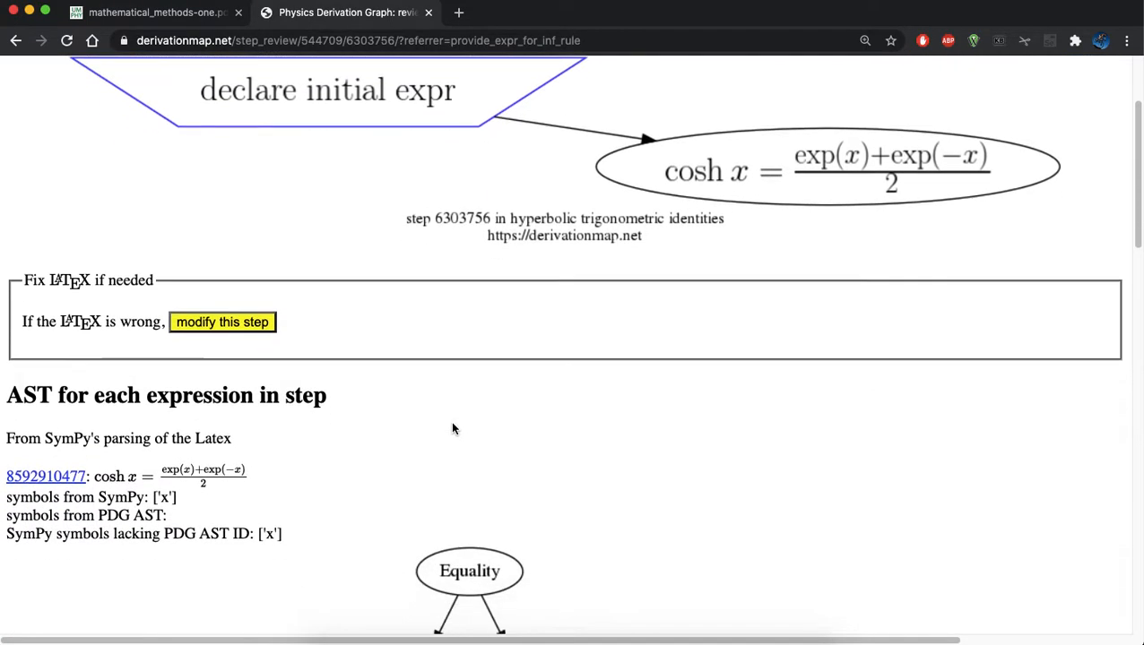
scroll("down", 3)
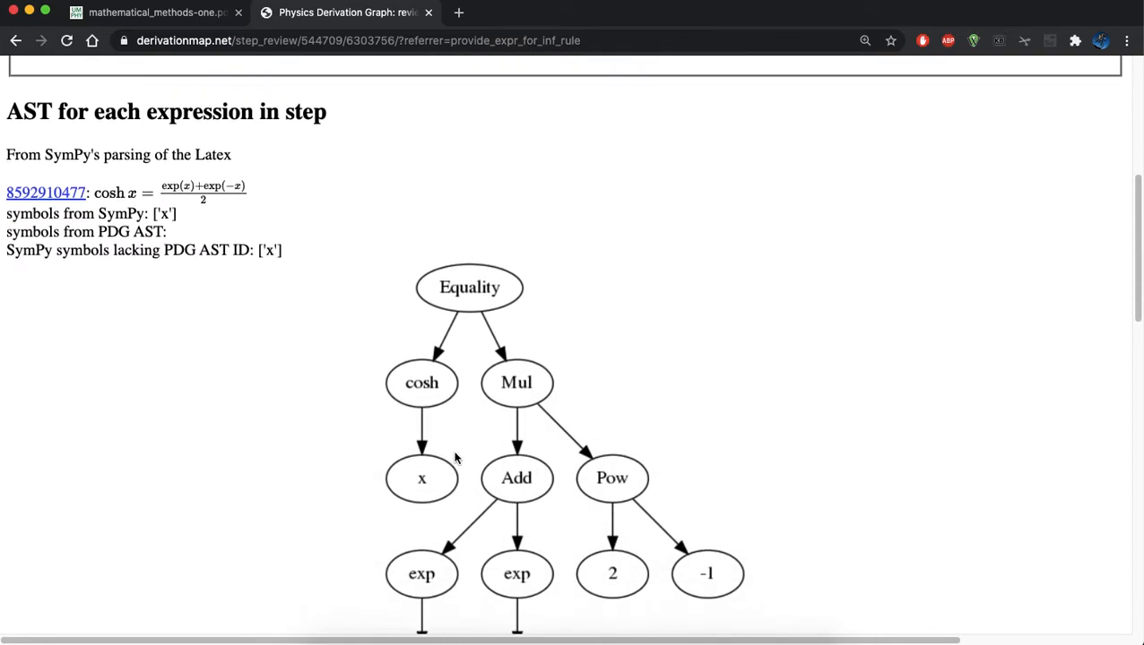
scroll("down", 3)
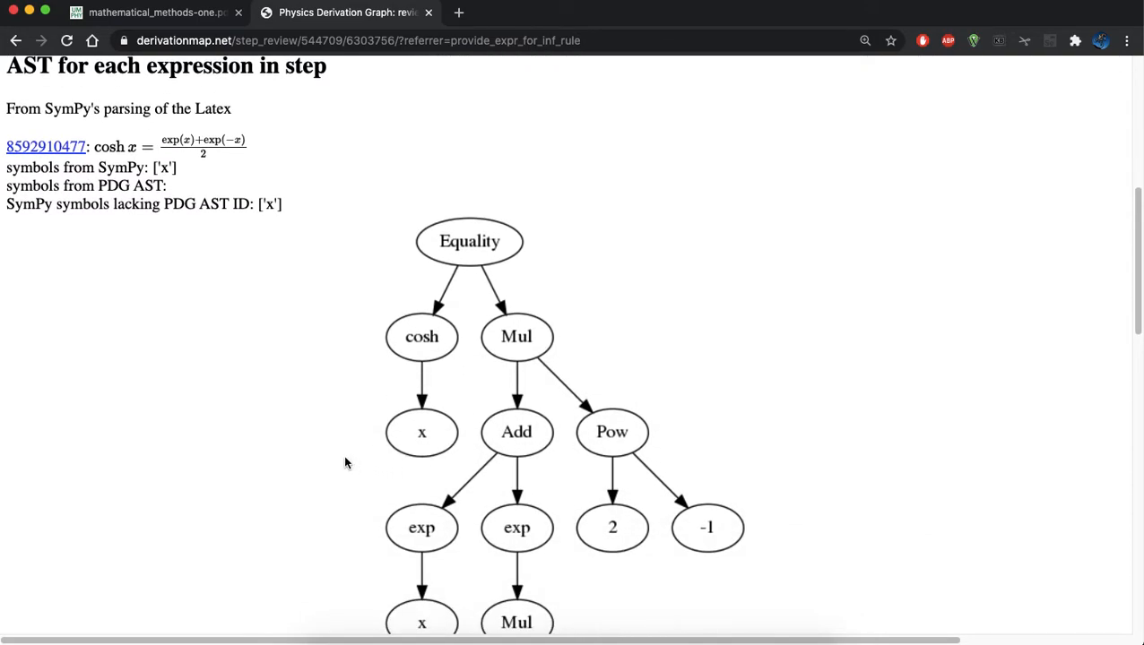
scroll("down", 3)
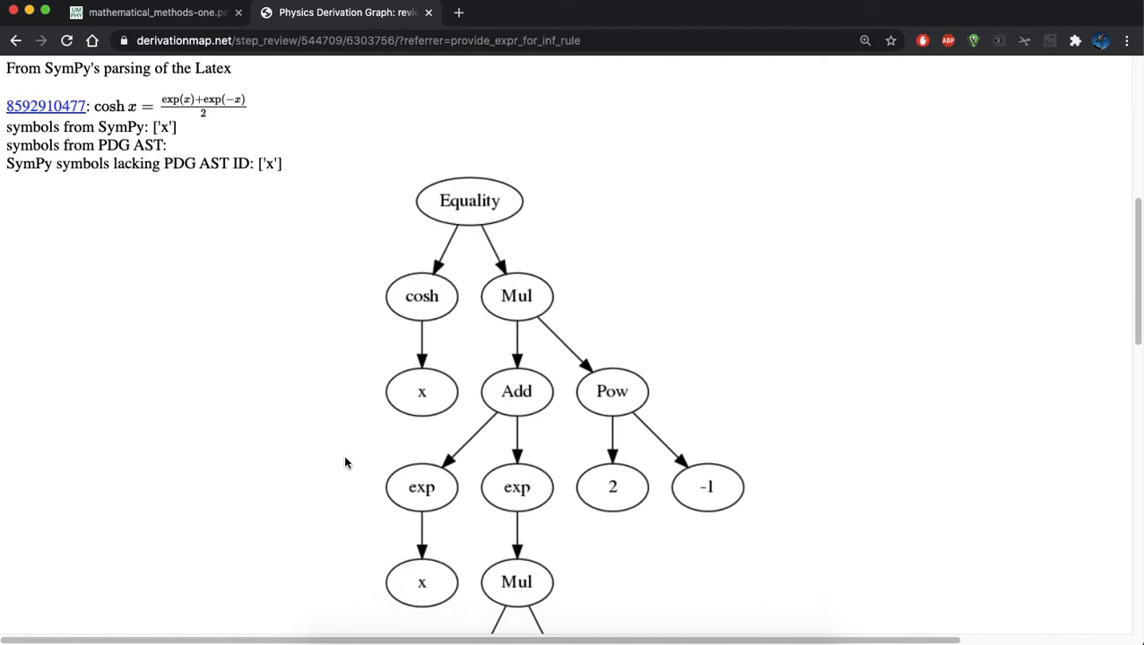
scroll("down", 3)
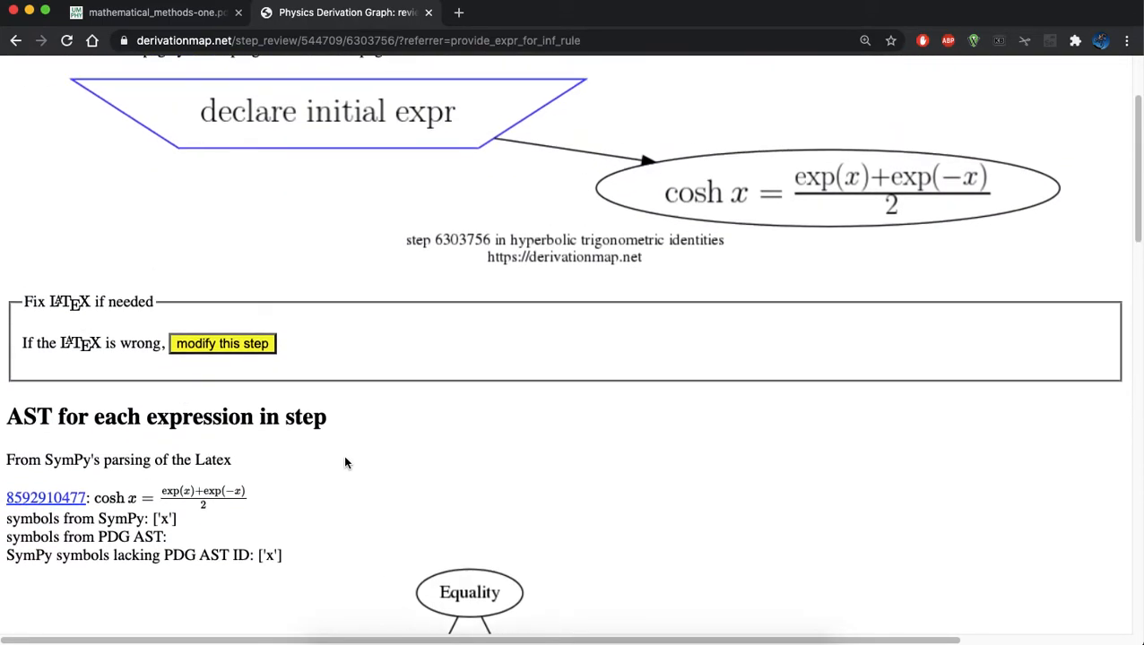
scroll("down", 3)
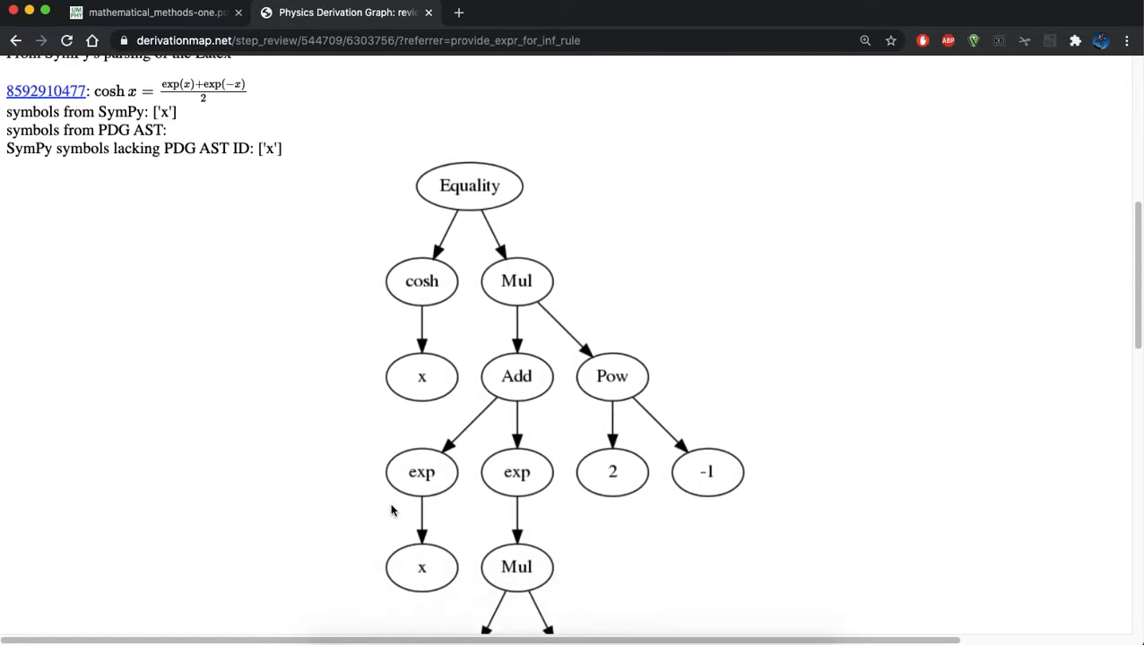
scroll("down", 3)
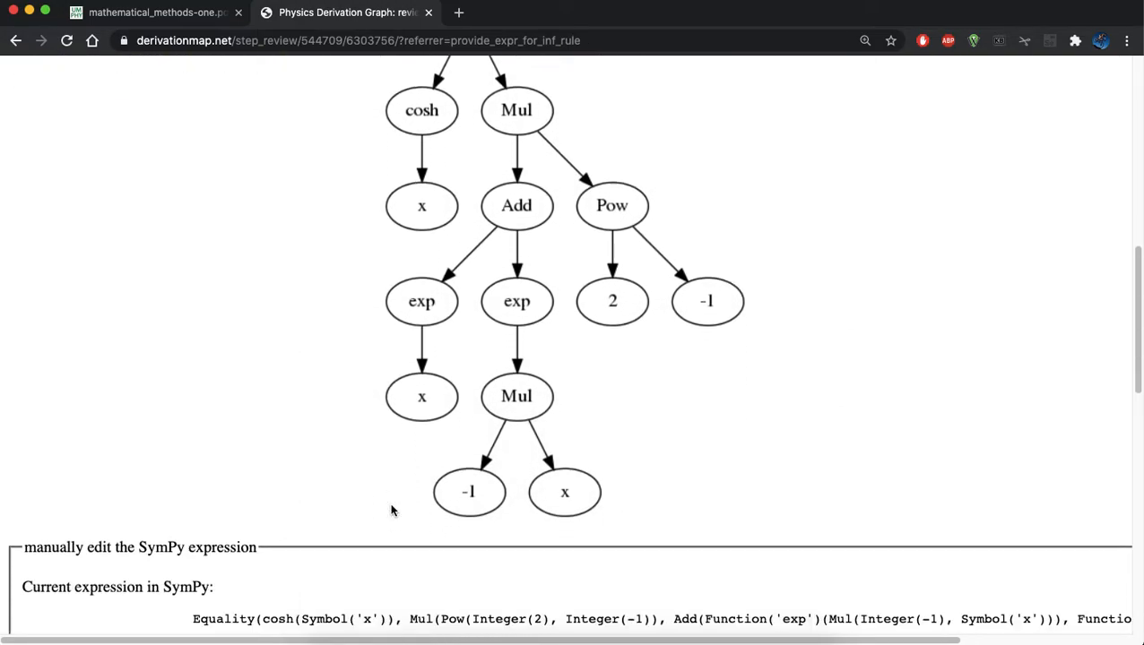
scroll("down", 3)
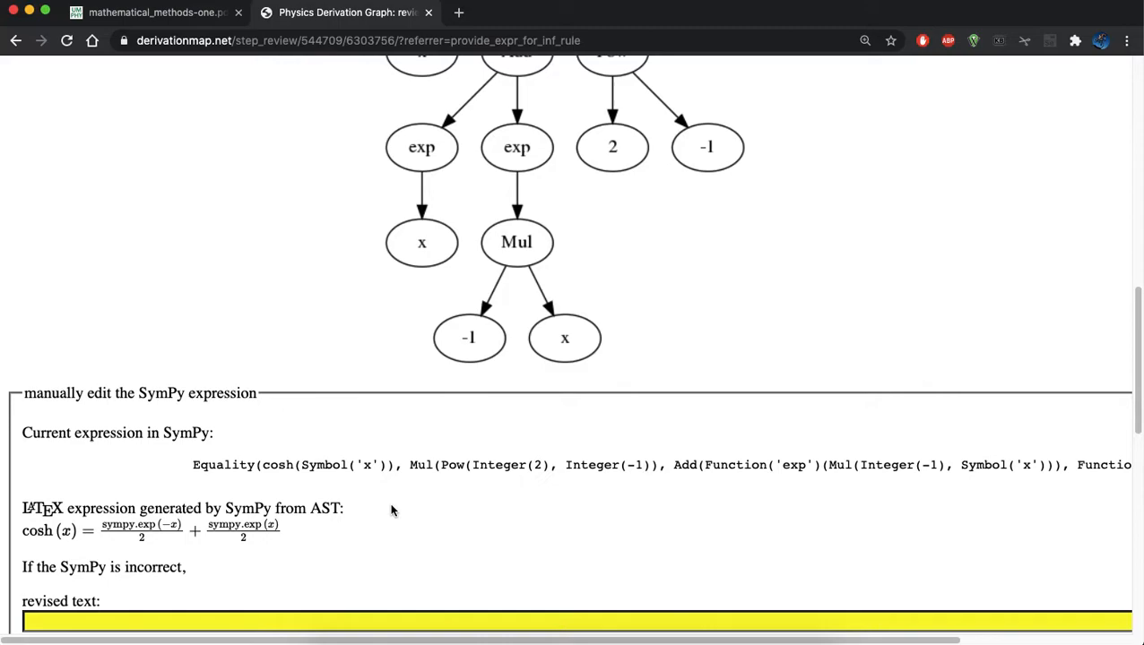
Write a corrected SymPy Equality for cosh(x) using exp terms in the revised text
scroll("down", 3)
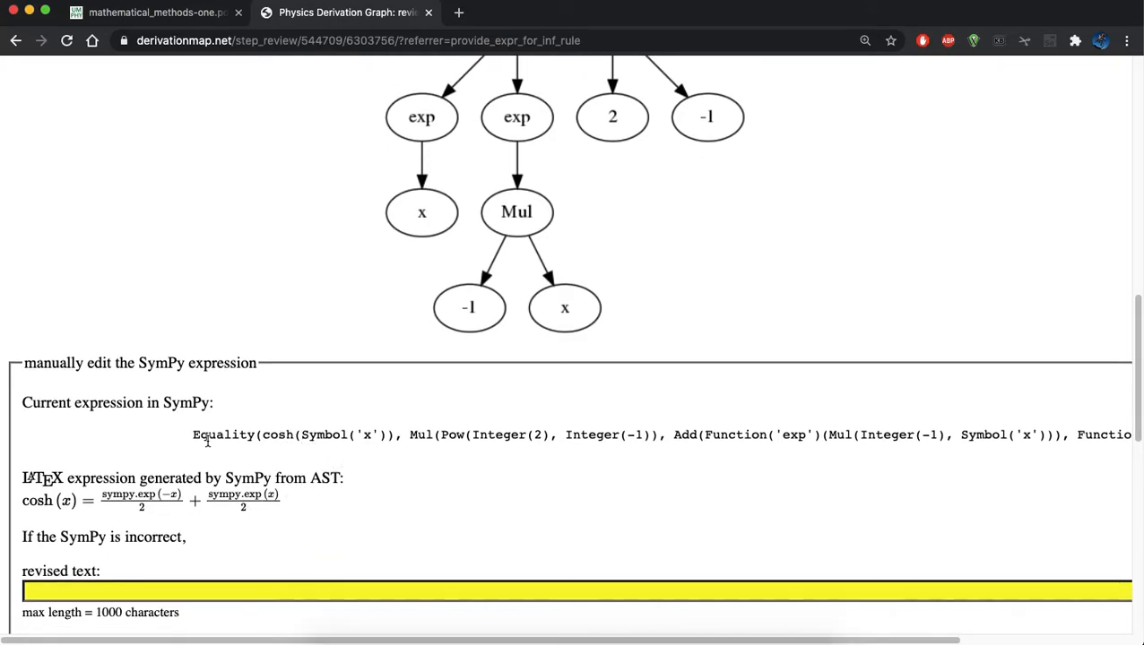
double_click(734, 435)
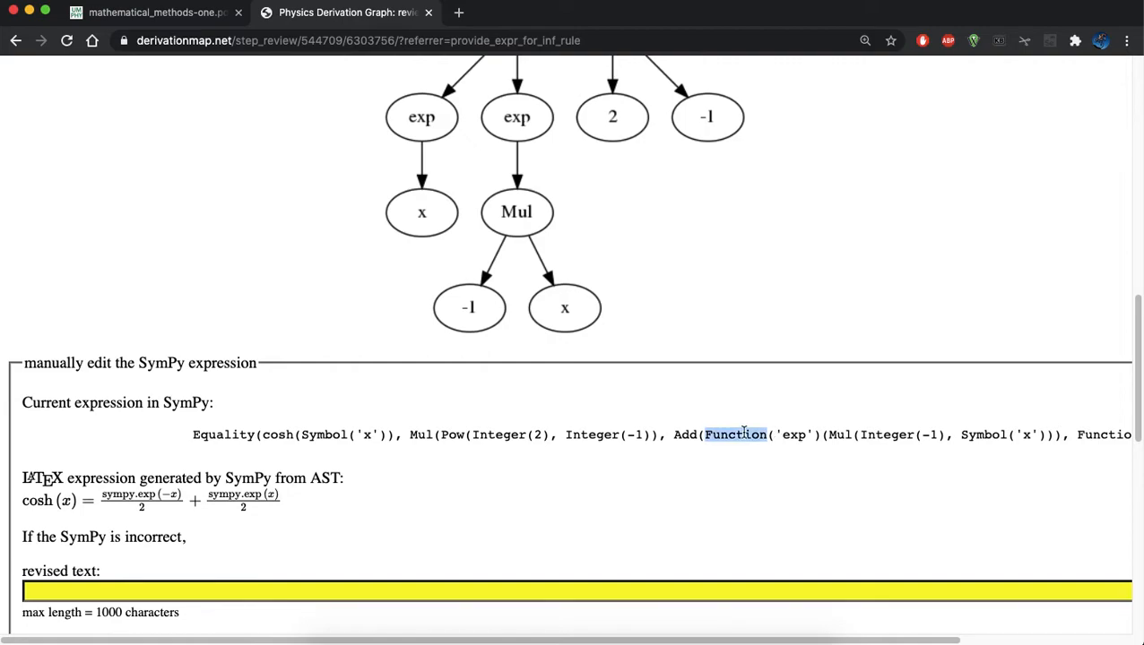
double_click(792, 434)
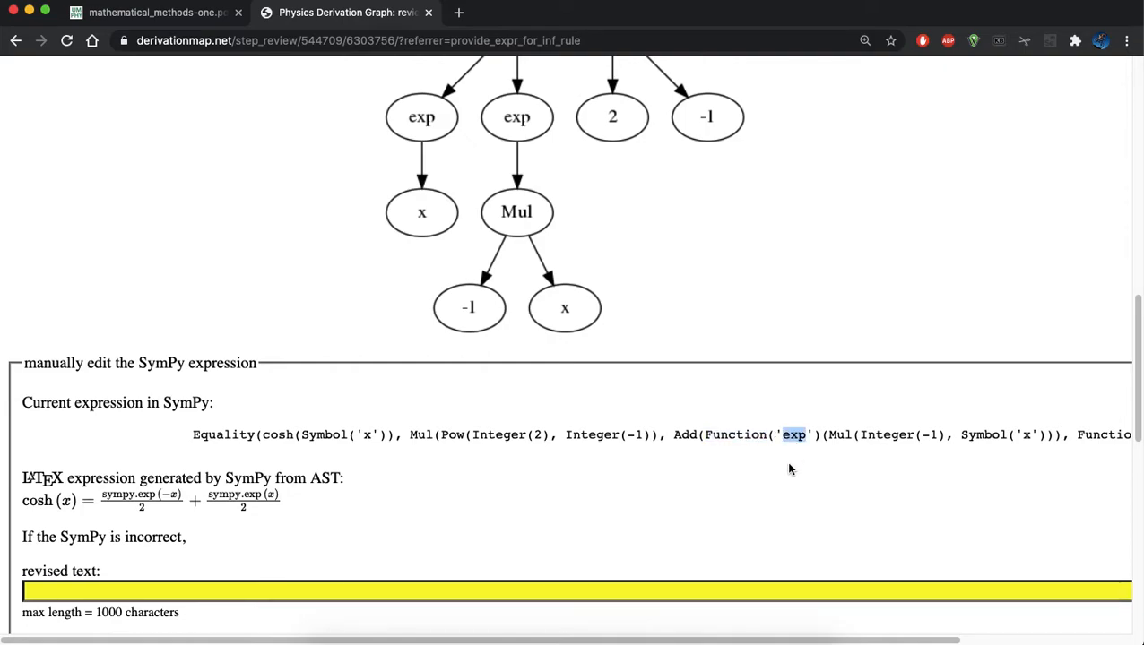
mouse_move(755, 457)
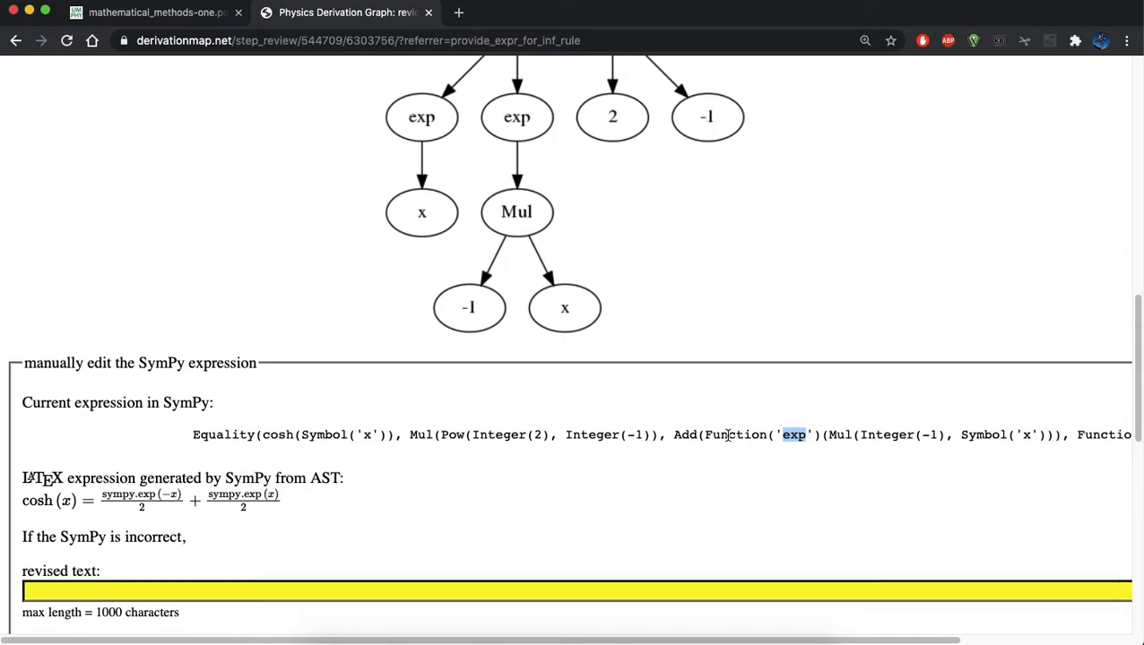
mouse_move(121, 506)
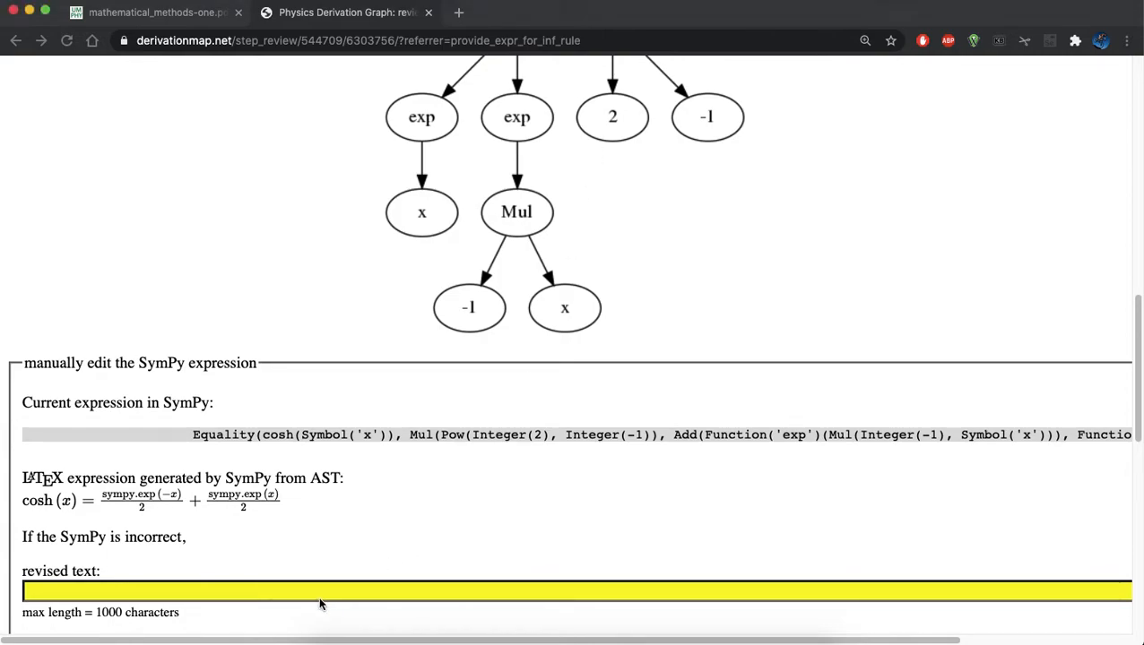
type("Equality(cosh(Symbol('x')), Mul(Pow(Integer(2), Integer(-1)), Add(exp(Mul(Integer(-1), Symbol('x'))), exp(Symbol('x')))))")
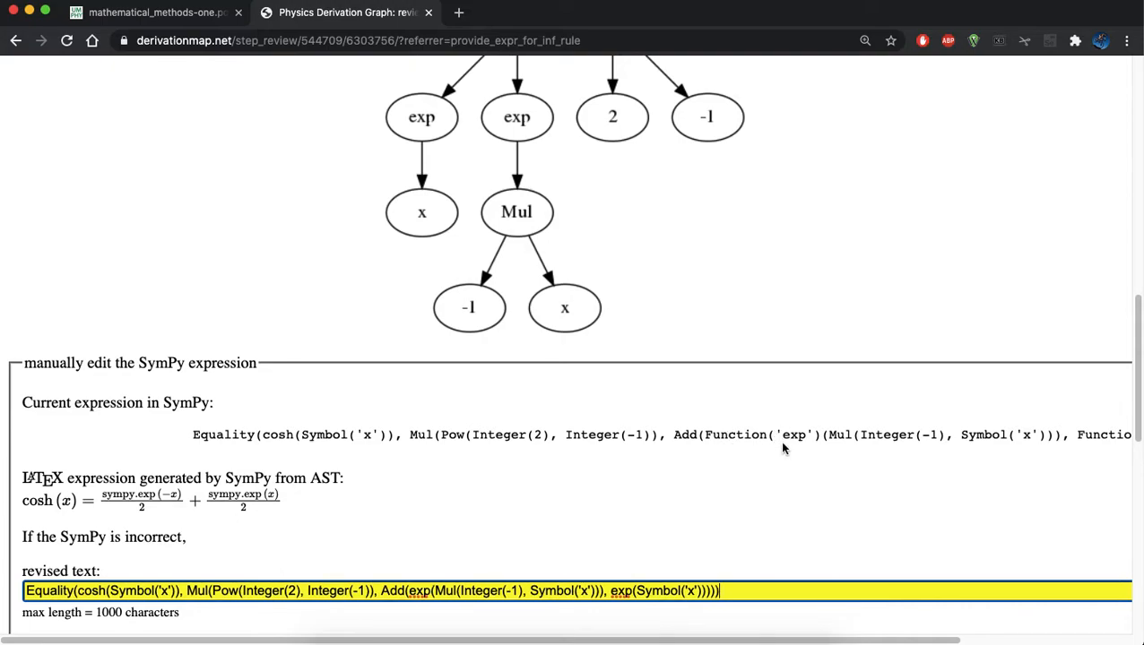
mouse_move(816, 435)
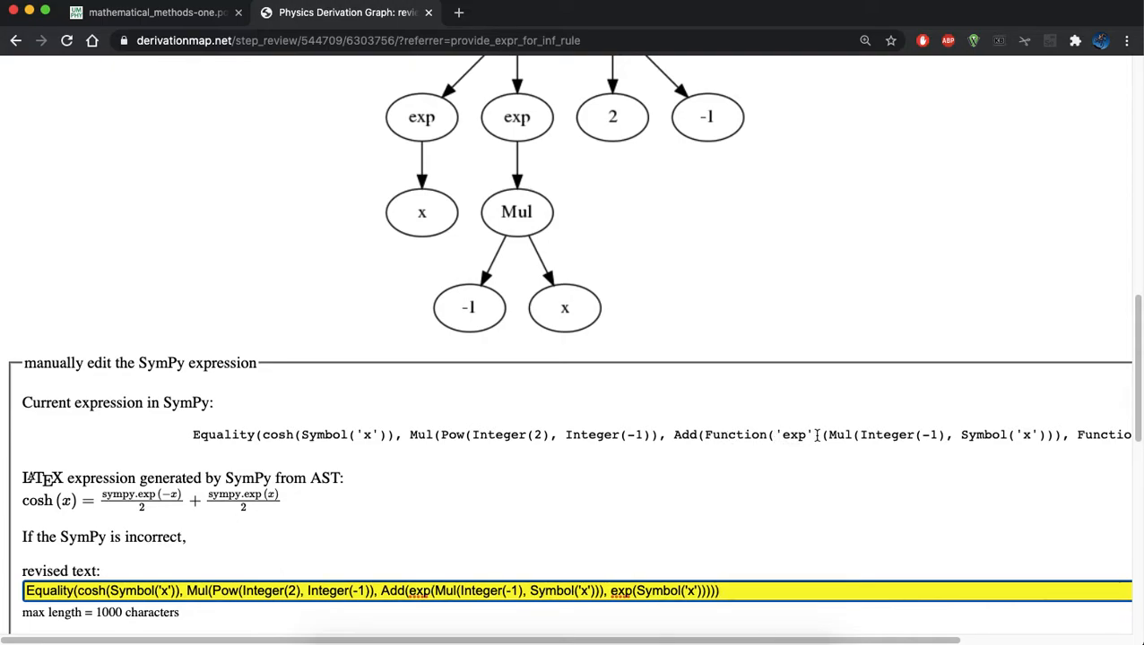
double_click(418, 591)
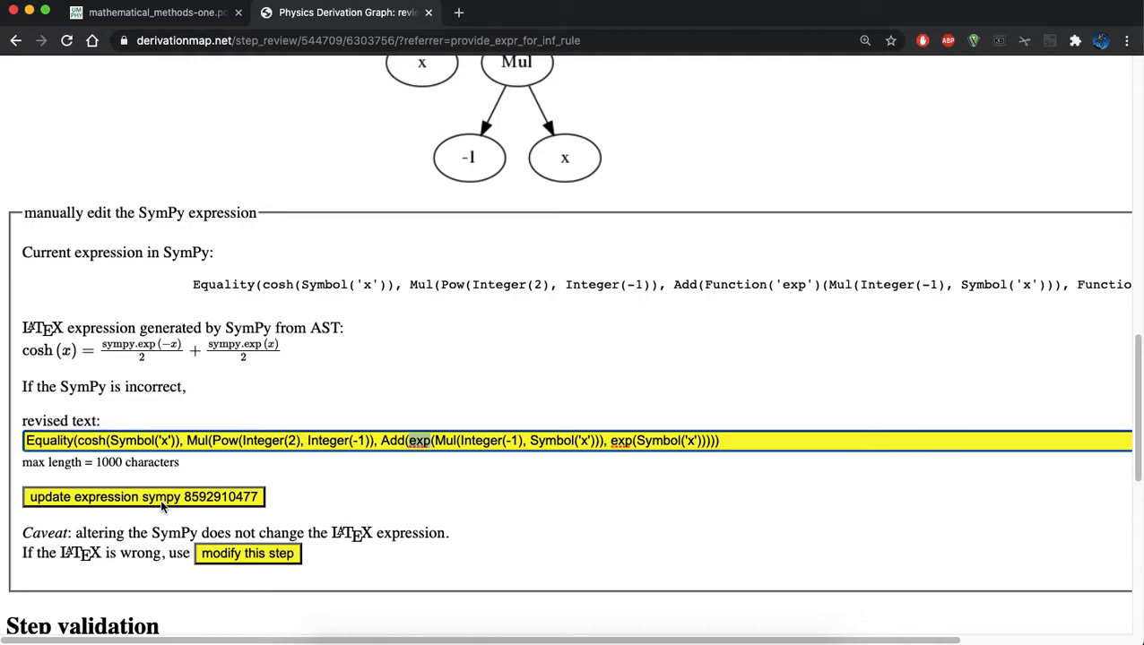
Save the revised SymPy expression, confirm exp appears, and scroll to Step validation
left_click(144, 496)
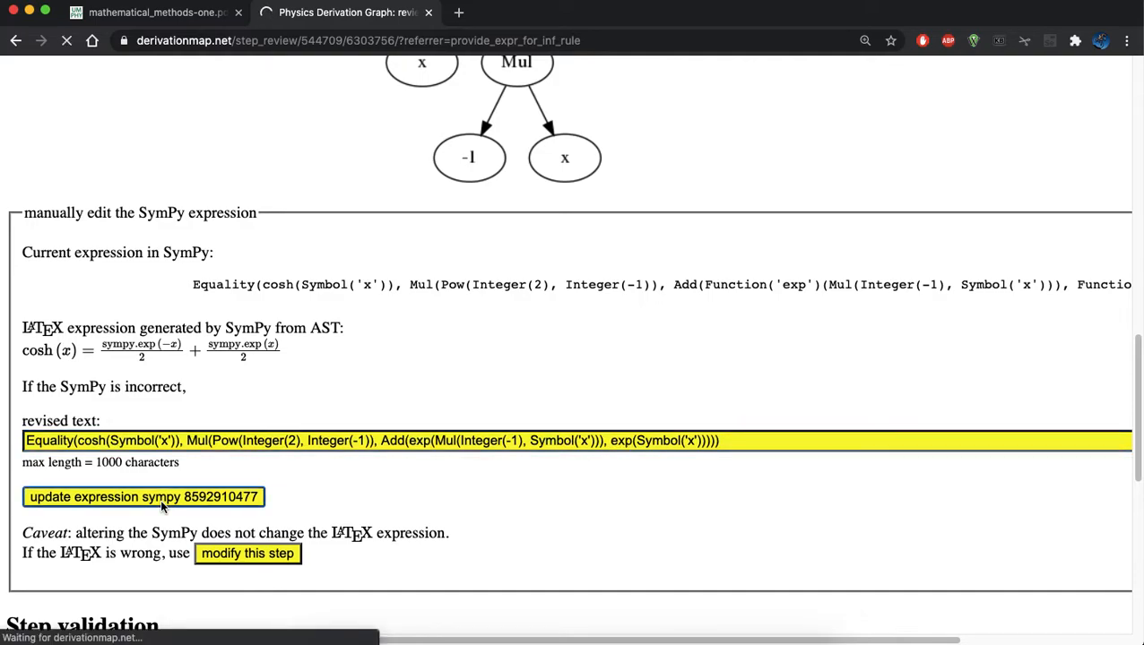
left_click(143, 497)
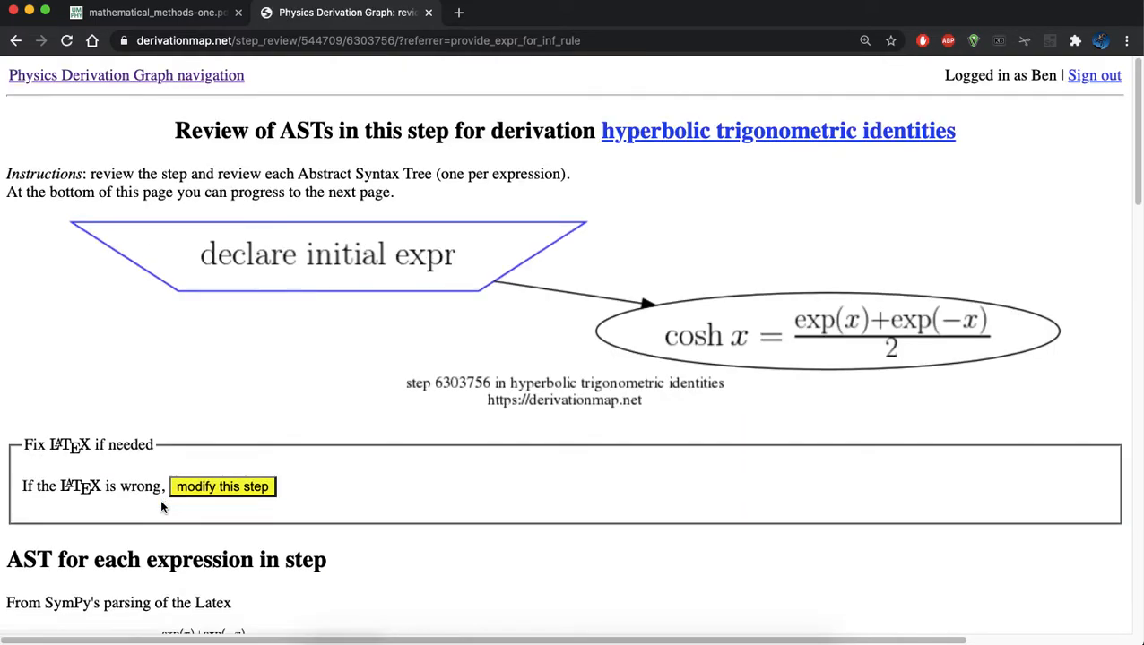
mouse_move(784, 354)
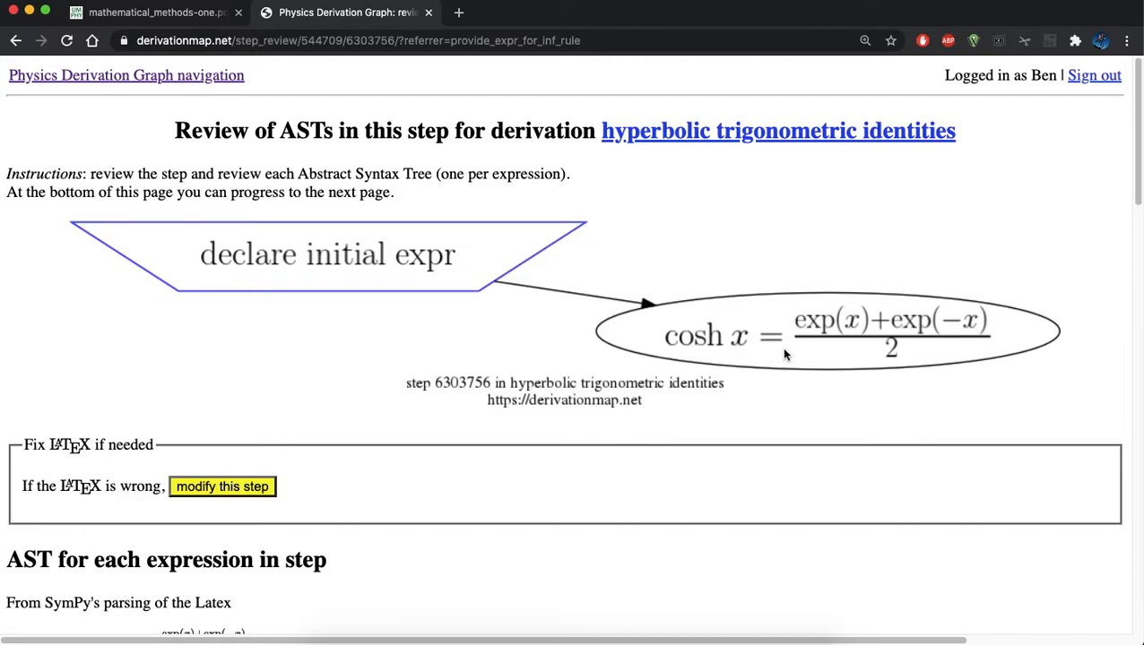
scroll("down", 3)
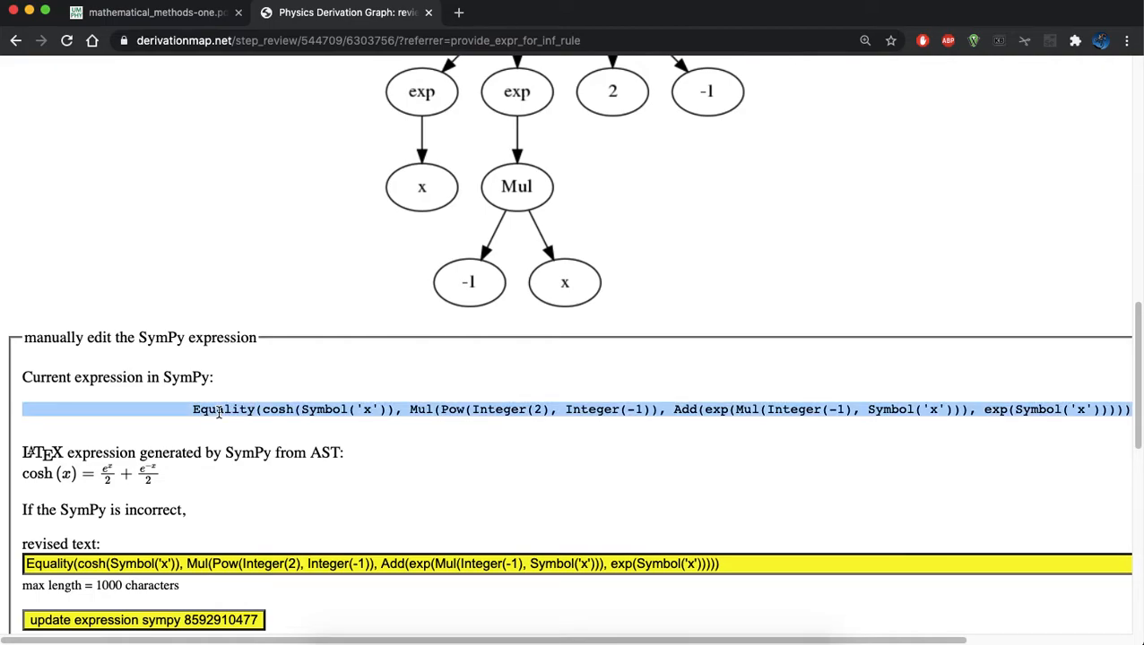
double_click(716, 409)
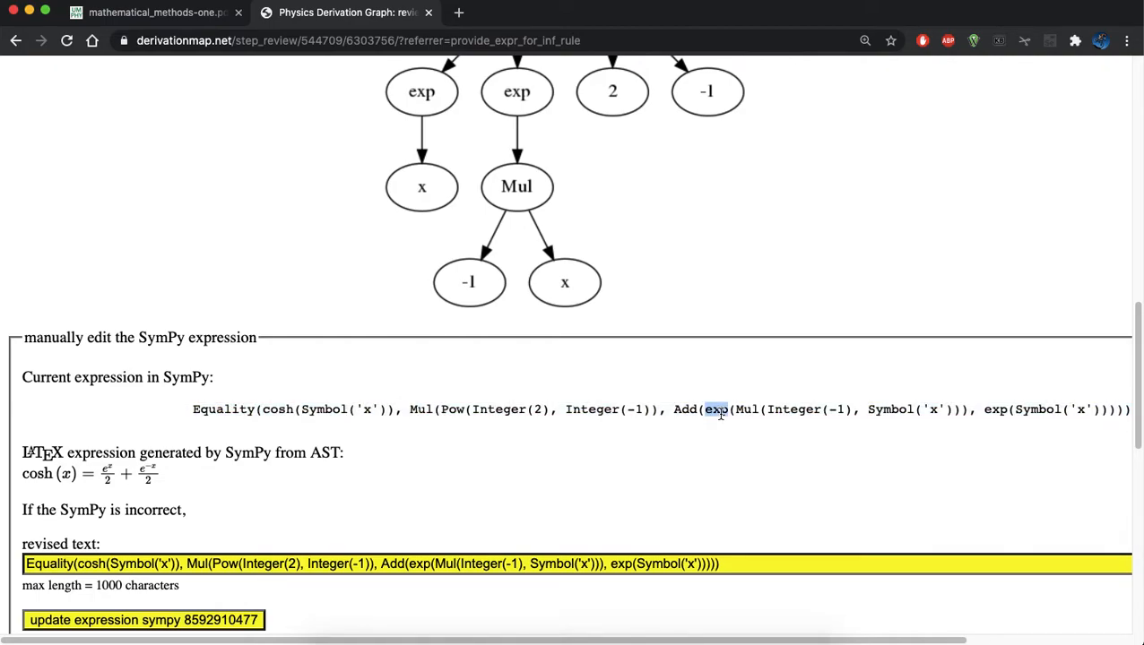
scroll("down", 3)
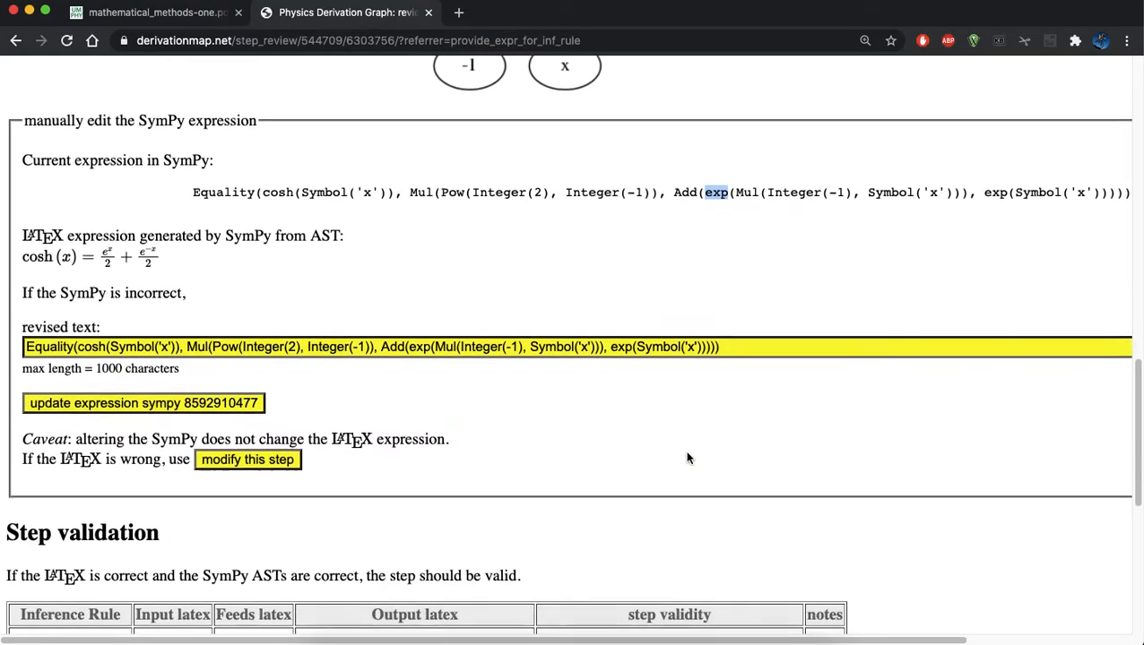
scroll("down", 3)
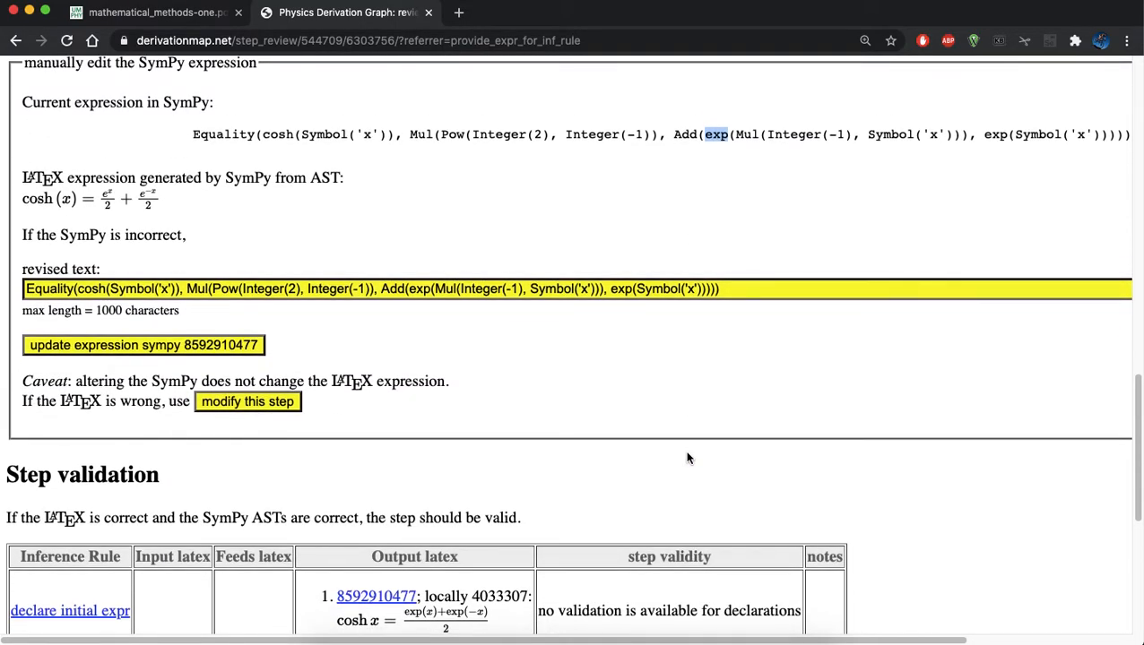
scroll("down", 3)
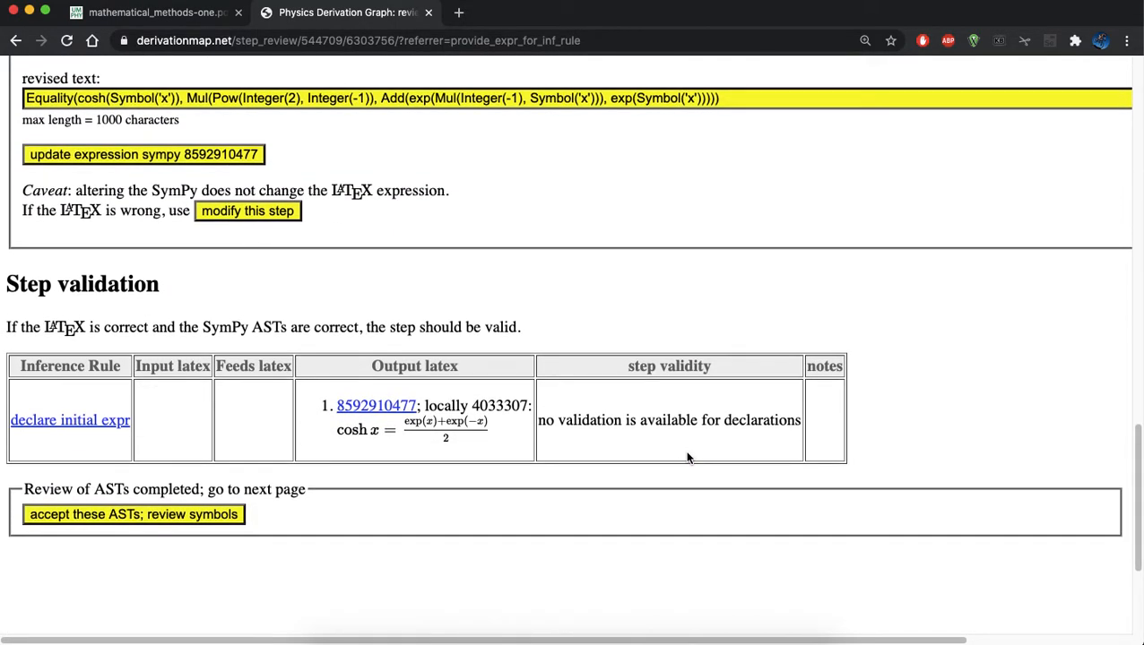
mouse_move(599, 450)
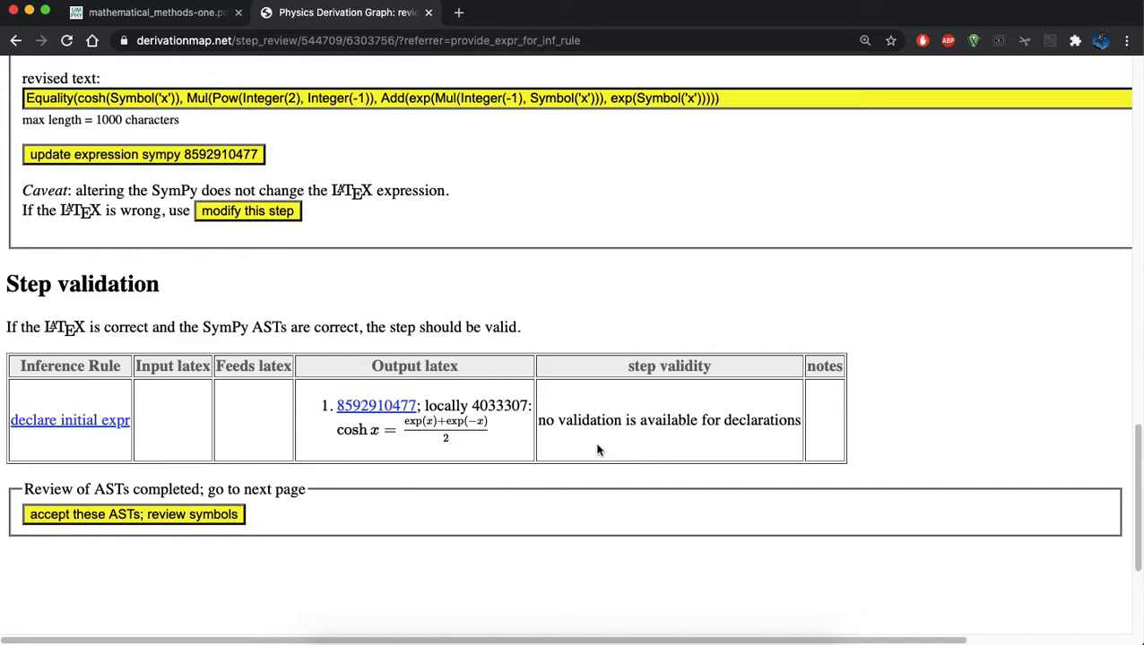
mouse_move(70, 419)
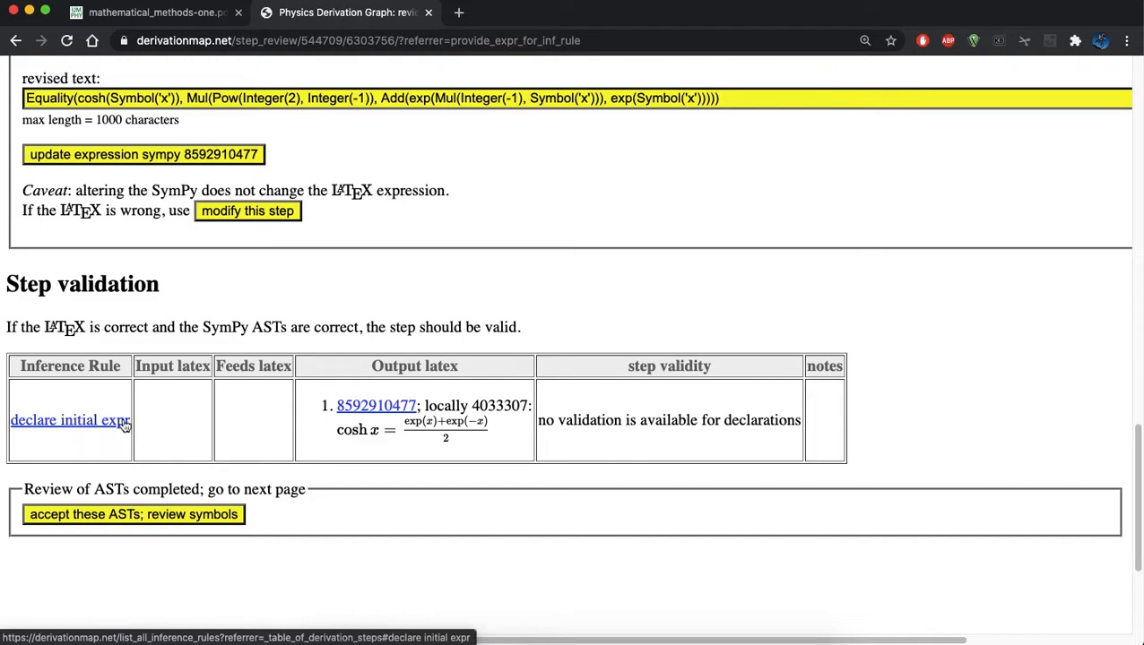
mouse_move(481, 433)
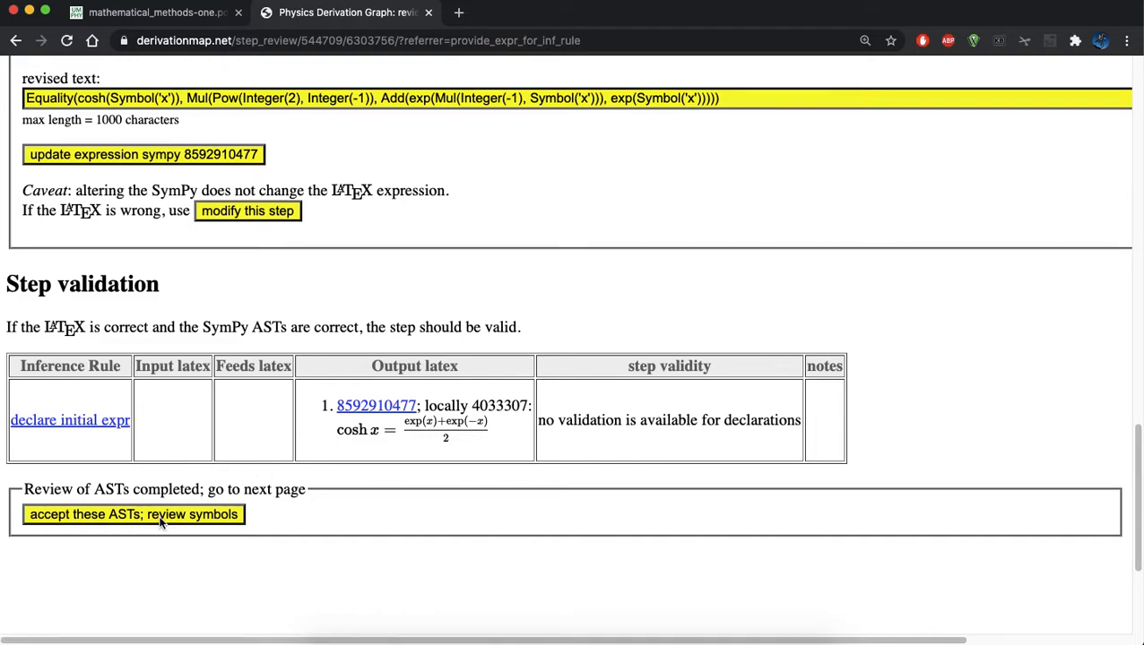
Accept the ASTs and pick existing real variable 1464 as the match for x
left_click(133, 514)
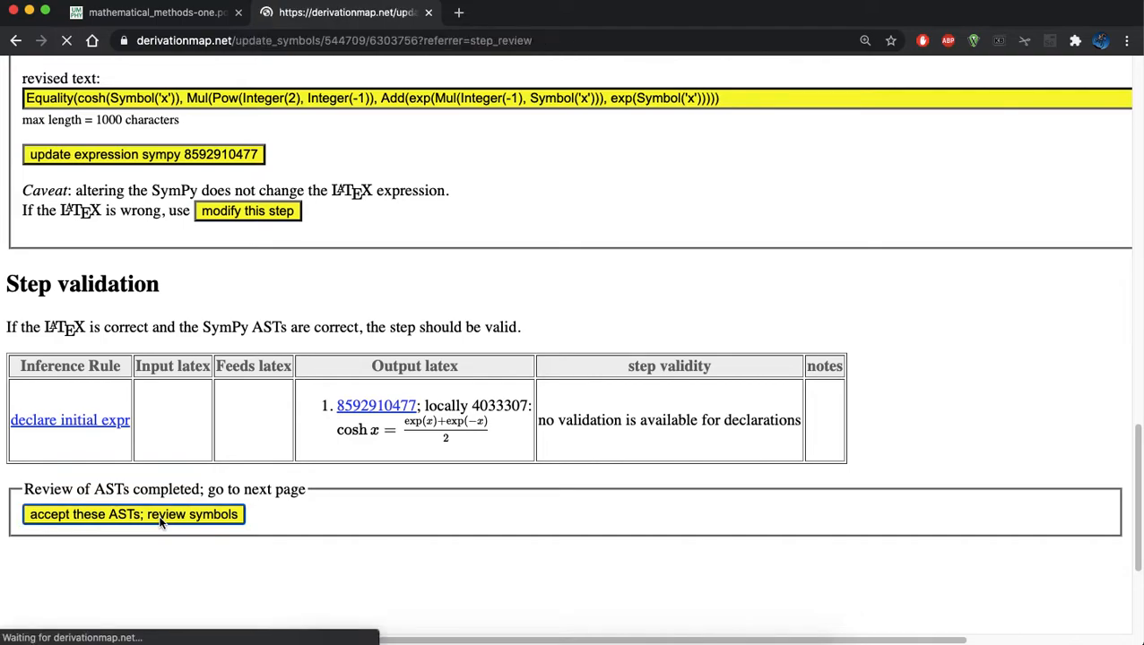
left_click(133, 514)
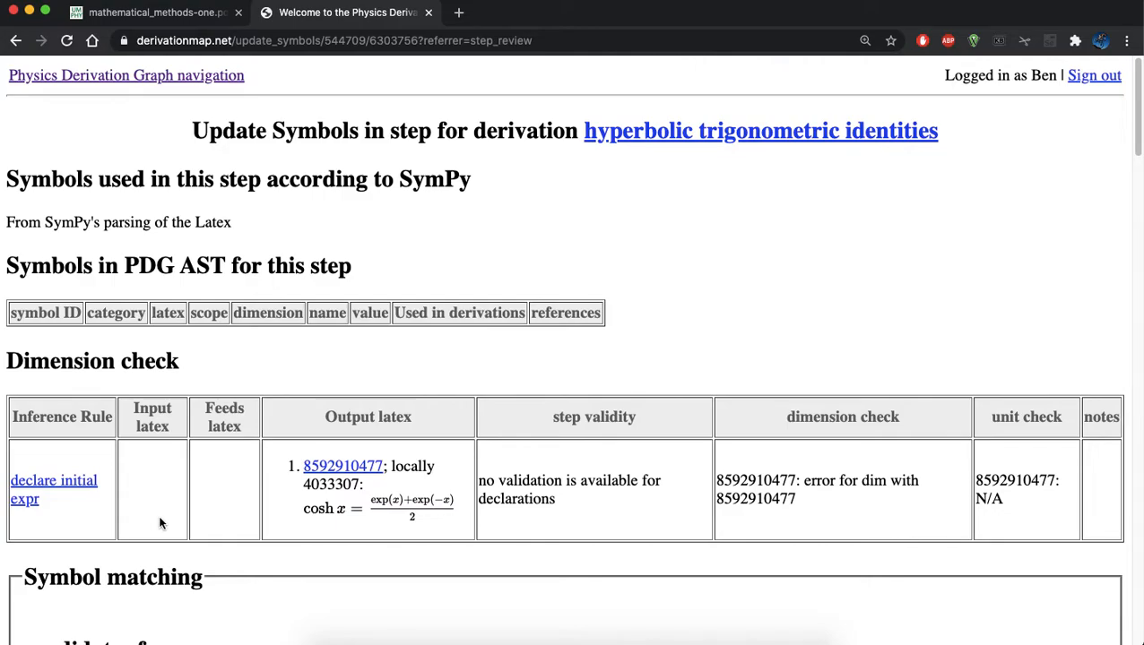
scroll("down", 3)
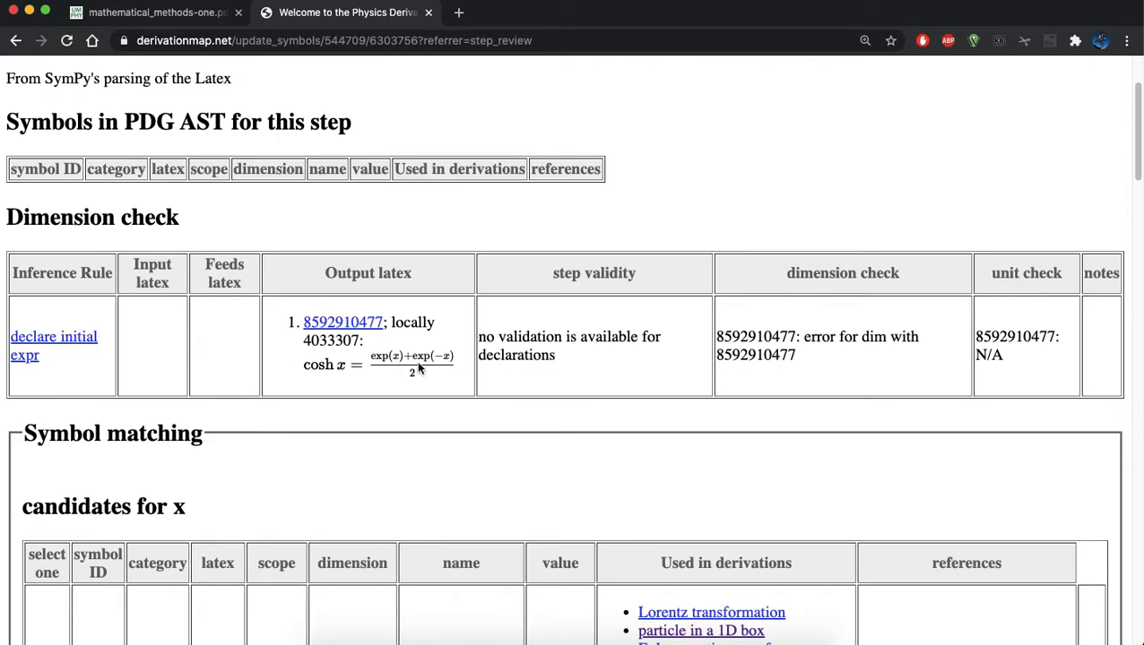
mouse_move(448, 370)
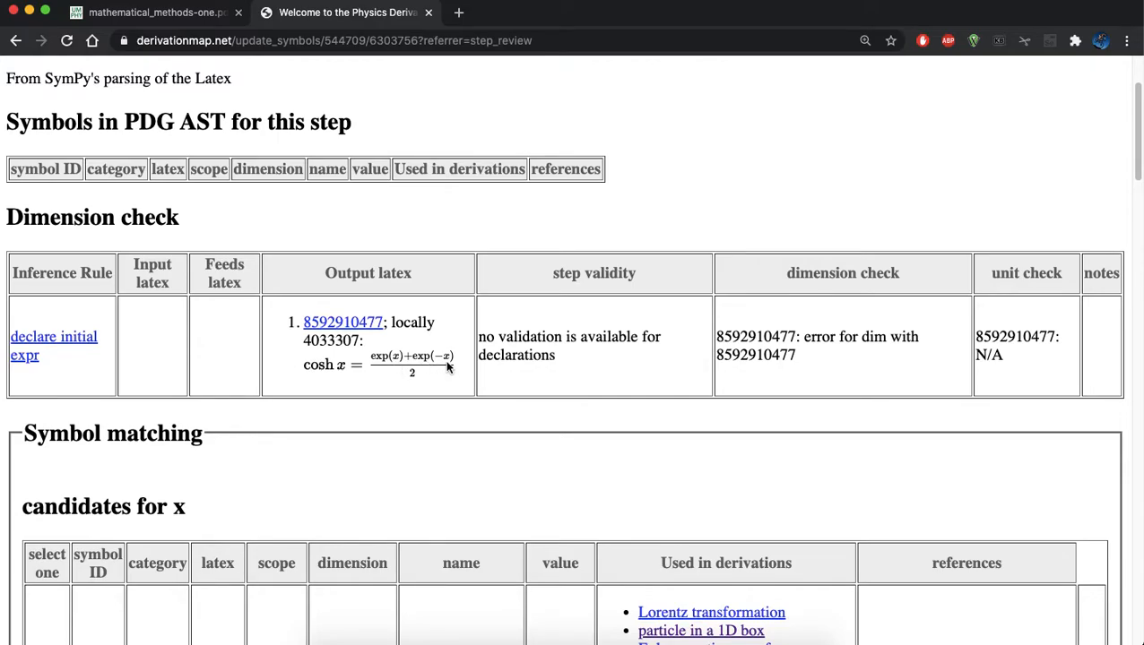
scroll("down", 3)
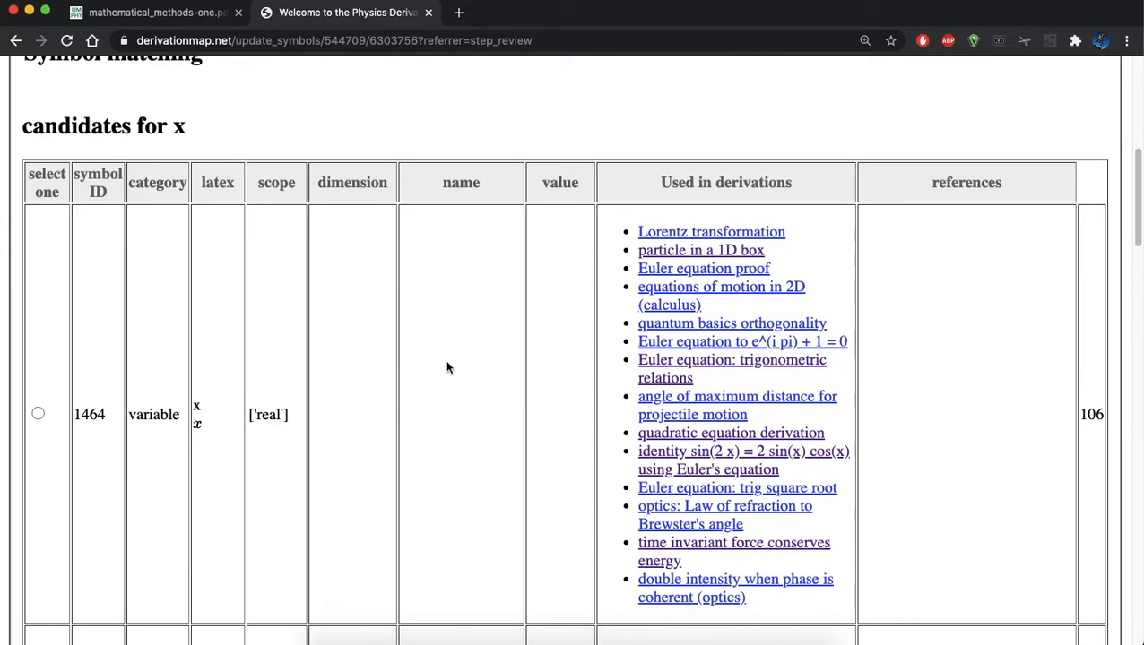
scroll("down", 3)
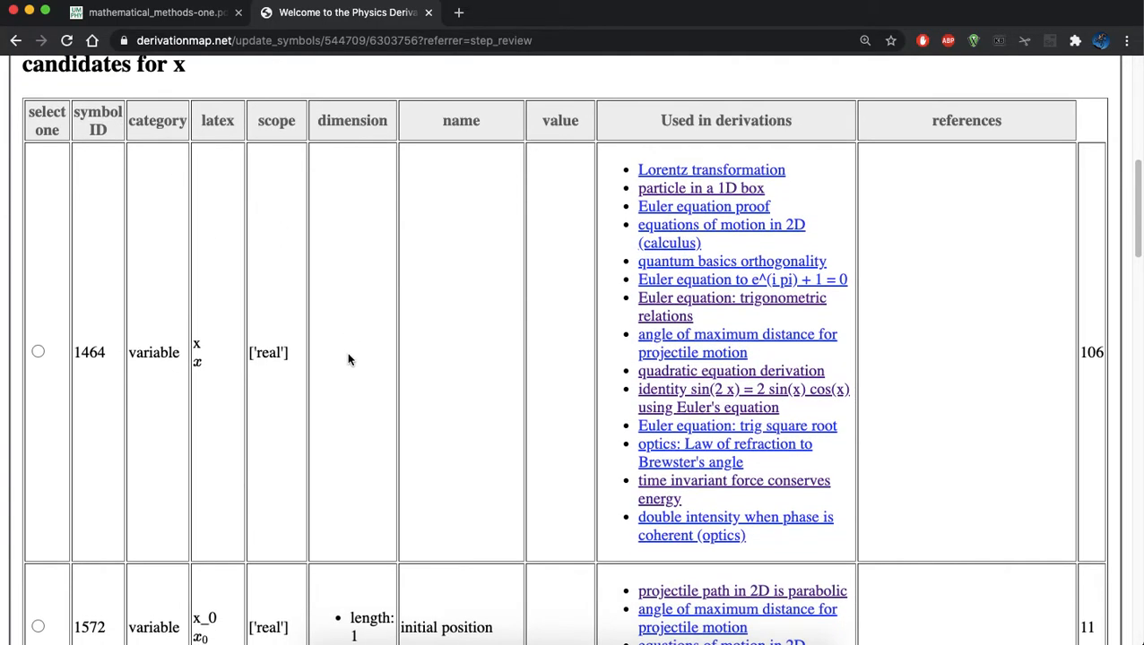
mouse_move(173, 356)
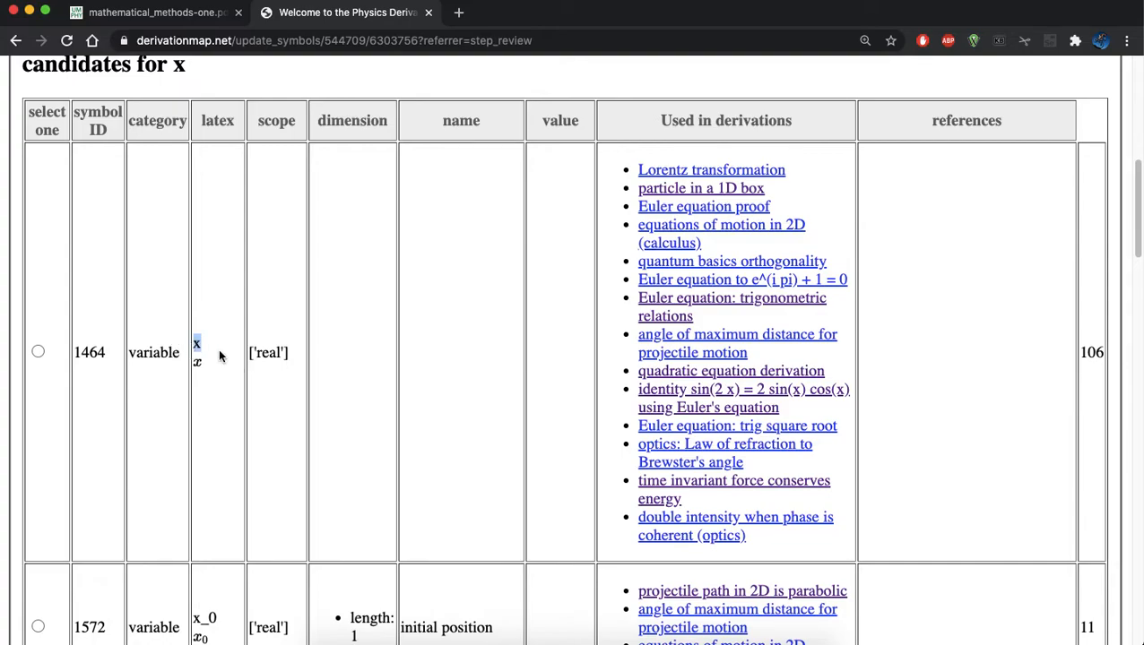
scroll("down", 3)
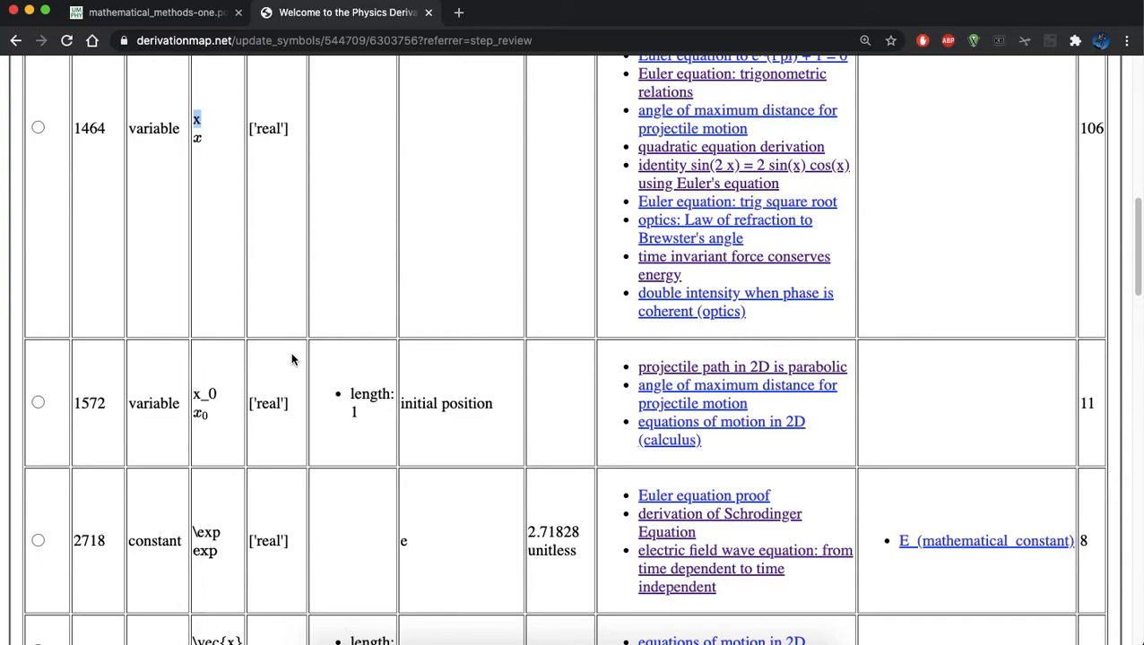
scroll("down", 3)
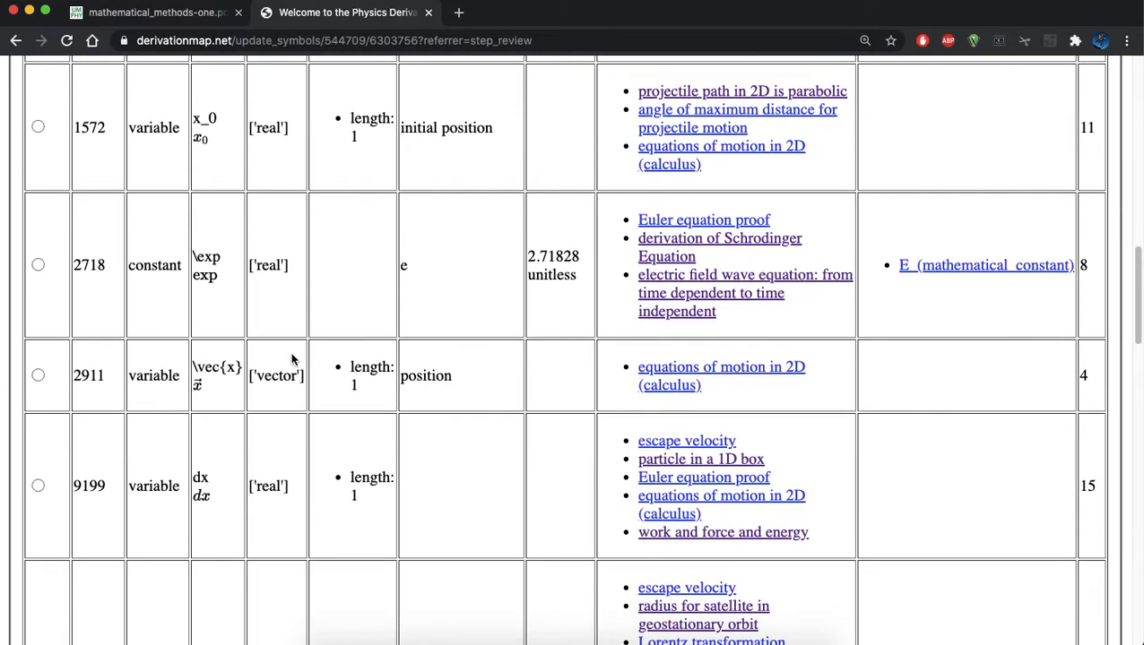
scroll("down", 3)
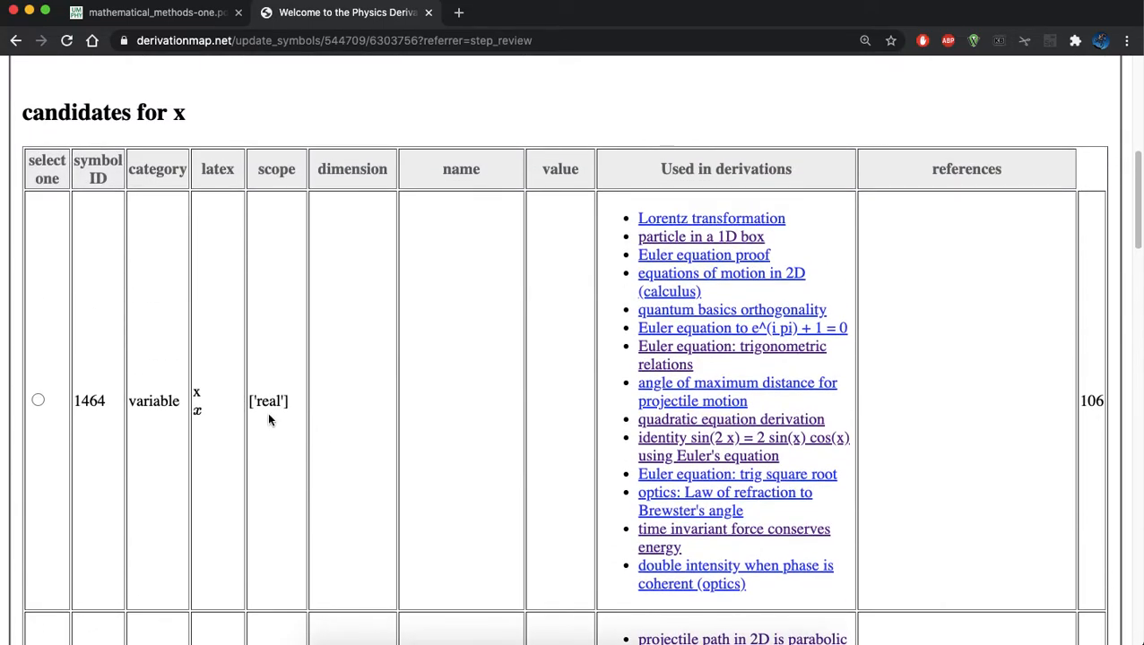
left_click(37, 400)
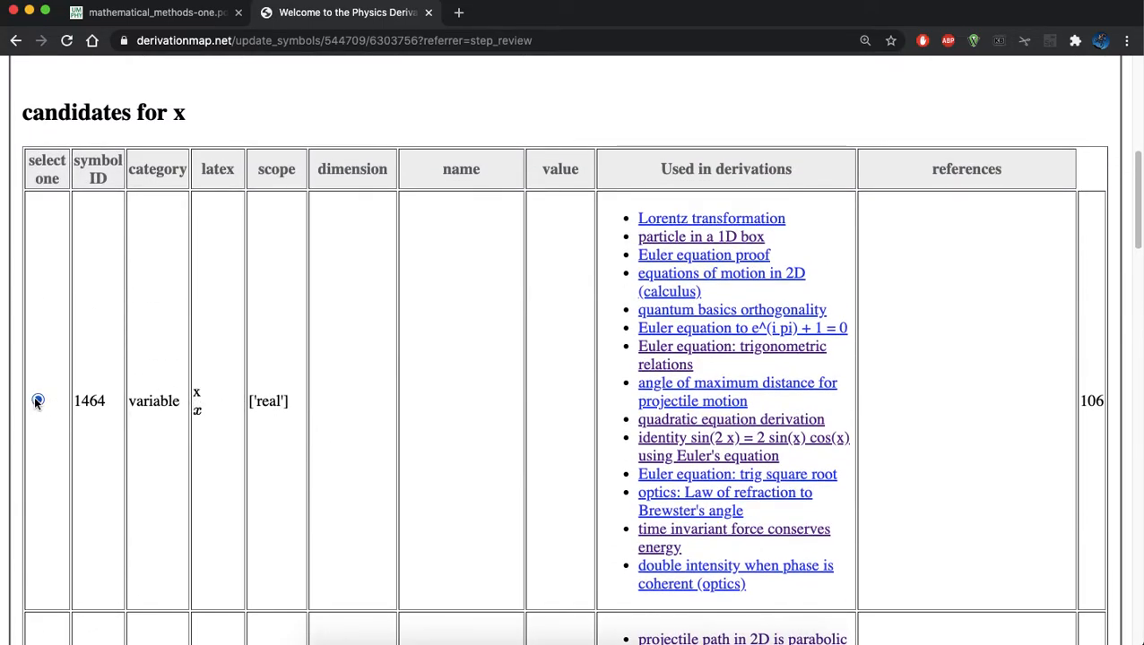
left_click(38, 400)
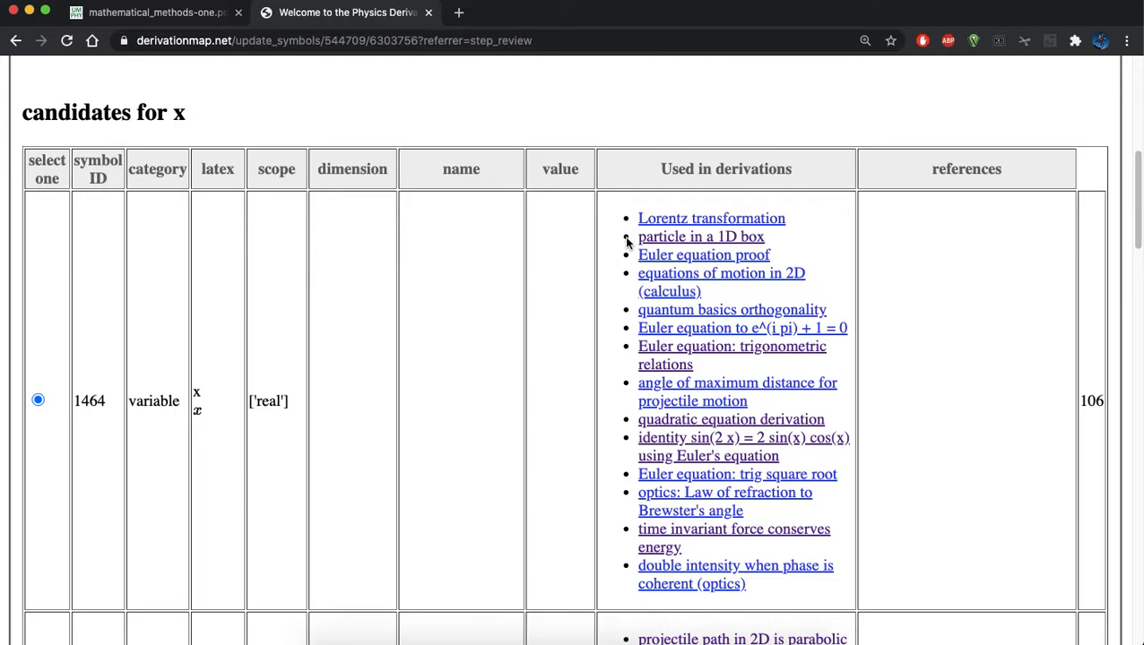
mouse_move(363, 365)
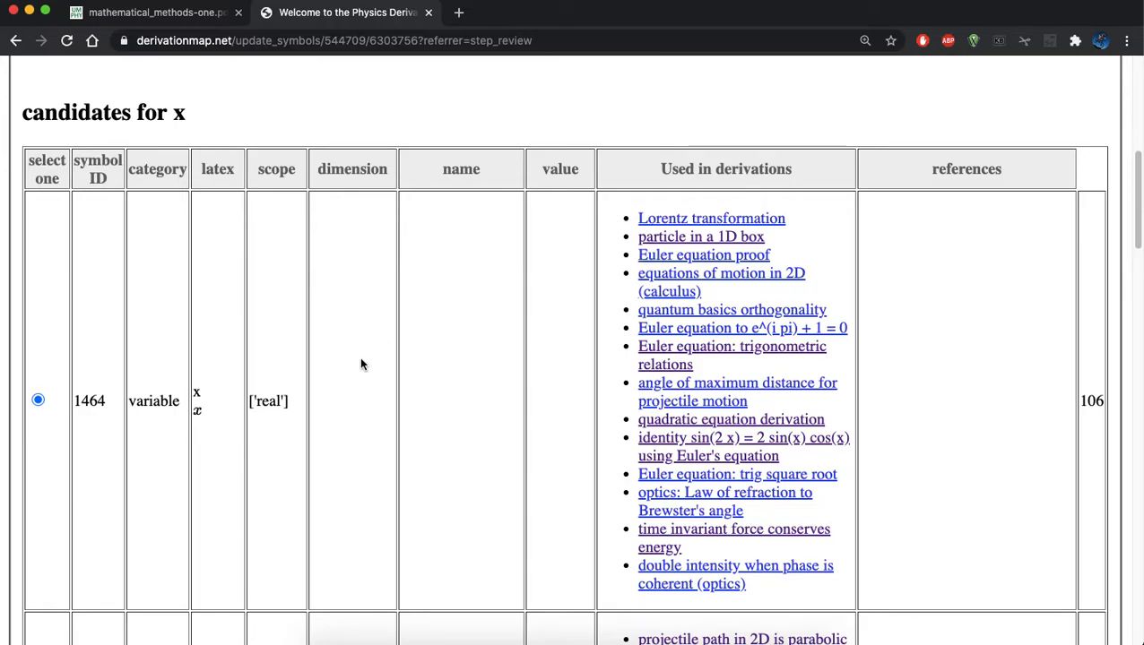
scroll("down", 3)
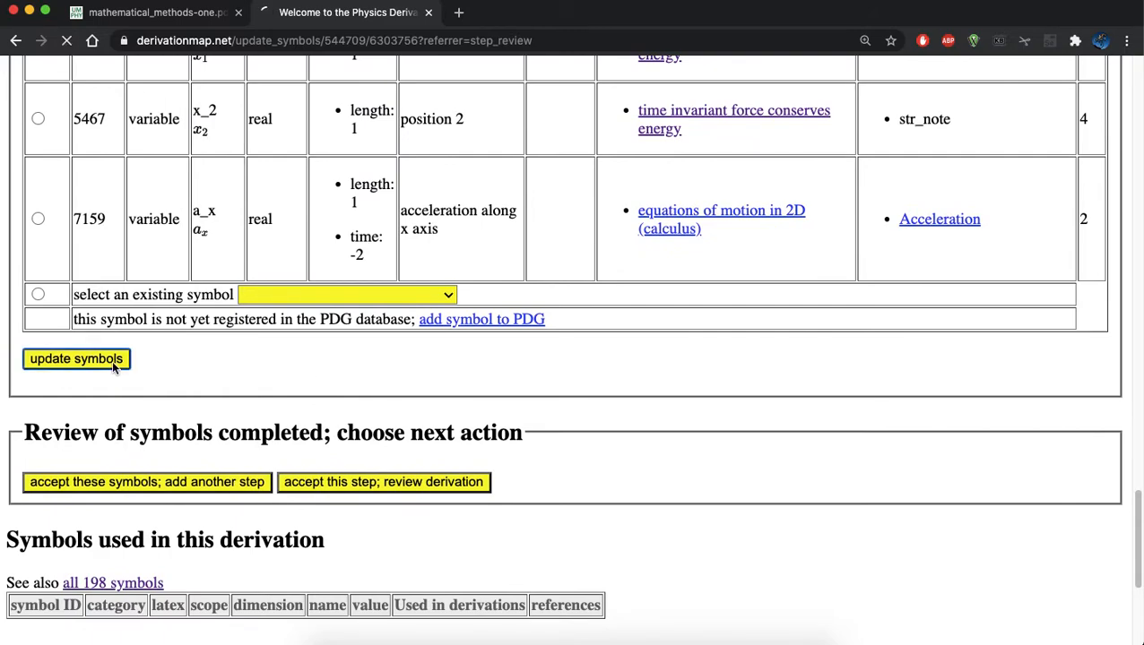
Save the x symbol match and confirm no symbols remain unmatched
left_click(75, 359)
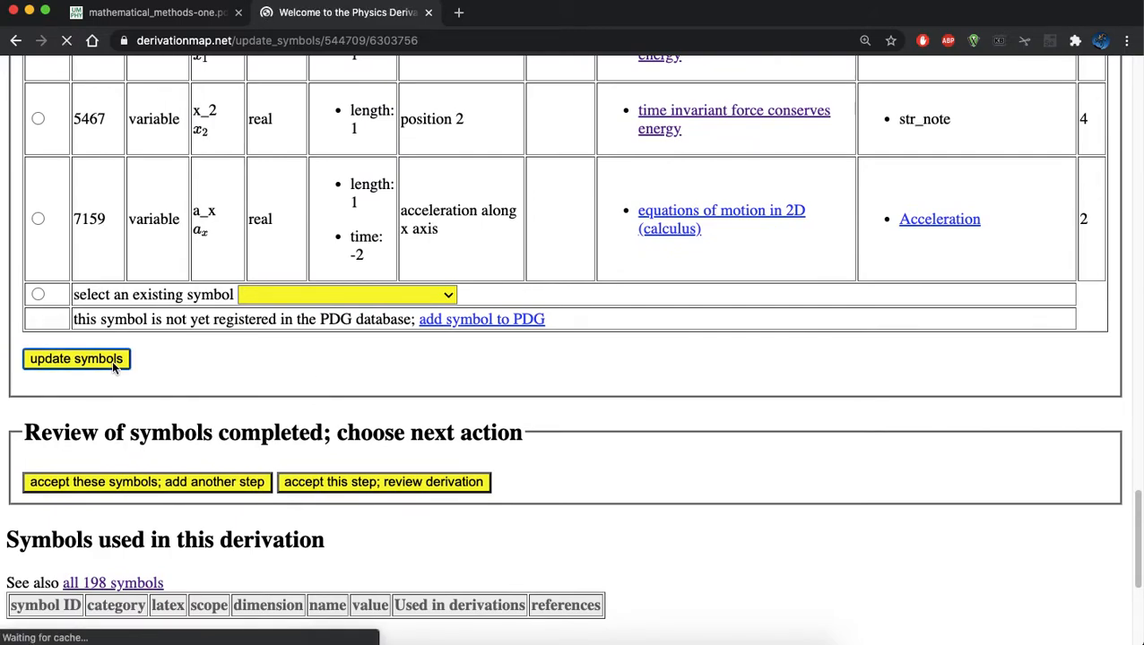
left_click(77, 358)
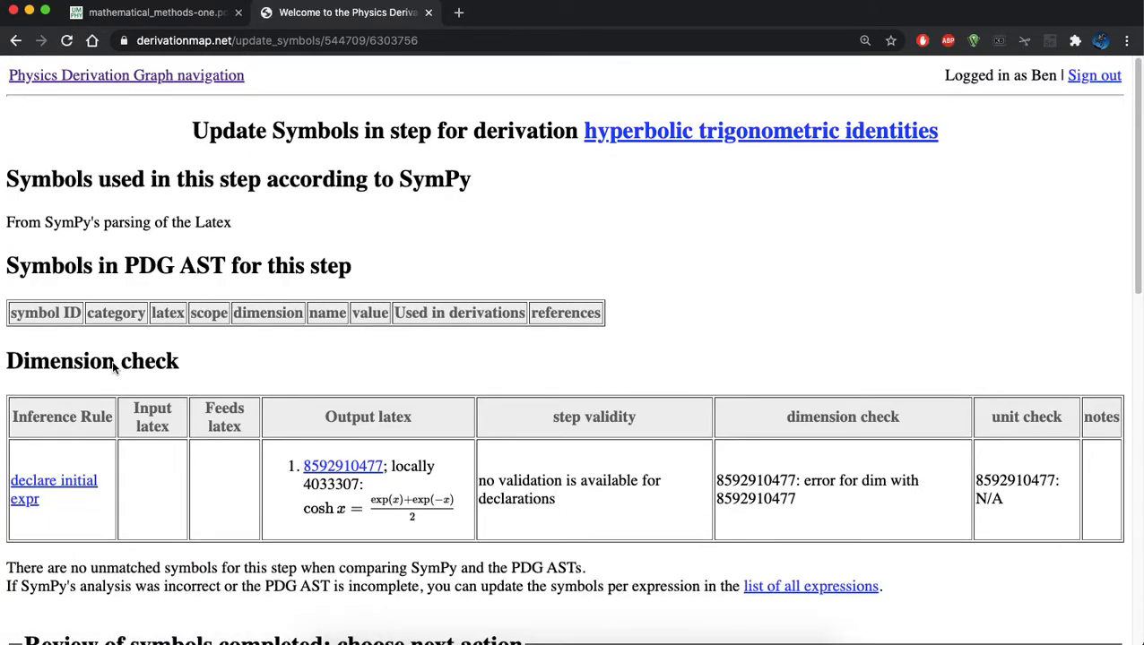
scroll("down", 3)
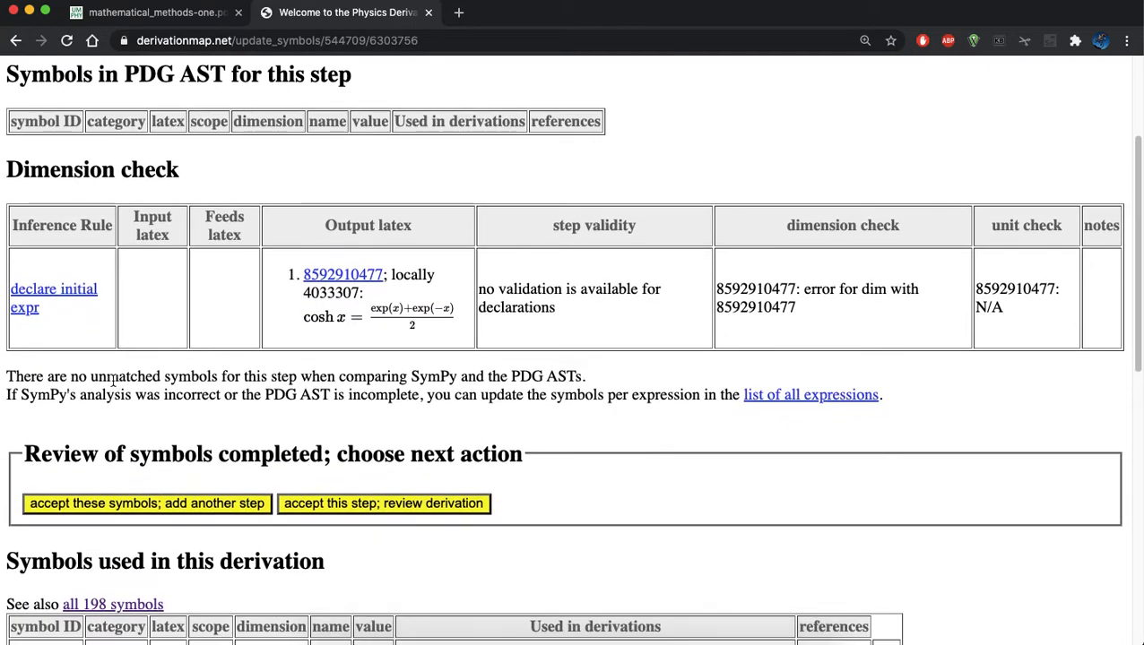
triple_click(295, 375)
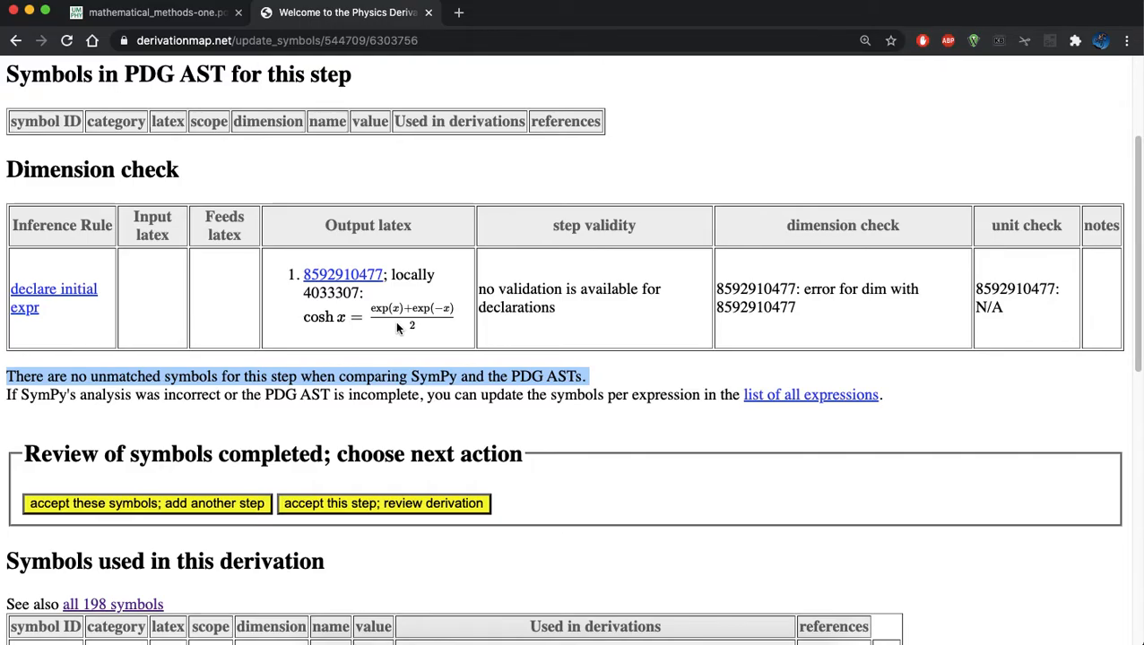
scroll("down", 3)
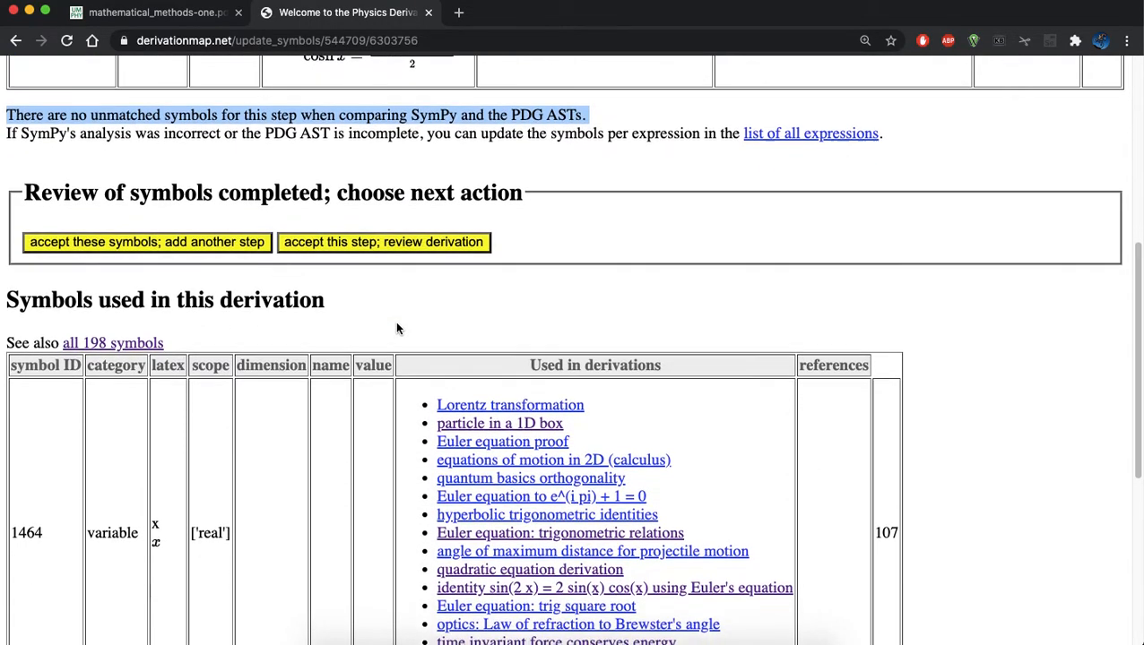
scroll("down", 3)
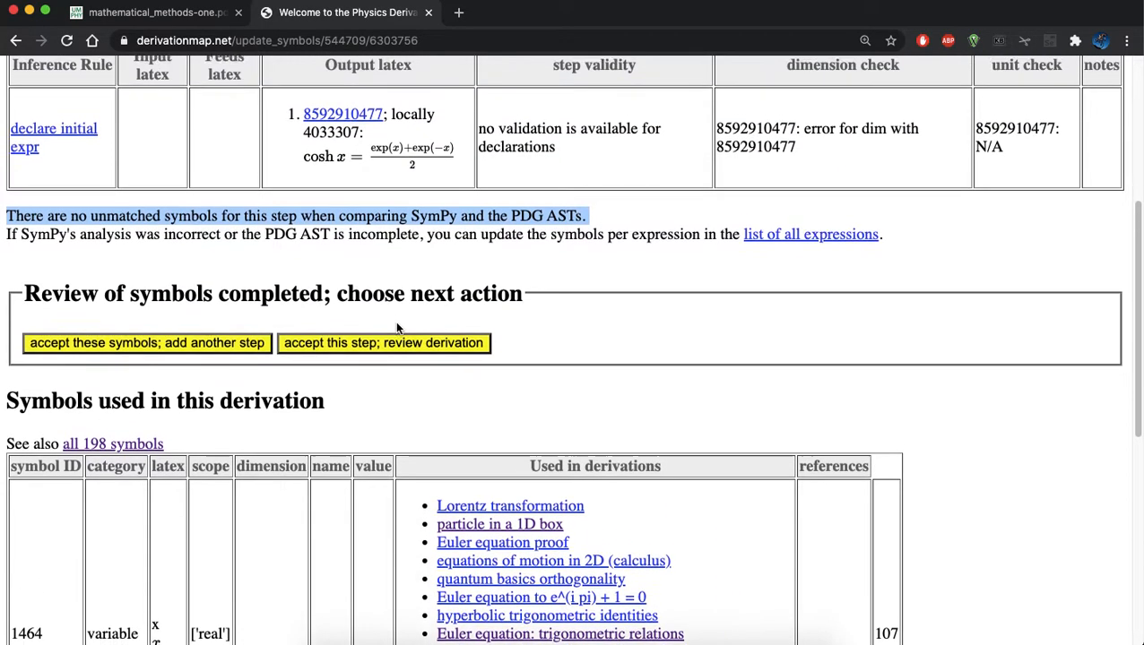
scroll("down", 3)
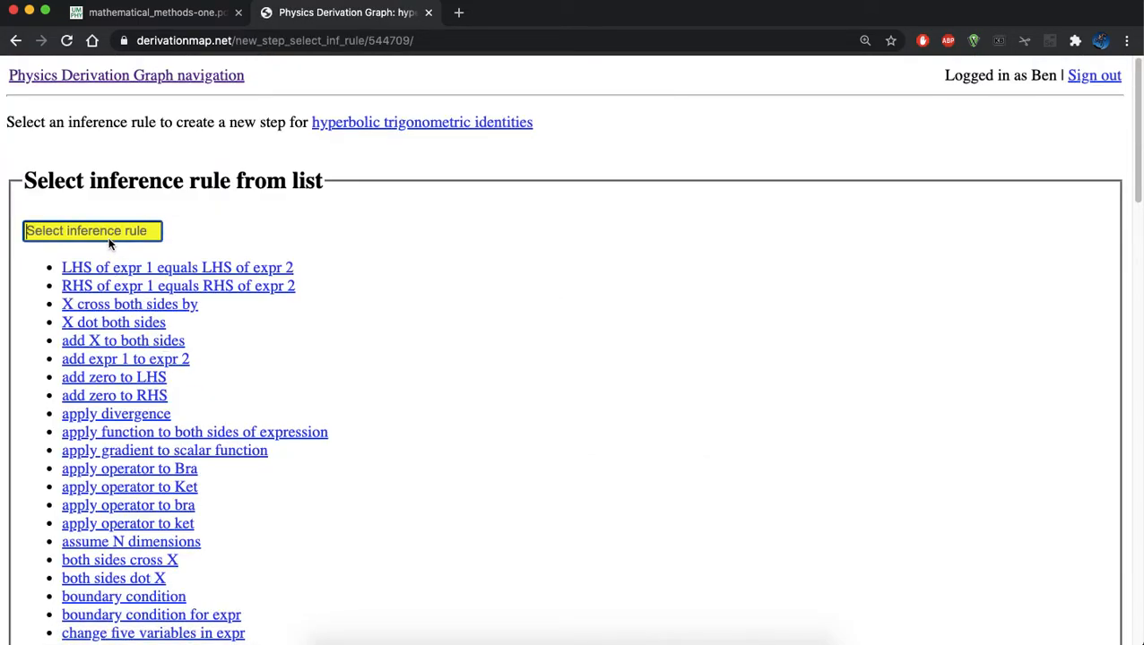
Add a declare-initial-expr step for sinh x = (exp(x) − exp(−x))/2, previewed and submitted
type("ini")
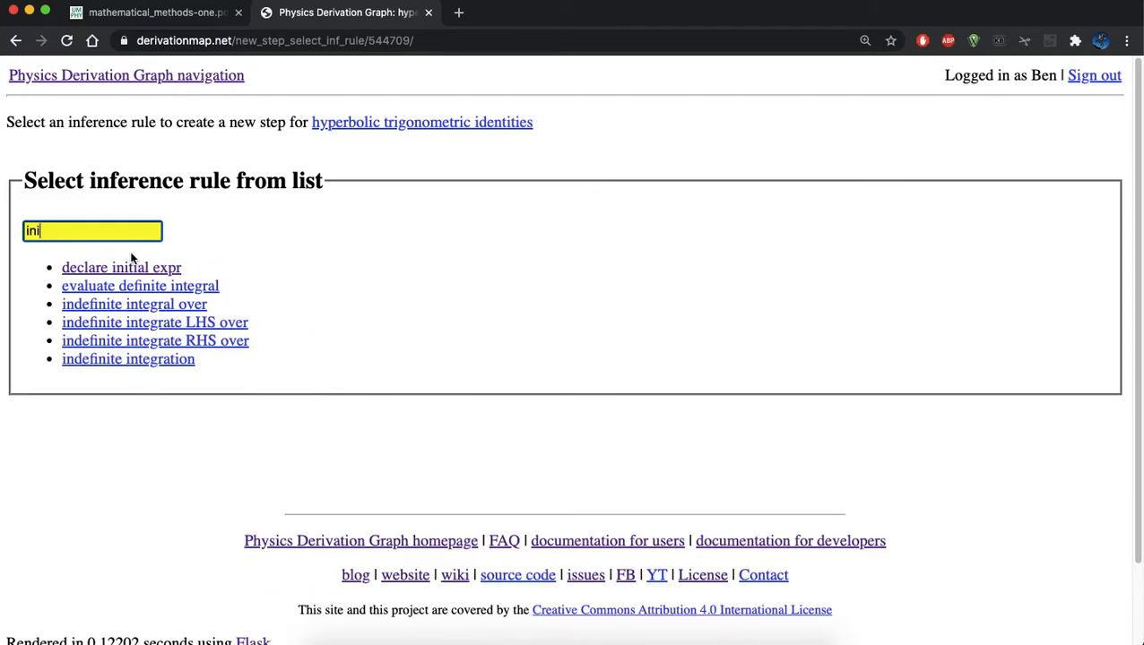
mouse_move(121, 268)
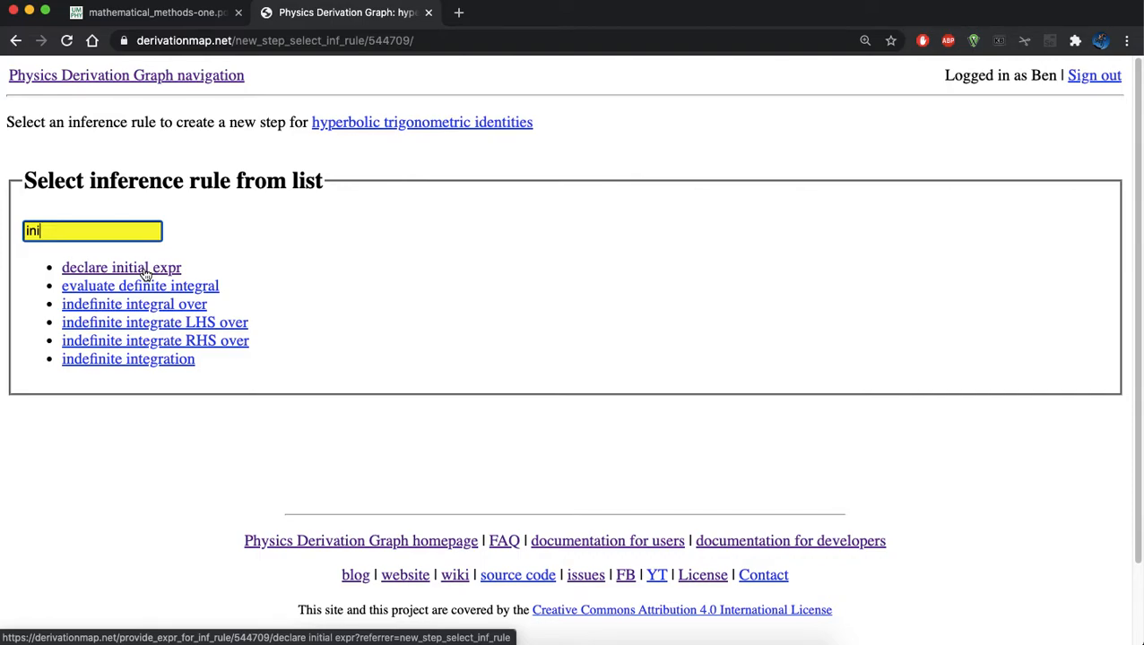
left_click(121, 267)
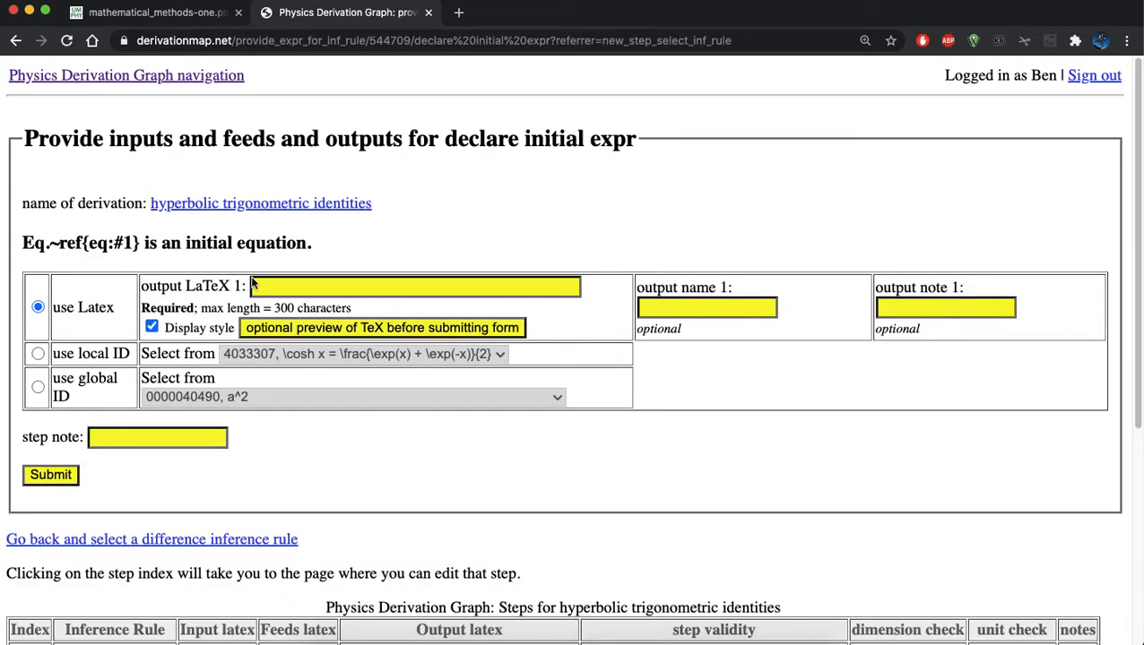
type("\\s")
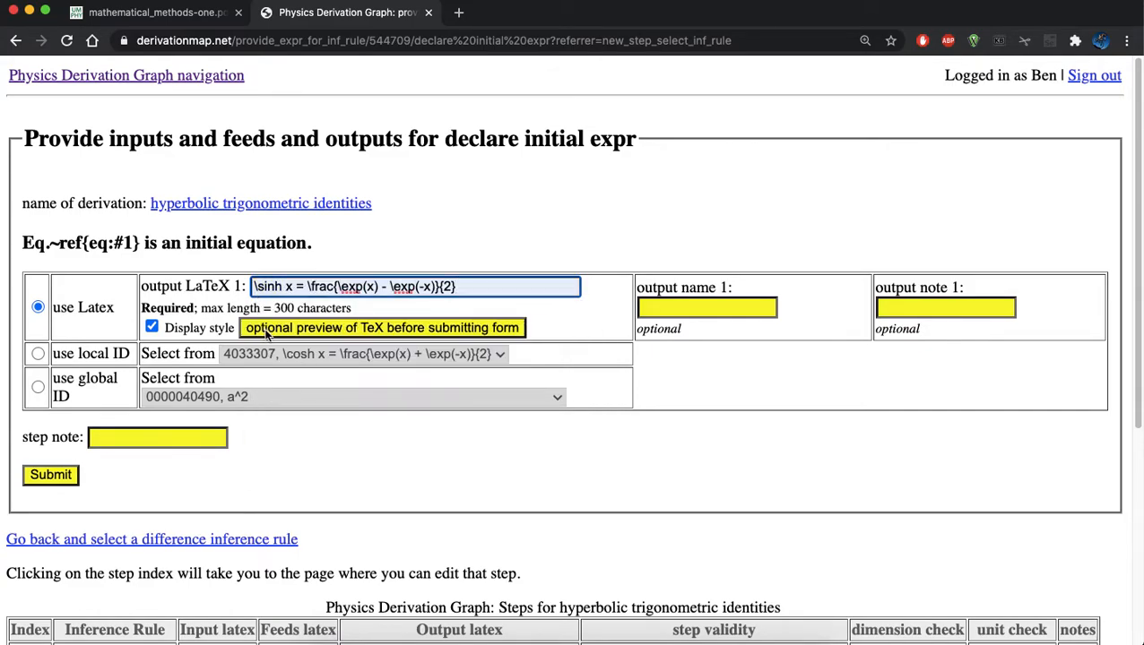
left_click(382, 328)
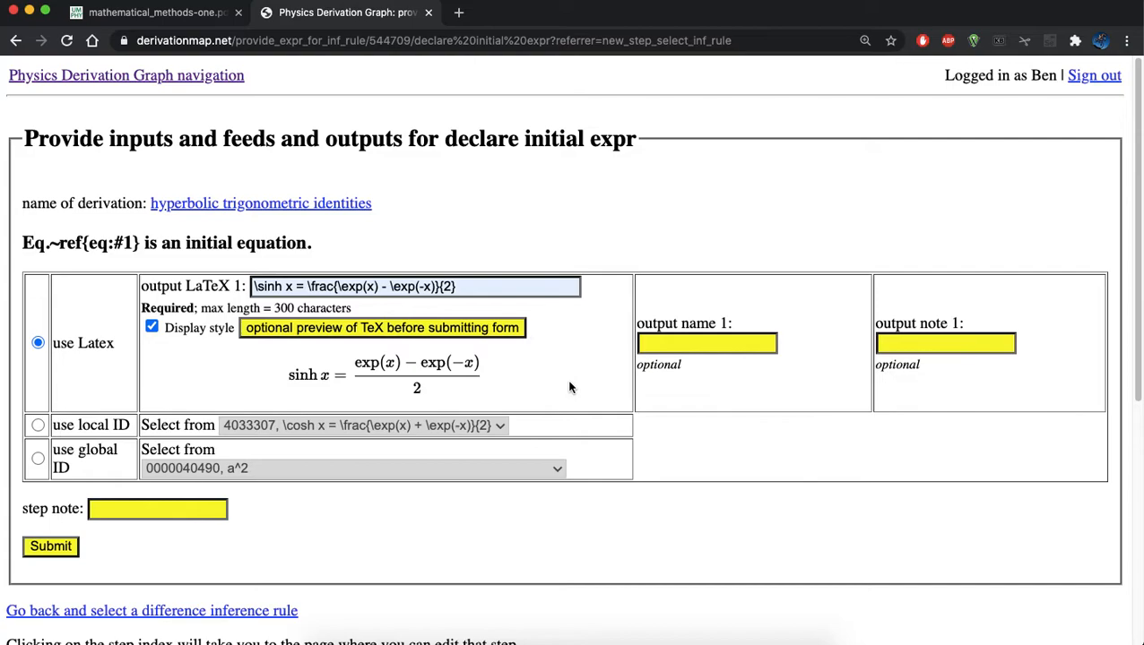
scroll("down", 3)
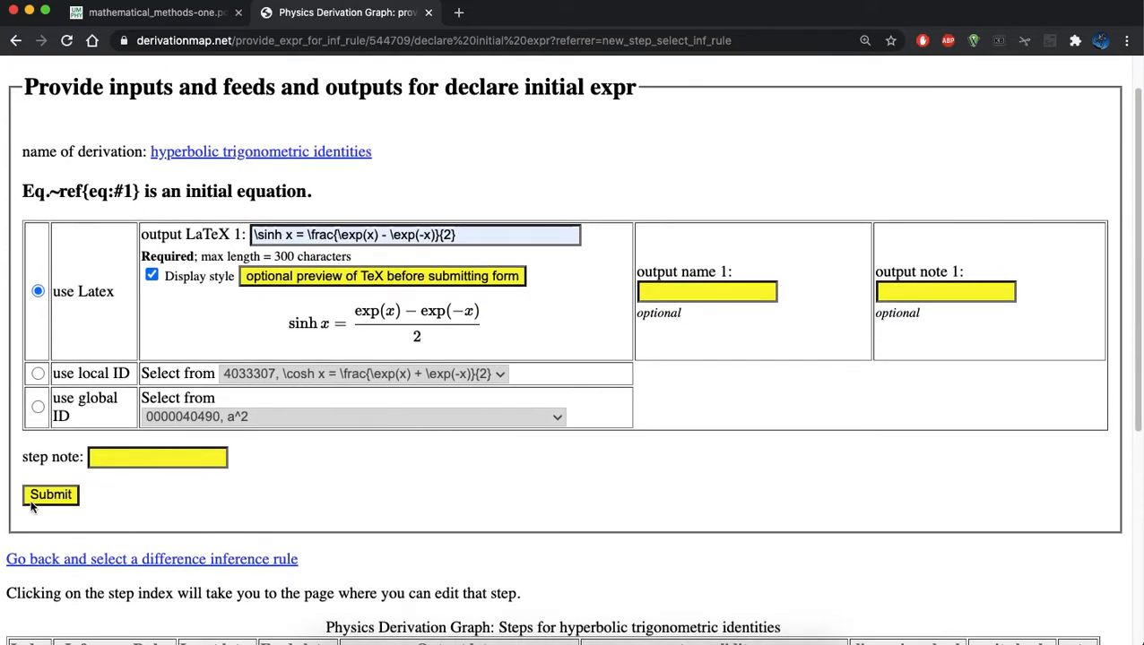
left_click(50, 495)
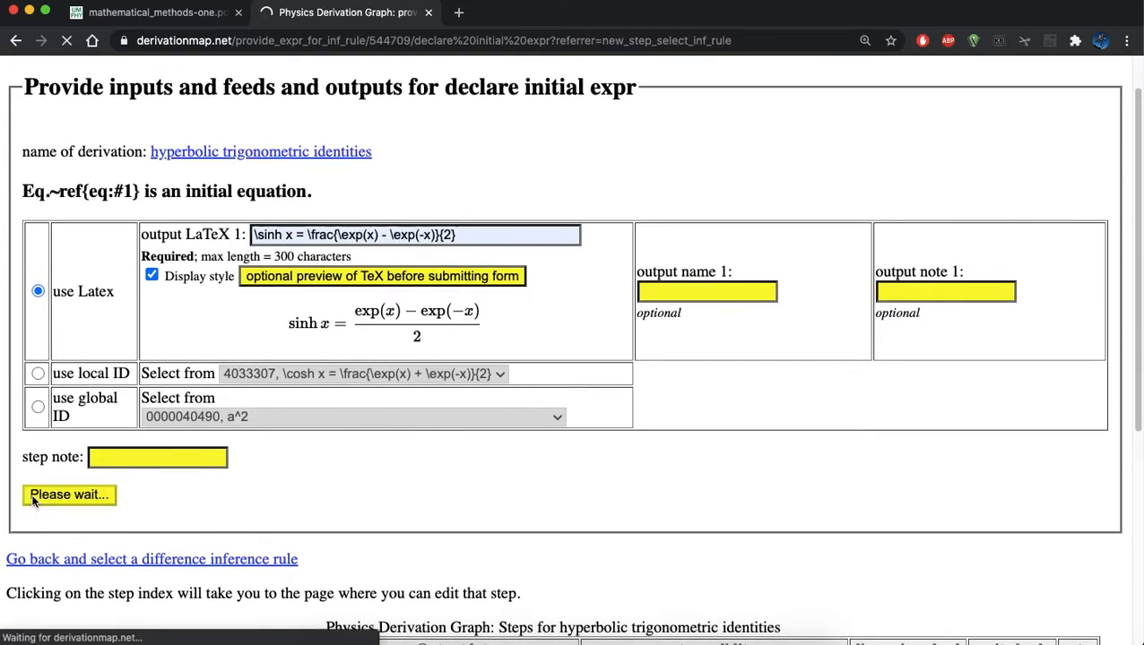
left_click(68, 495)
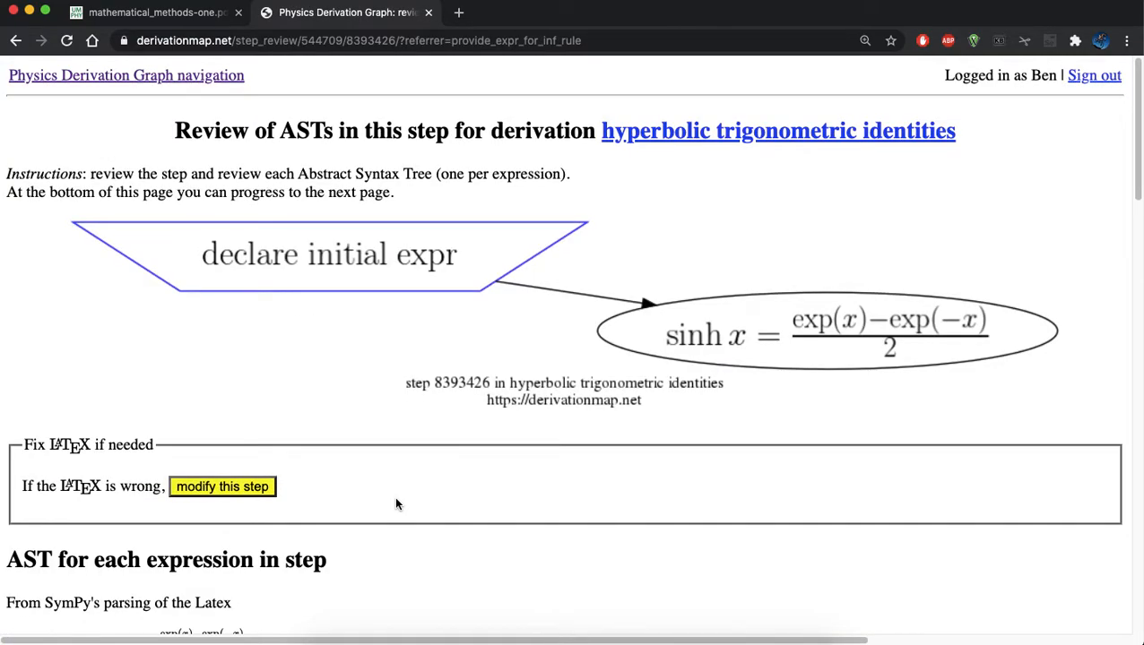
Apply the corrected sinh SymPy expression rendering e^x/2 − e^−x/2, then scroll to Step validation
scroll("down", 3)
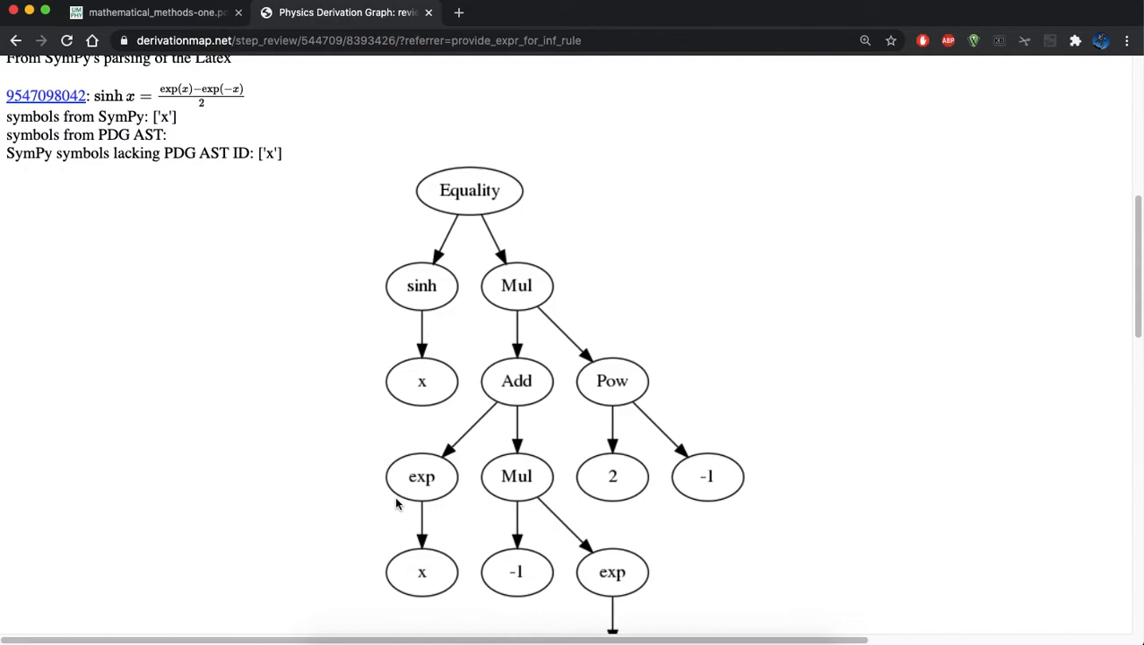
scroll("down", 3)
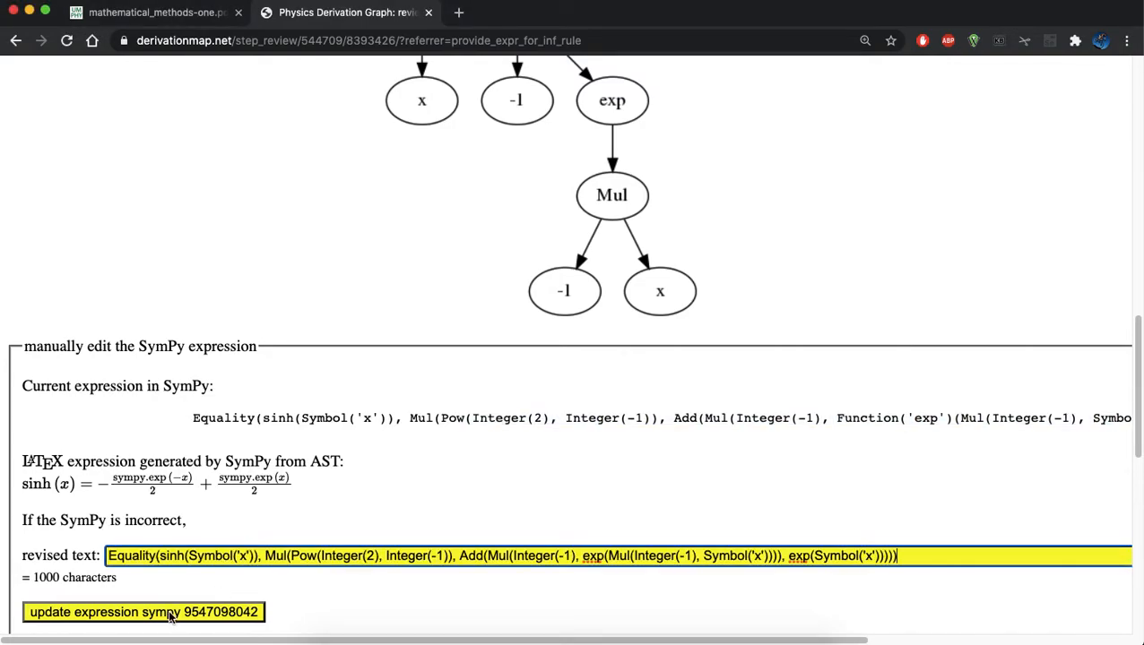
left_click(143, 612)
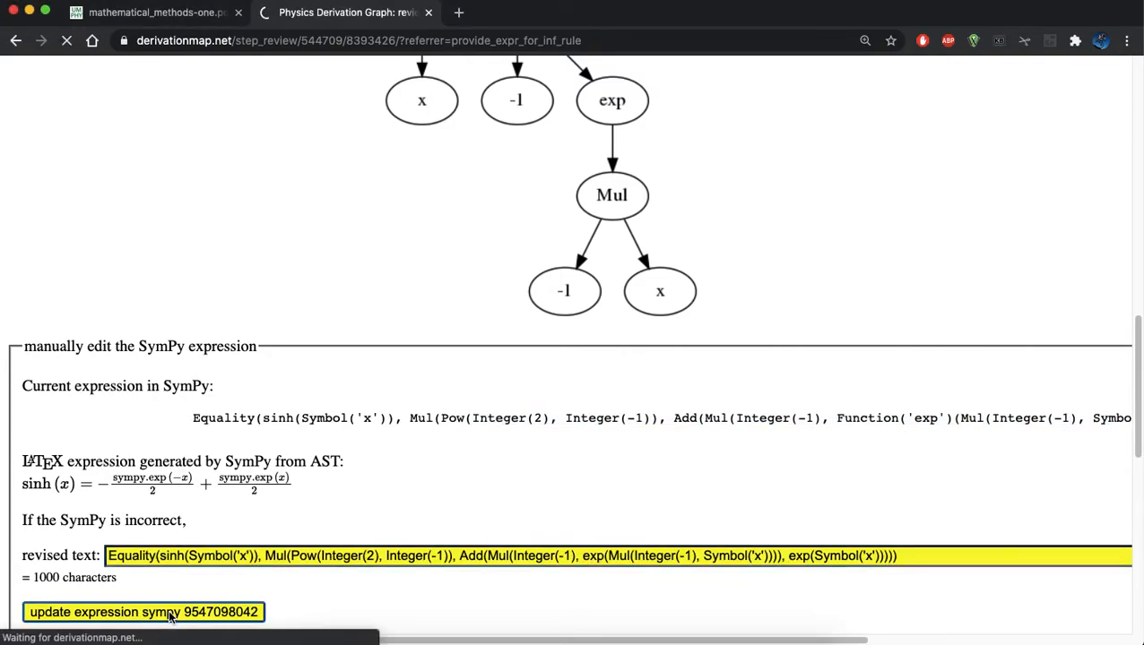
left_click(143, 612)
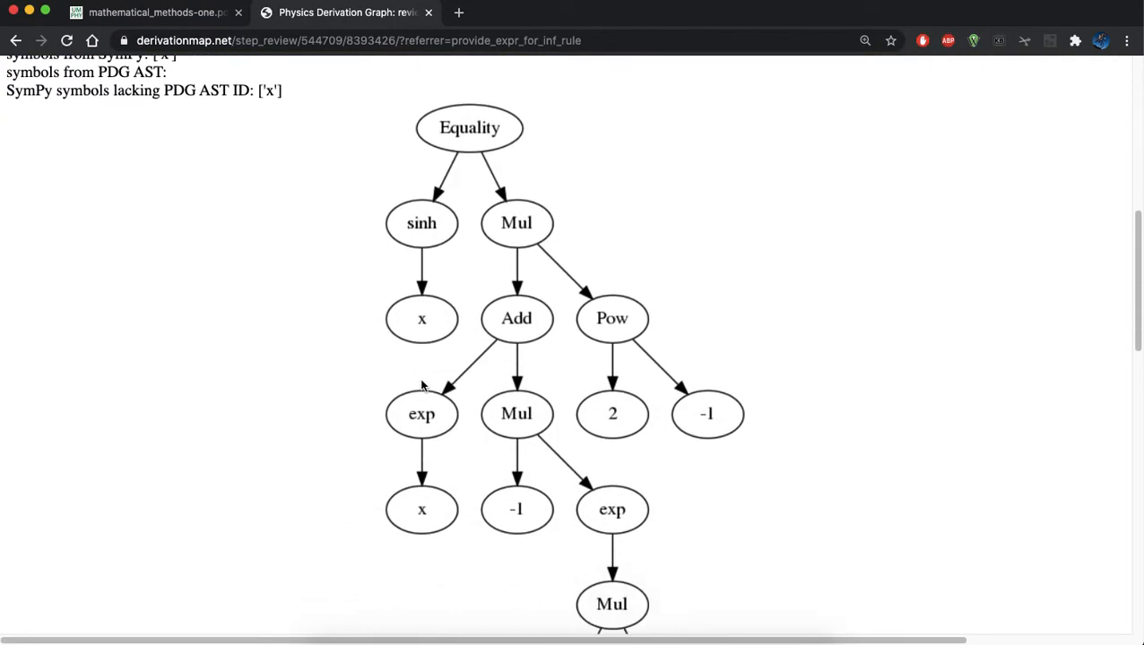
scroll("down", 3)
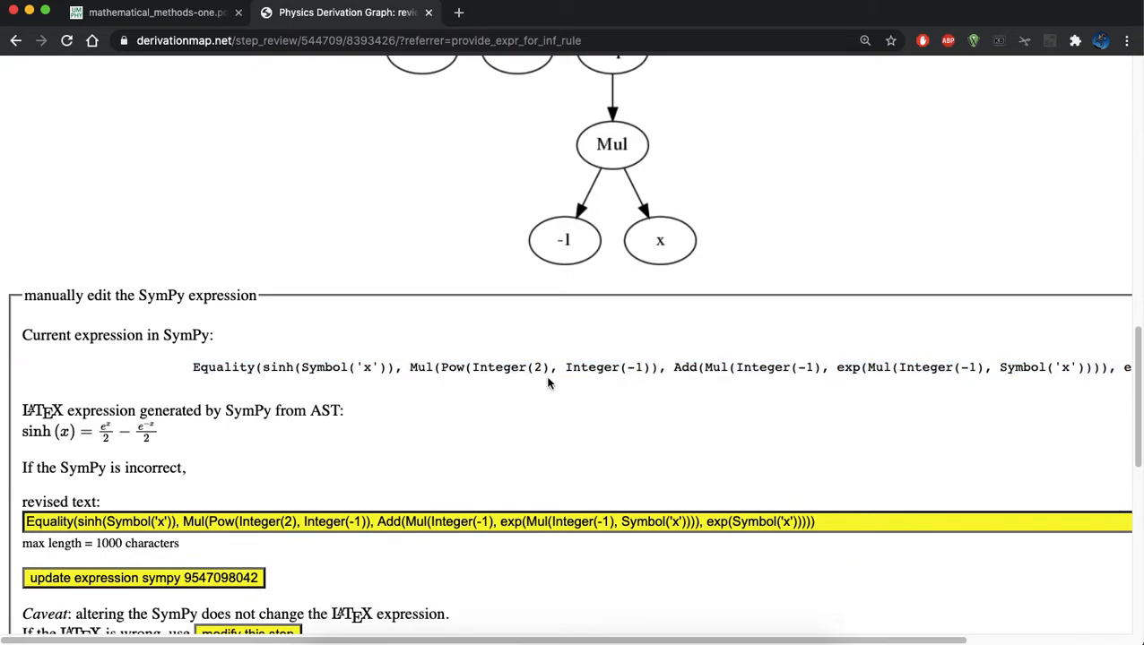
scroll("down", 3)
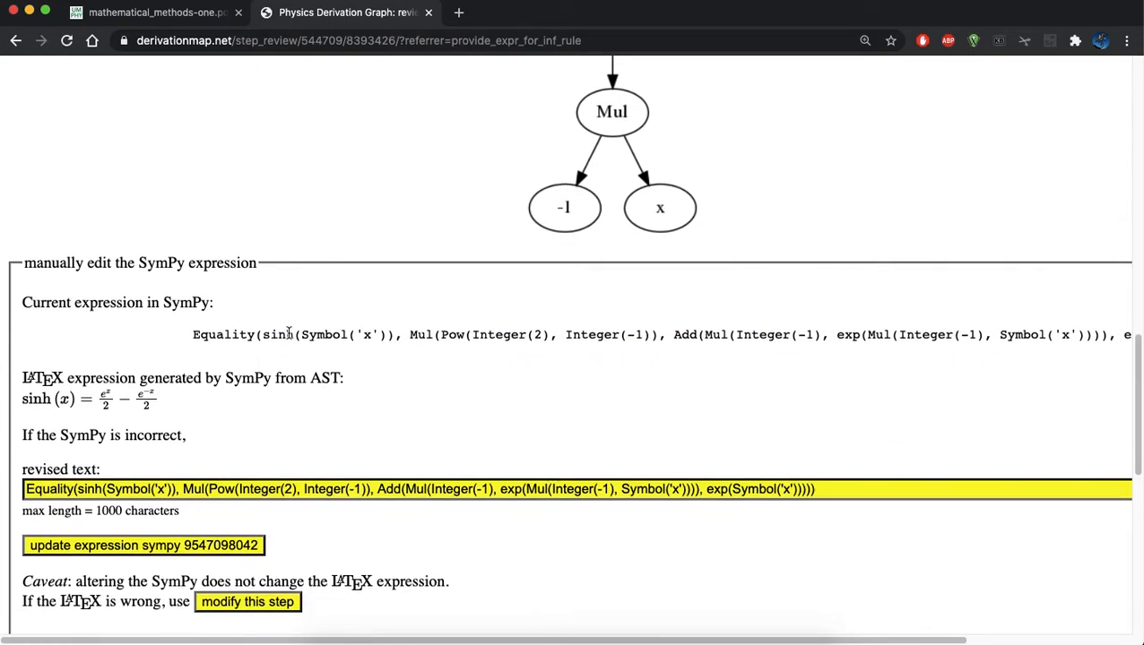
mouse_move(123, 406)
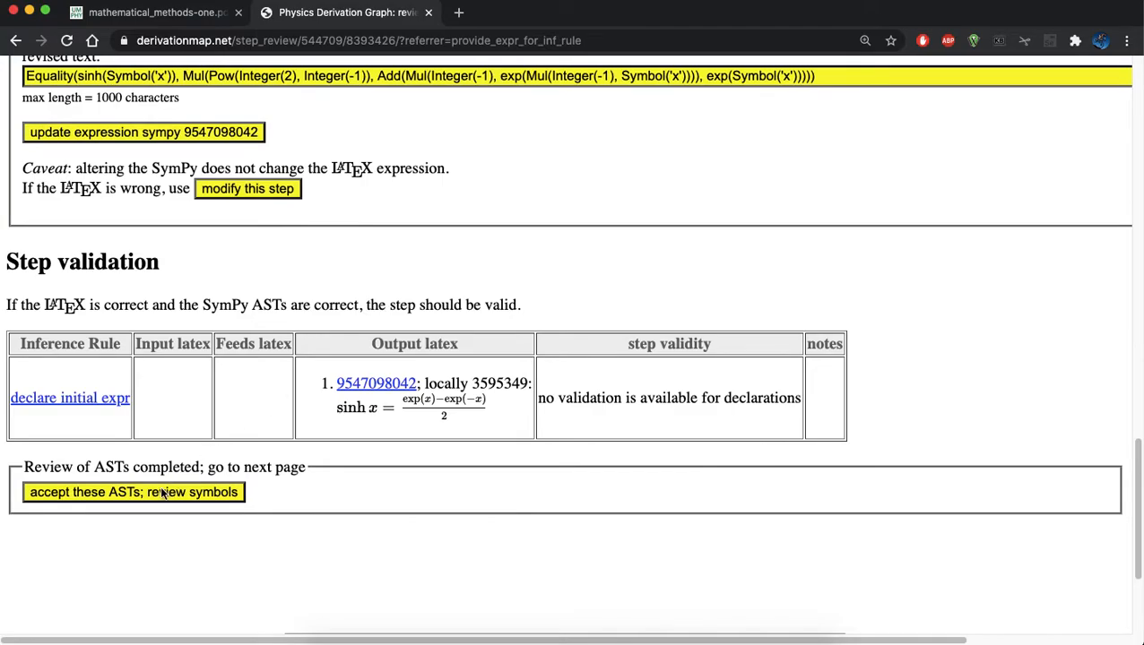
Accept the sinh step's syntax trees and review the candidates for symbol x
left_click(133, 492)
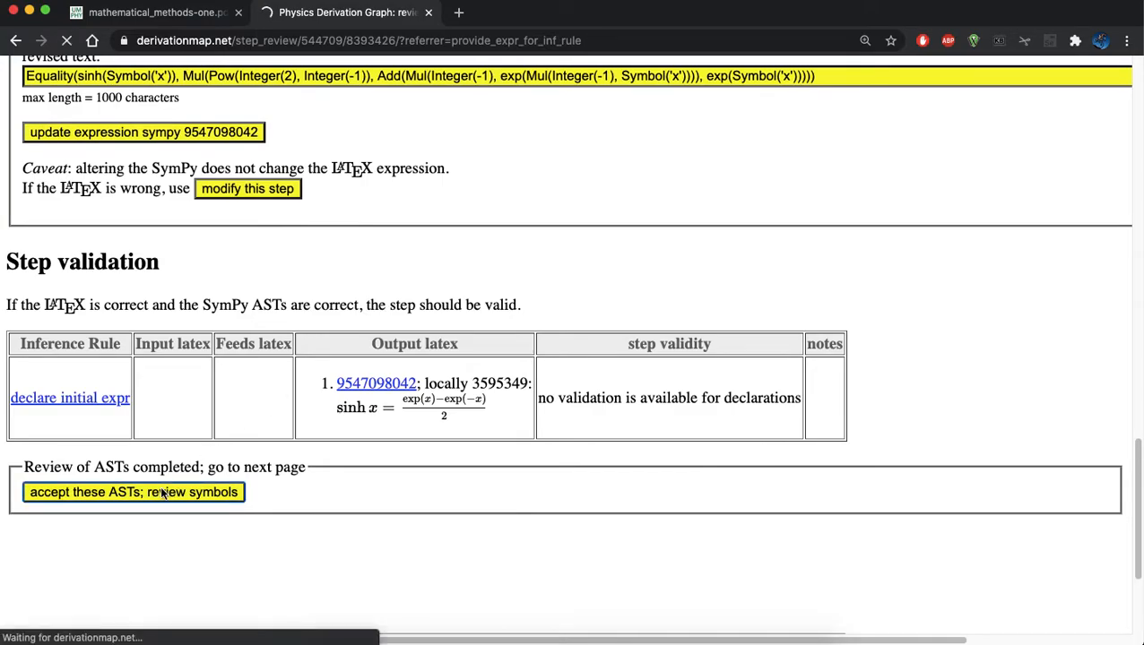
left_click(133, 492)
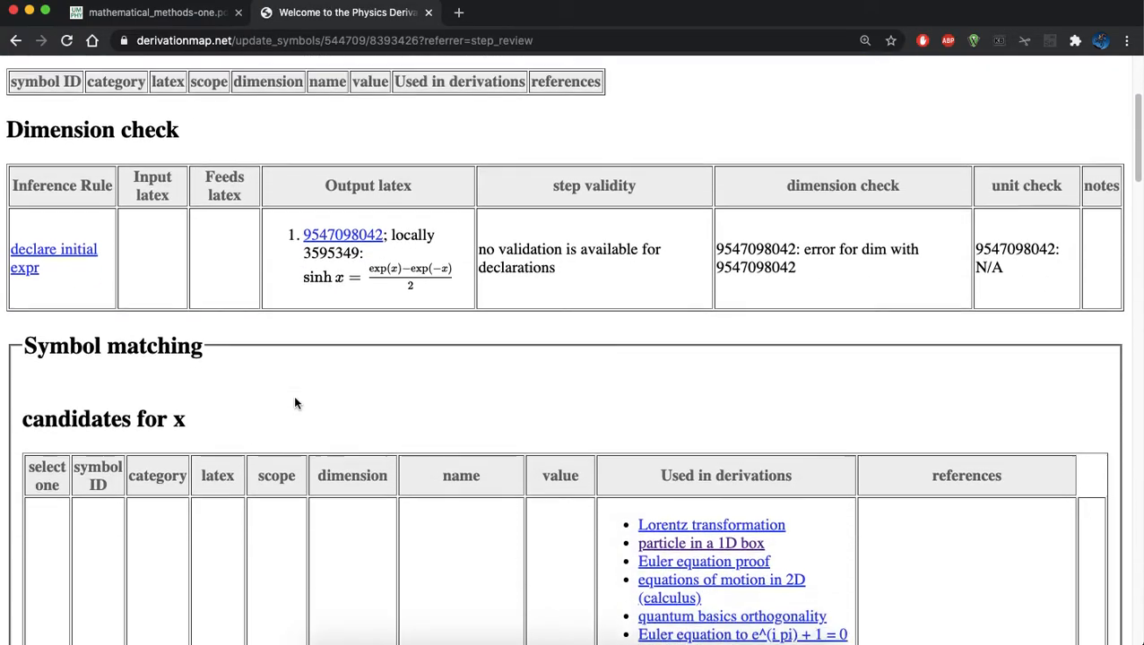
scroll("down", 3)
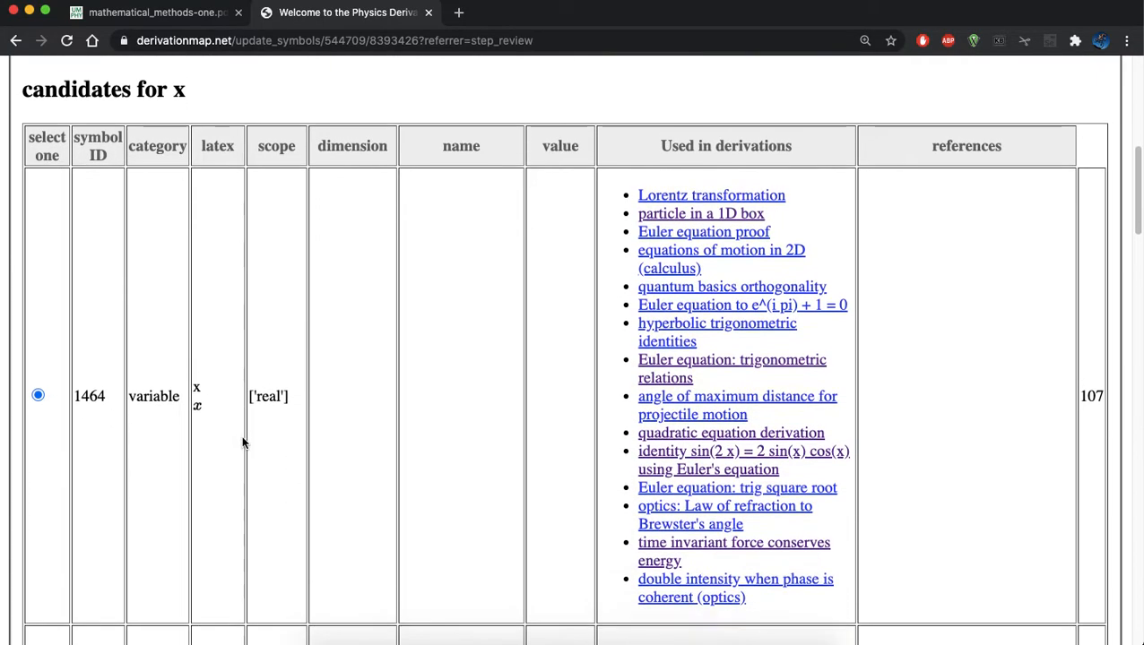
scroll("down", 3)
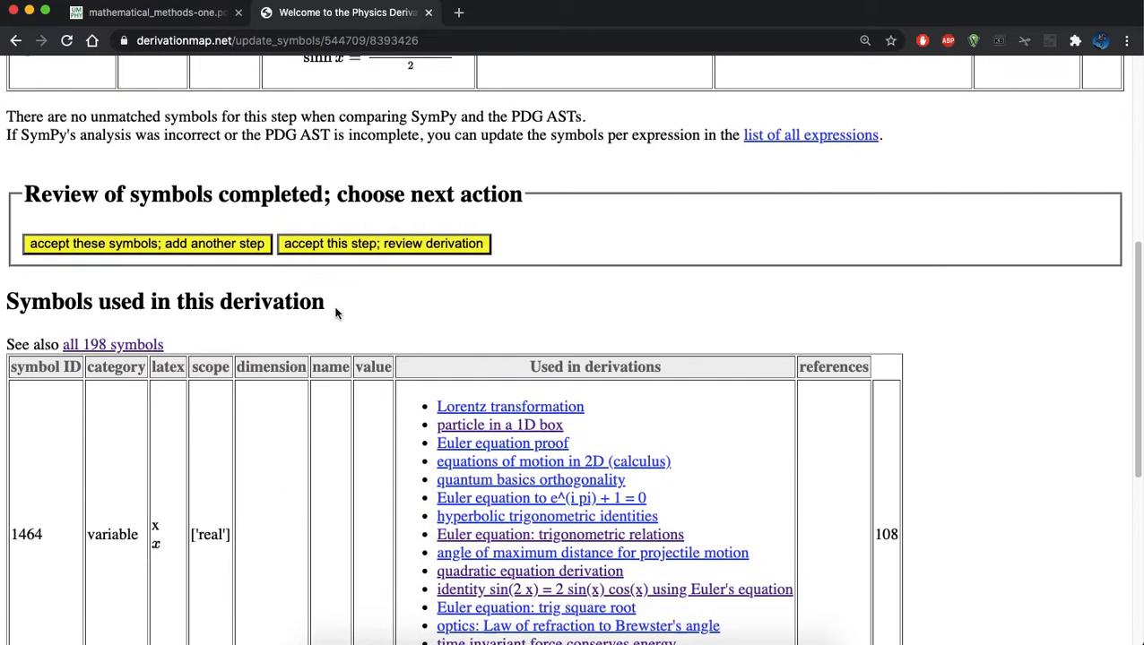
scroll("up", 3)
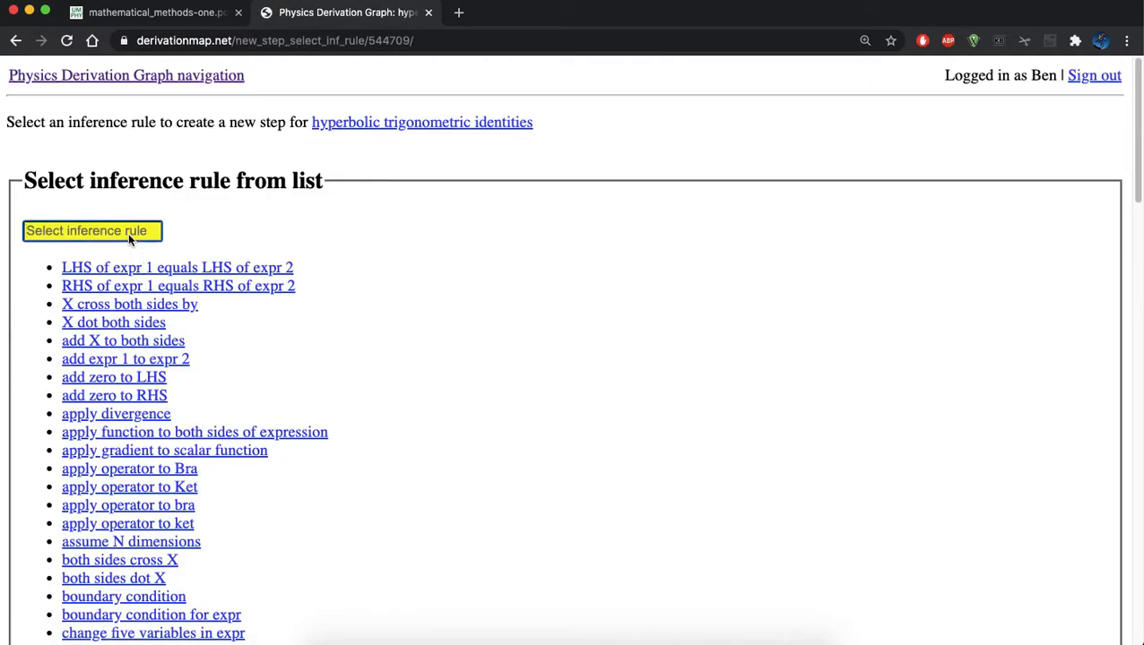
Filter the inference rules by 'mul' and choose 'multiply expr 1 by expr 2'
type("mul")
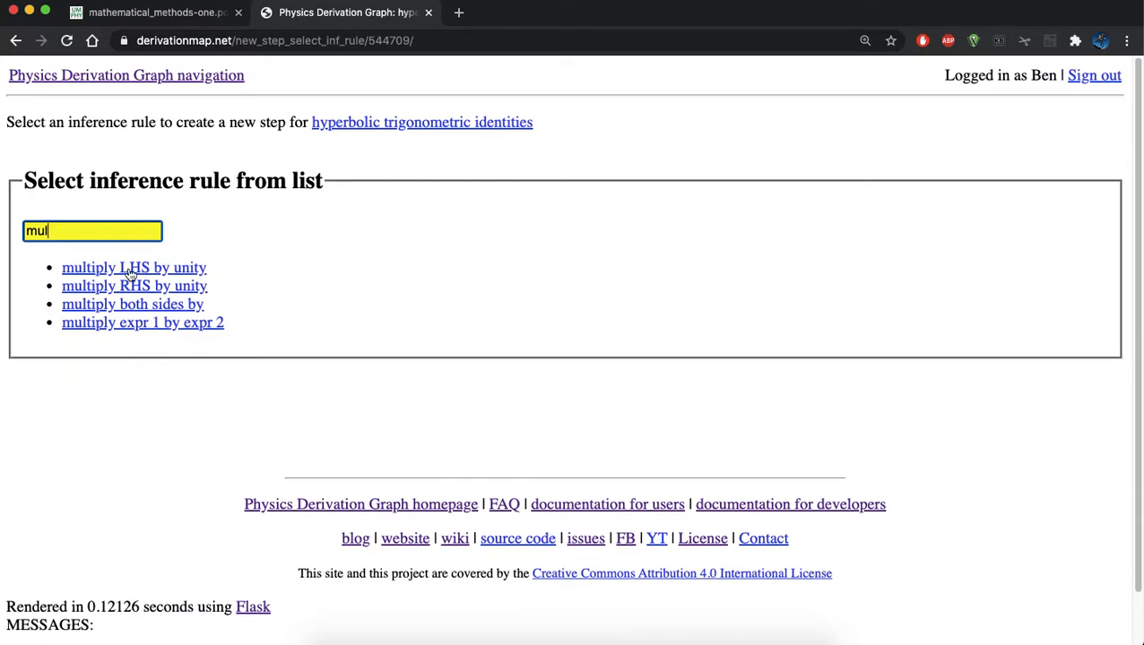
left_click(142, 321)
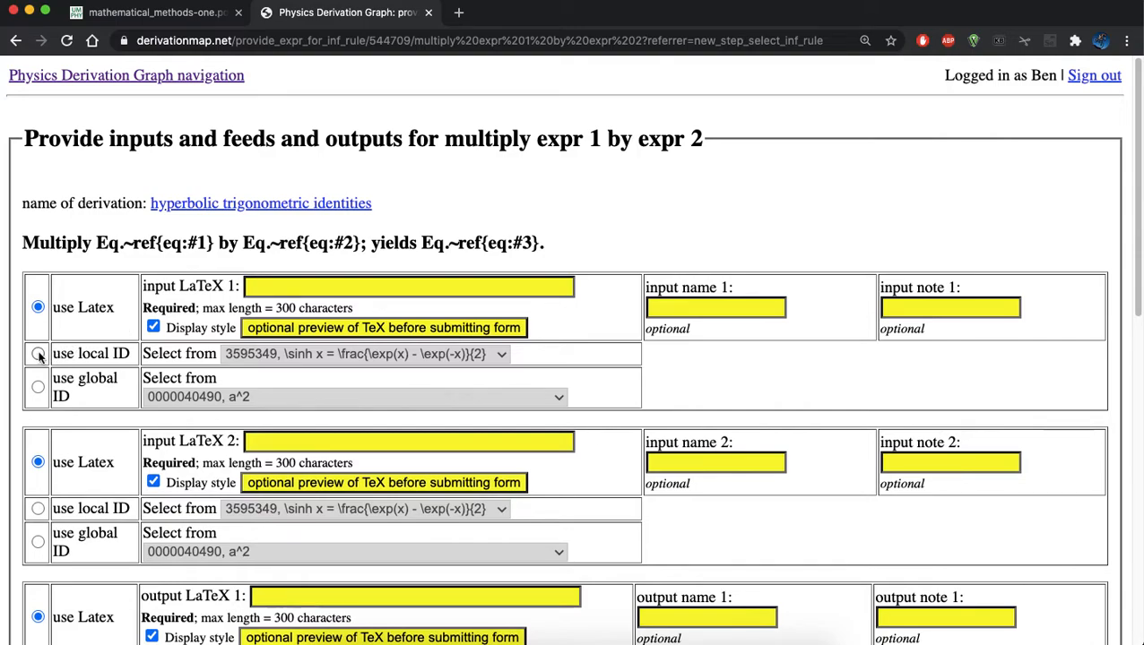
Set both multiply inputs to the local sinh x expression
left_click(38, 353)
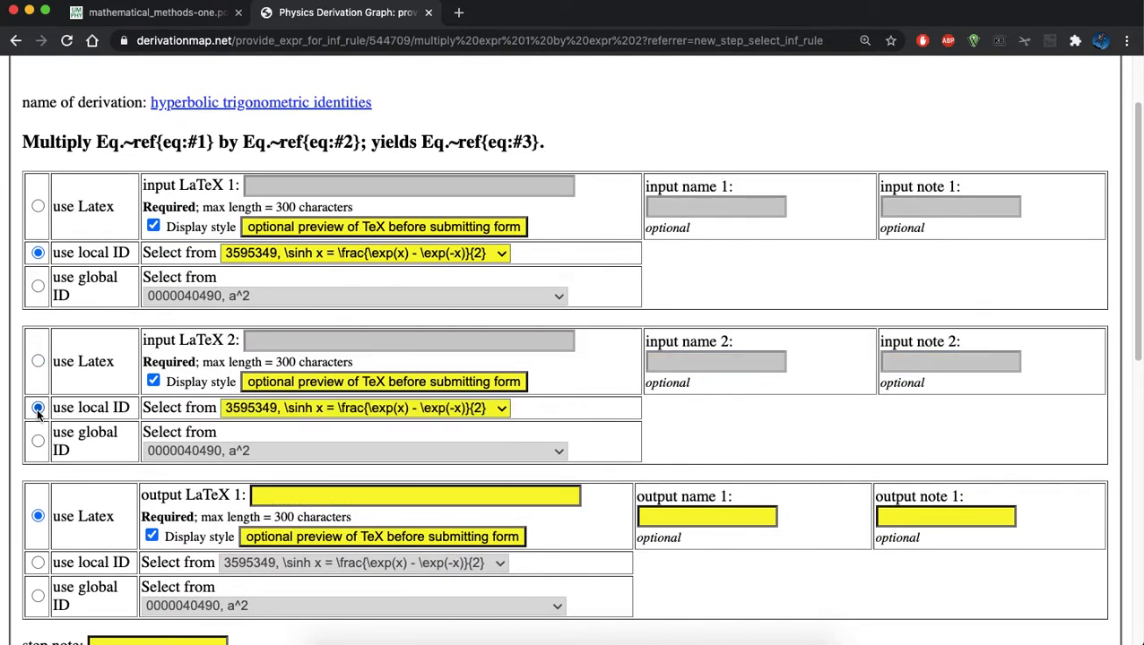
left_click(363, 408)
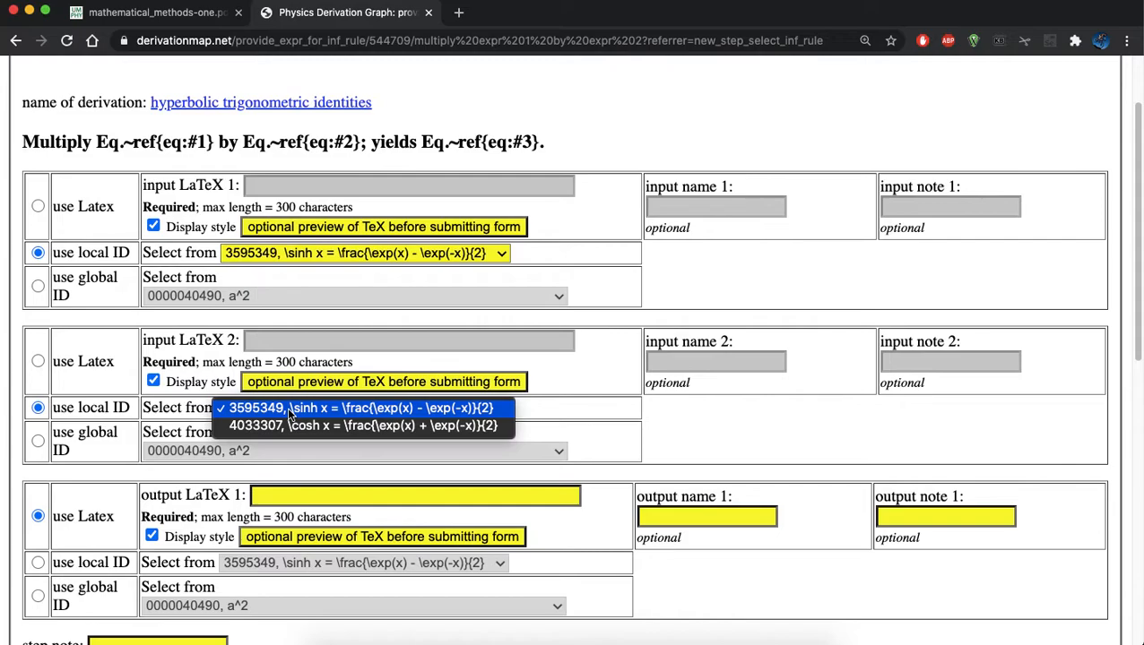
left_click(359, 408)
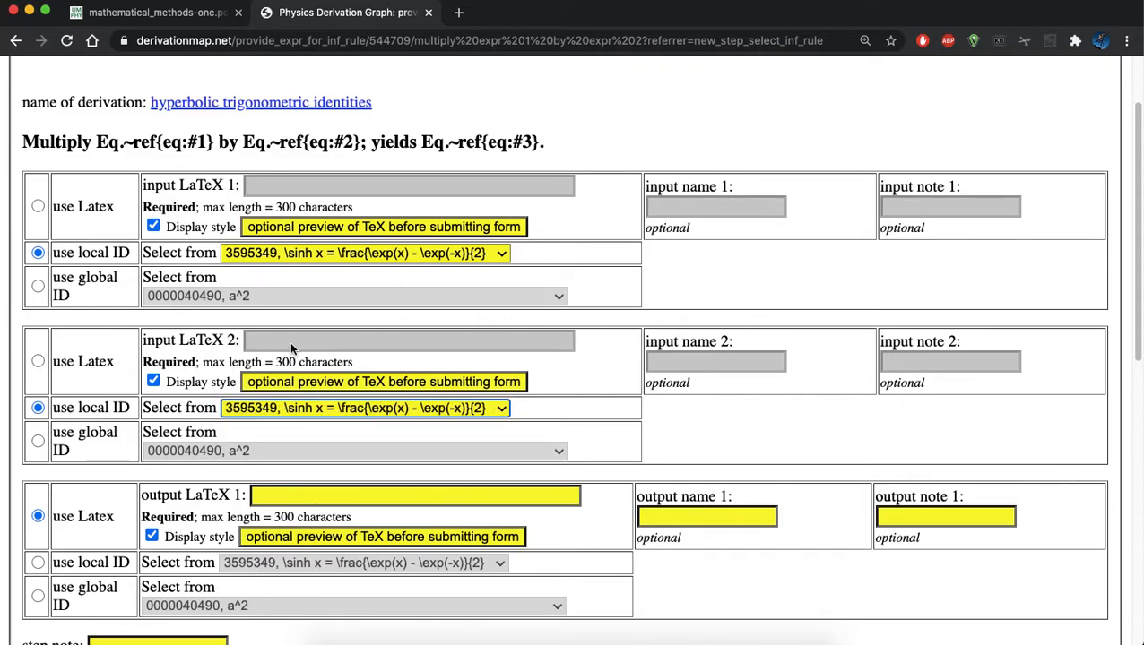
mouse_move(287, 420)
type("\\")
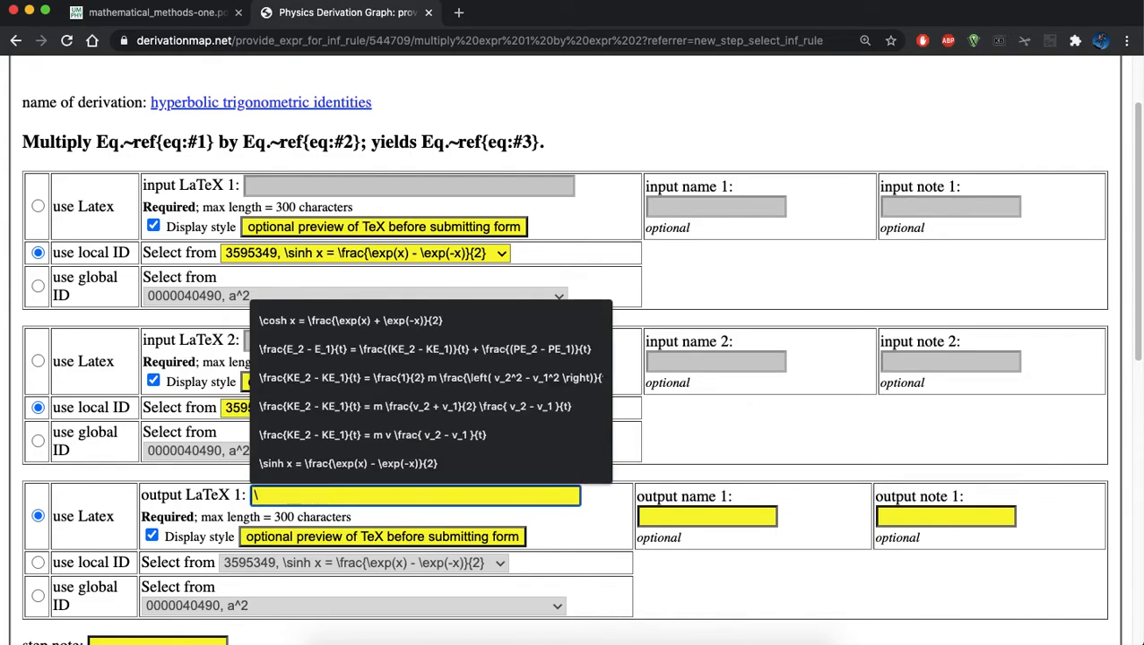
Enter the sinh² x output using \left( \right) brackets and submit the step
type("sin")
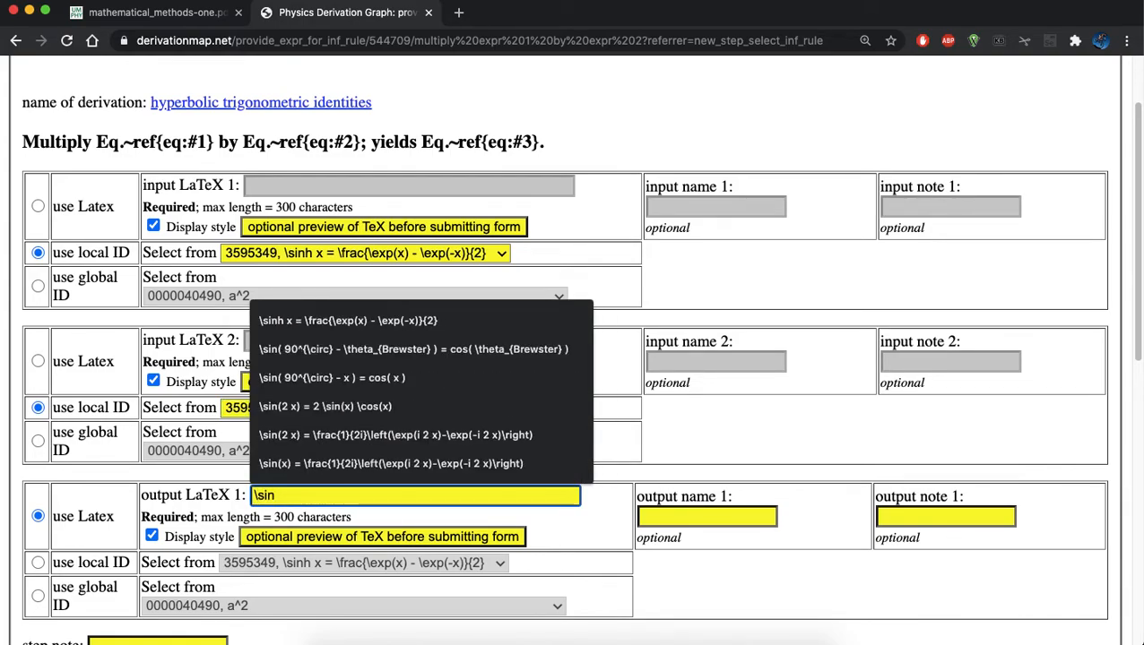
key("Backspace")
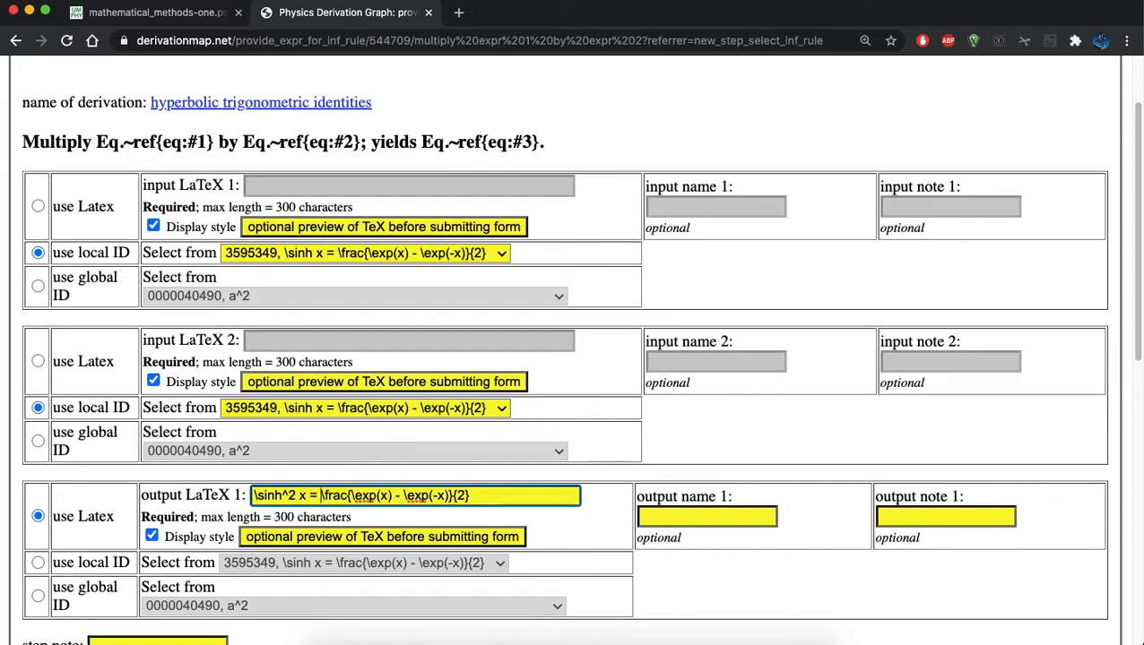
type("\\left(")
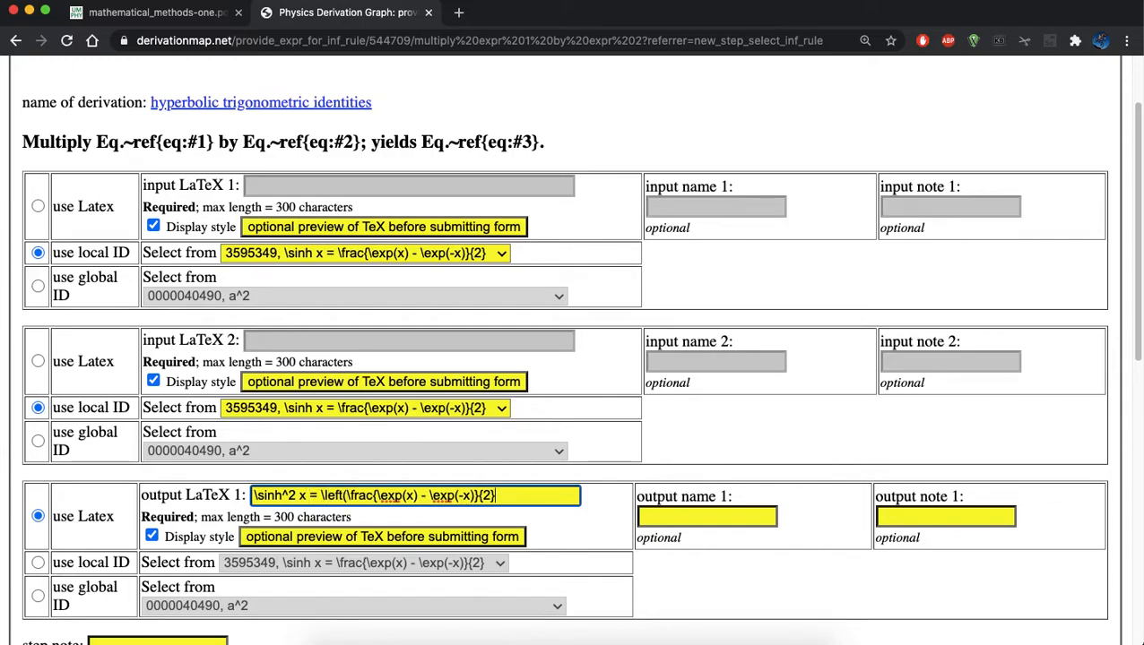
type("\\right)\\left(\\frac")
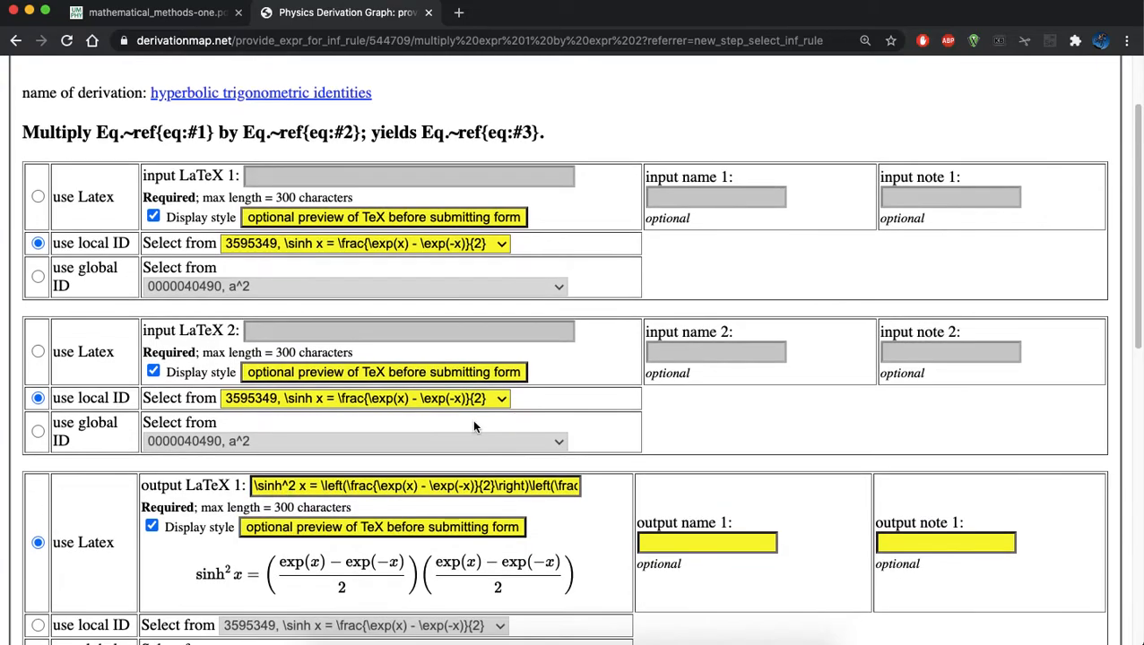
scroll("down", 3)
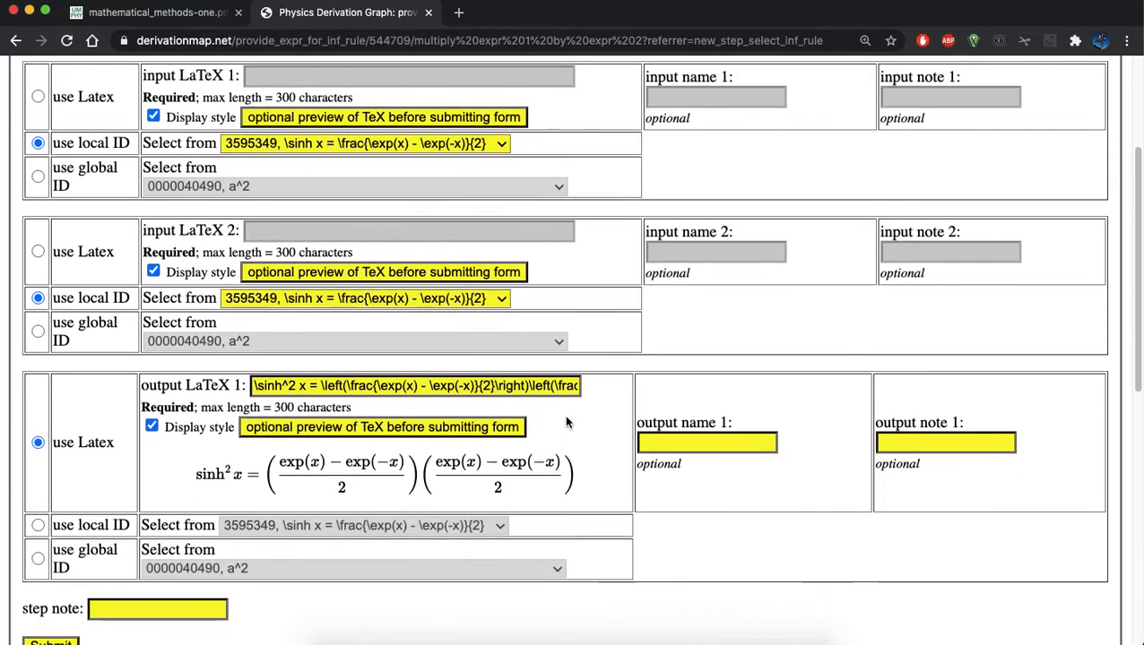
left_click(50, 642)
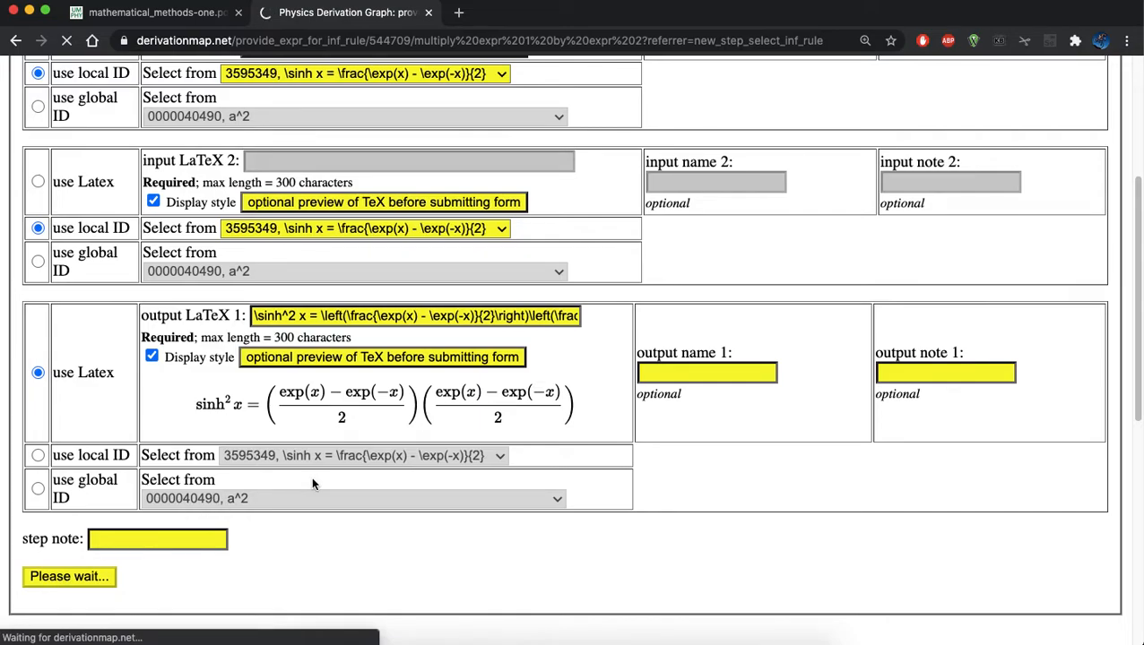
left_click(69, 576)
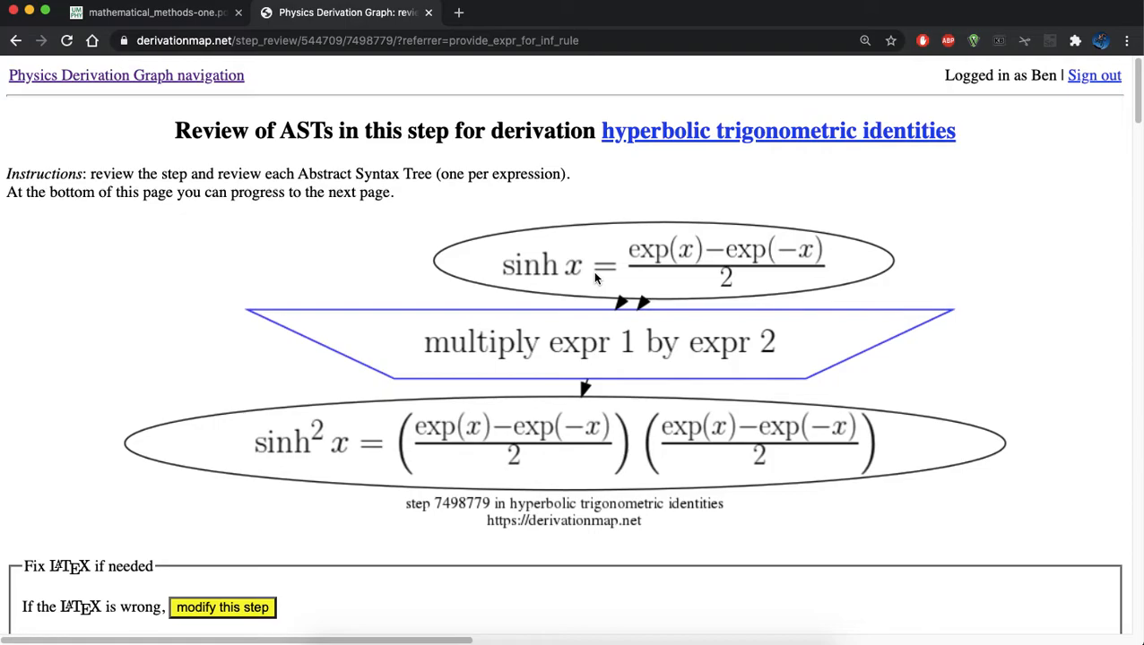
scroll("down", 3)
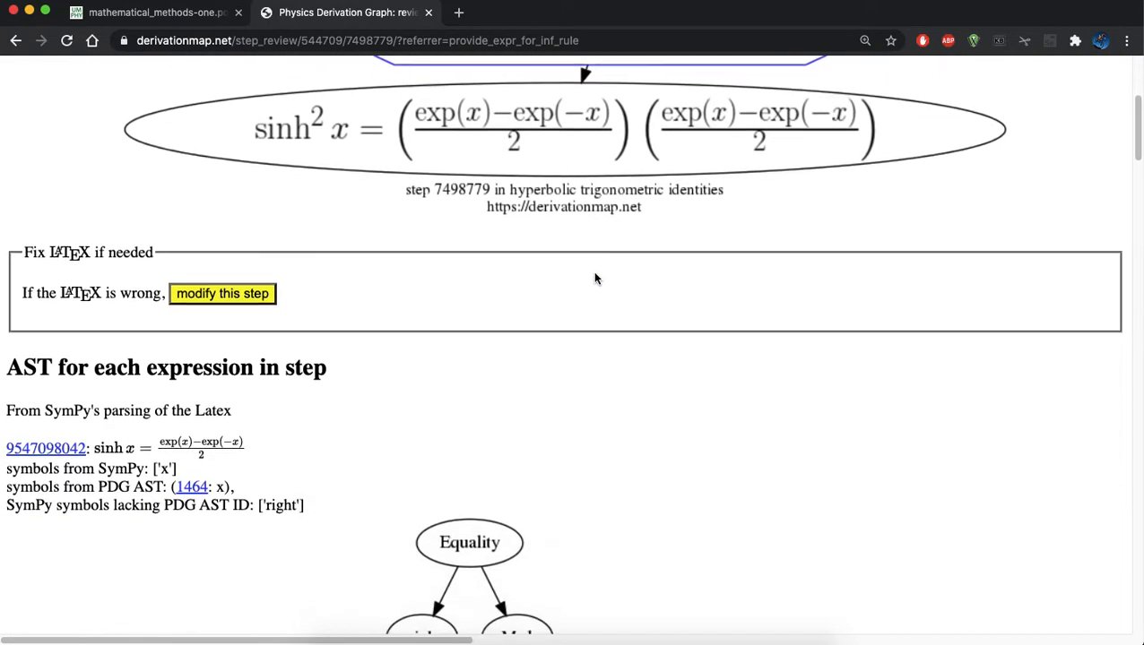
scroll("down", 3)
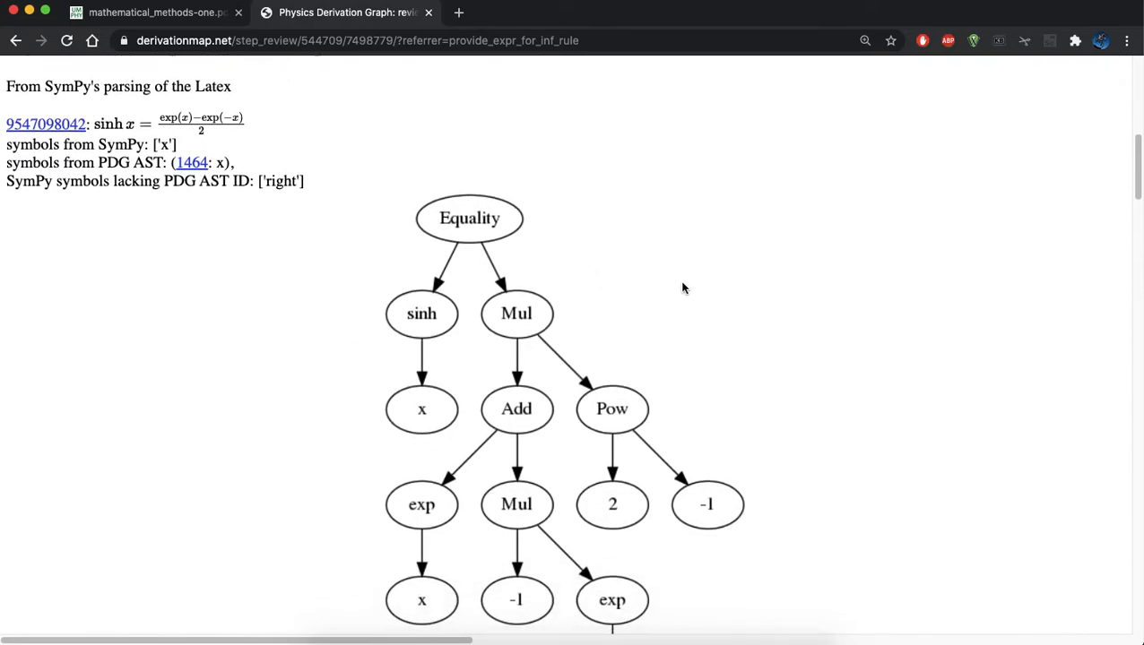
mouse_move(188, 166)
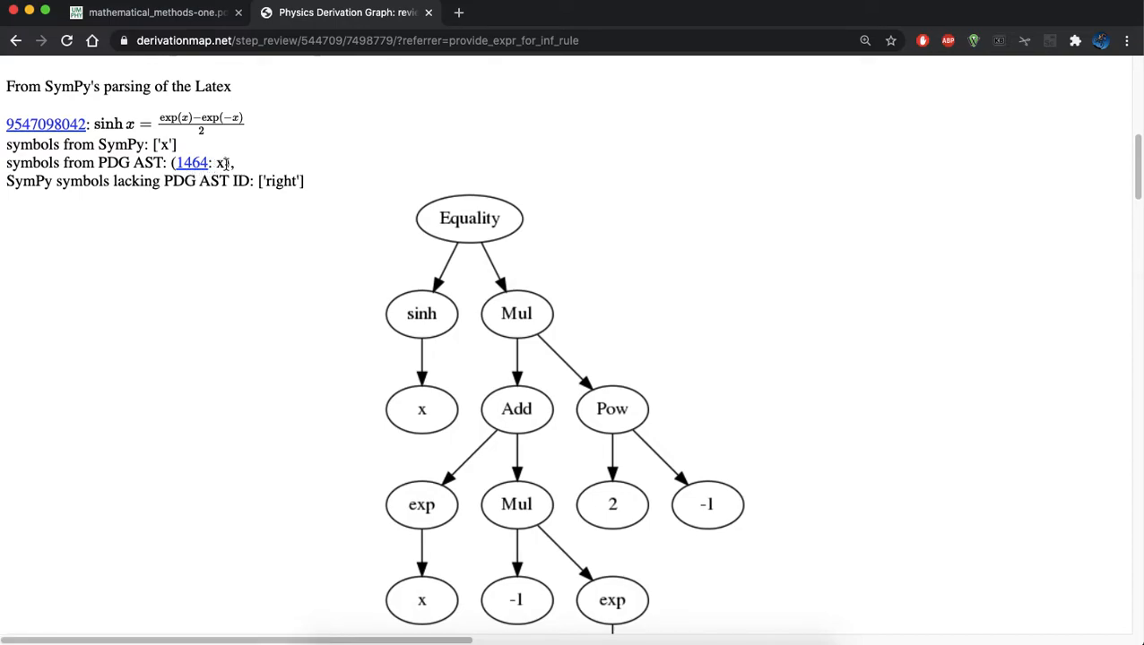
scroll("down", 3)
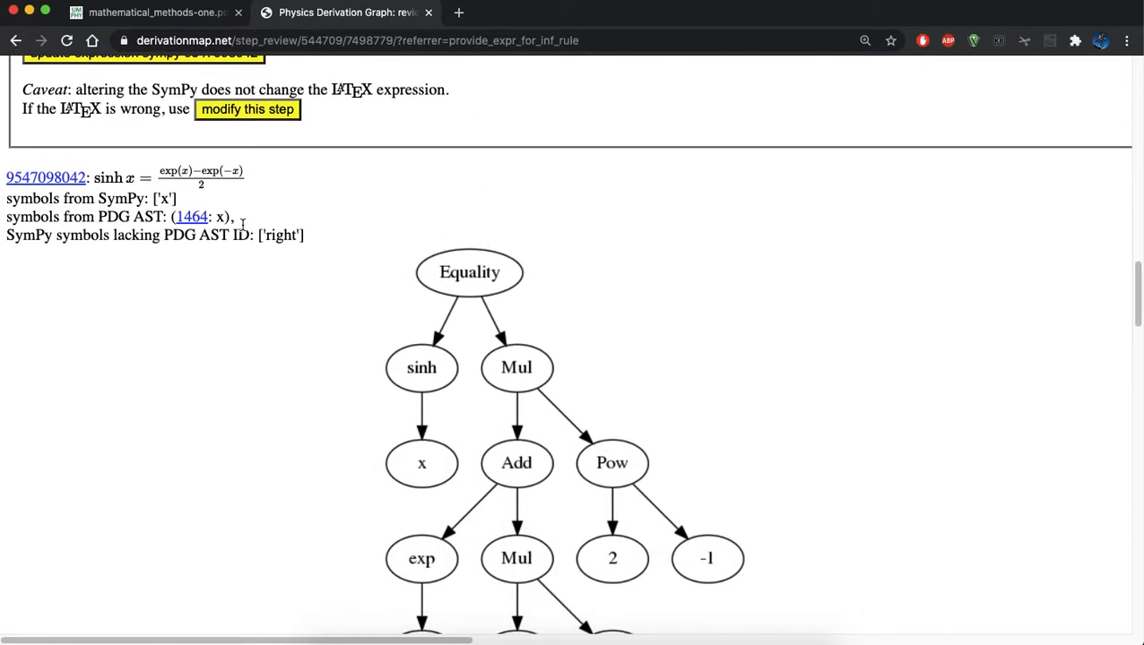
scroll("down", 3)
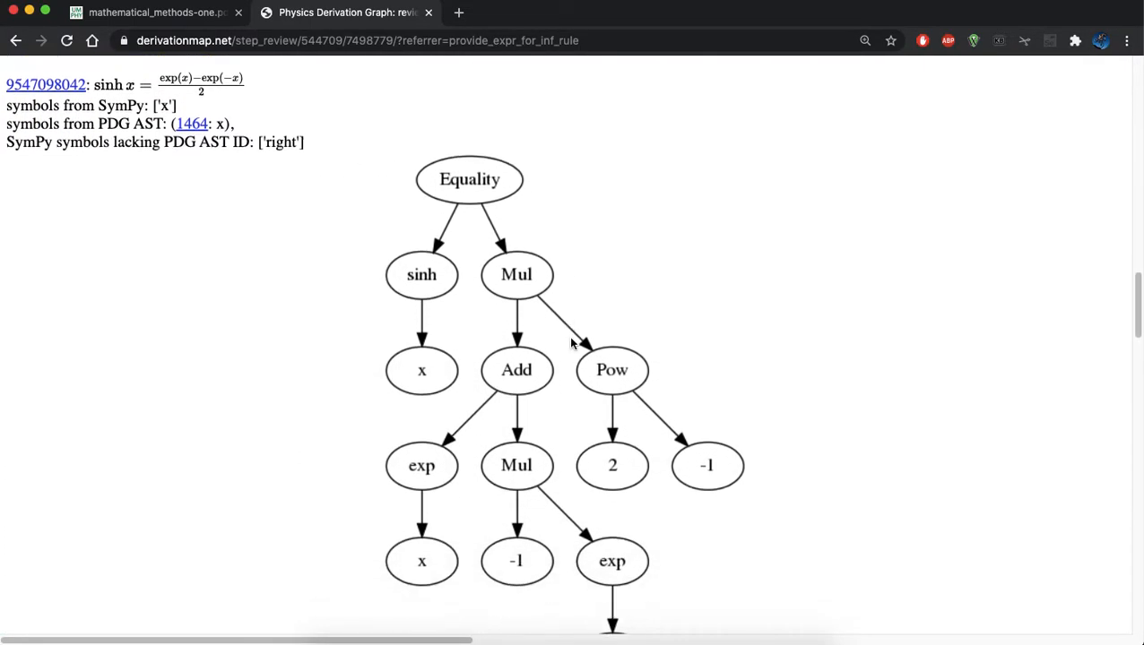
scroll("down", 3)
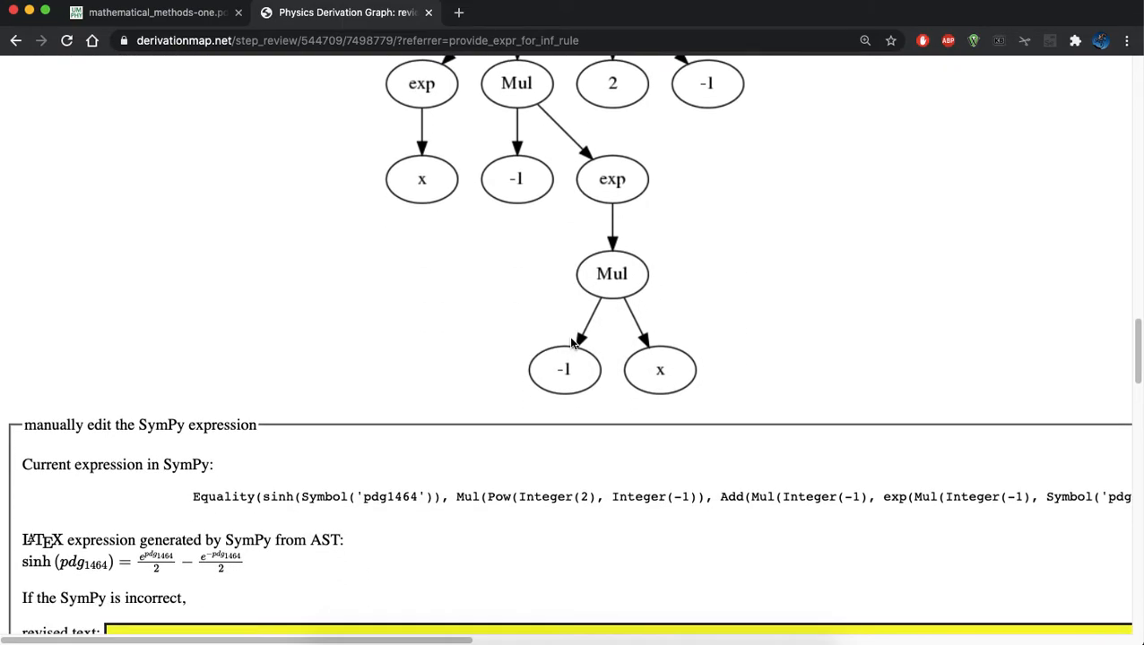
scroll("down", 3)
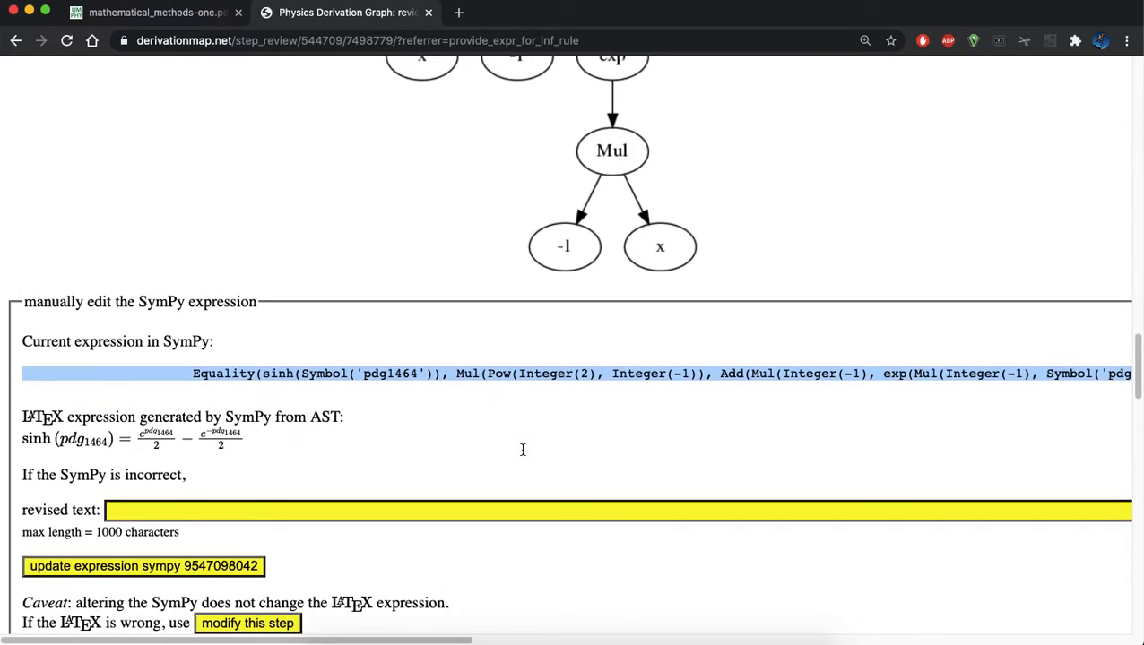
mouse_move(63, 448)
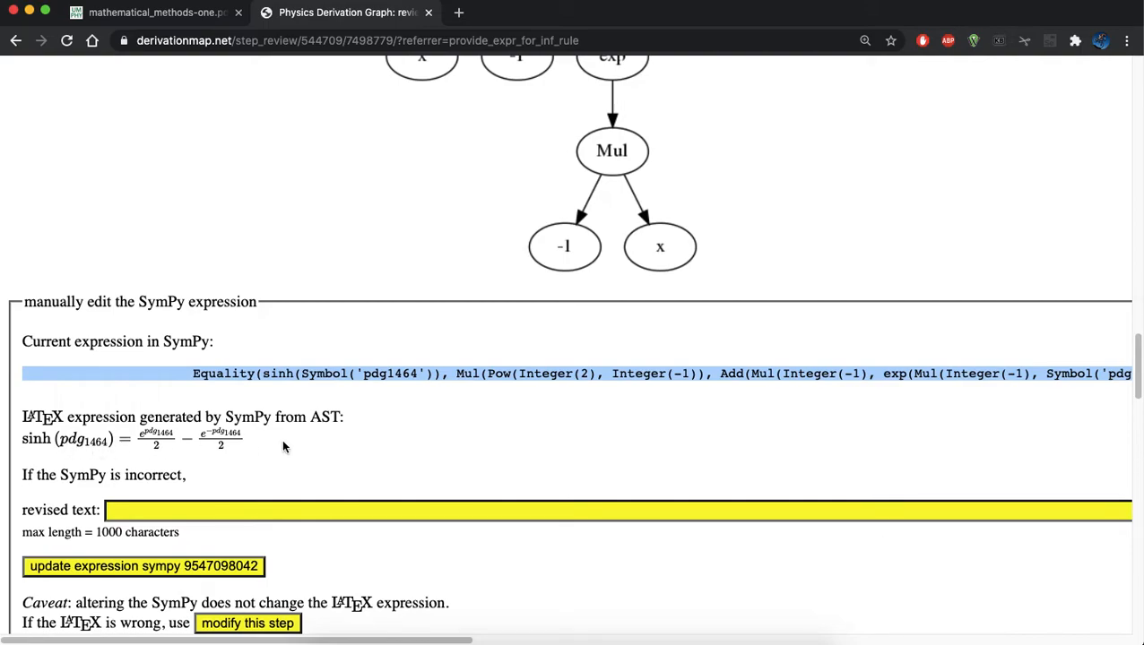
scroll("down", 3)
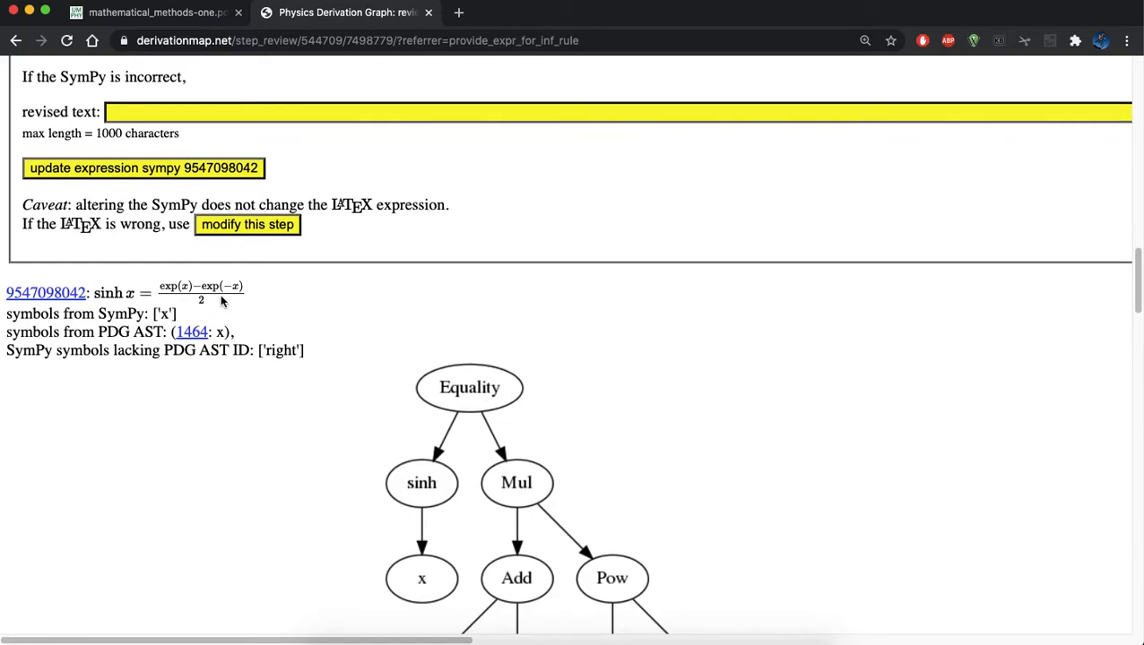
scroll("down", 3)
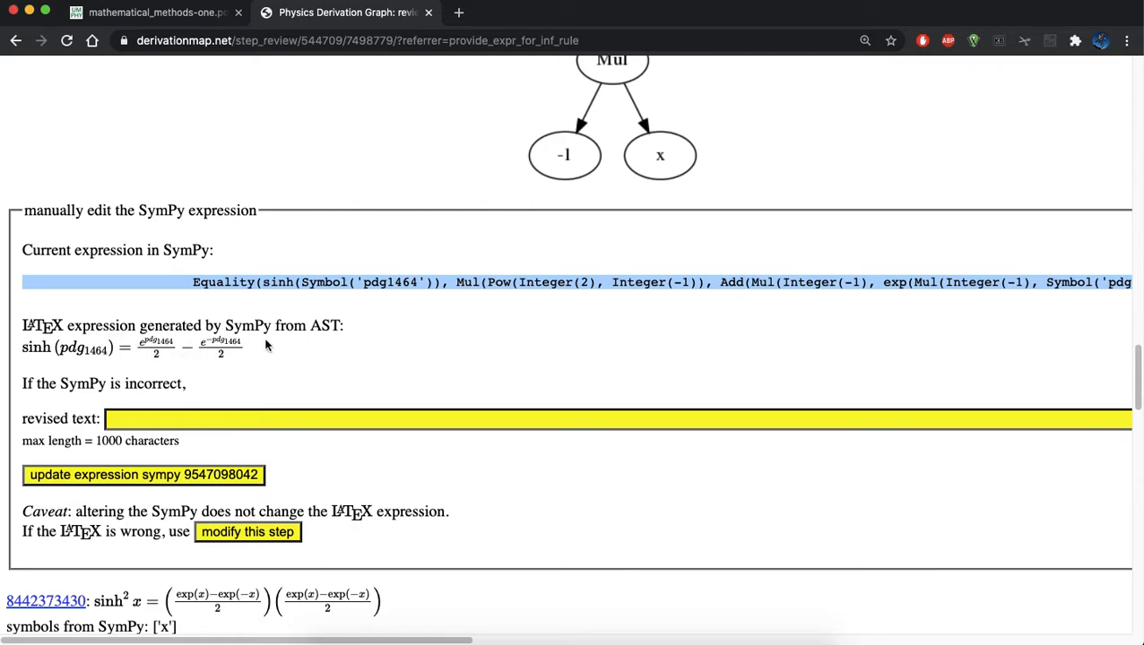
scroll("down", 3)
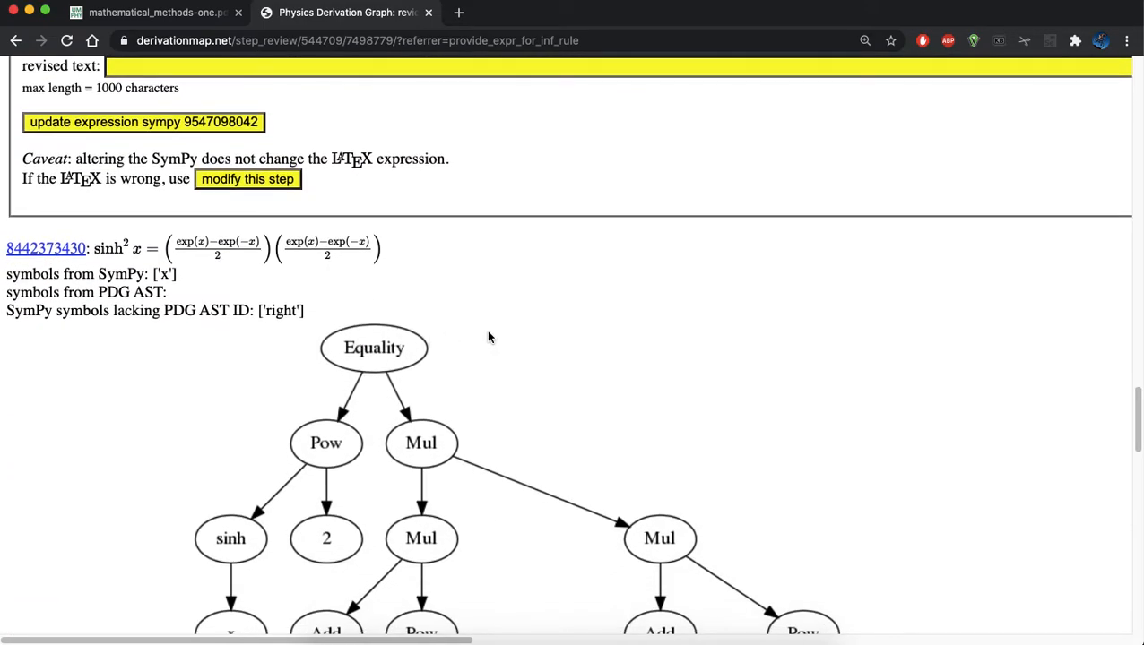
scroll("down", 3)
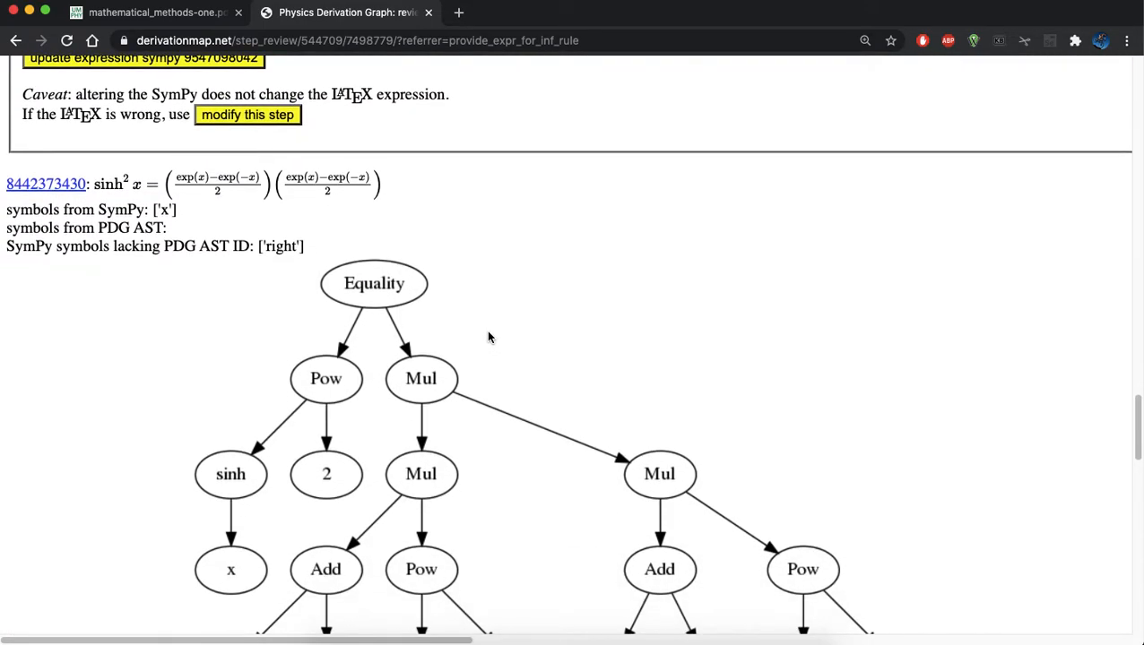
scroll("down", 3)
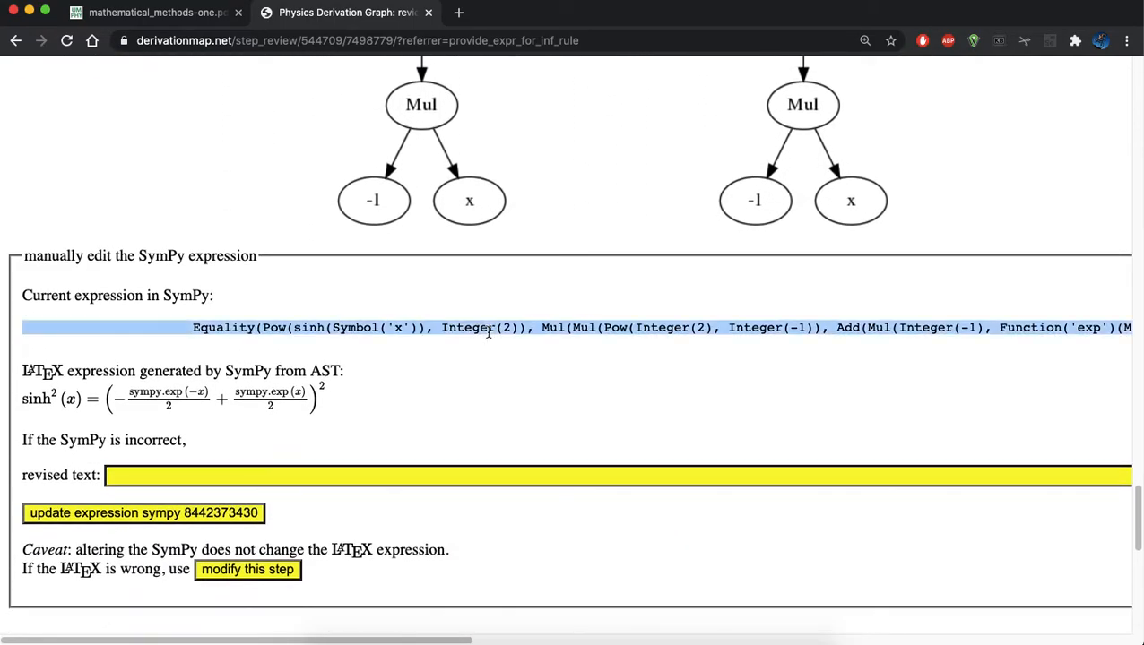
mouse_move(517, 340)
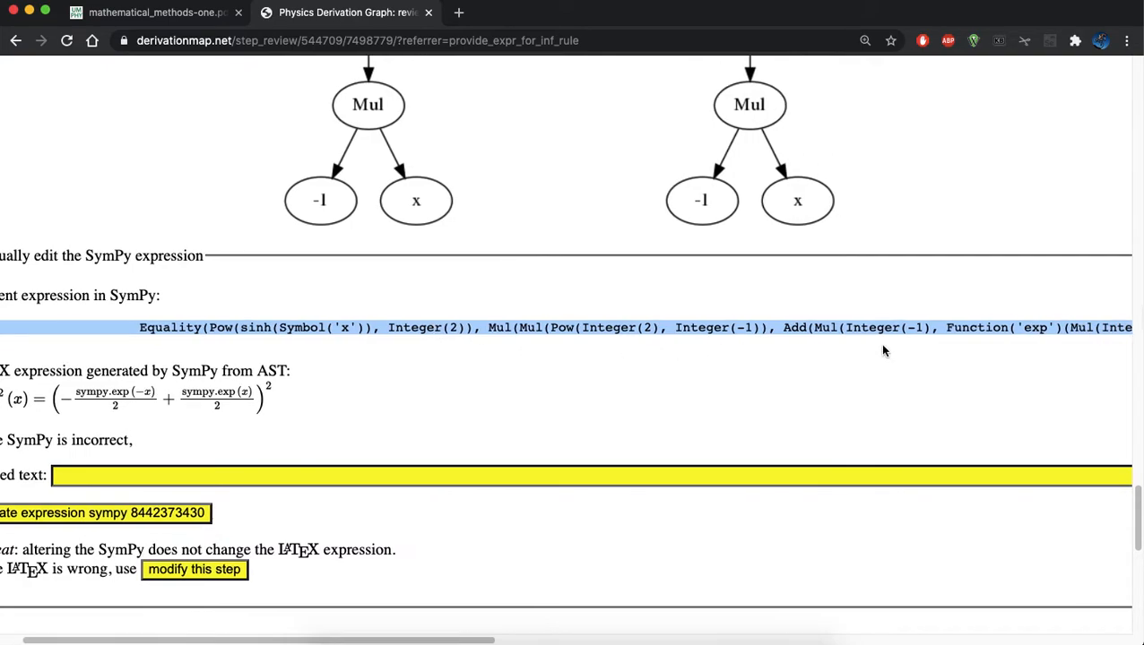
scroll("right", 3)
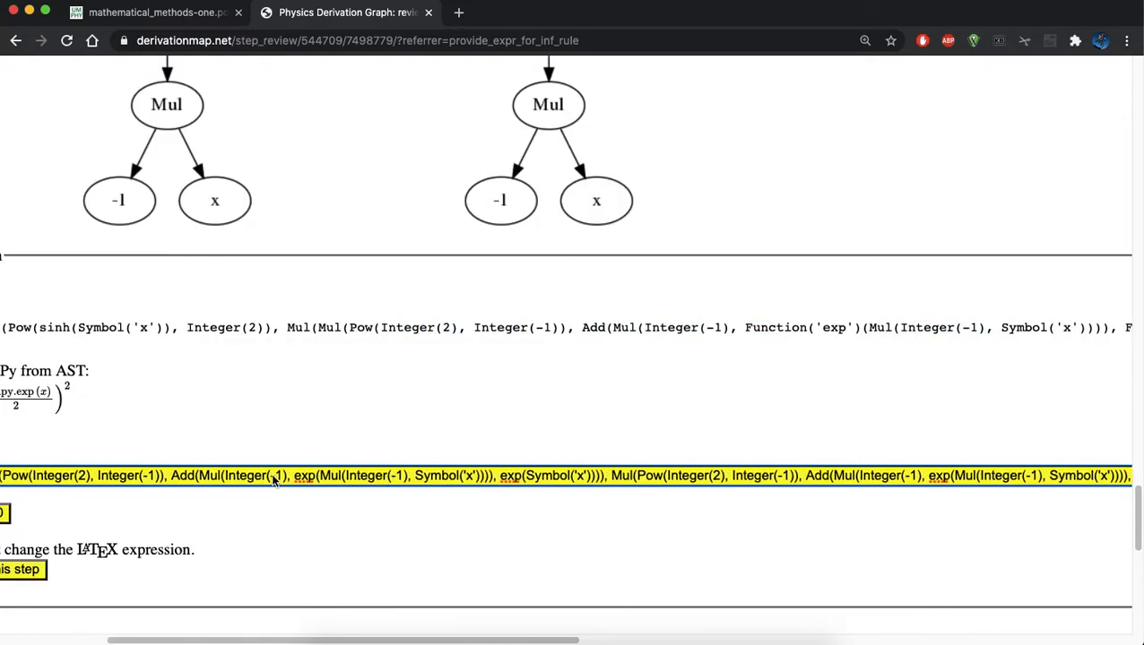
scroll("down", 3)
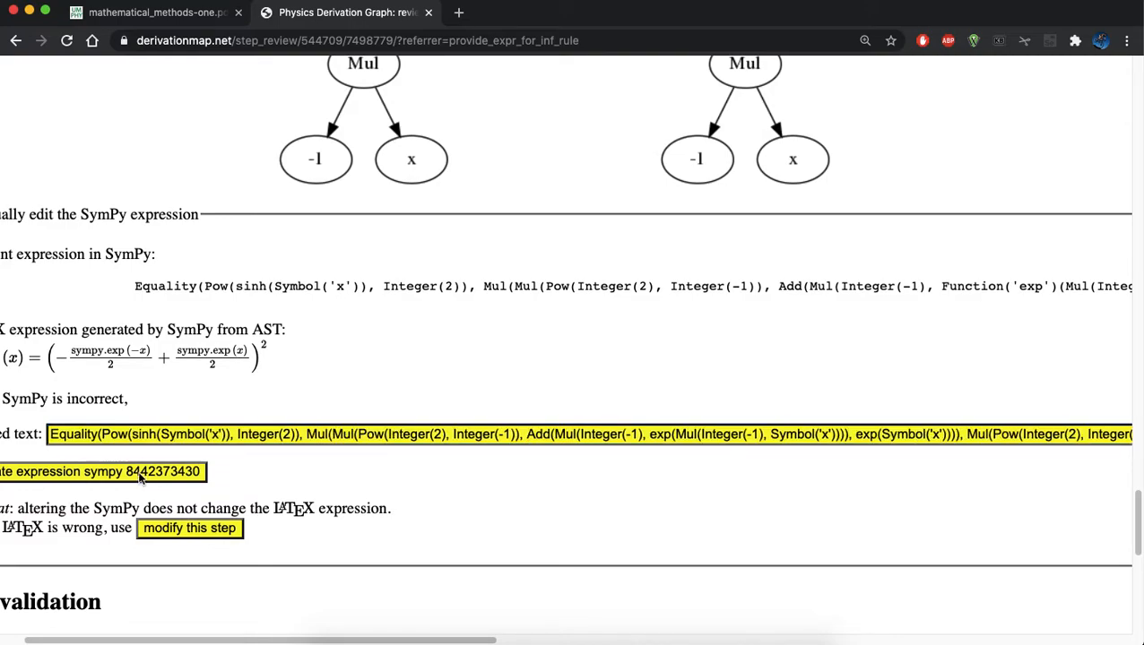
left_click(101, 471)
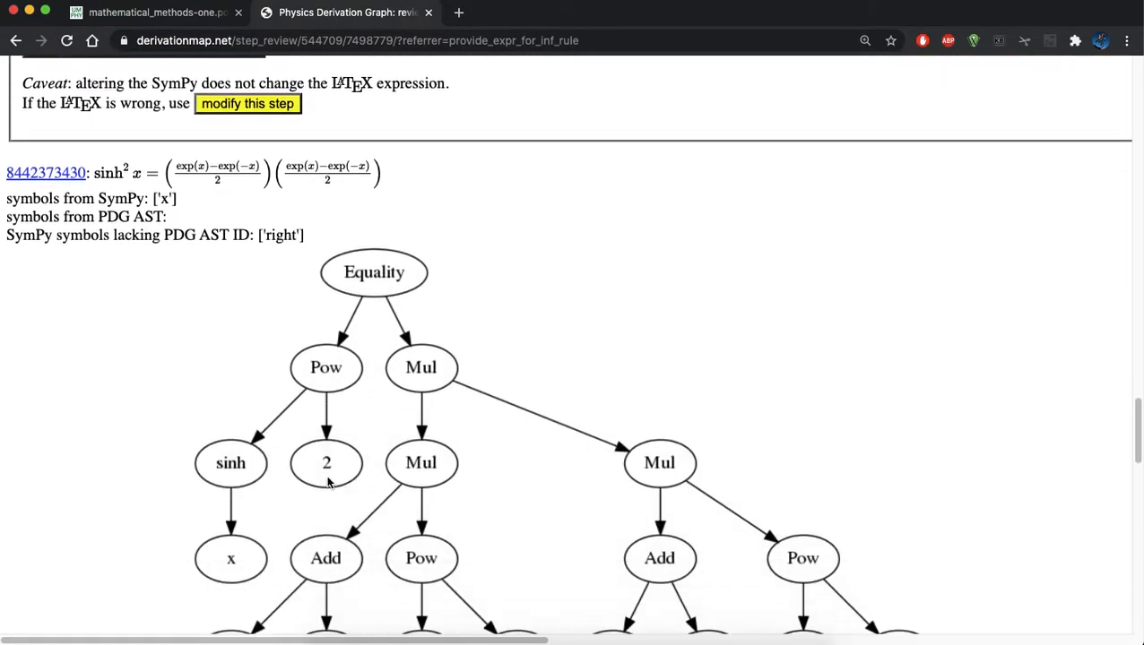
scroll("down", 3)
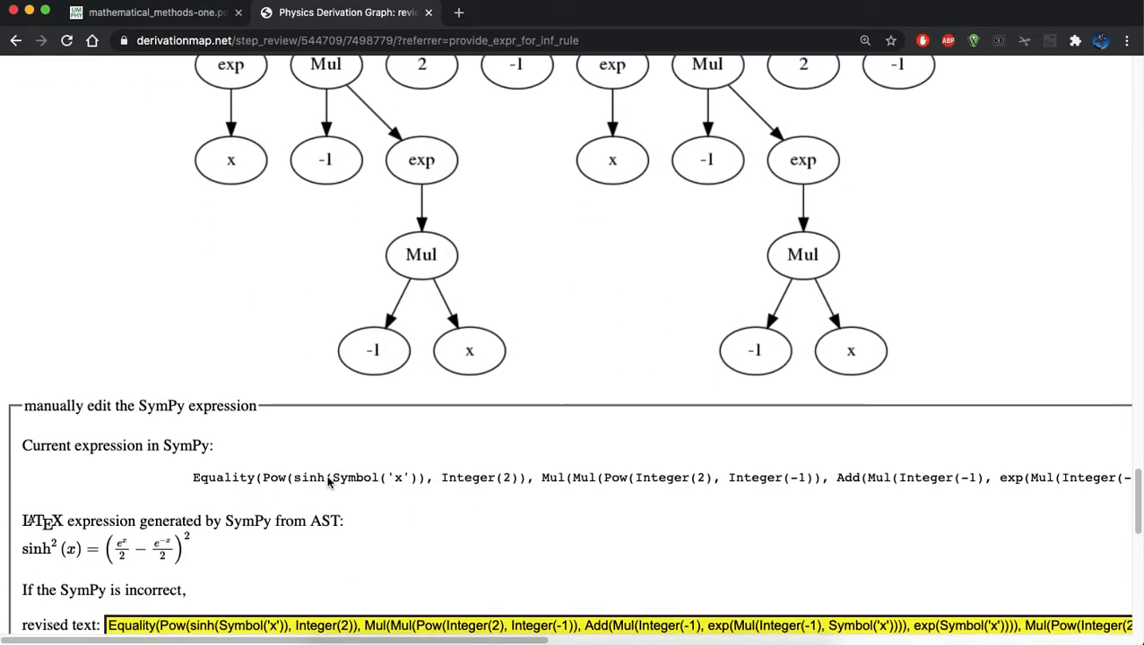
scroll("down", 3)
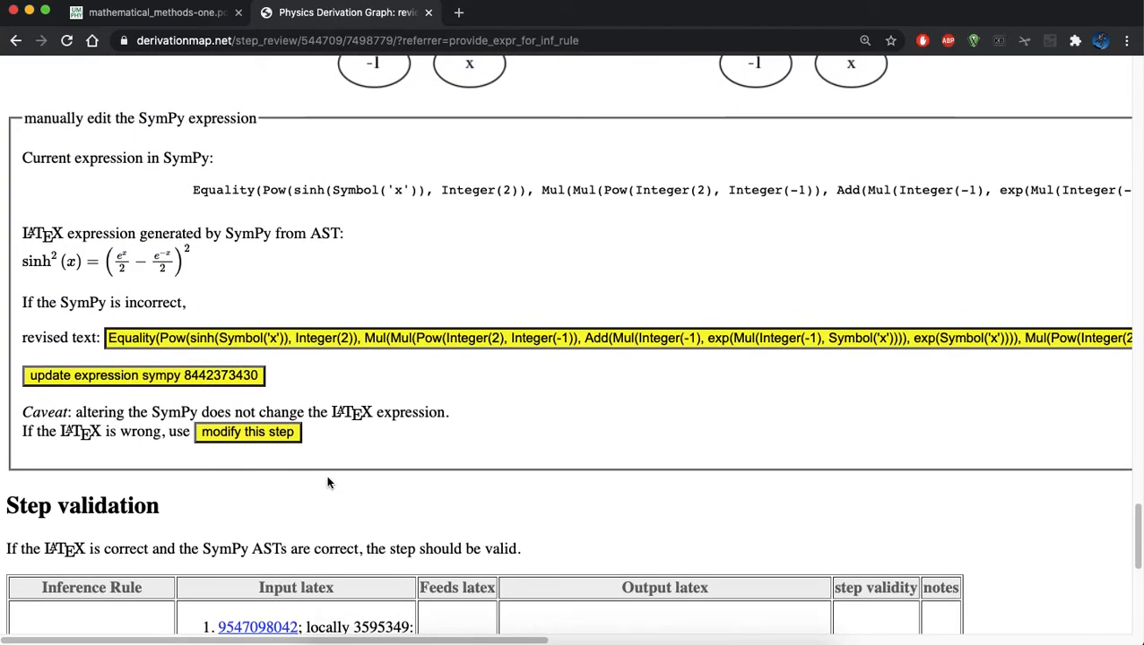
mouse_move(422, 271)
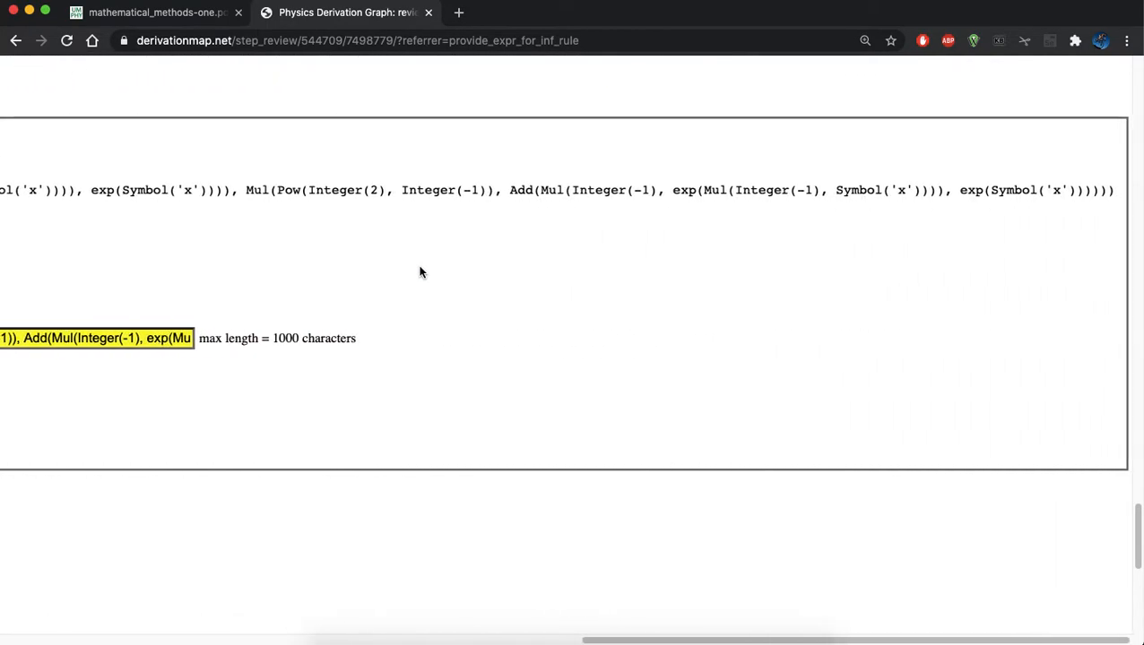
scroll("down", 3)
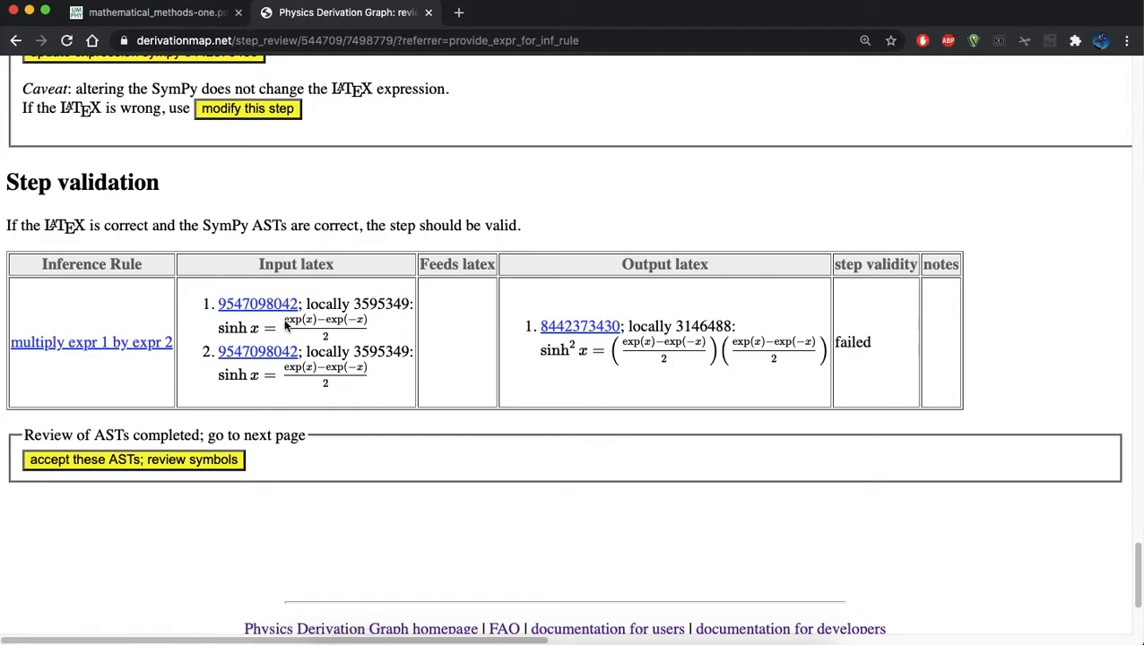
mouse_move(453, 338)
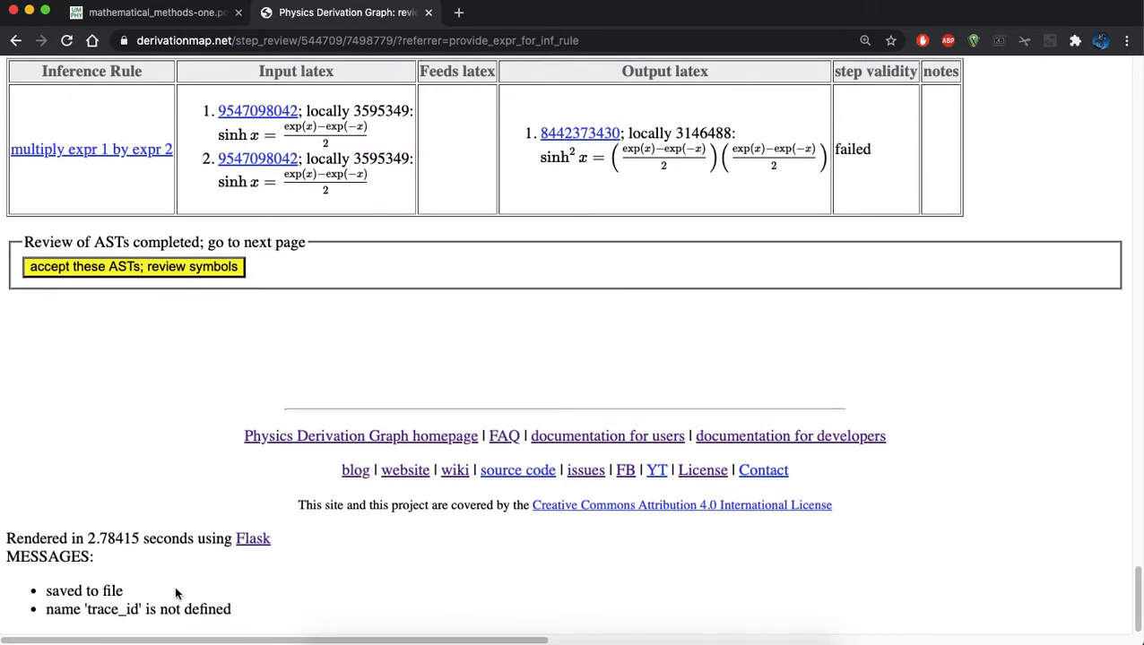
mouse_move(317, 606)
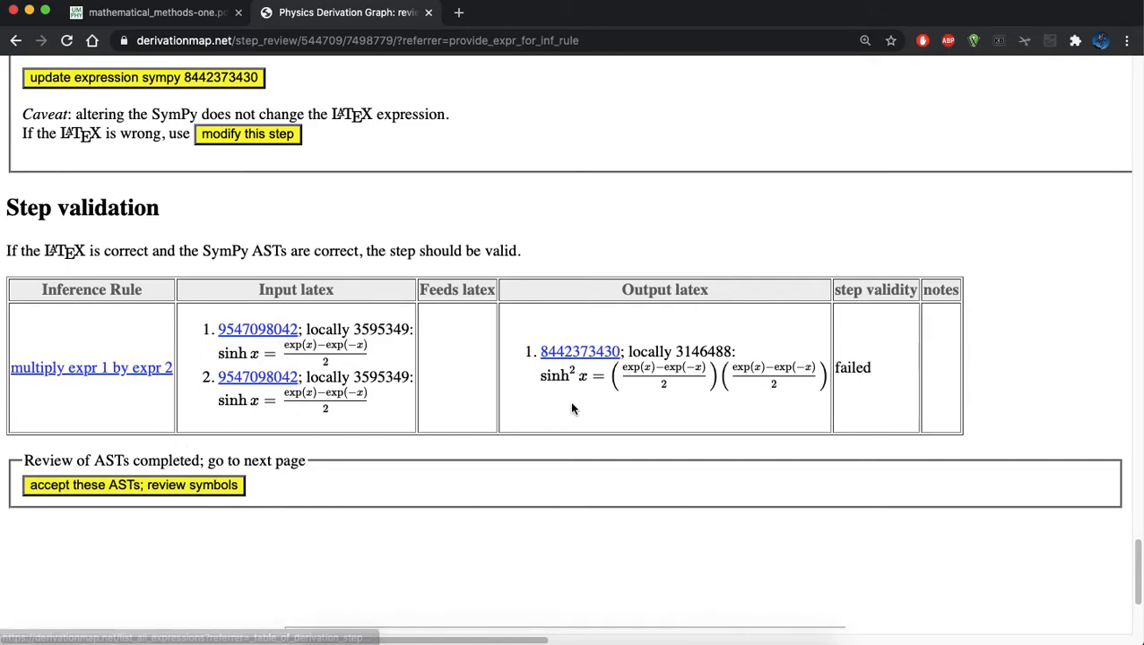
Accept the multiply step's syntax trees to continue to symbol review
left_click(133, 485)
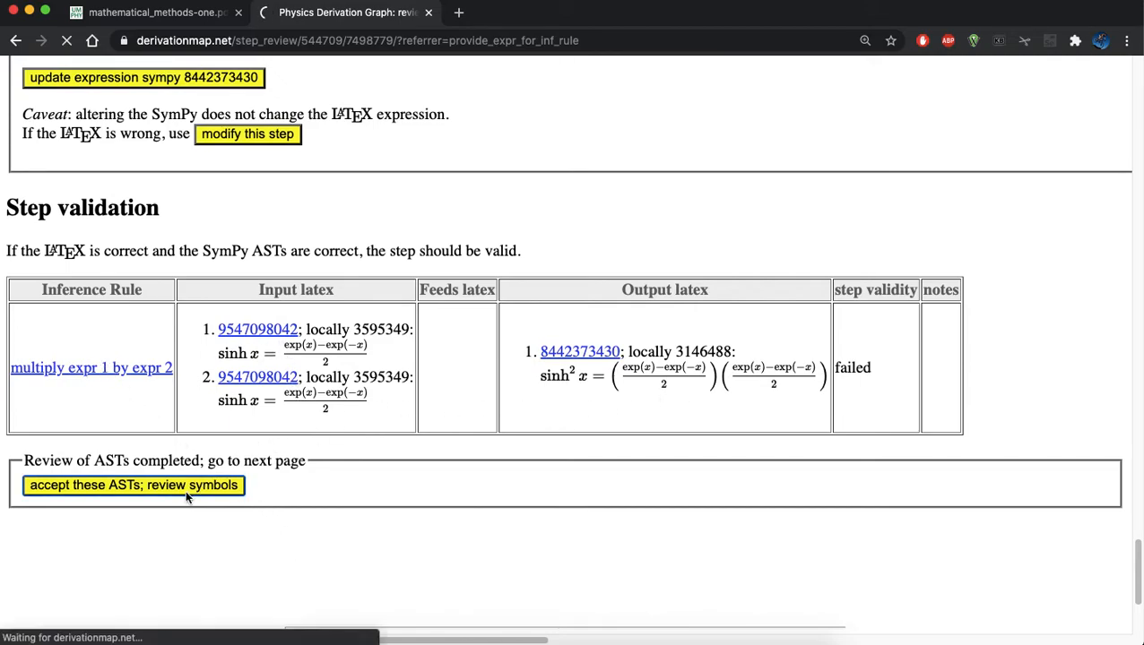
Review the multiply step's symbols despite dimension-check errors and accept the step
left_click(132, 485)
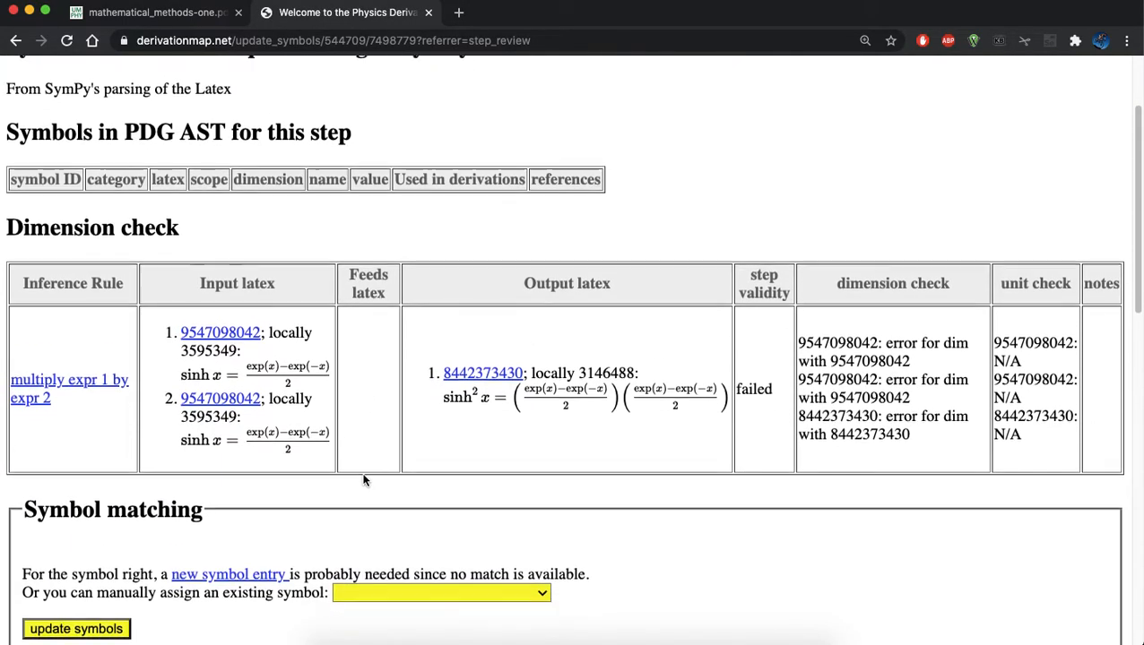
scroll("down", 3)
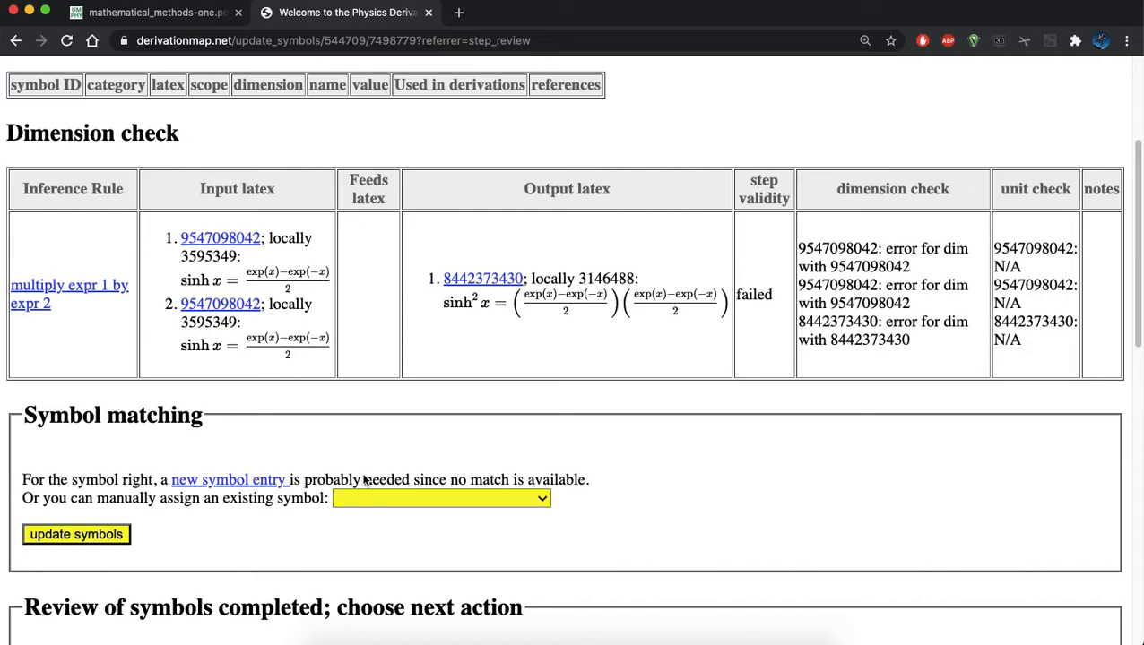
scroll("down", 3)
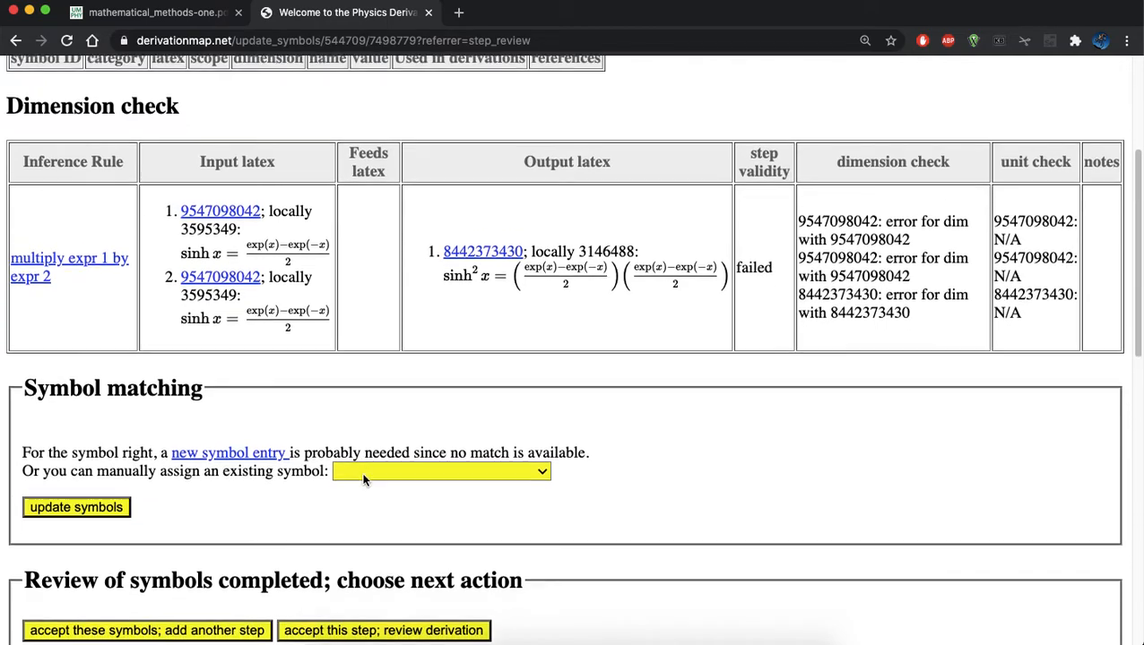
scroll("down", 3)
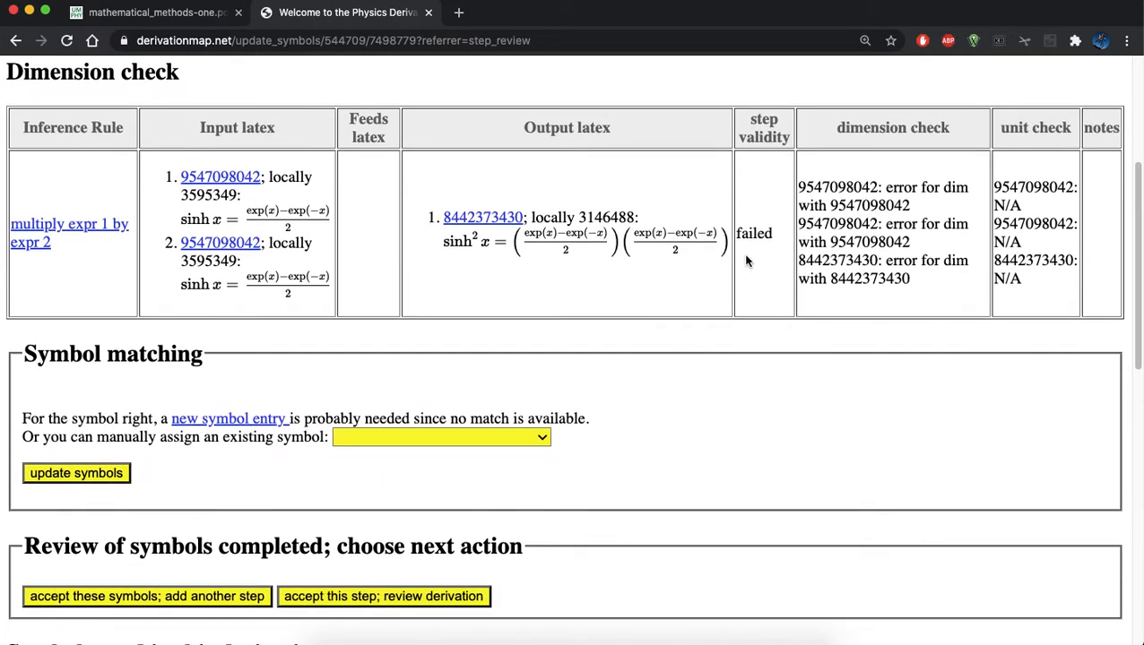
scroll("down", 3)
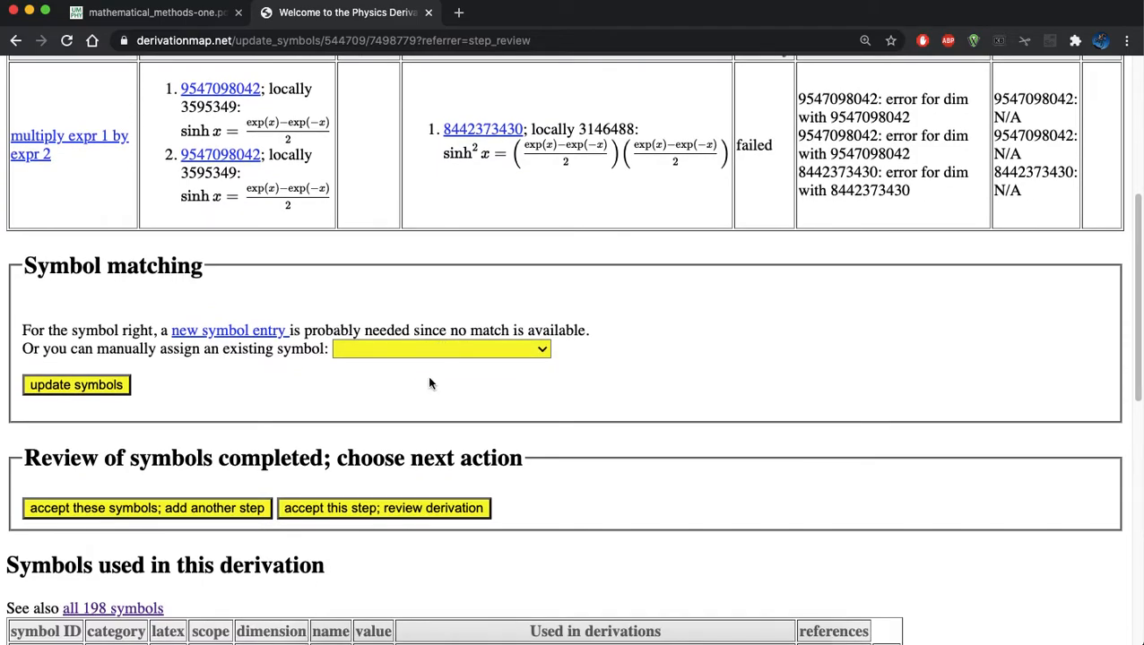
double_click(137, 329)
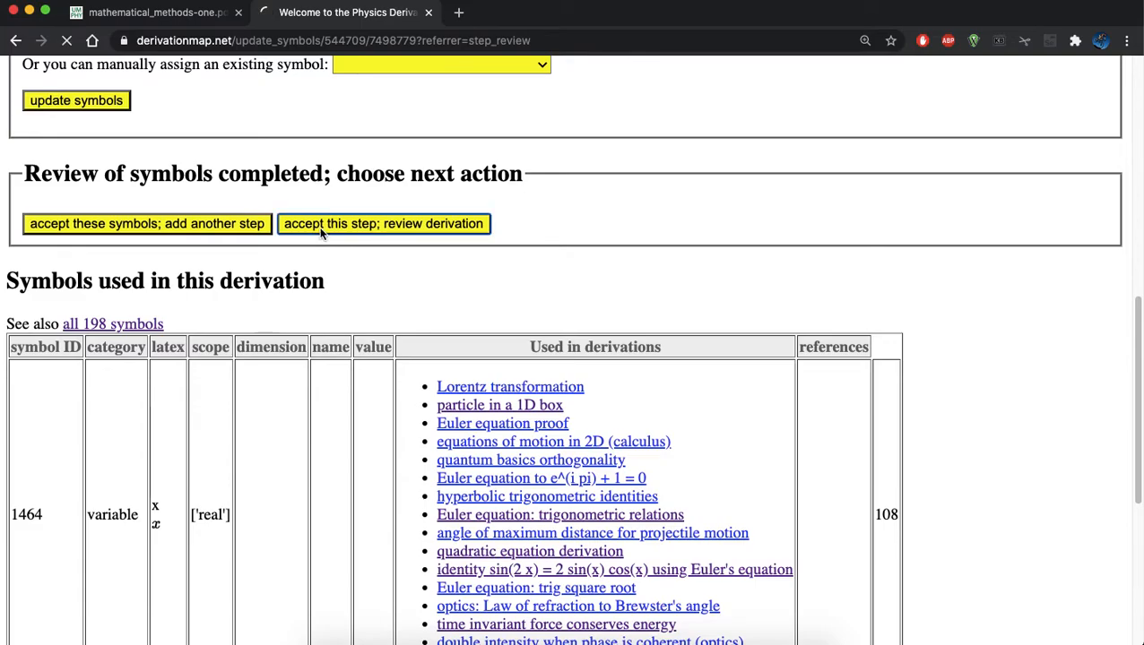
left_click(383, 223)
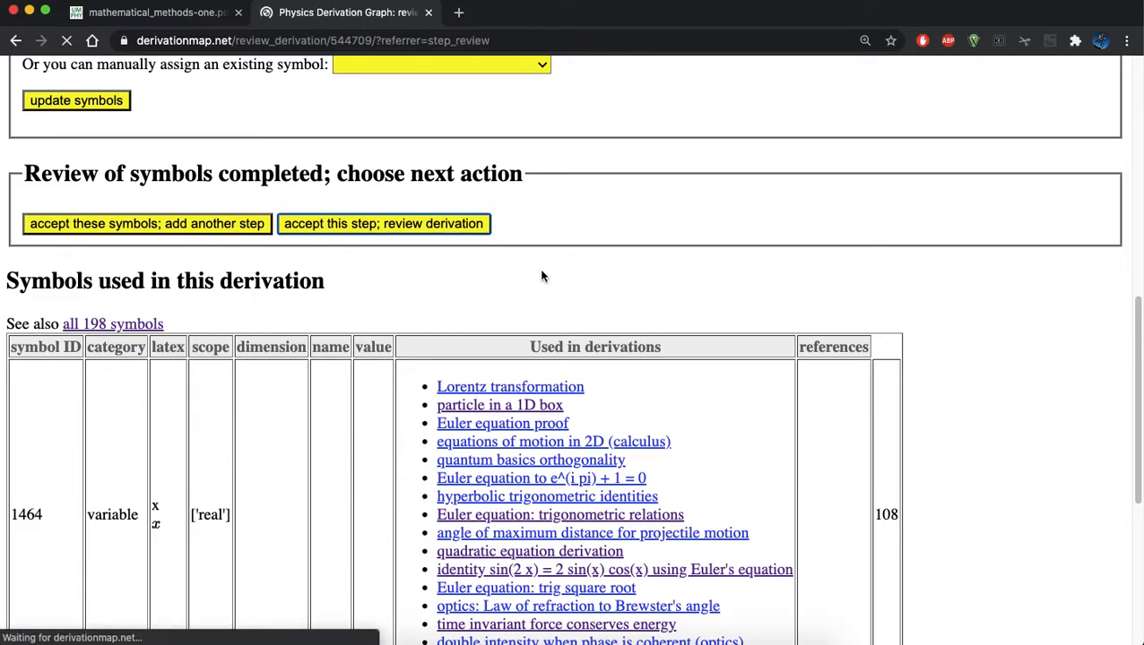
left_click(383, 223)
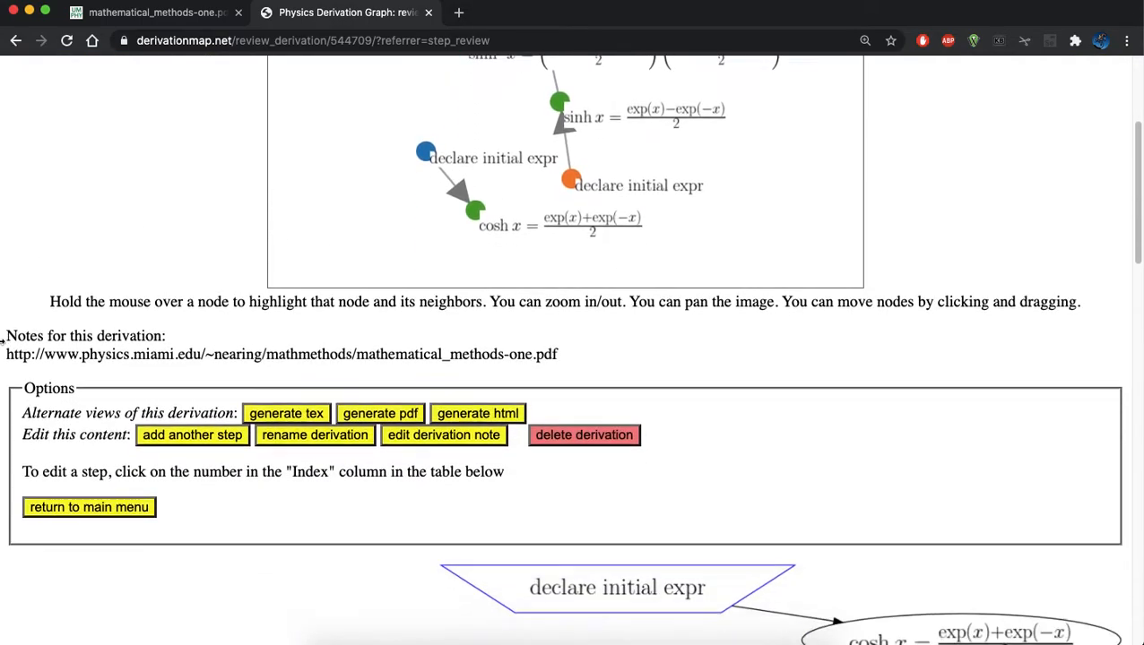
scroll("down", 3)
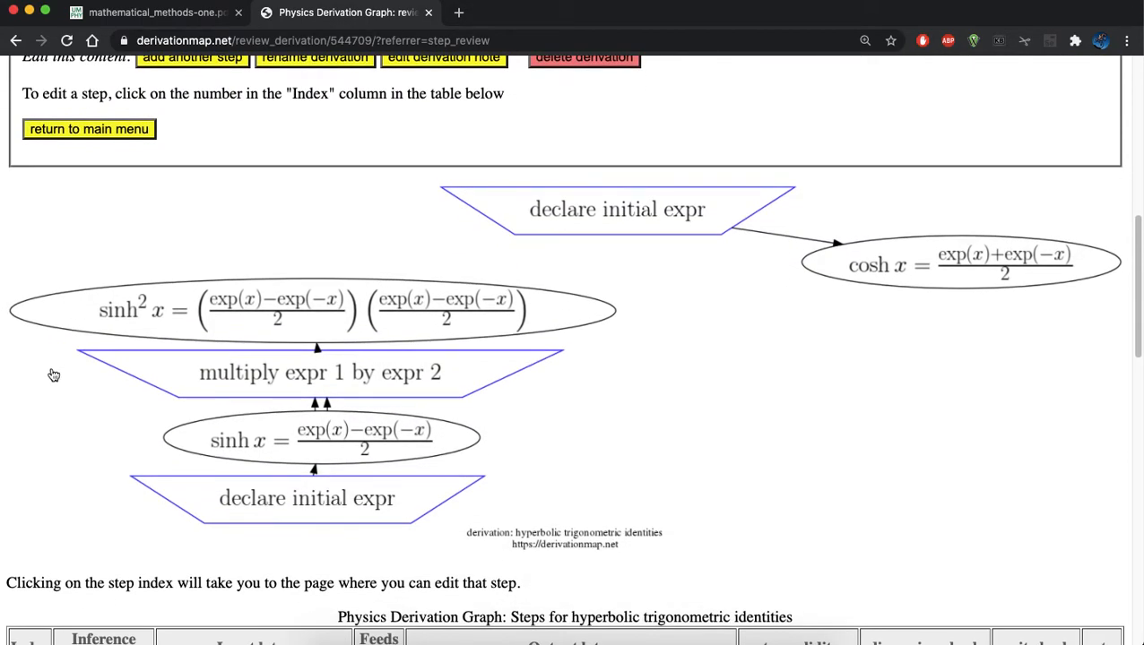
mouse_move(594, 452)
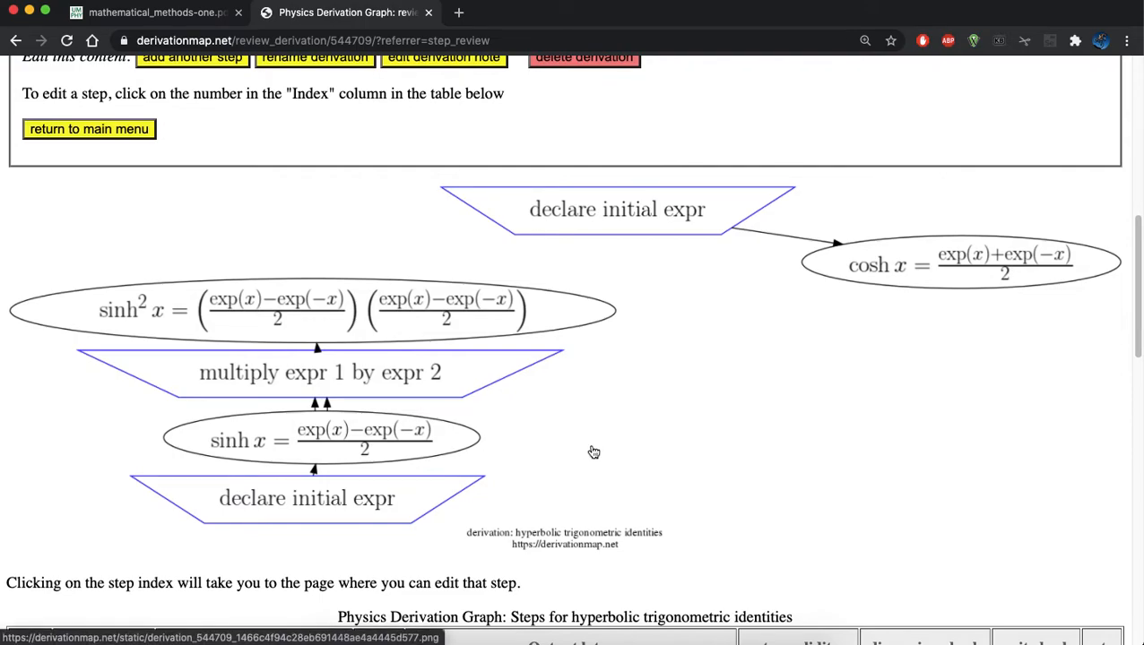
mouse_move(322, 470)
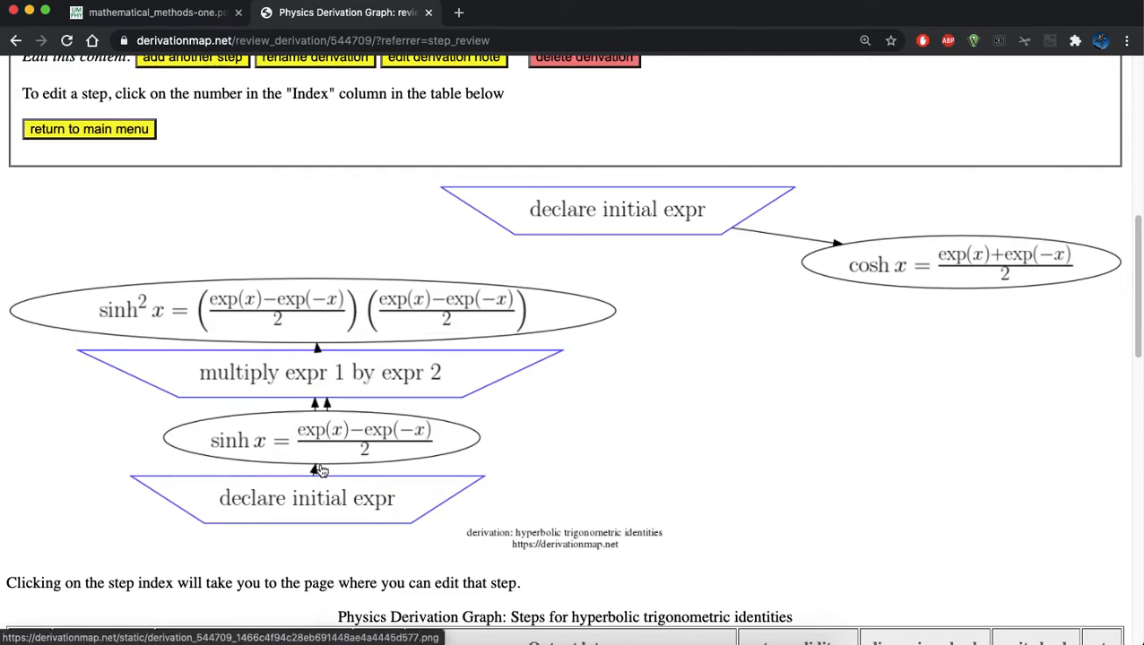
mouse_move(357, 520)
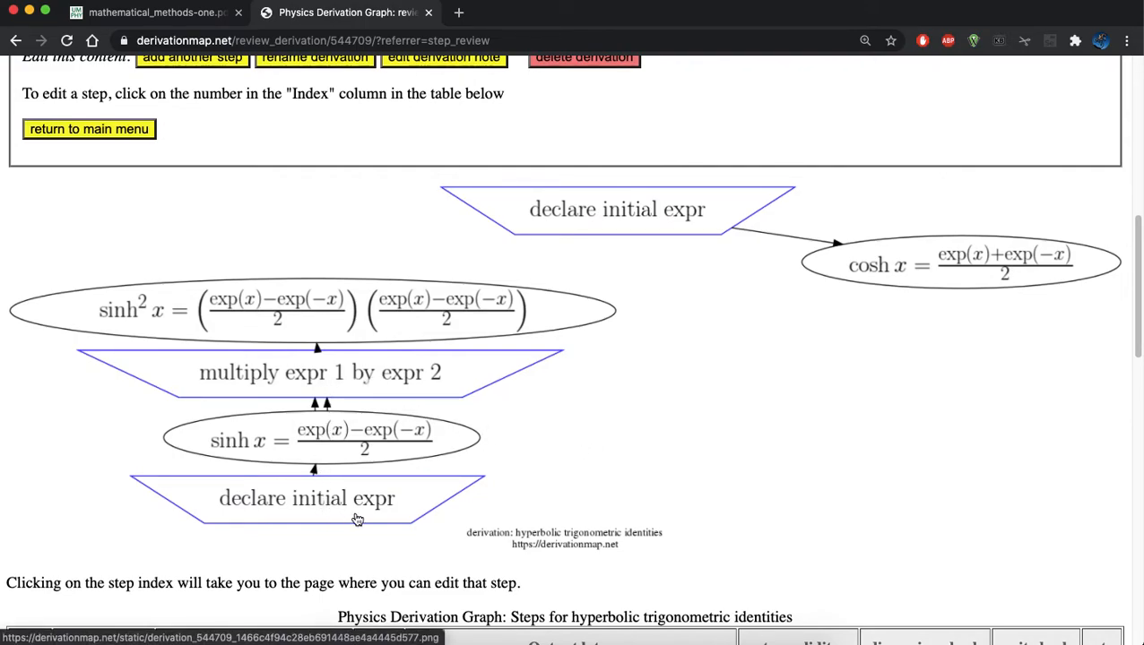
mouse_move(454, 314)
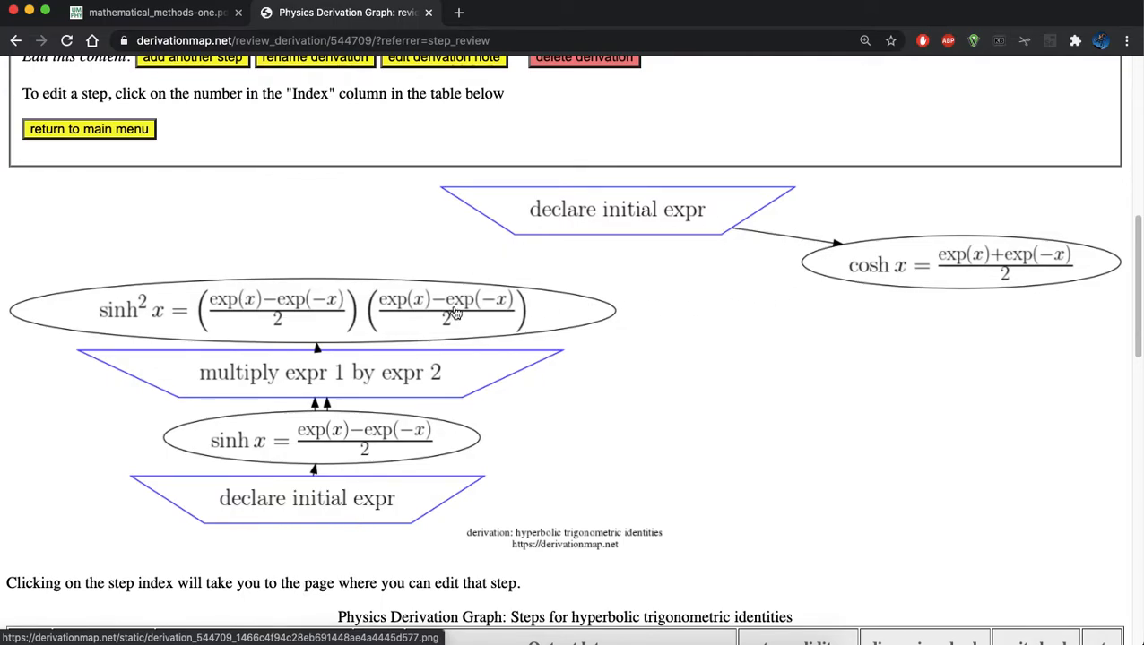
scroll("down", 3)
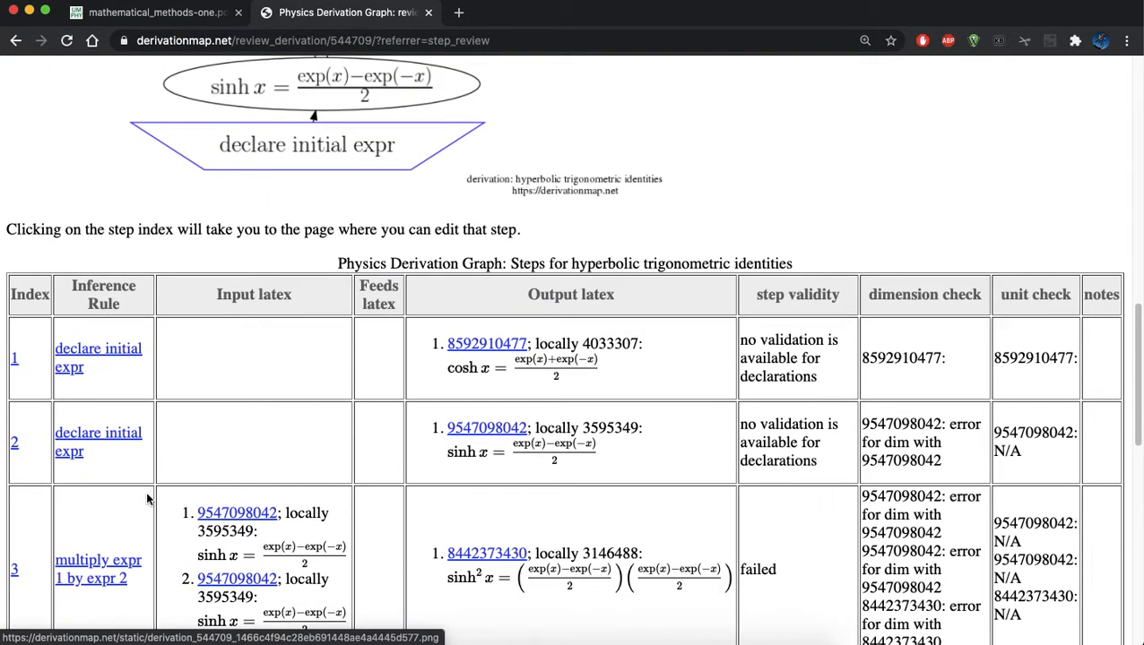
scroll("down", 3)
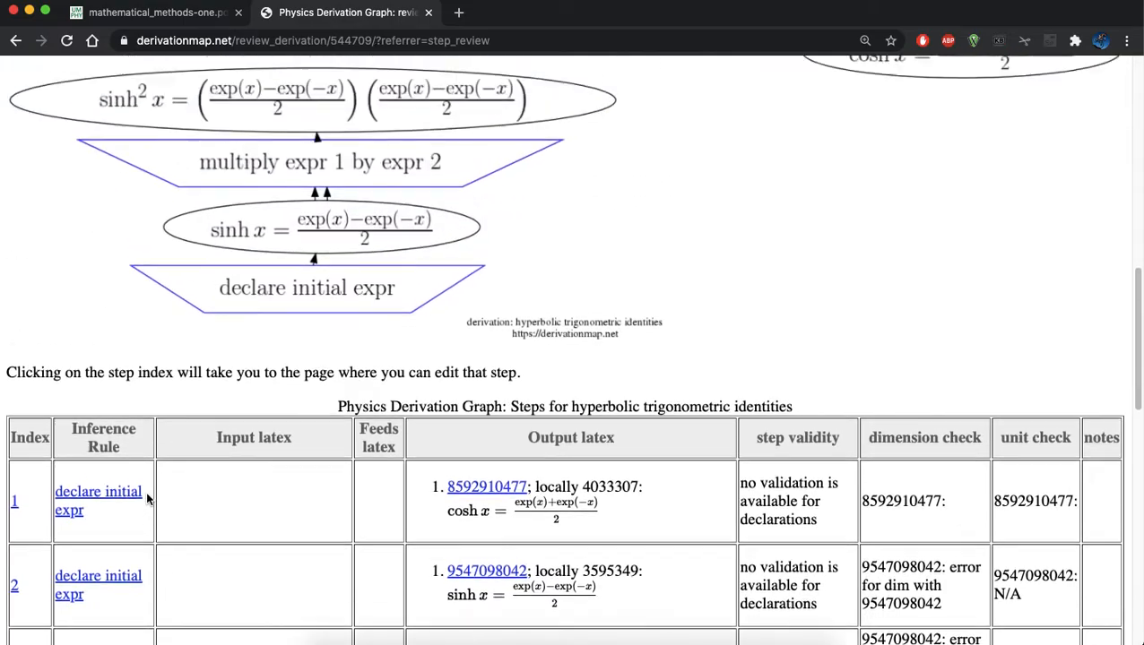
scroll("up", 3)
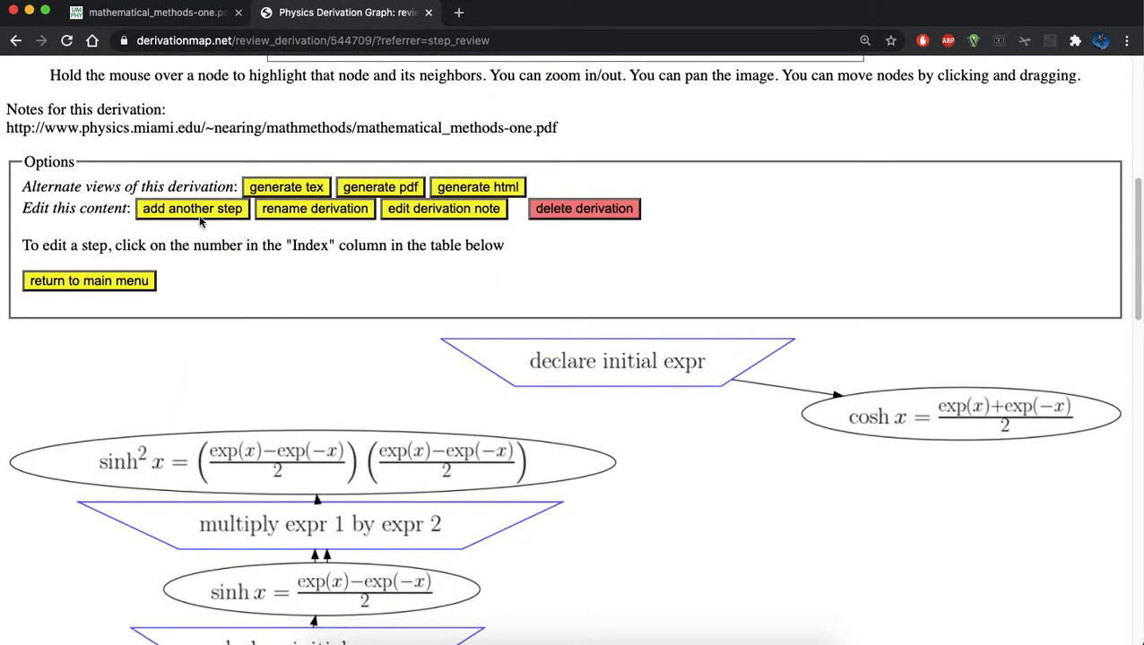
Add another step using the 'multiply expr 1 by expr 2' rule
left_click(192, 207)
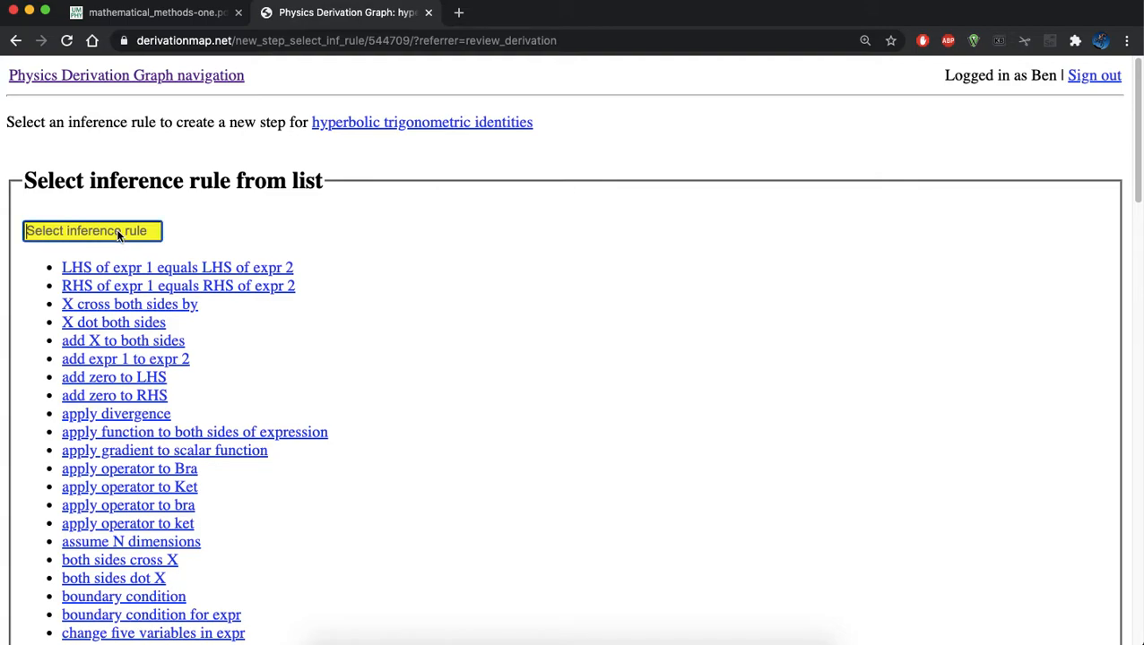
type("mul")
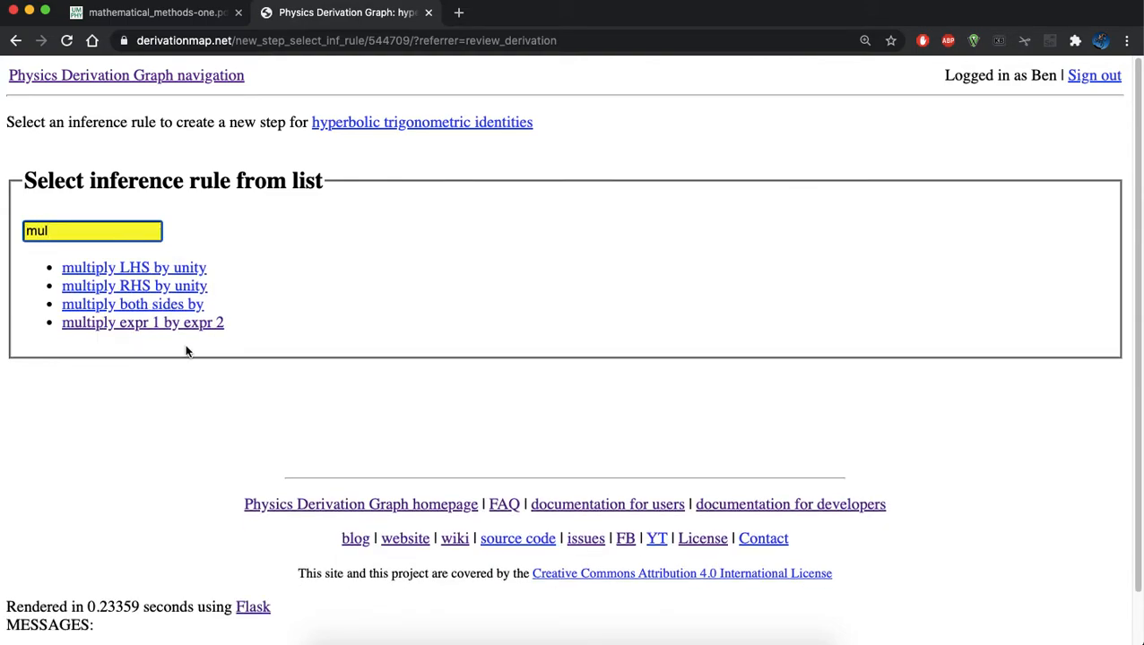
left_click(142, 322)
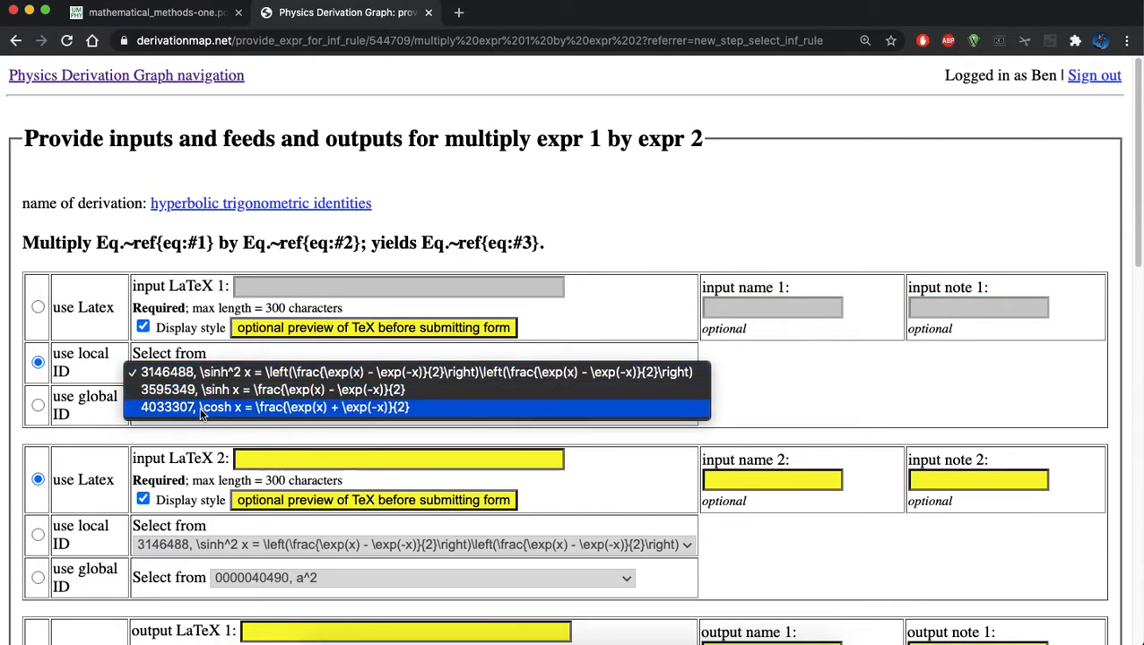
Multiply cosh x by itself with output cosh² x and submit
left_click(274, 407)
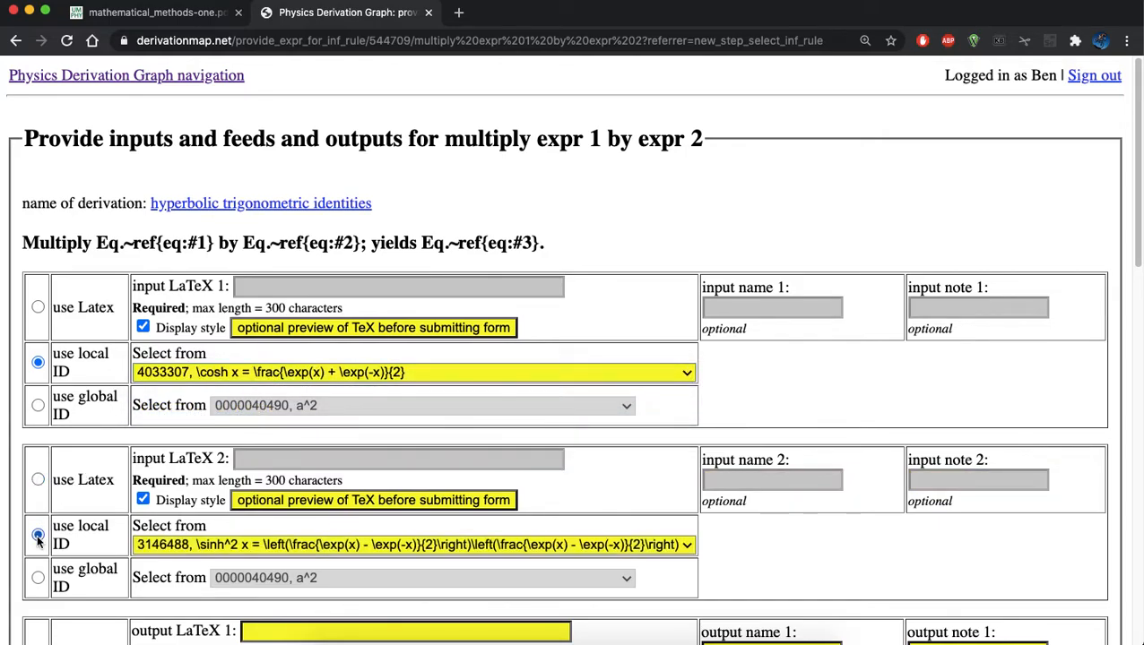
left_click(412, 544)
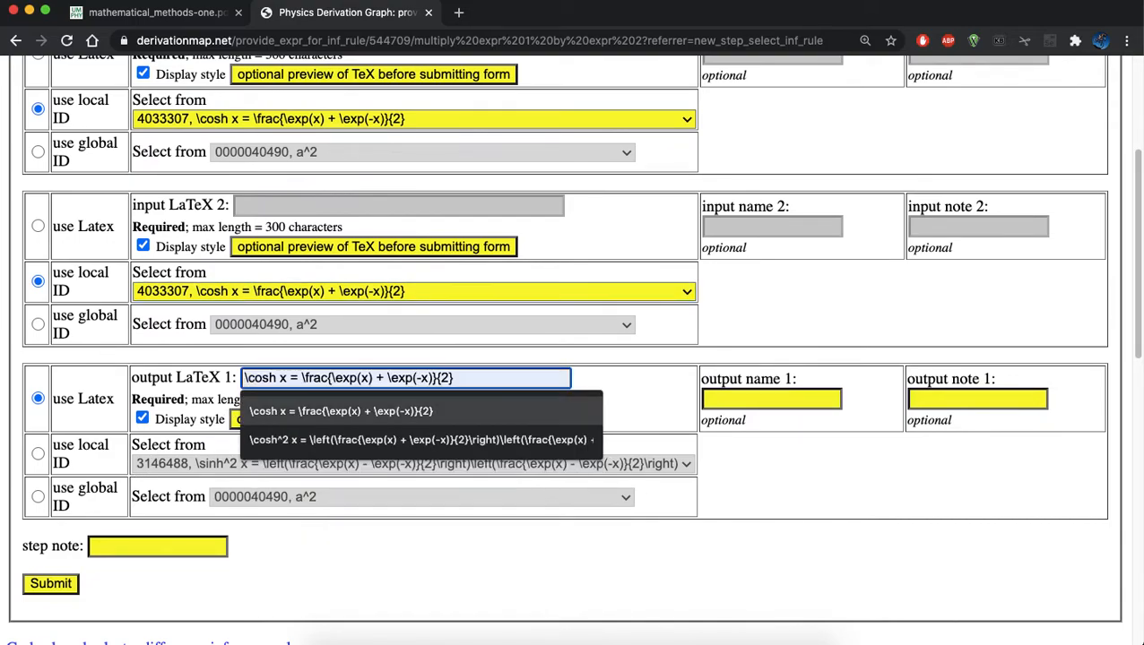
left_click(421, 439)
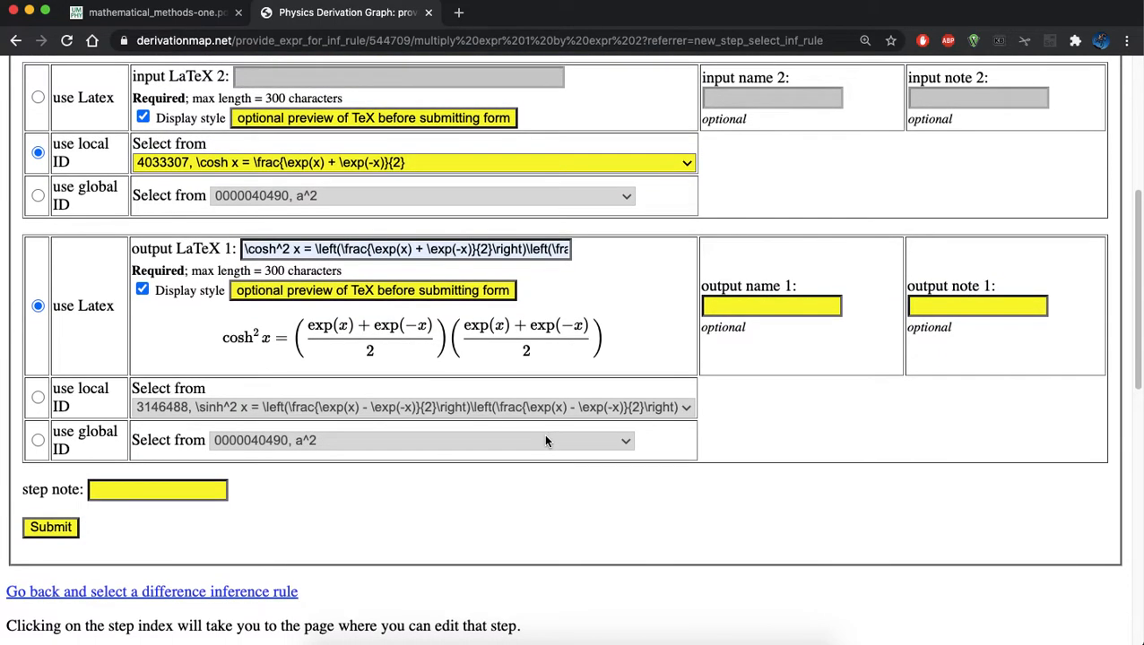
left_click(50, 527)
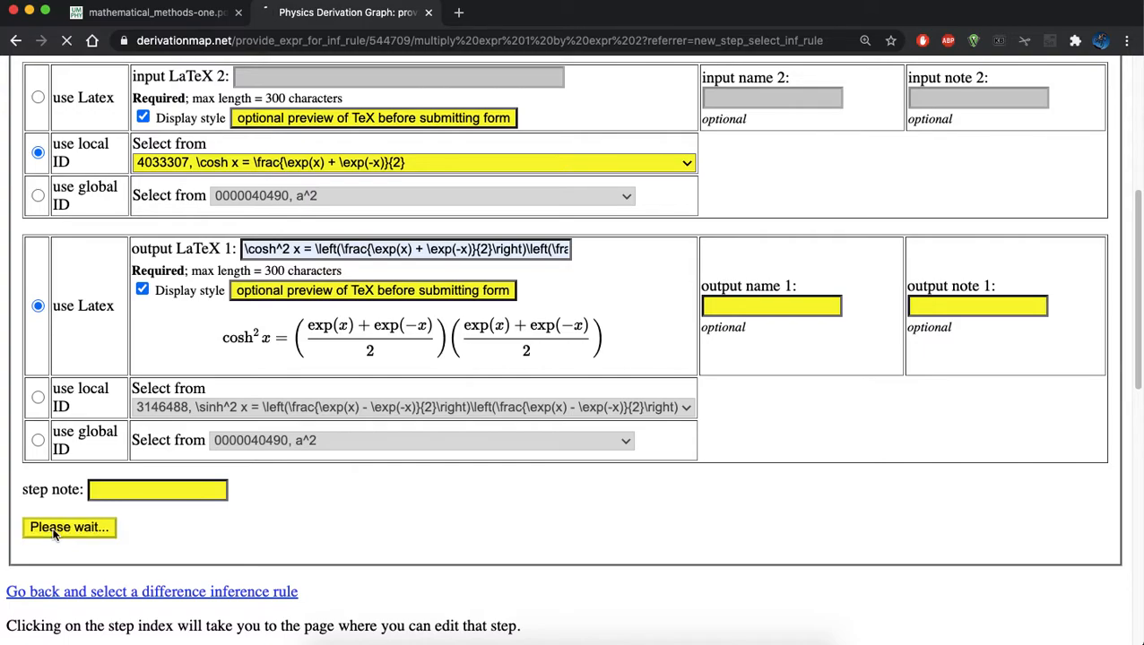
Finish submitting and scroll through the cosh² x step's syntax tree review
left_click(69, 527)
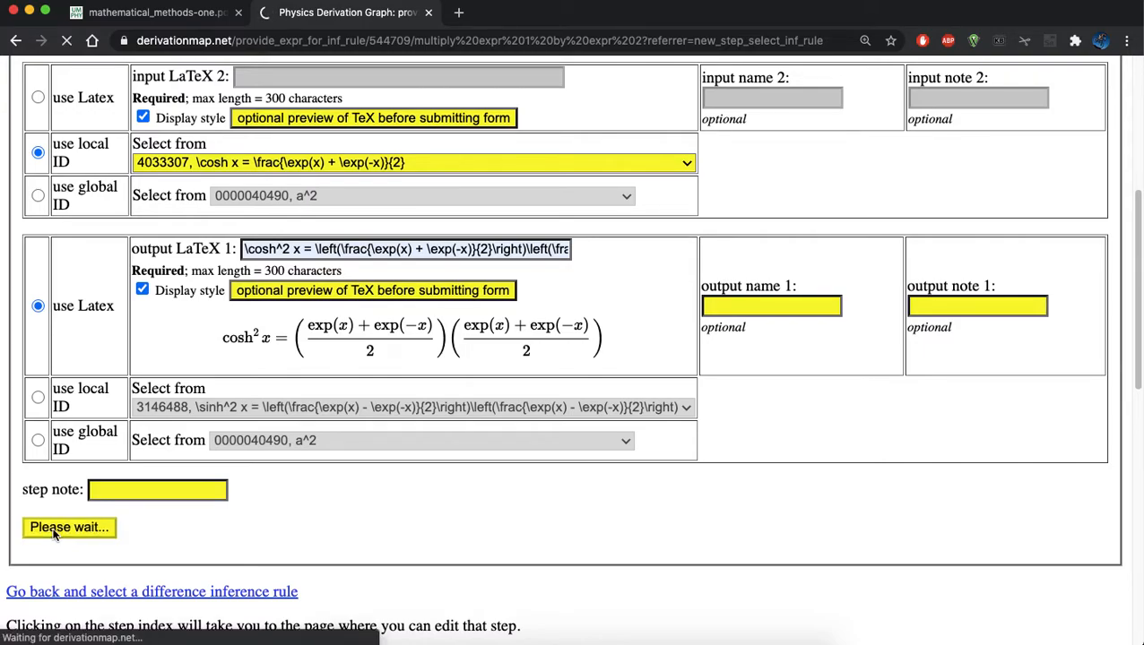
left_click(68, 527)
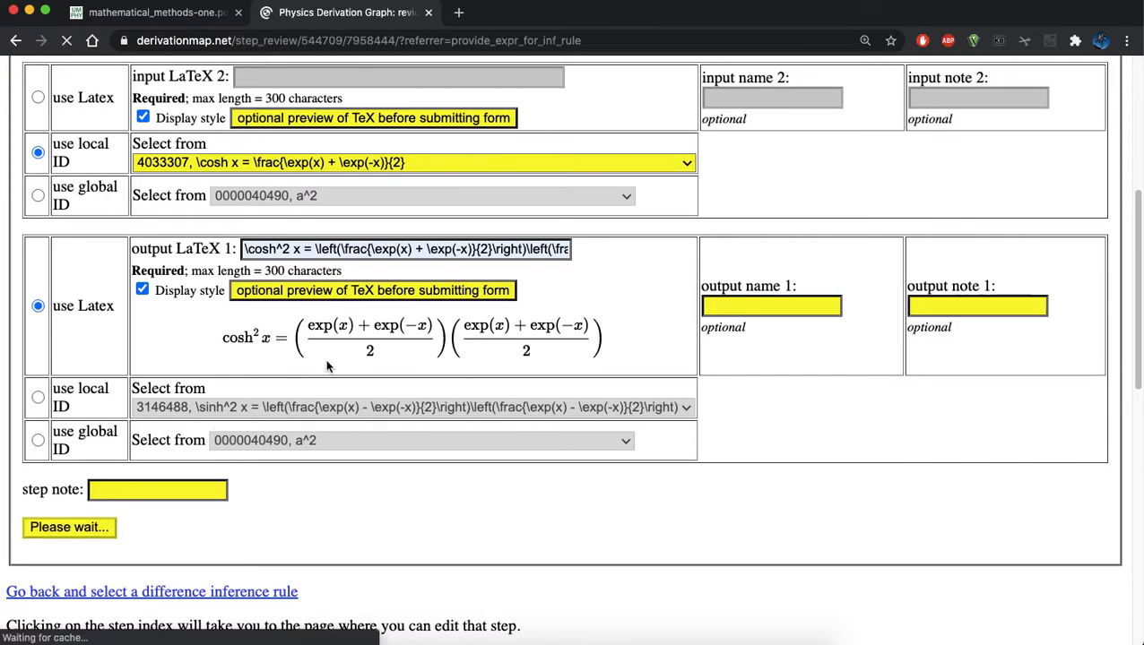
left_click(69, 527)
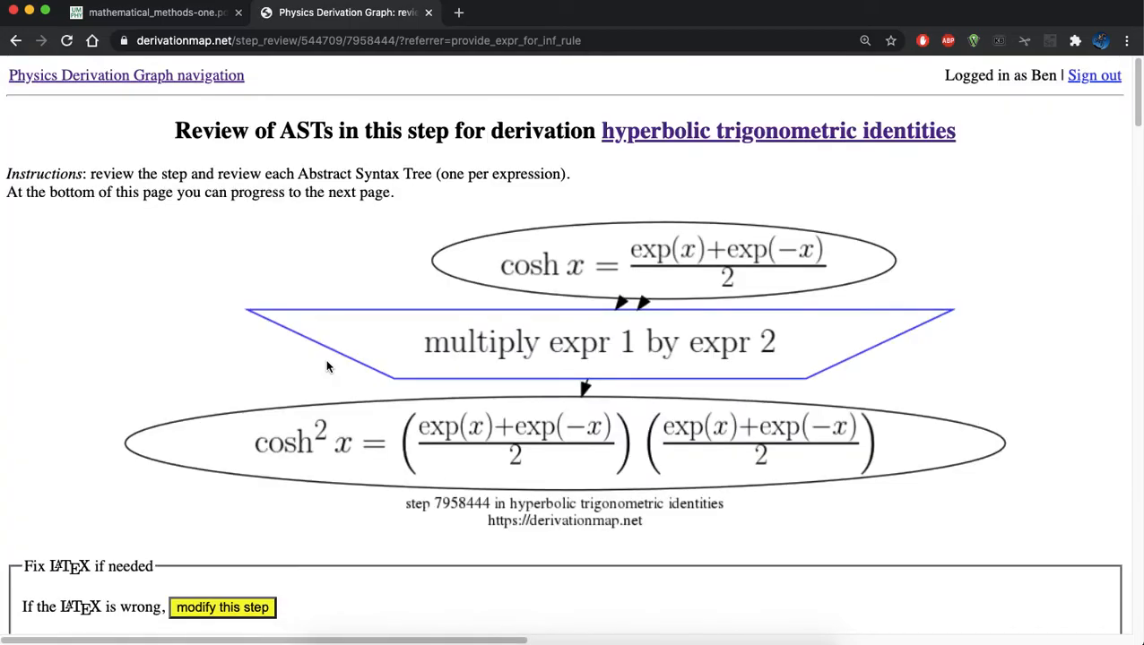
scroll("down", 3)
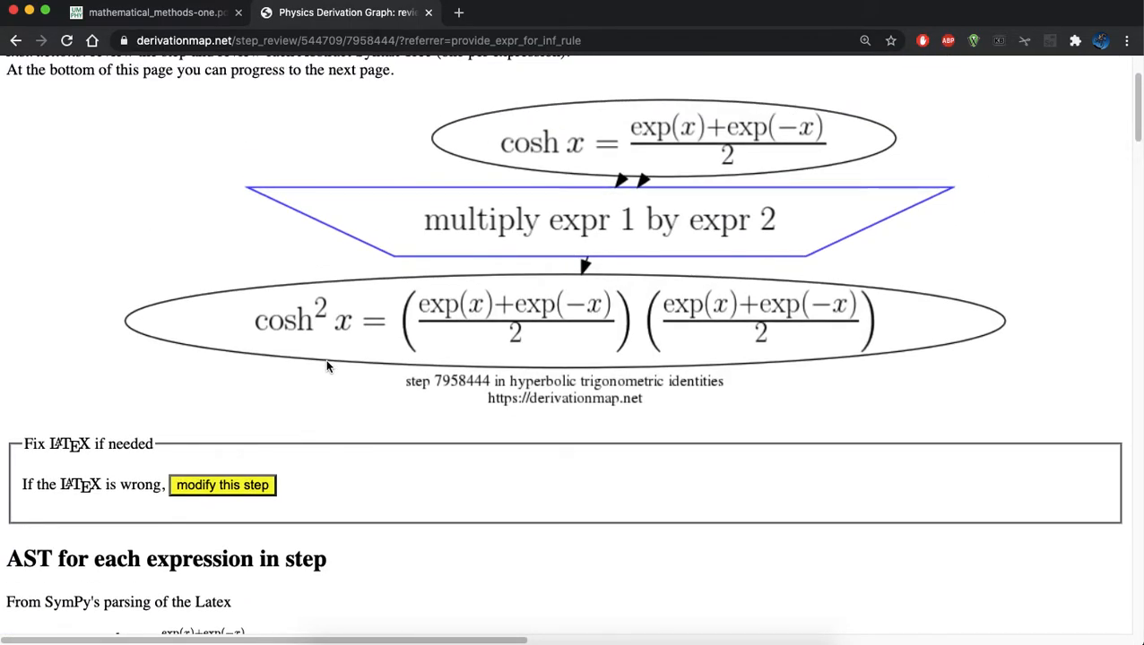
scroll("down", 3)
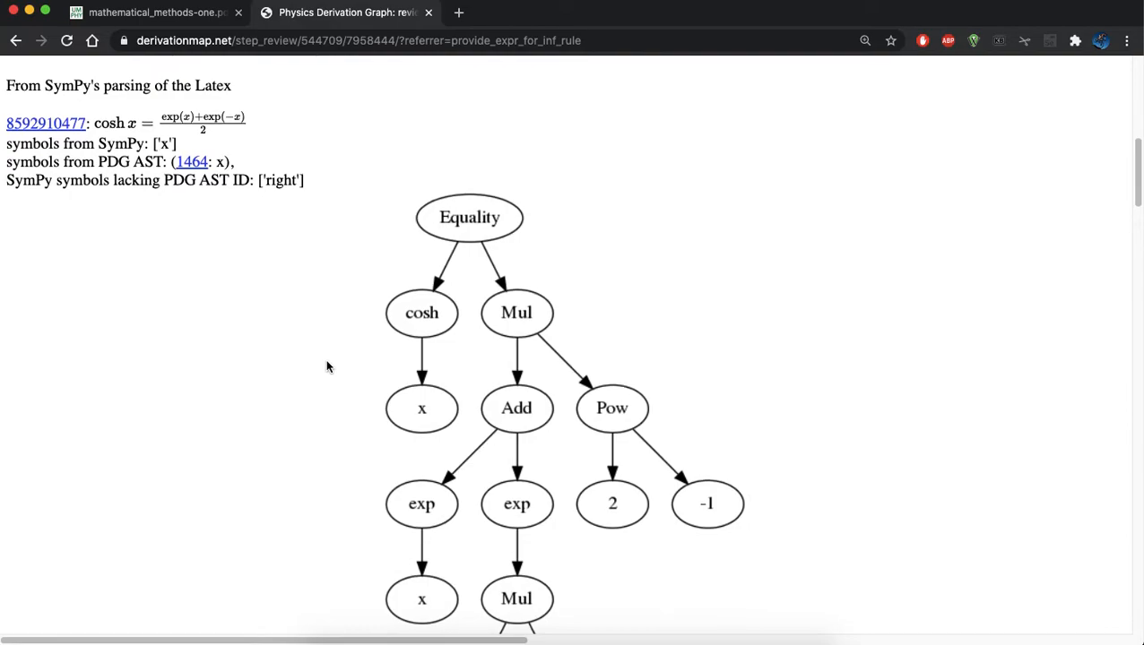
scroll("down", 3)
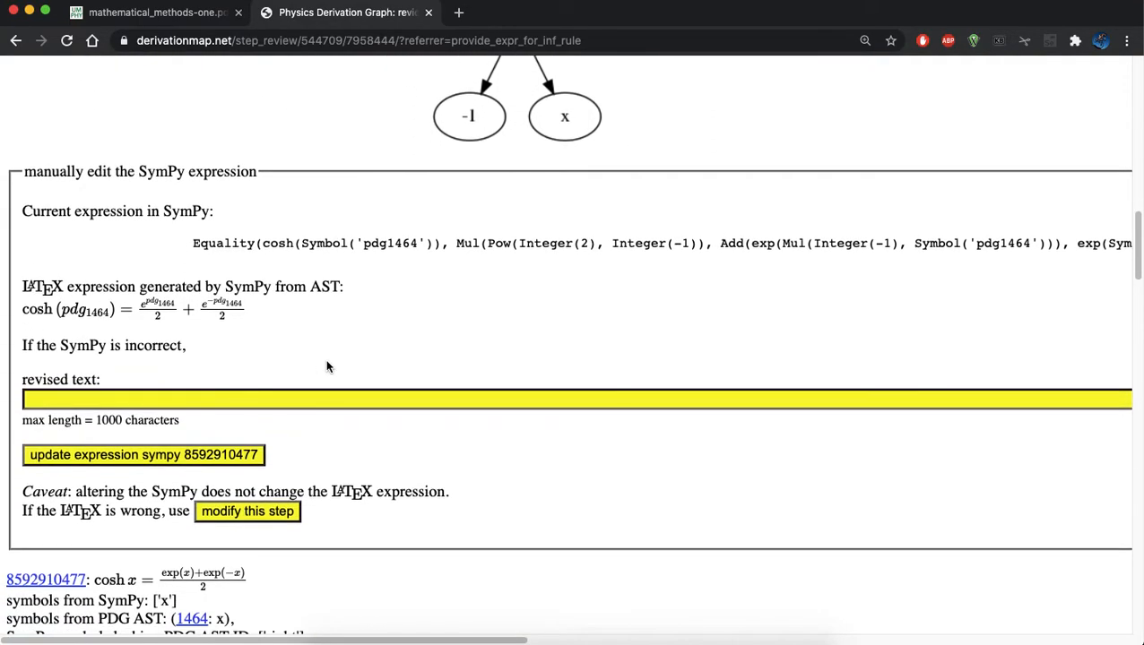
scroll("down", 3)
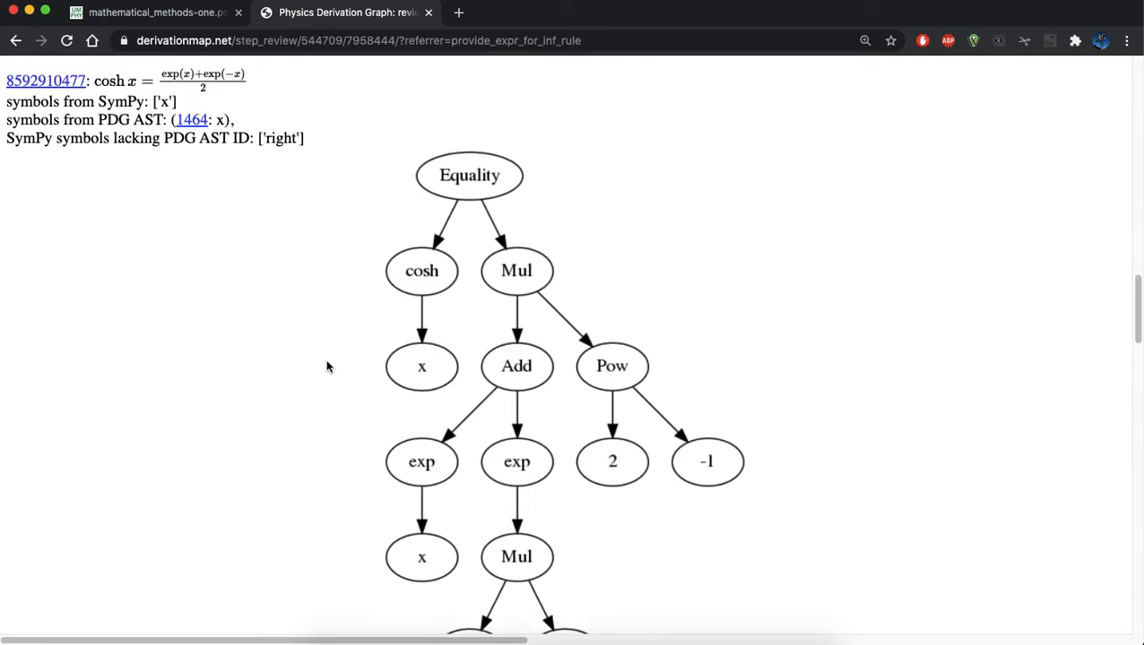
scroll("down", 3)
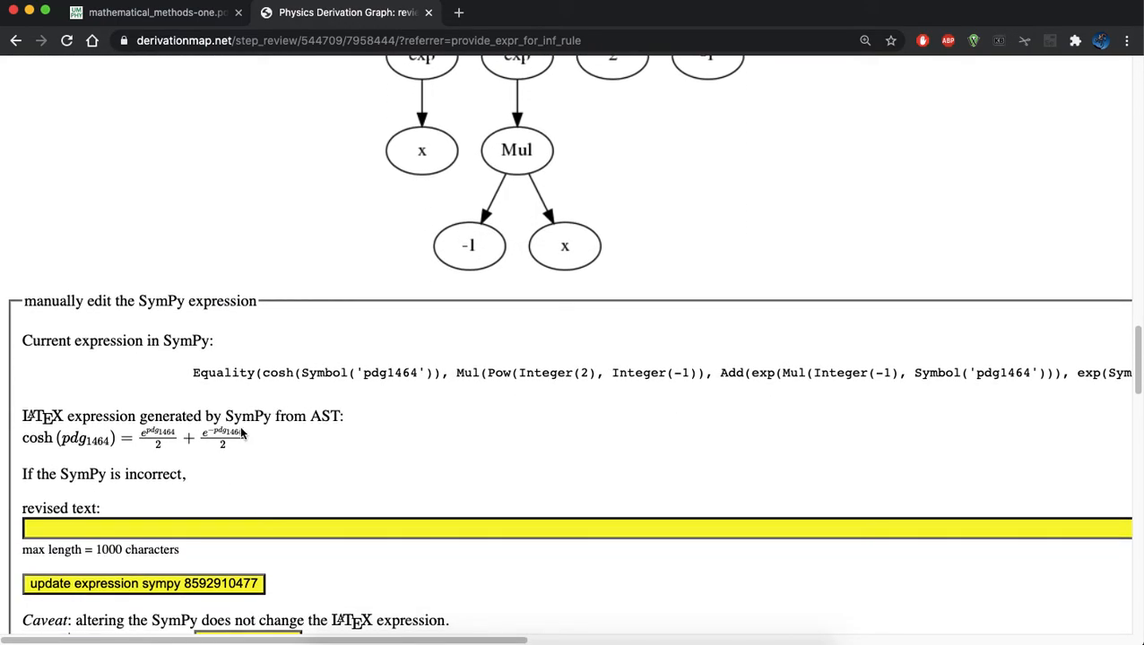
scroll("down", 3)
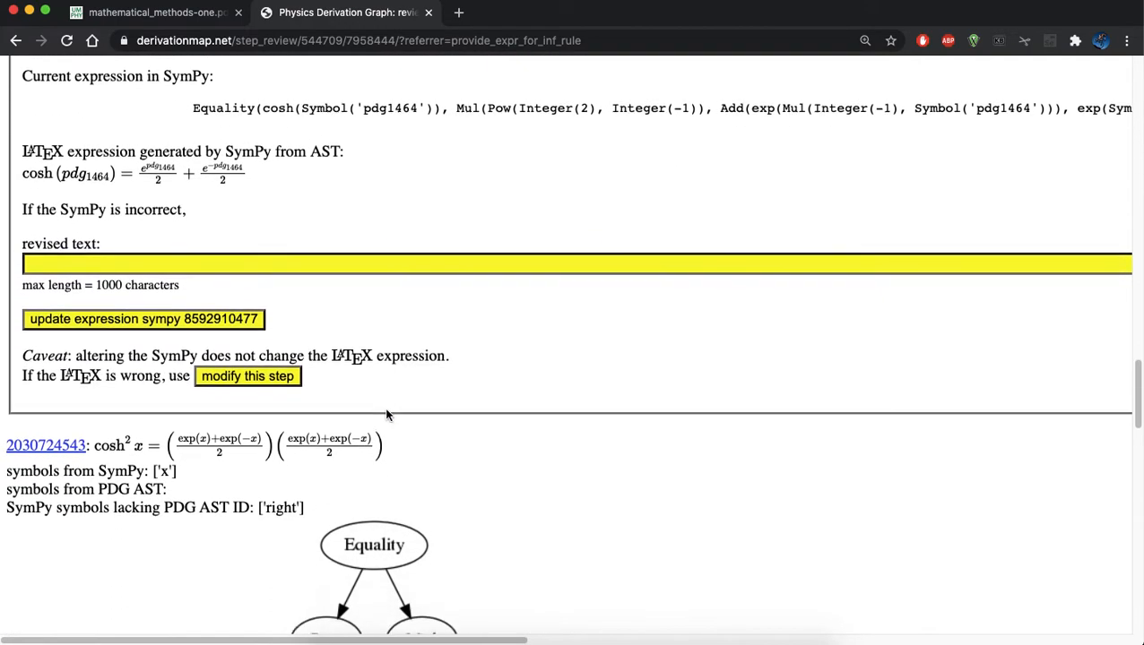
scroll("down", 3)
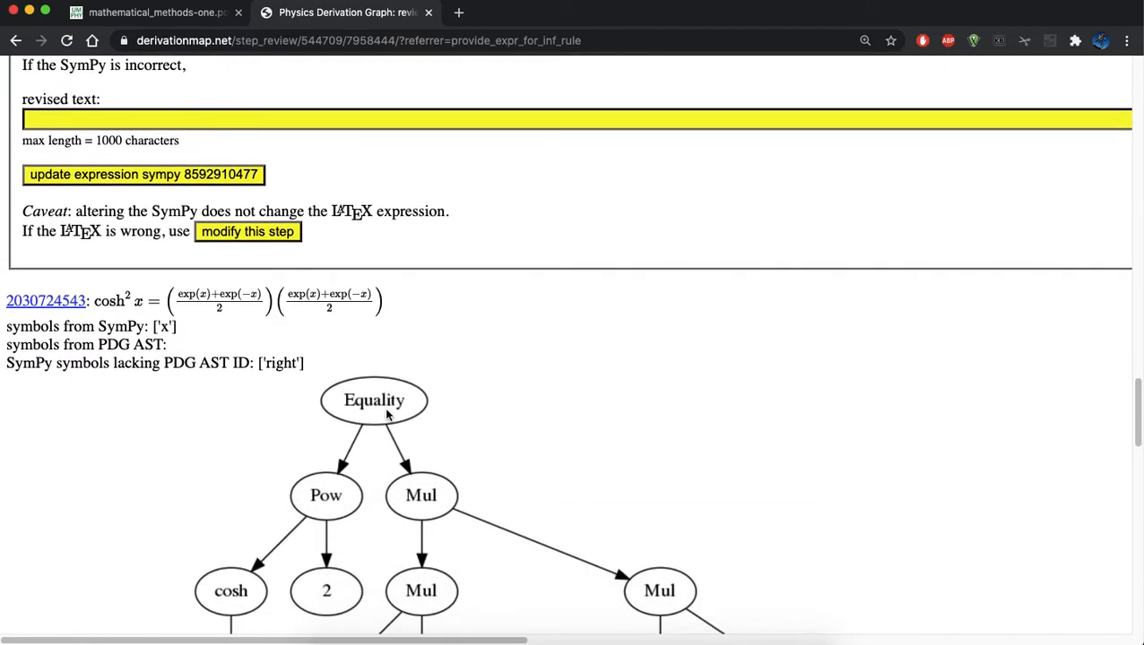
scroll("down", 3)
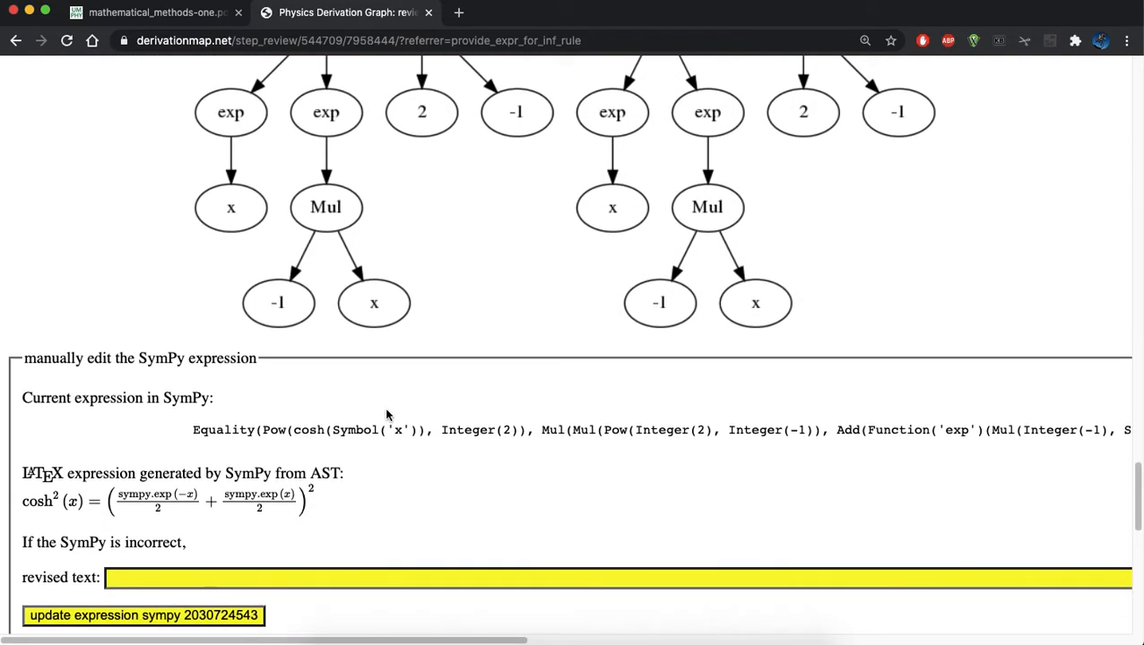
mouse_move(283, 430)
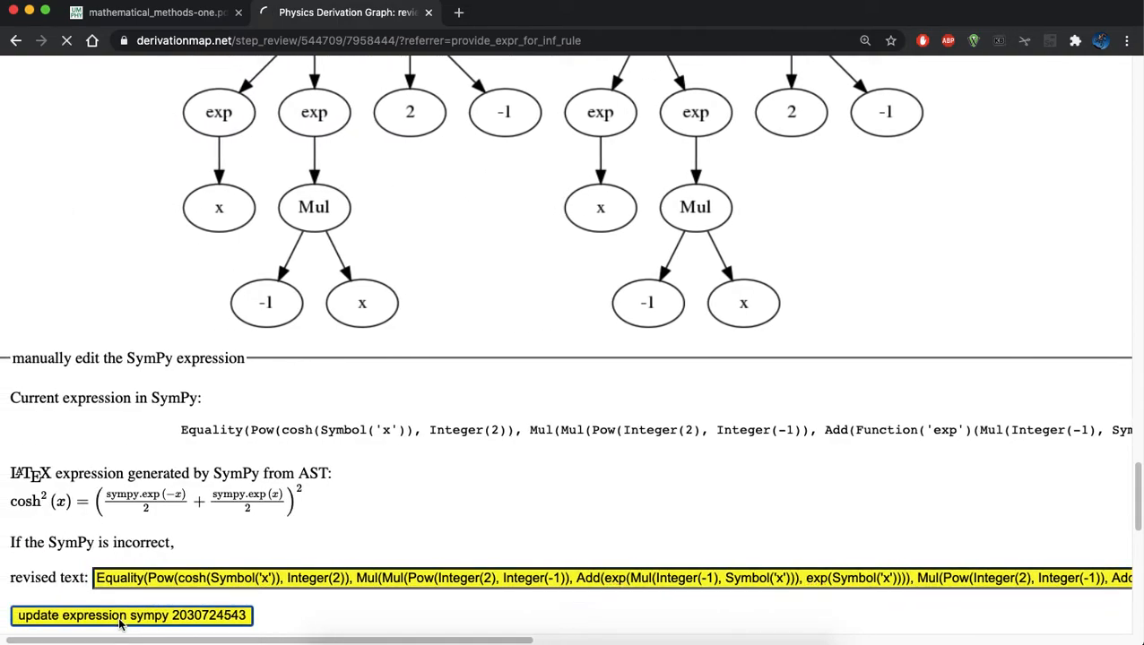
left_click(131, 616)
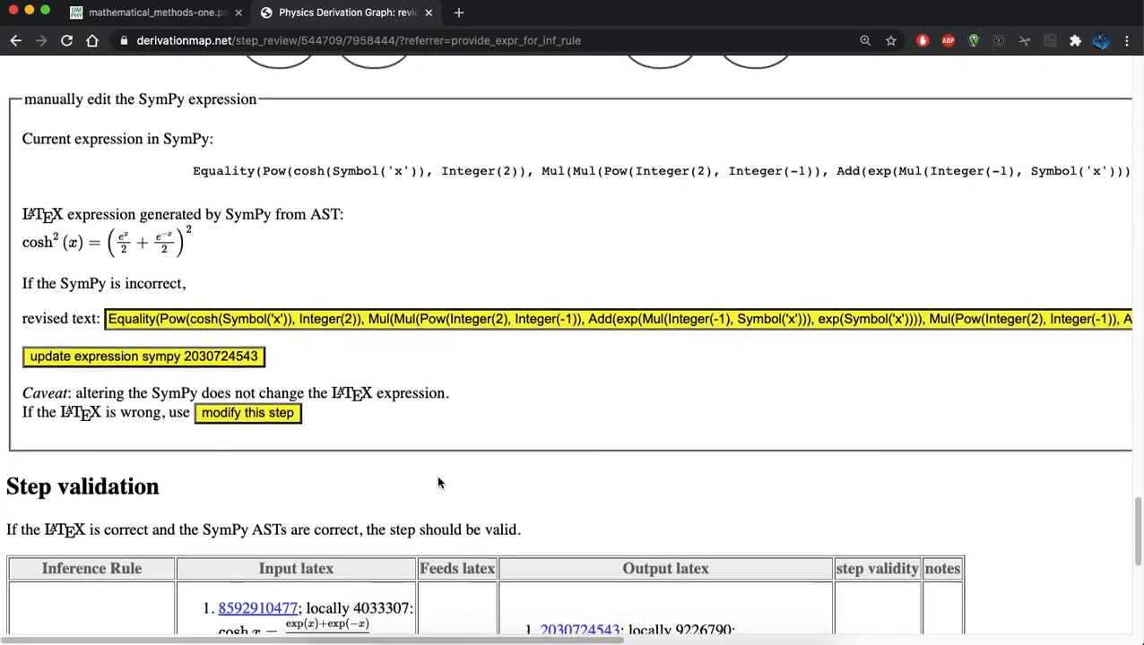
scroll("down", 3)
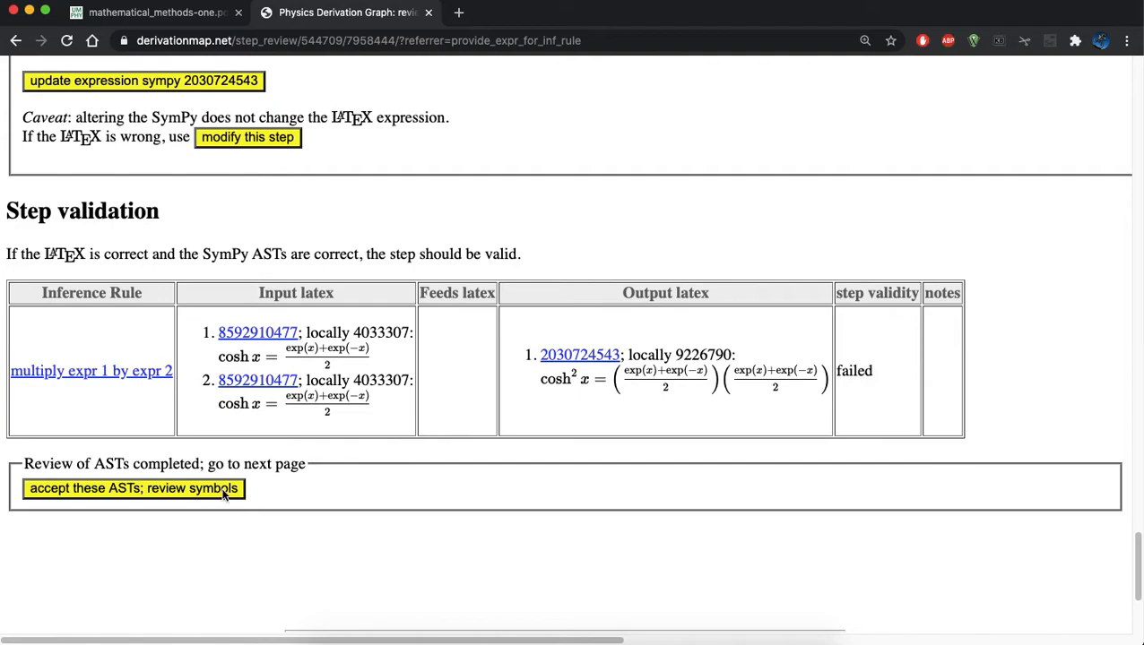
left_click(132, 487)
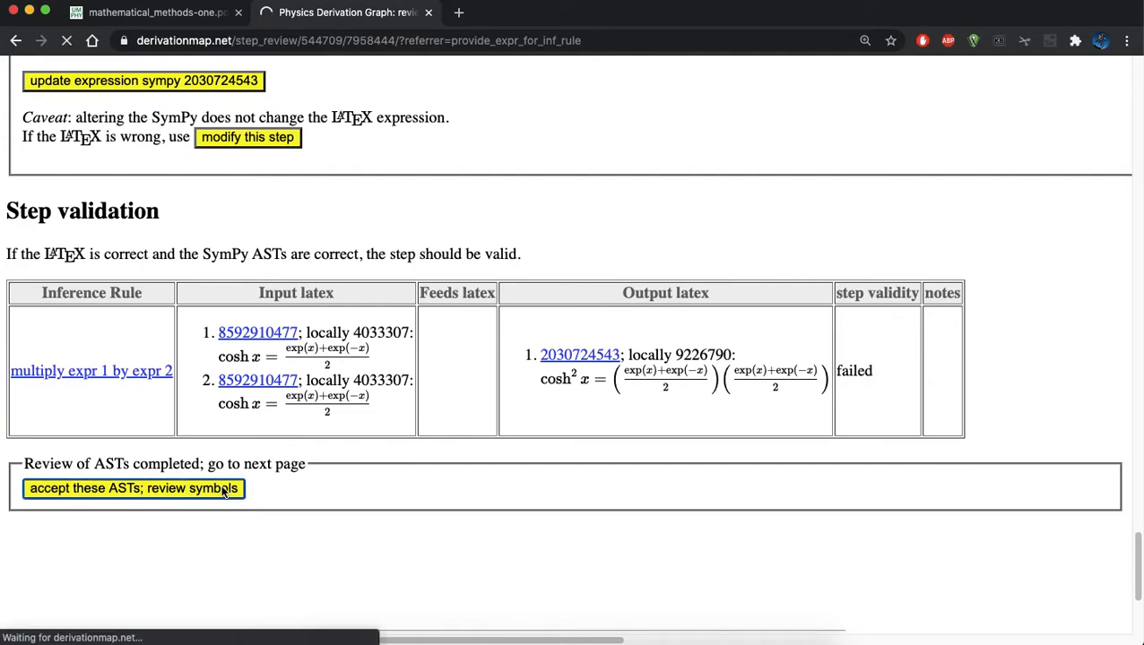
Scroll the cosh² step's Update Symbols page to symbol matching and next-action buttons
left_click(133, 487)
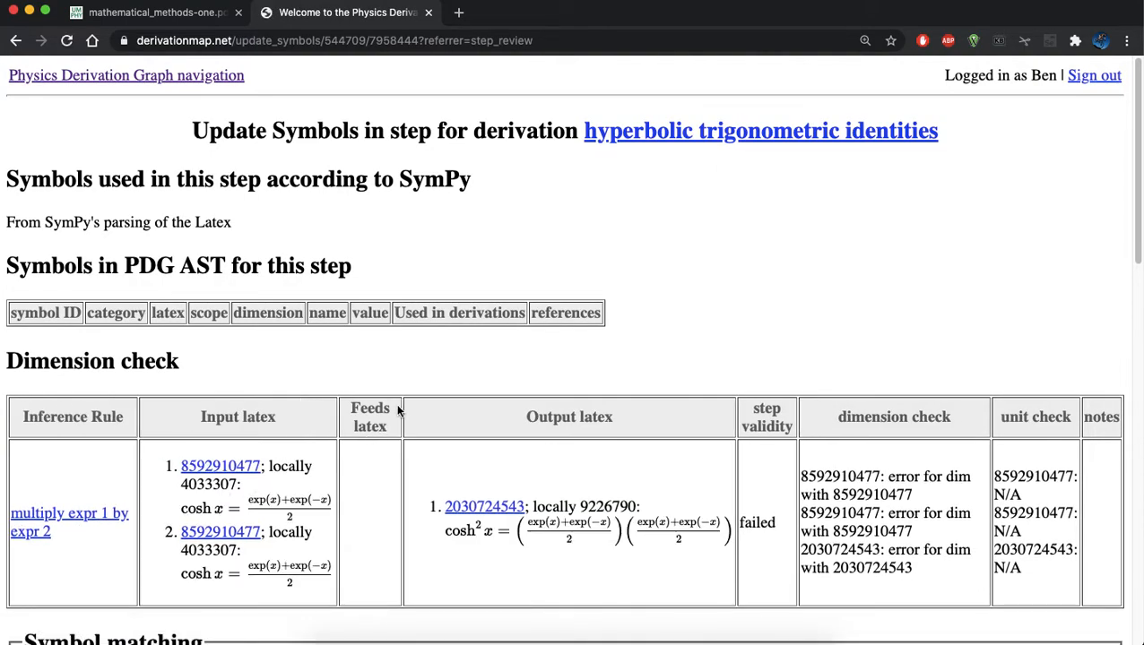
scroll("down", 3)
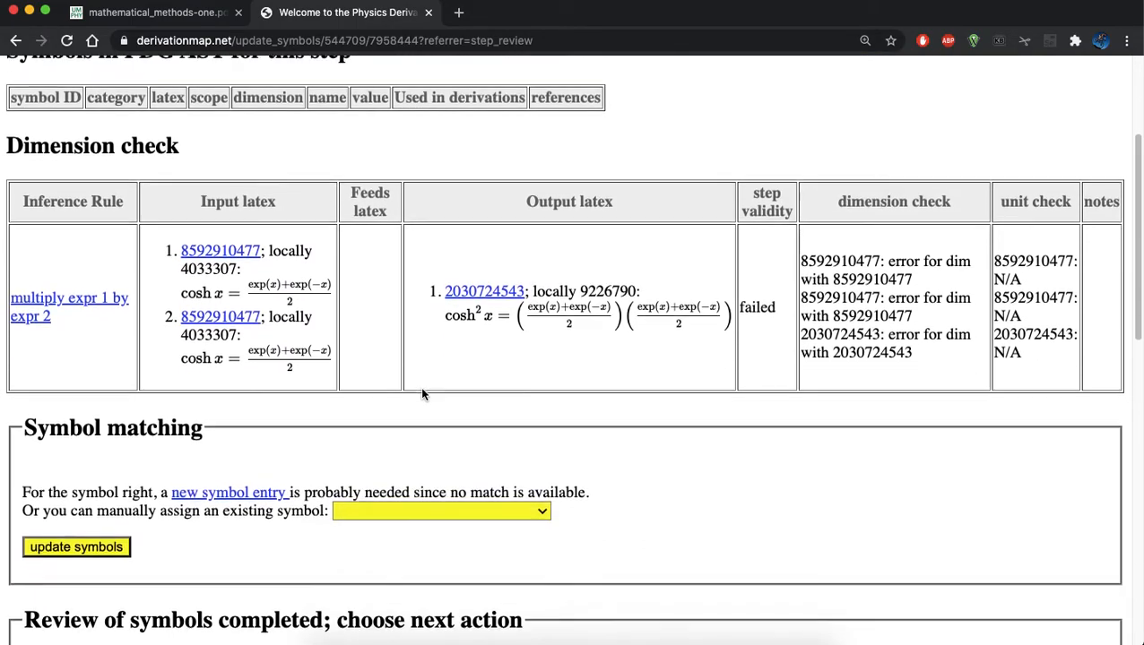
scroll("down", 3)
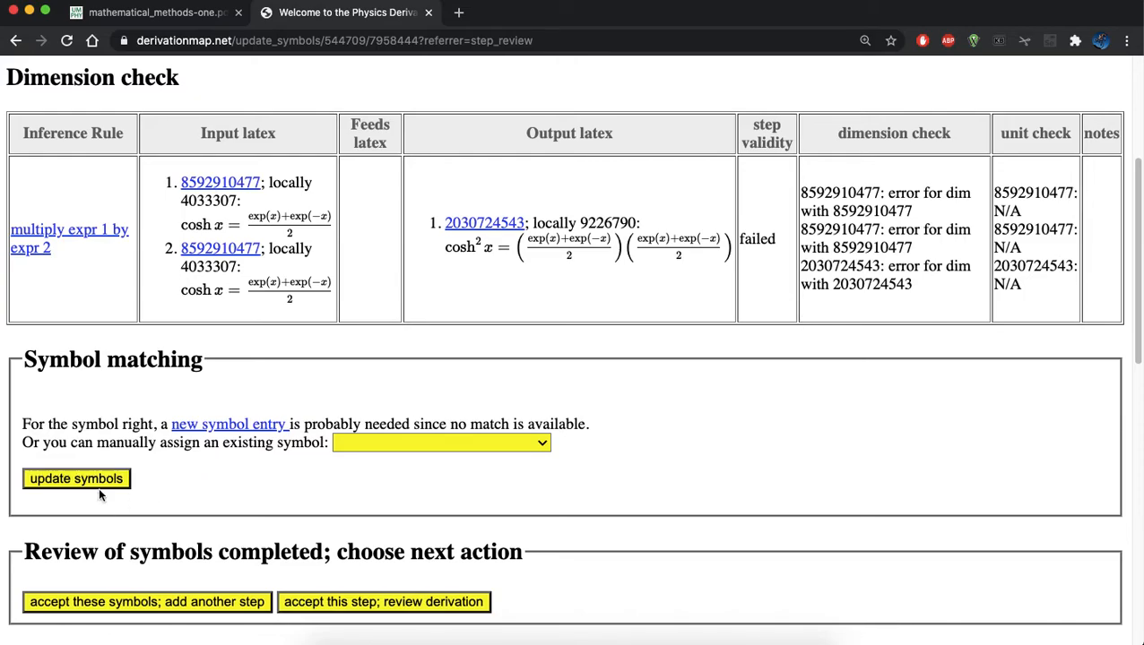
scroll("down", 3)
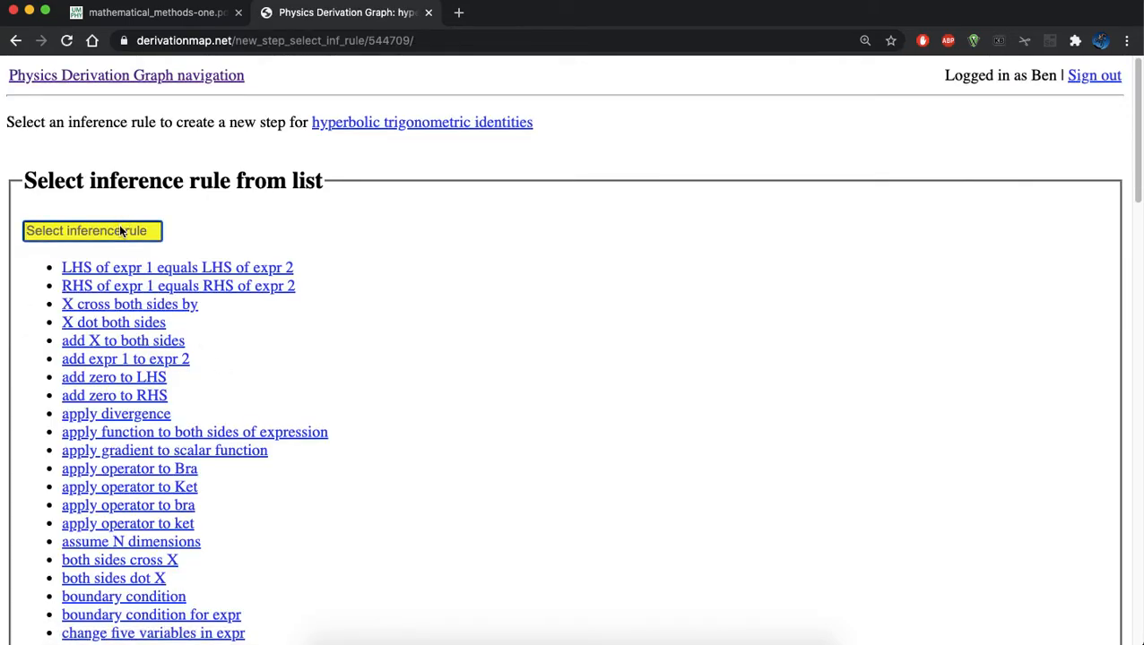
Filter rules by 'subtr' and choose 'subtract expr 1 from expr 2'
type("subtr")
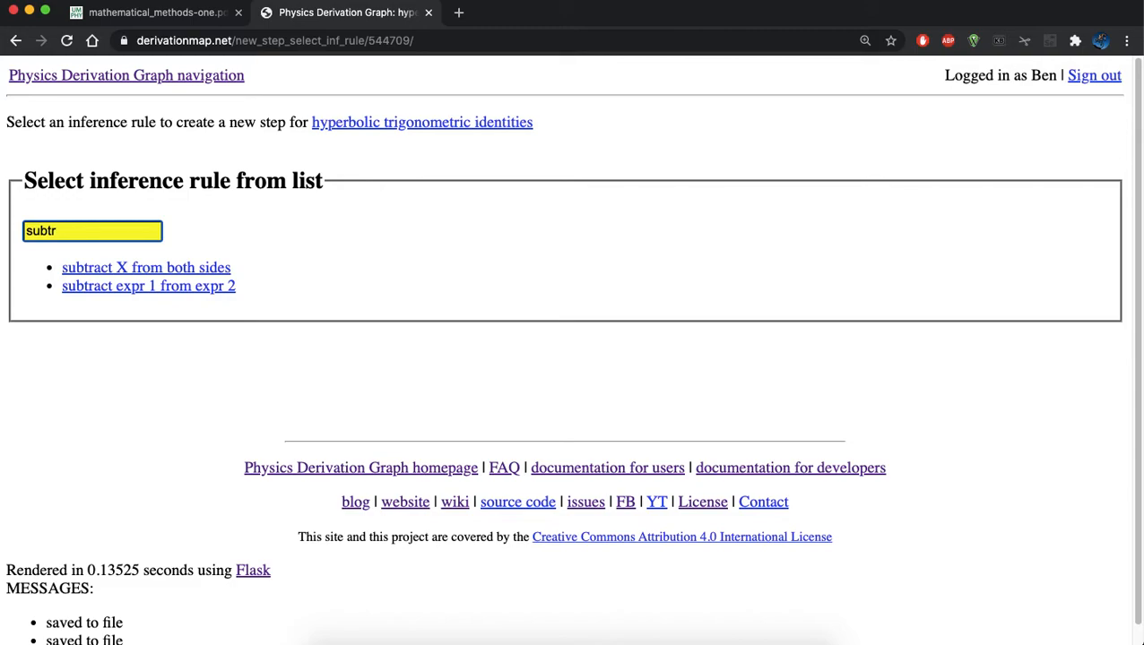
left_click(148, 286)
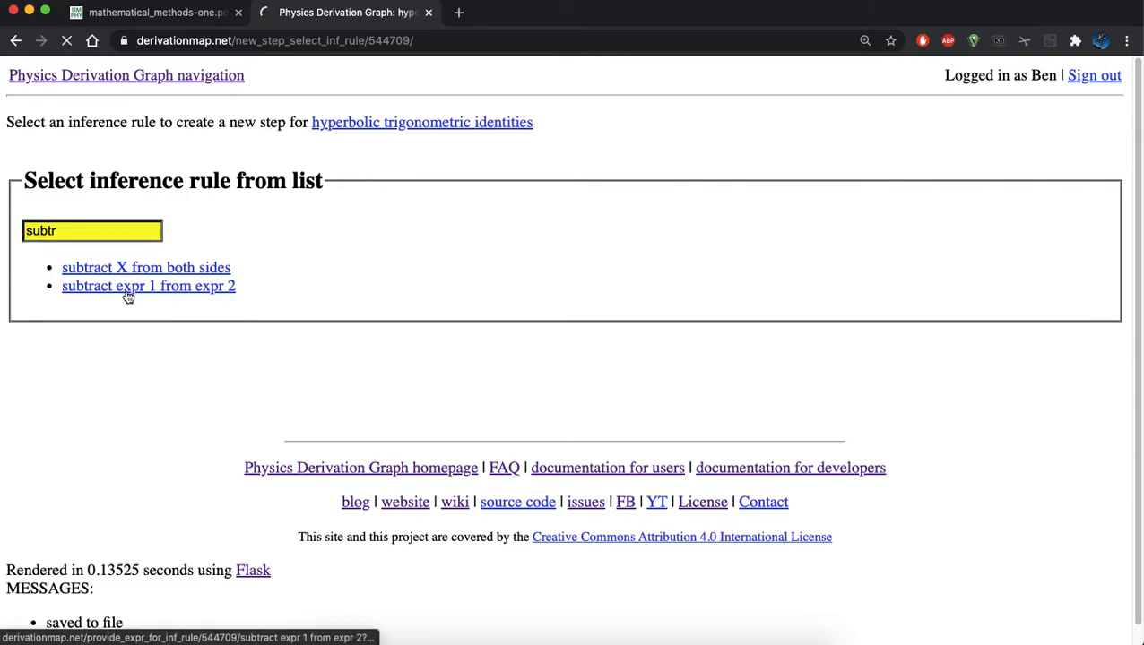
left_click(148, 286)
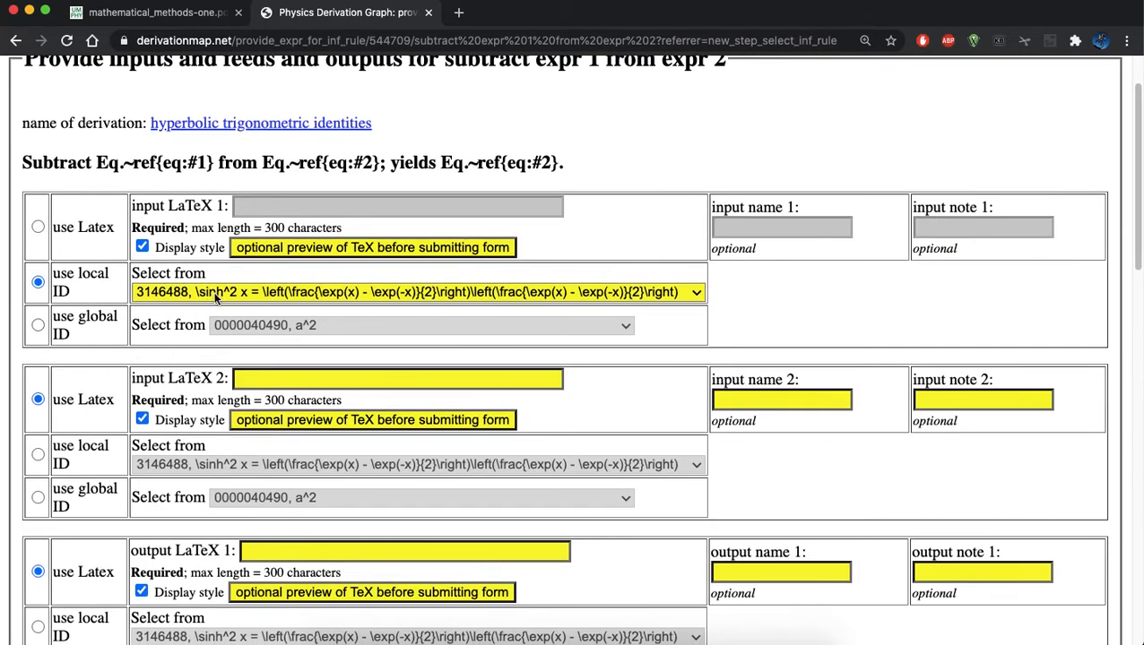
Set inputs sinh² x (3146488) and cosh² x (9226790), output cosh² x − sinh² x
left_click(412, 291)
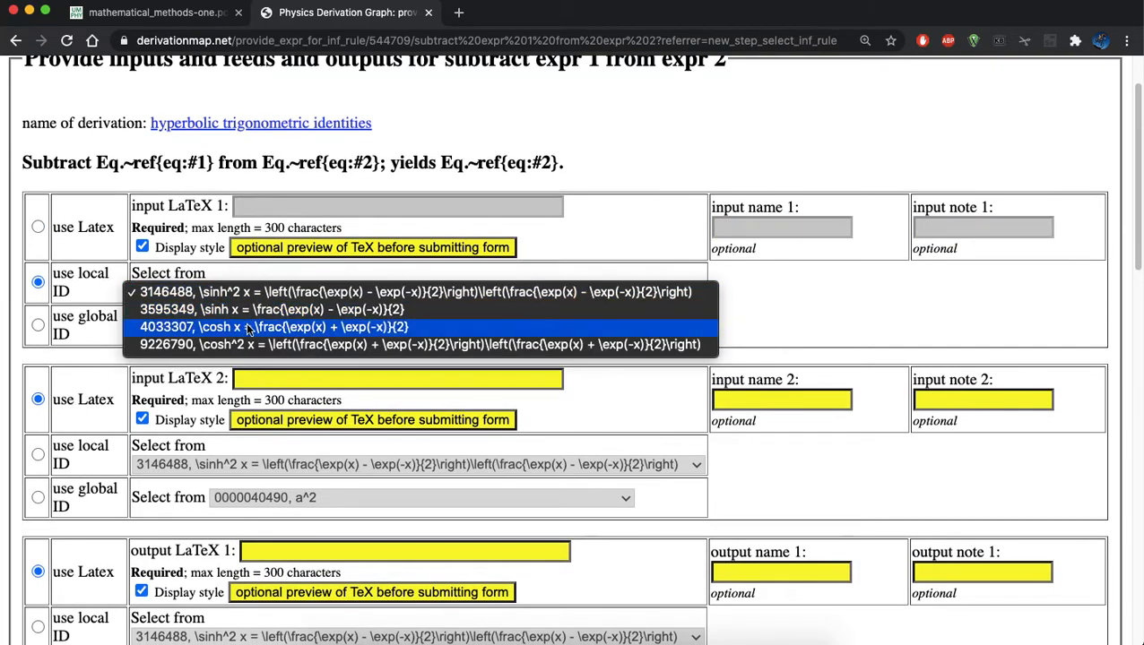
left_click(419, 344)
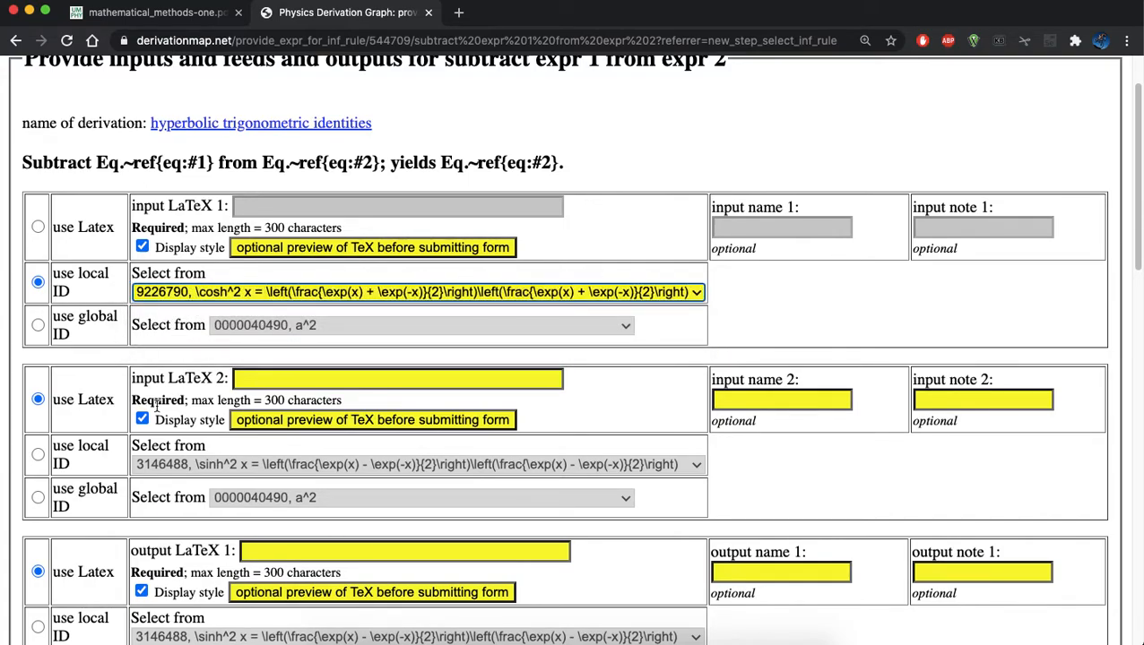
left_click(417, 291)
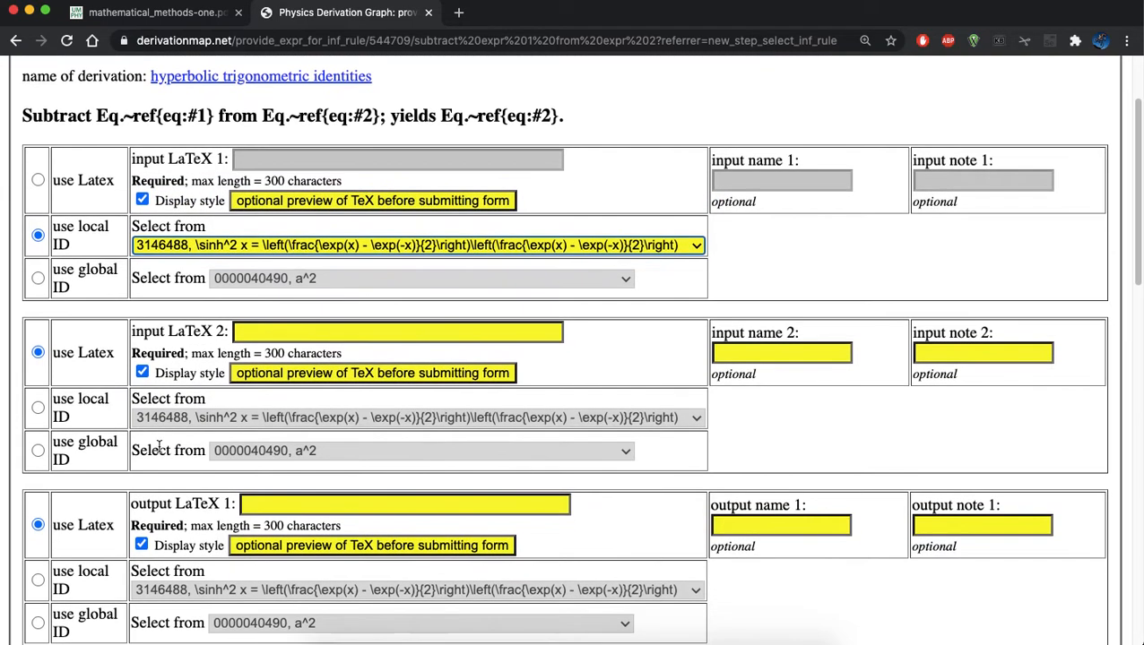
left_click(38, 409)
type("\\")
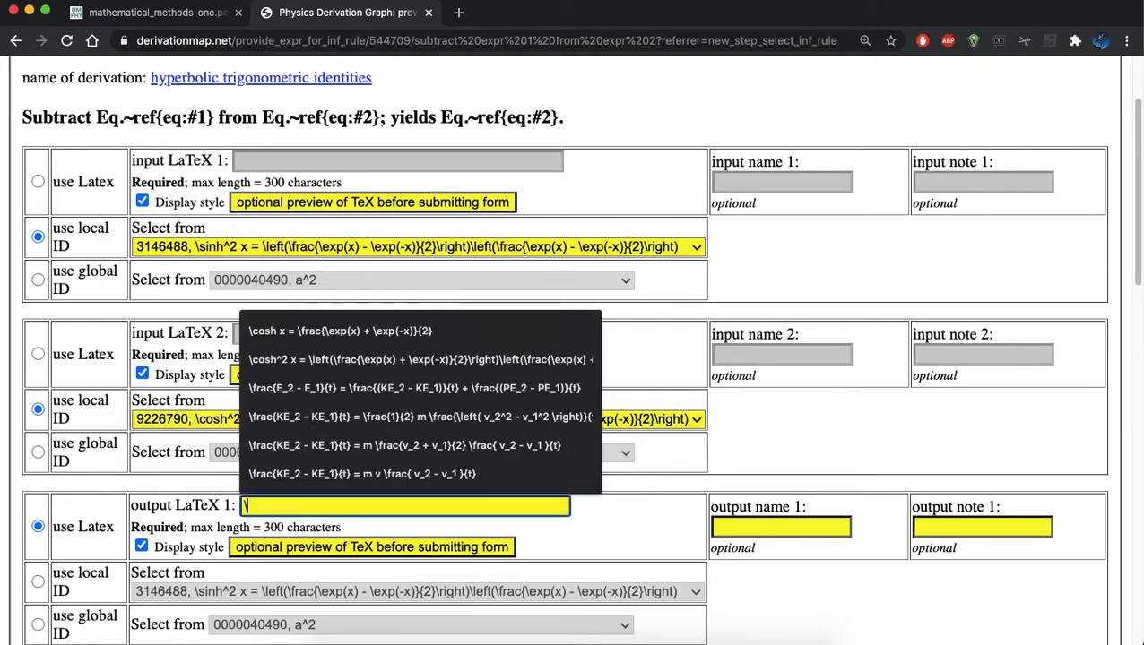
type("sin")
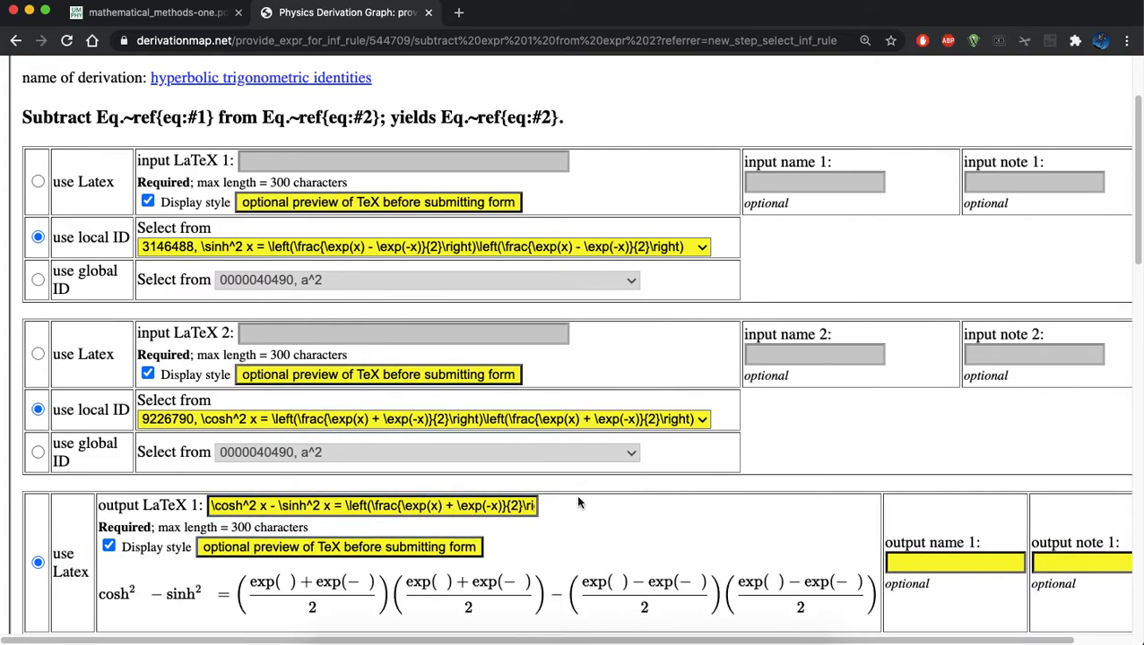
scroll("down", 3)
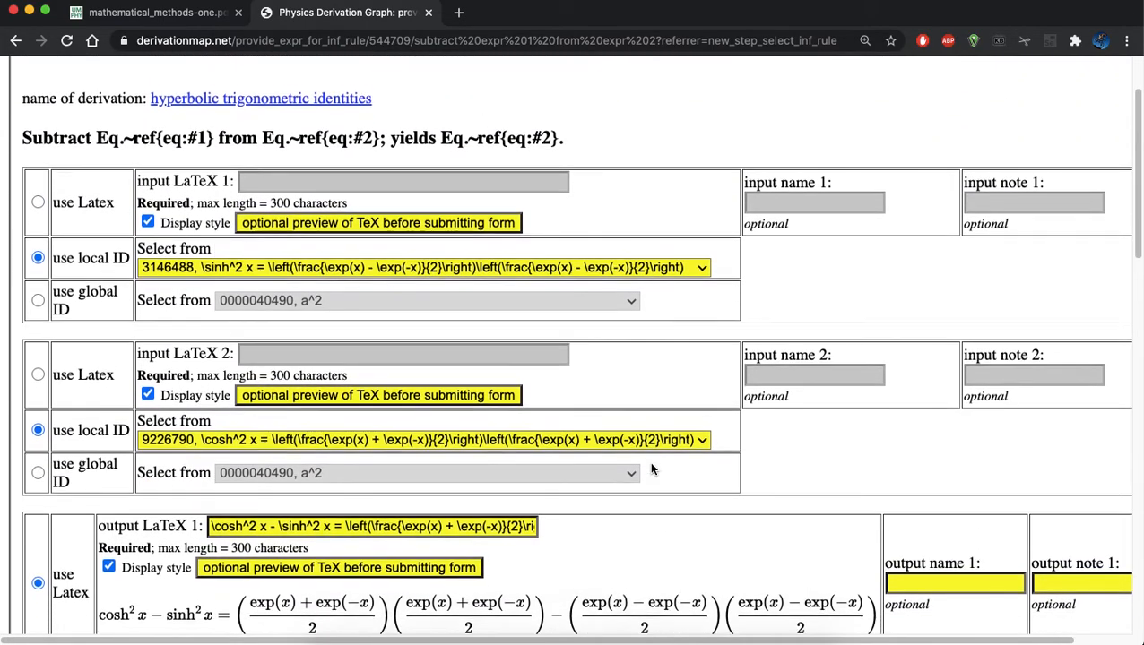
scroll("down", 3)
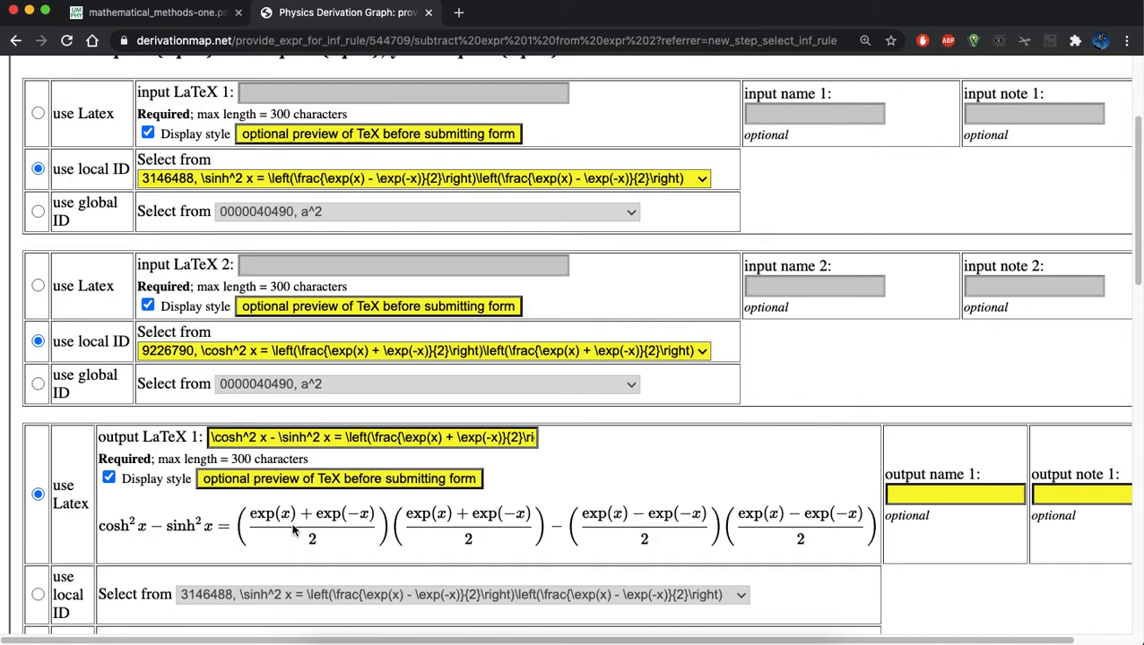
mouse_move(459, 526)
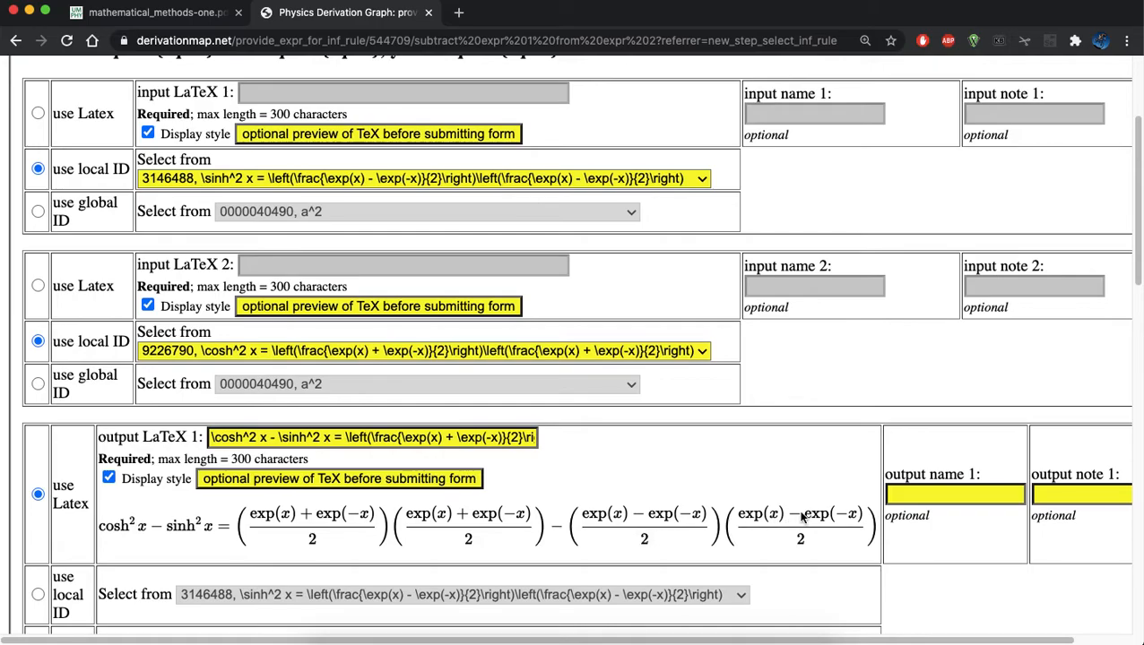
scroll("down", 3)
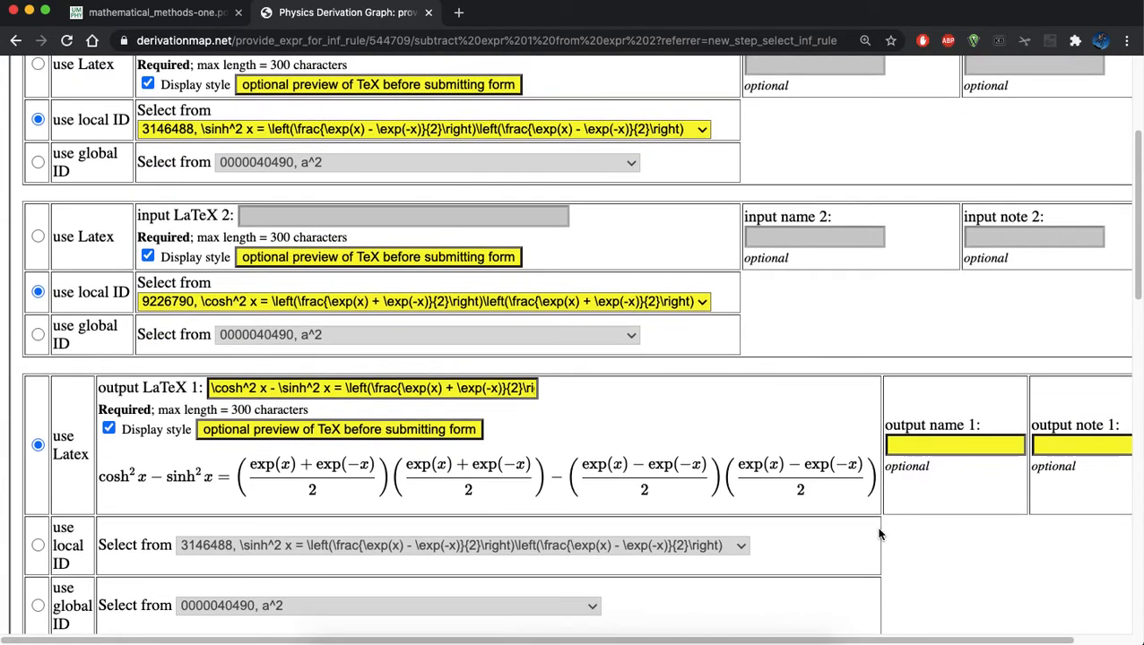
Submit the subtraction step and load its review page
scroll("down", 3)
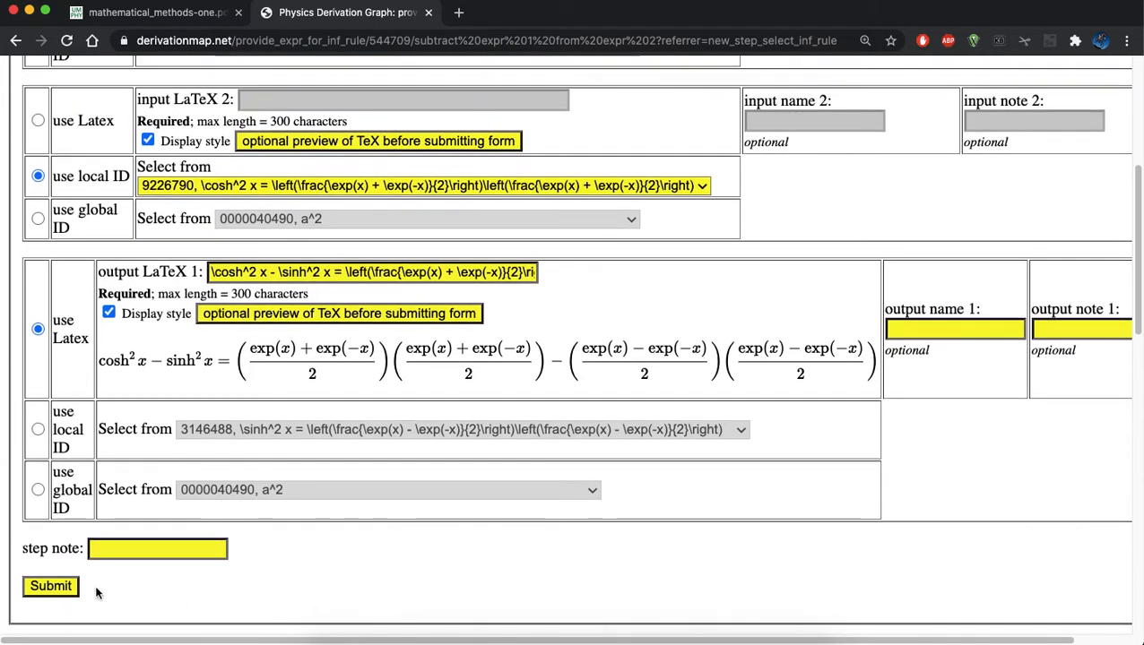
left_click(50, 585)
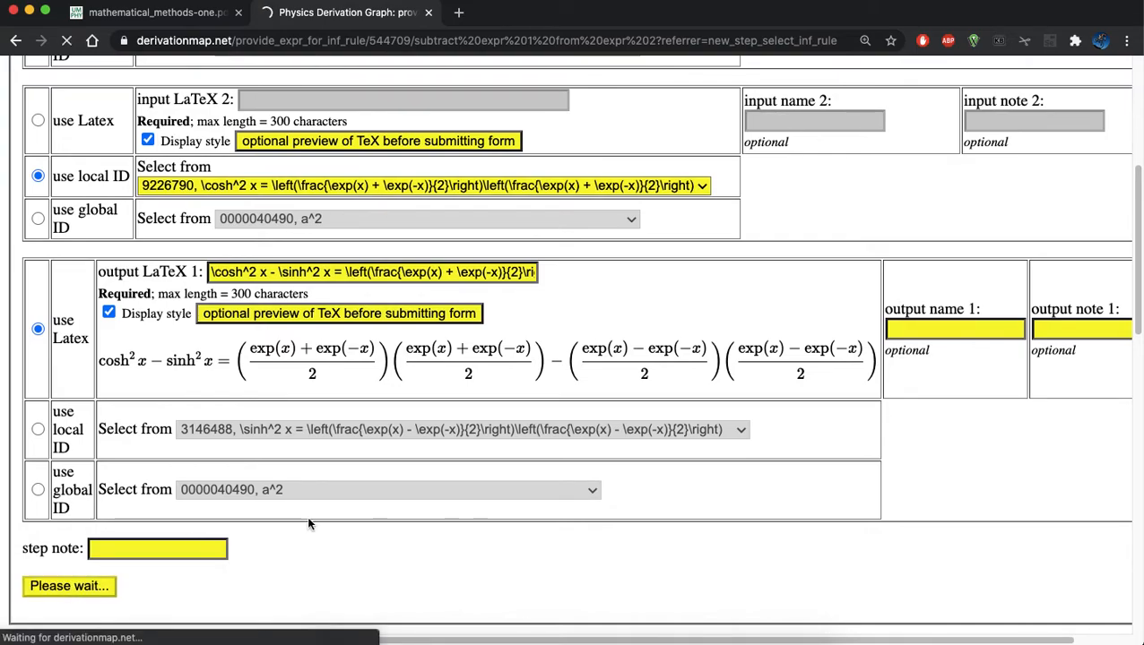
mouse_move(403, 506)
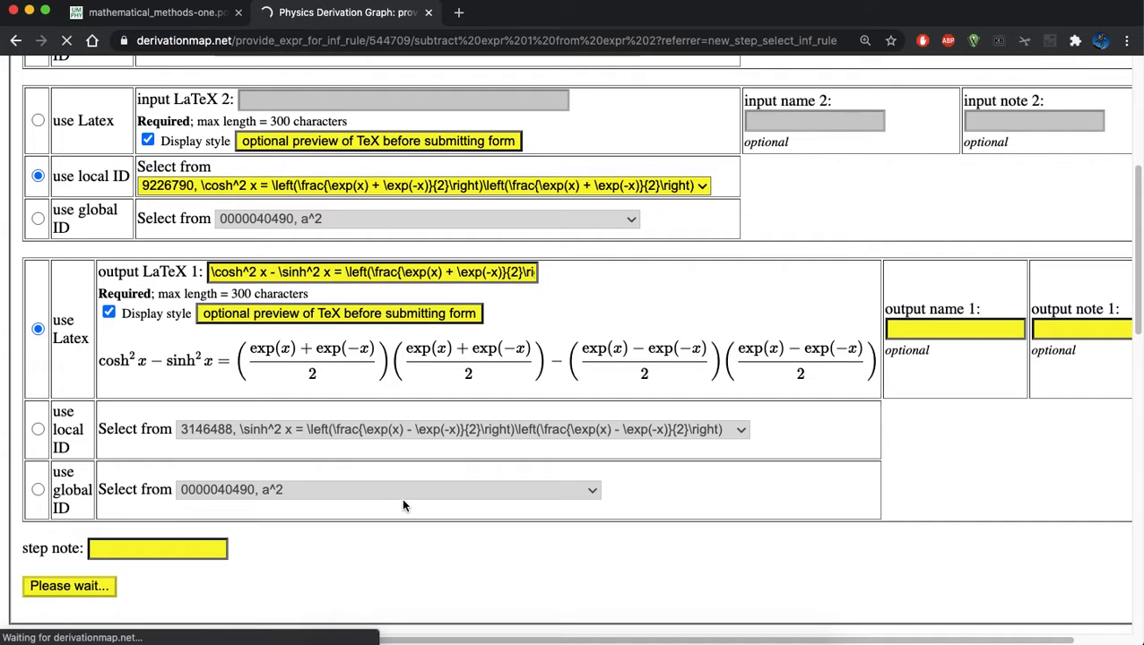
left_click(69, 586)
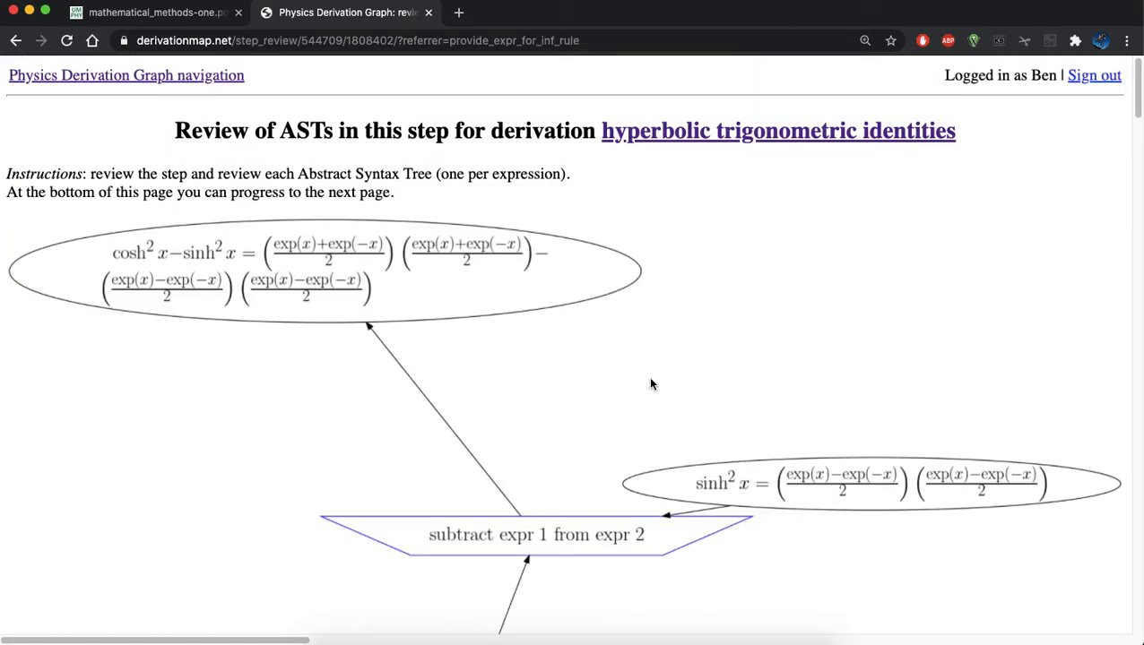
scroll("down", 3)
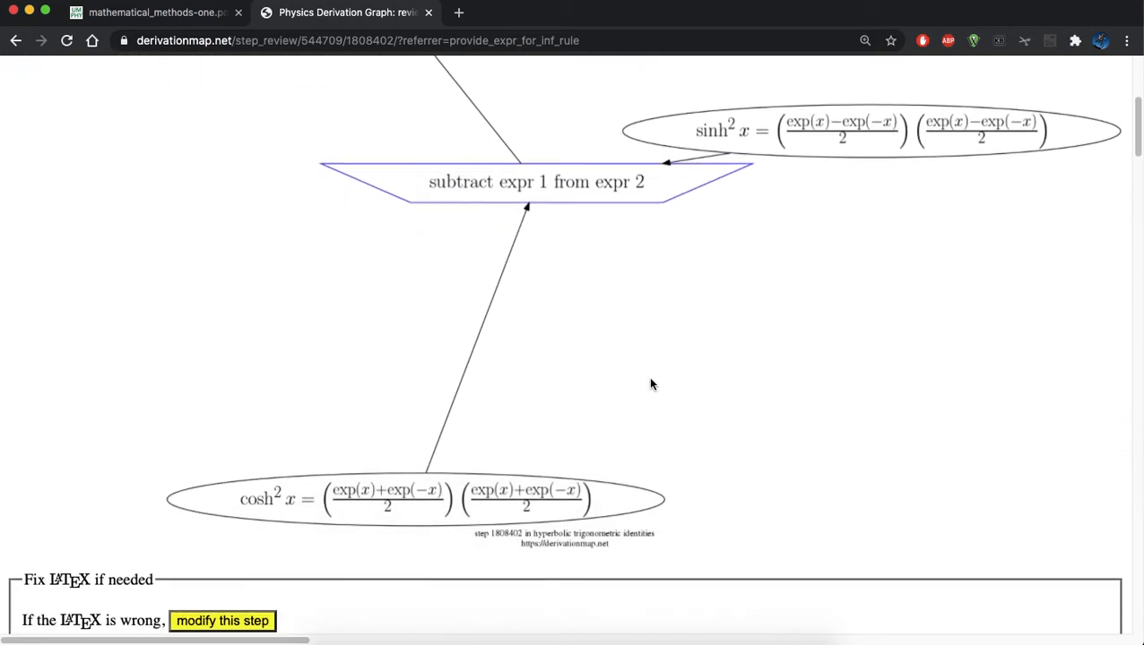
scroll("down", 3)
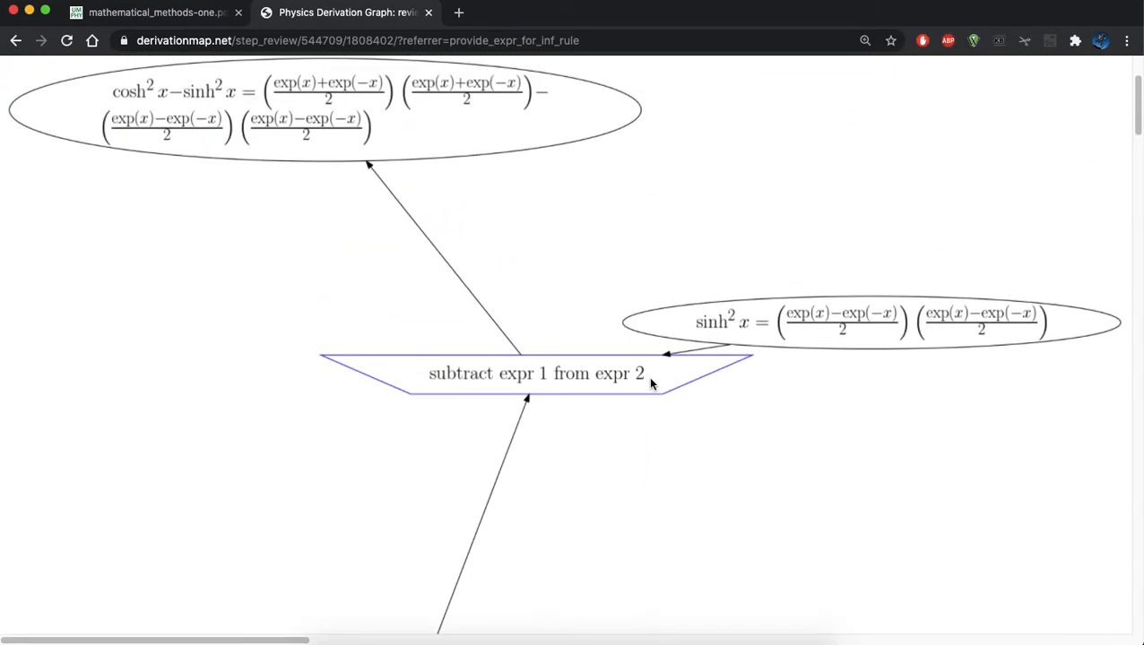
scroll("down", 3)
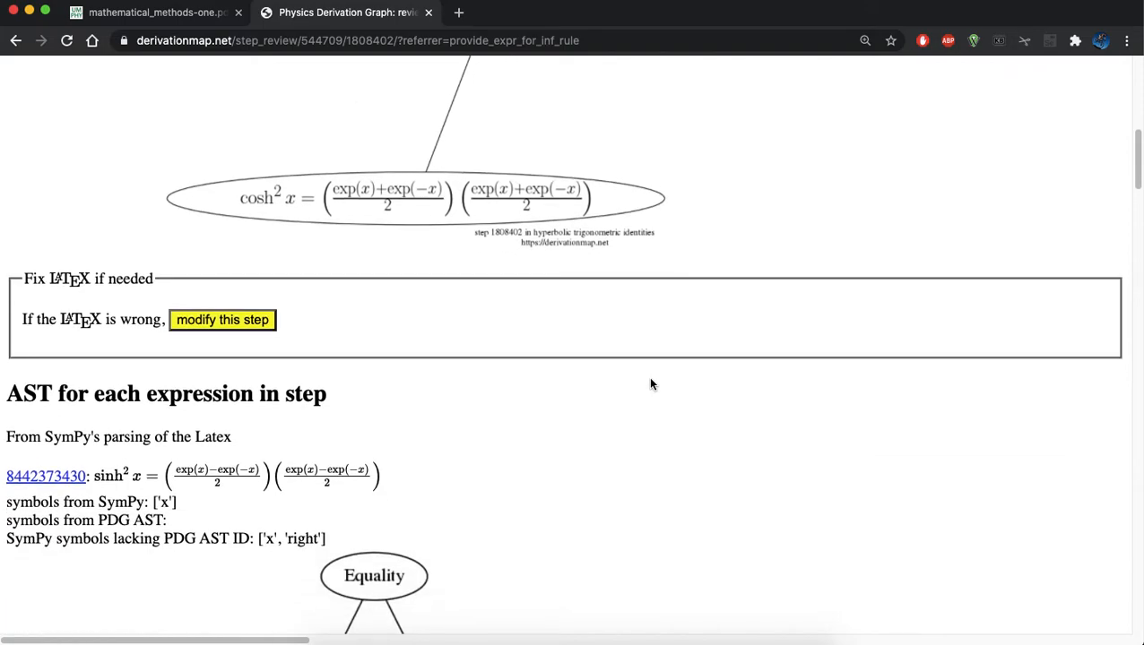
scroll("down", 3)
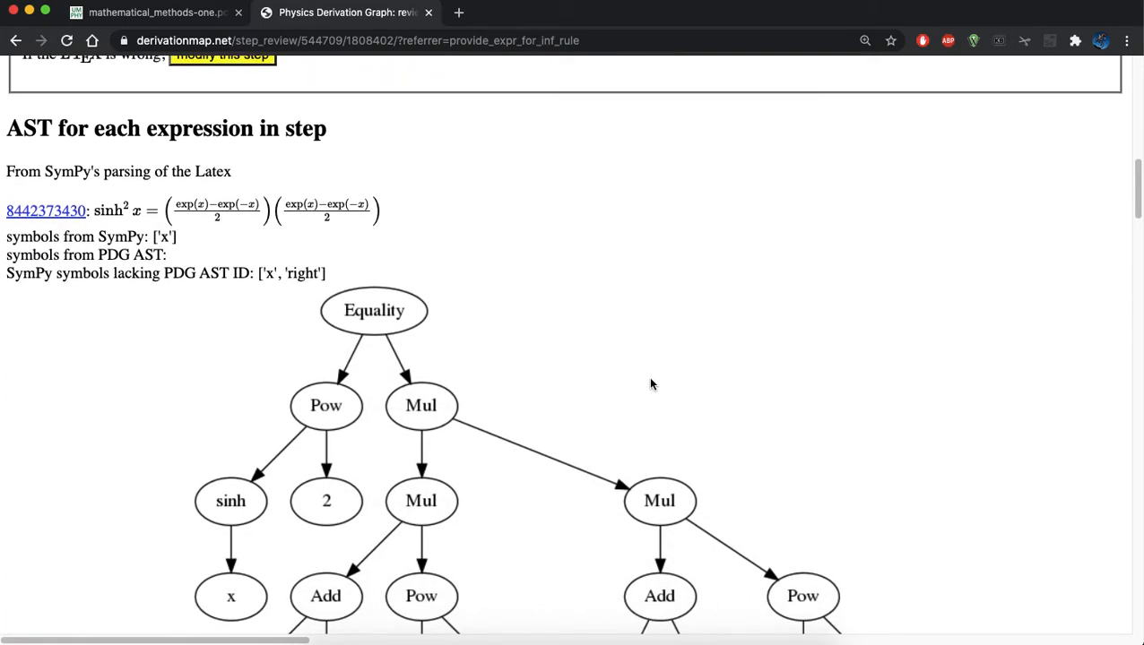
scroll("down", 3)
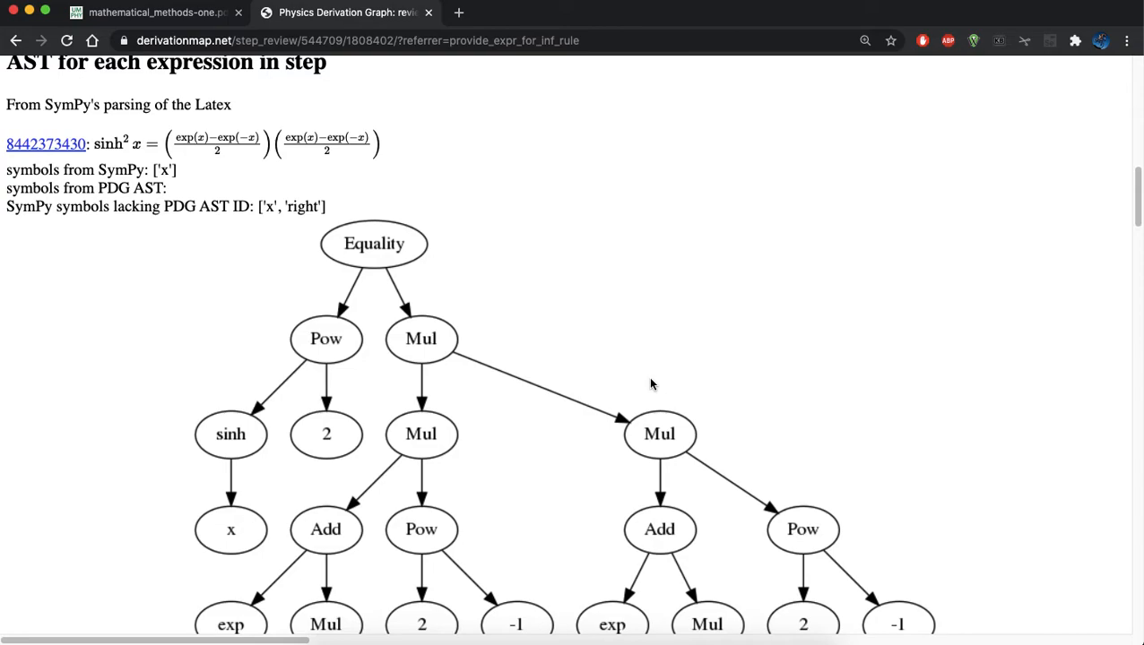
scroll("down", 3)
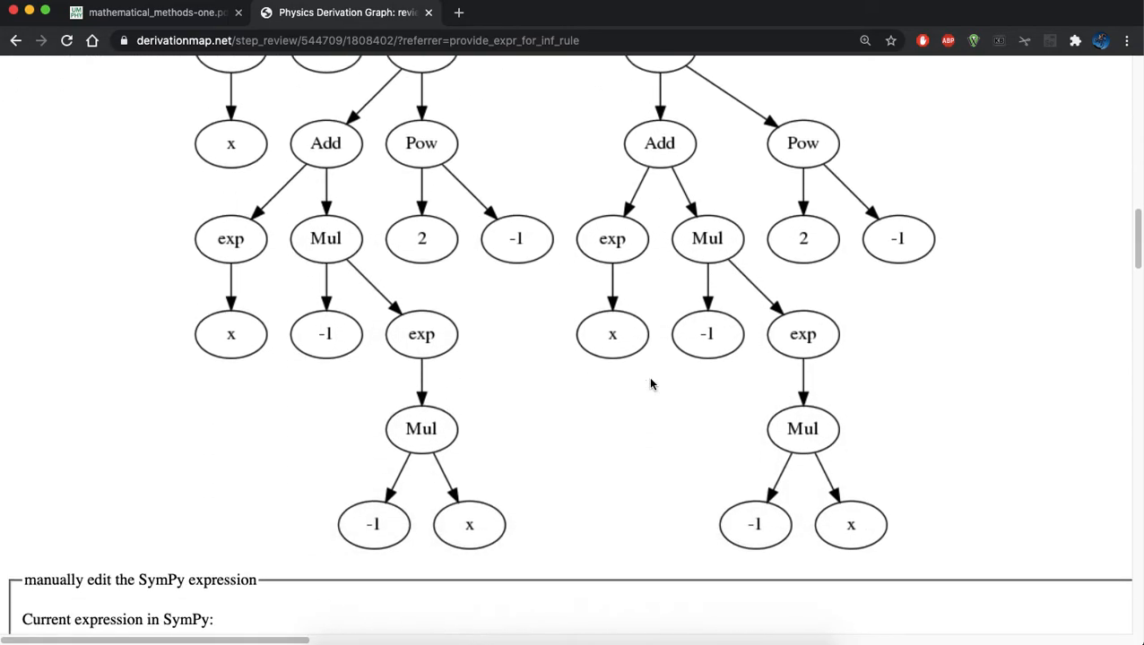
scroll("down", 3)
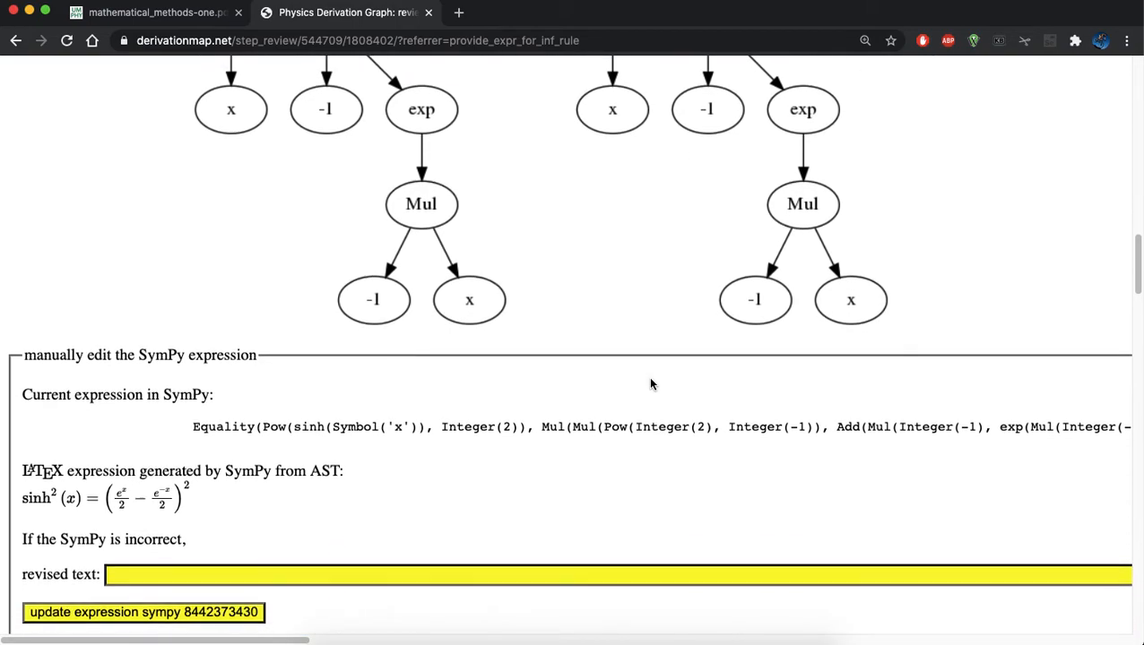
scroll("down", 3)
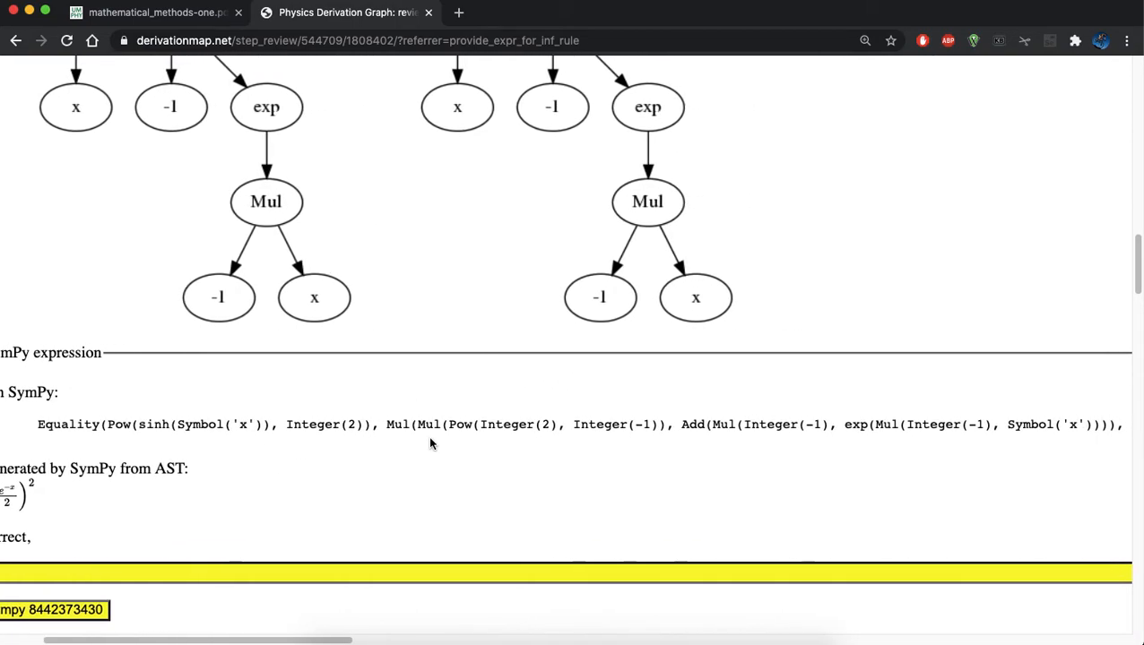
scroll("right", 3)
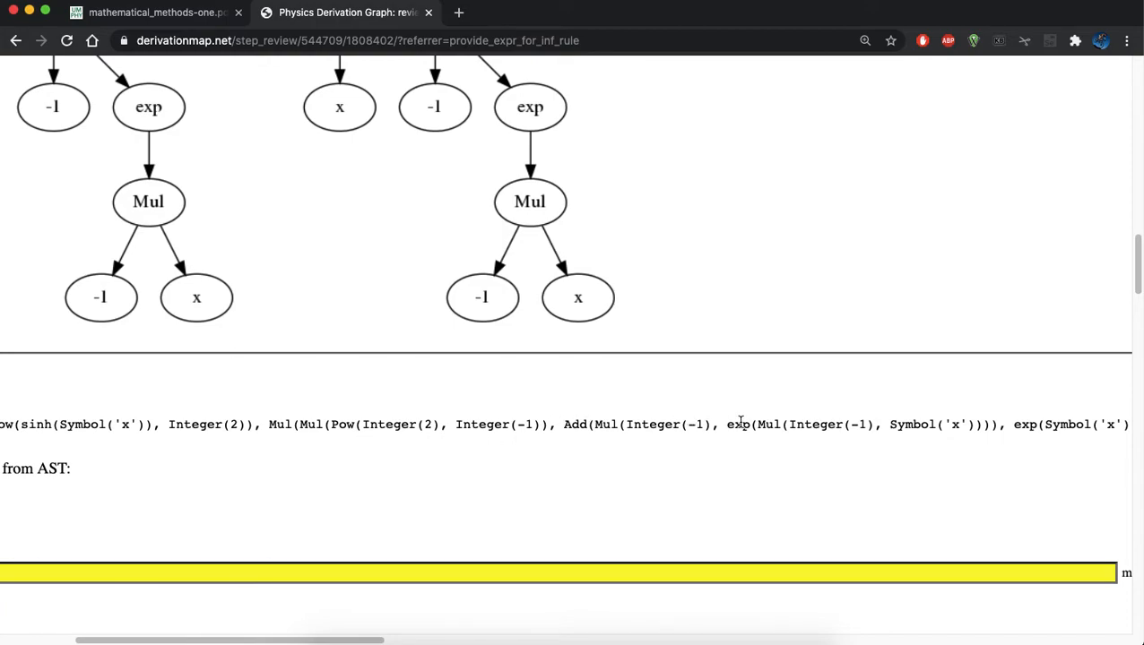
scroll("down", 3)
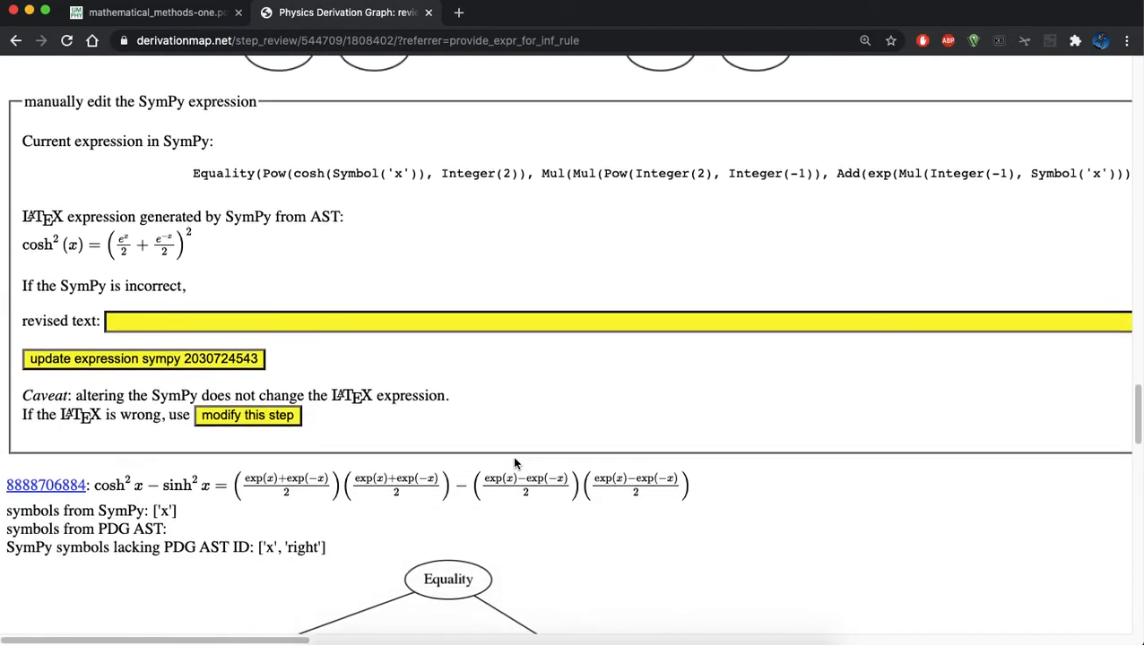
scroll("down", 3)
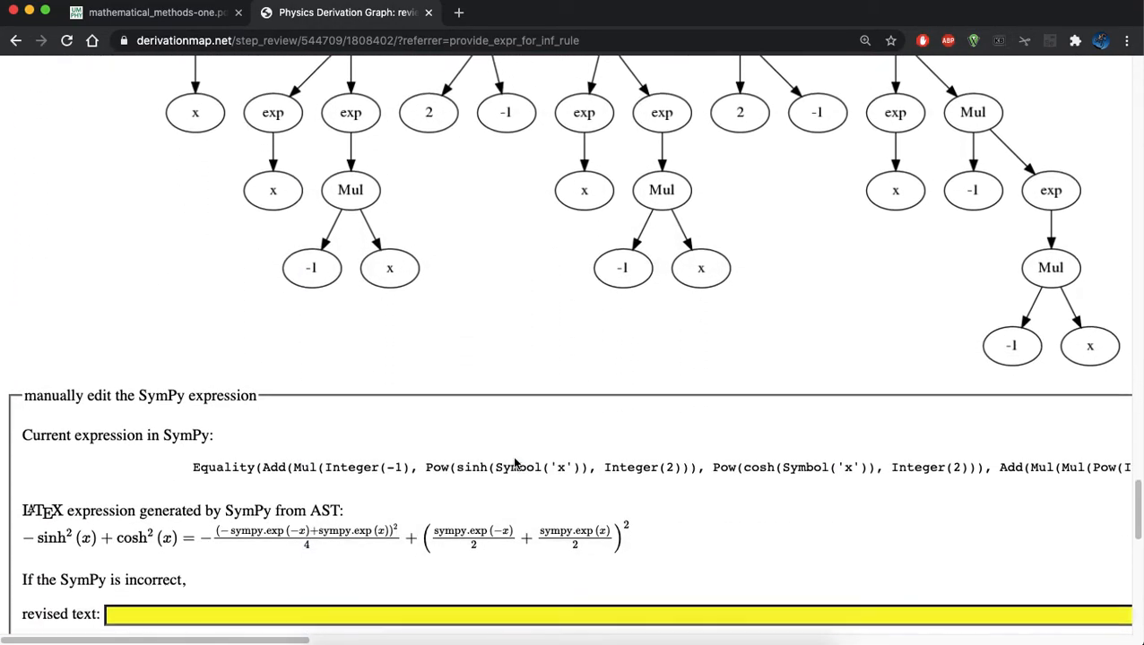
scroll("down", 3)
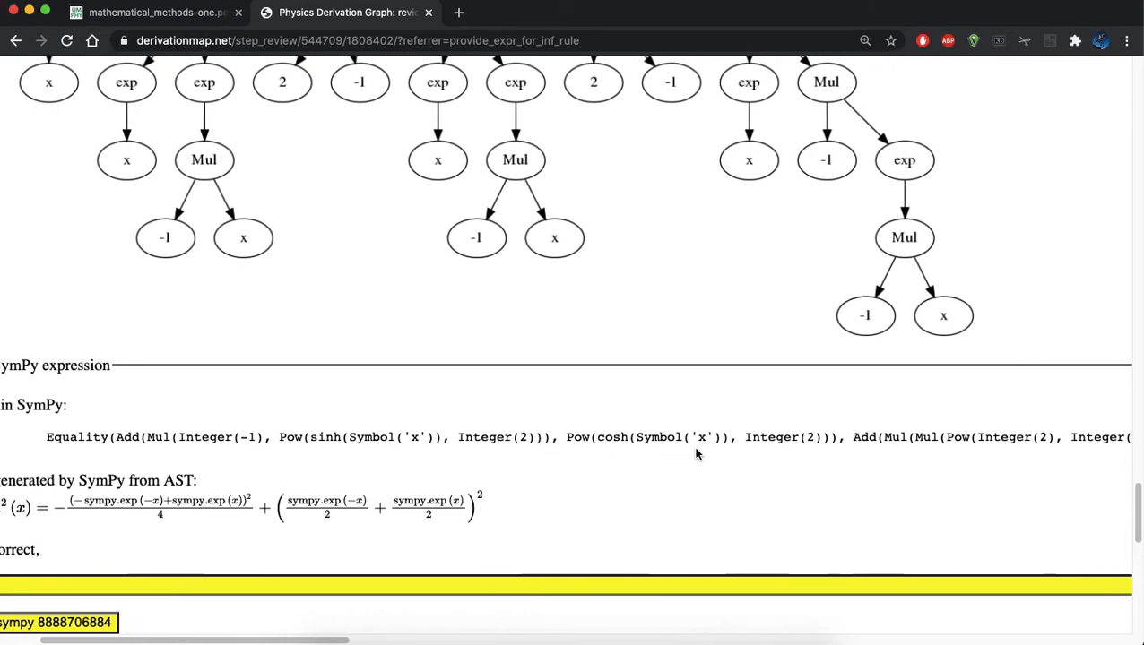
scroll("right", 3)
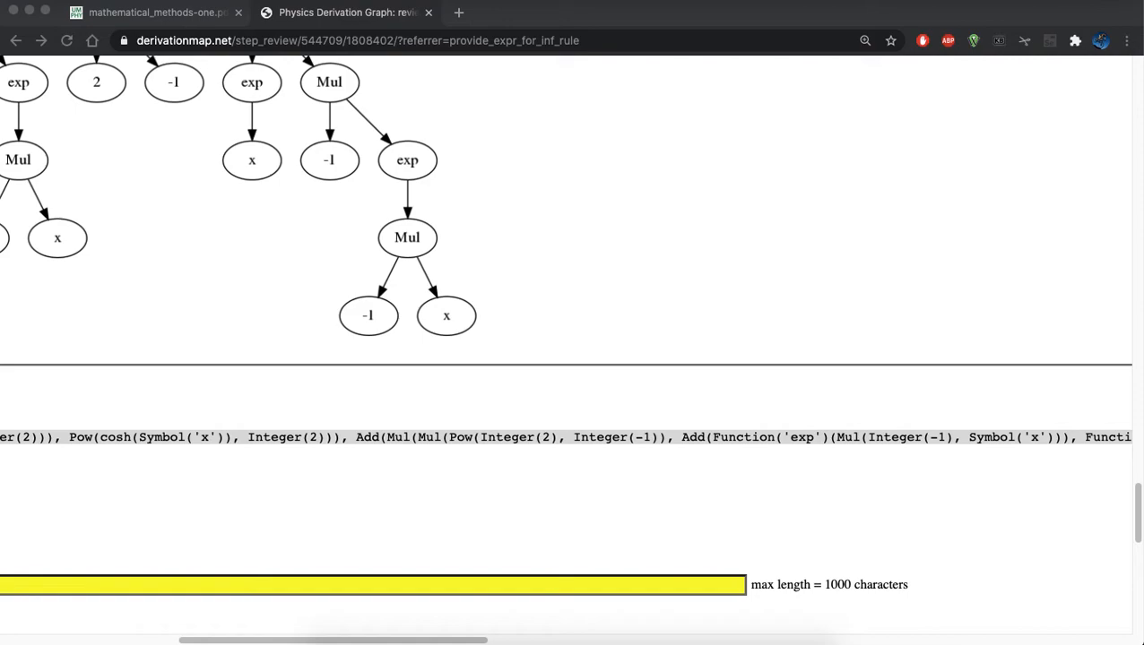
mouse_move(301, 527)
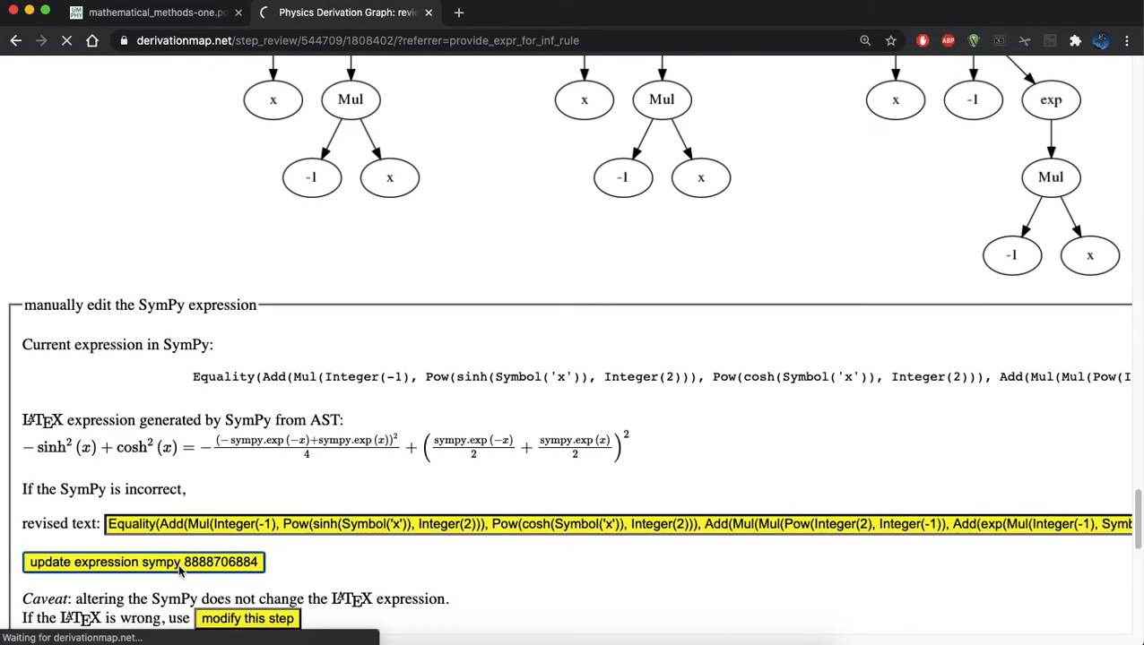
left_click(143, 561)
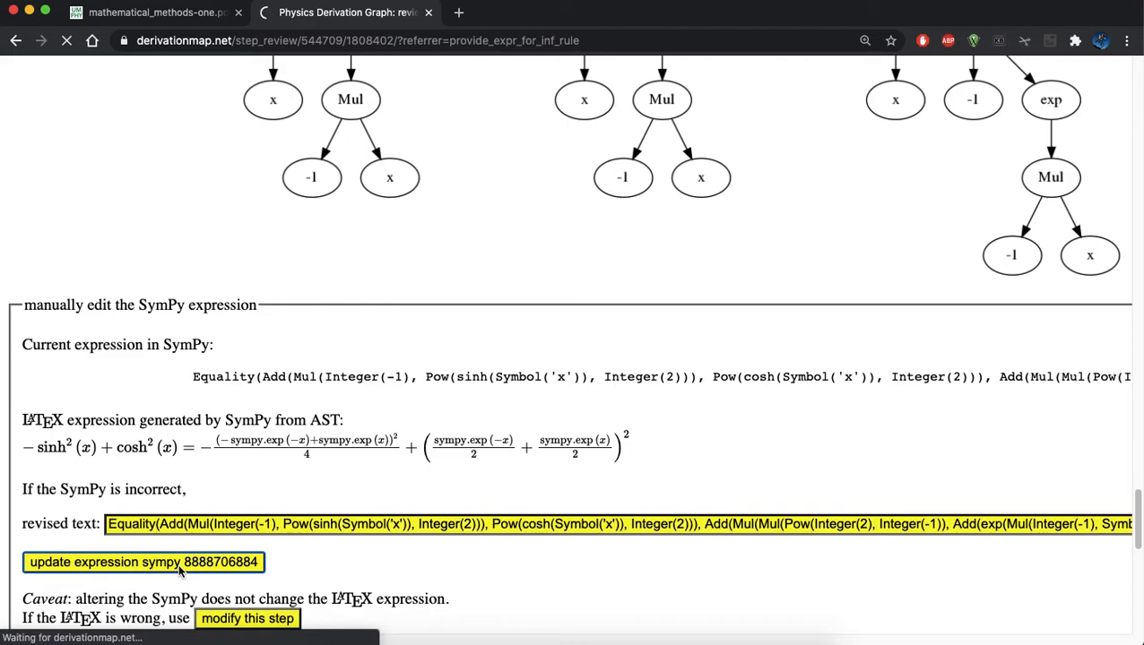
left_click(143, 562)
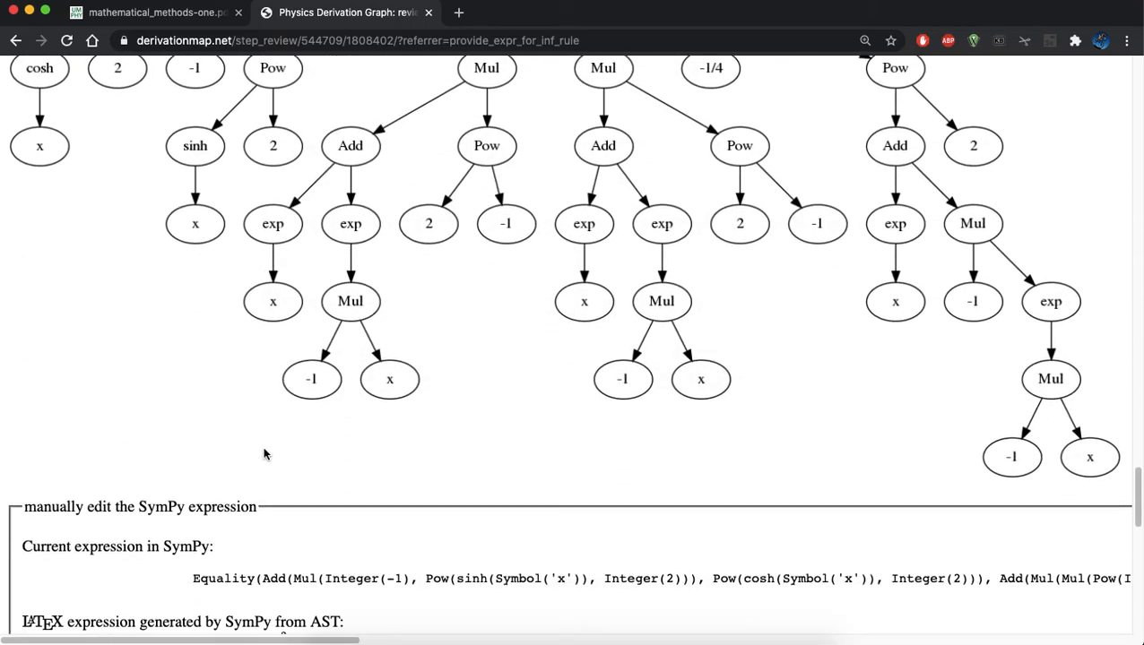
scroll("down", 3)
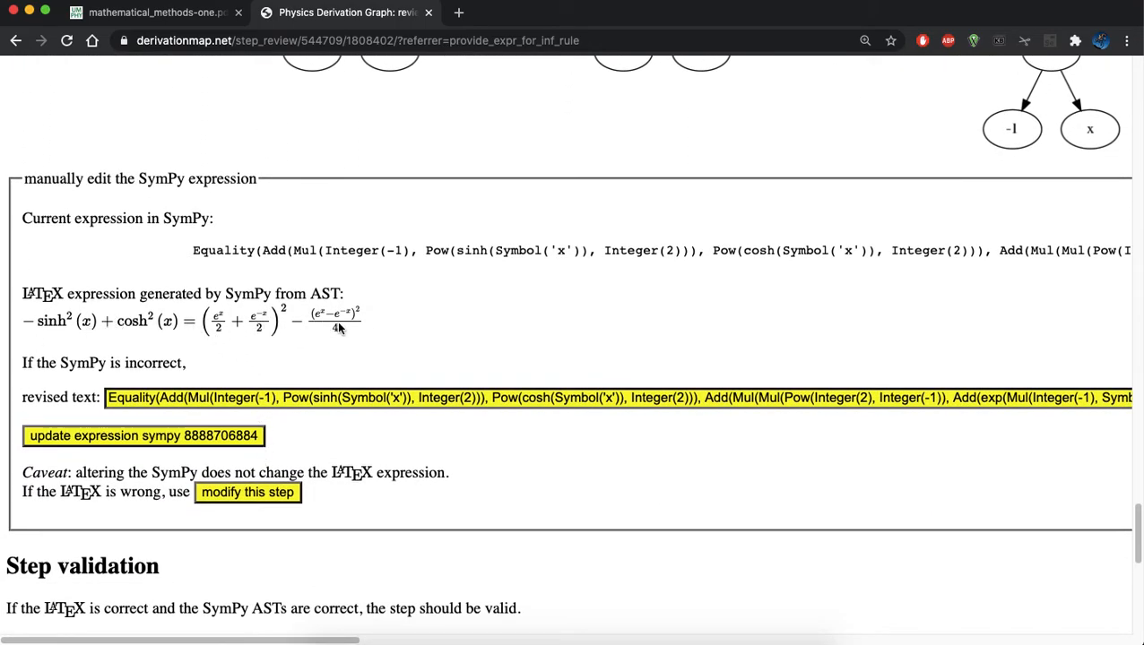
scroll("down", 3)
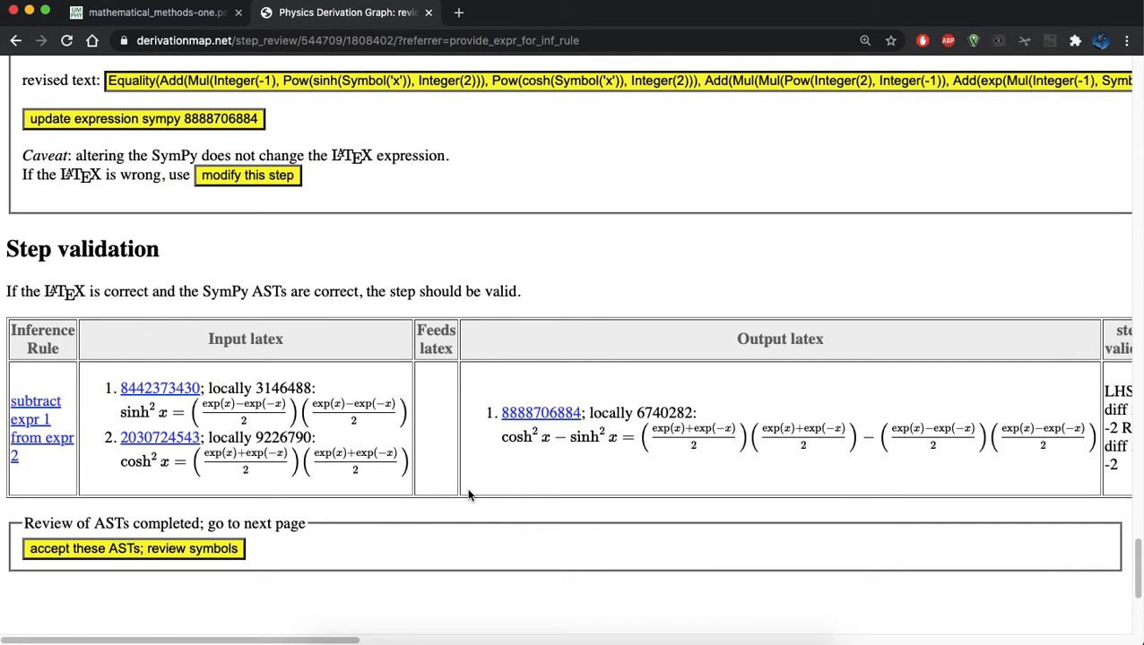
Accept the subtract step's ASTs and proceed to the symbol review page
scroll("right", 3)
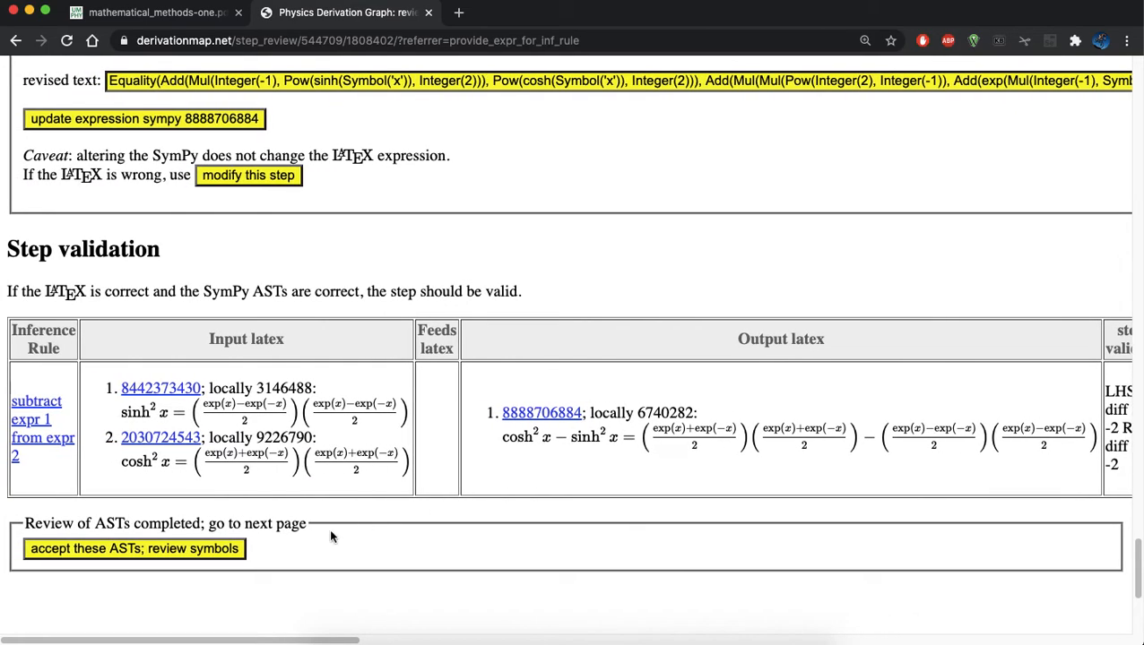
left_click(134, 549)
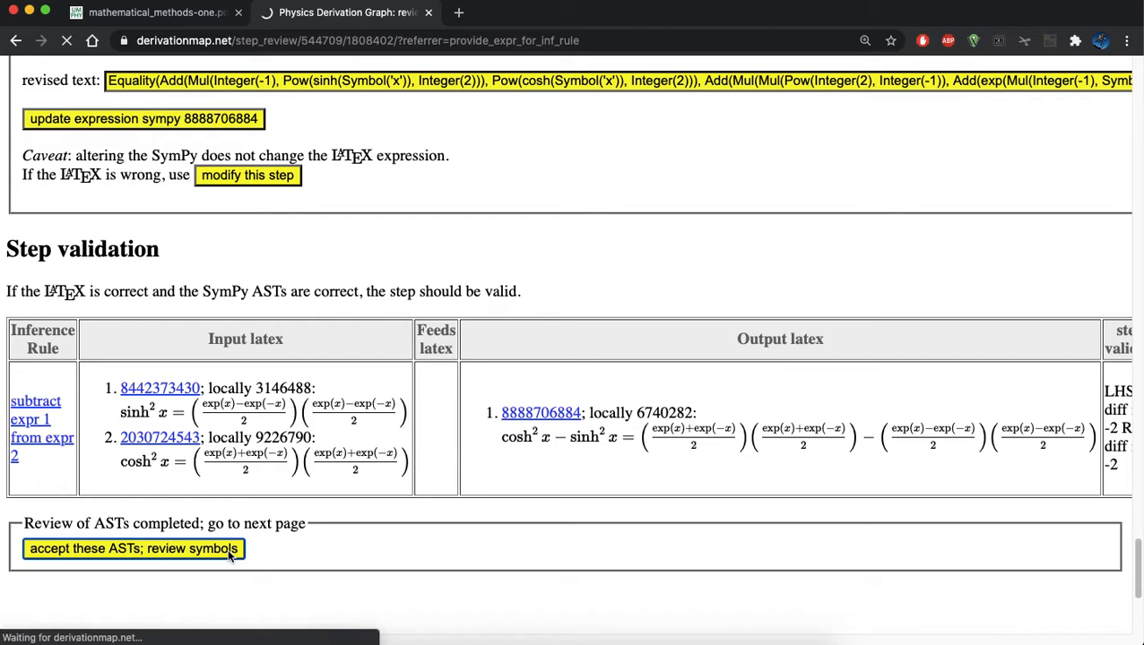
left_click(133, 549)
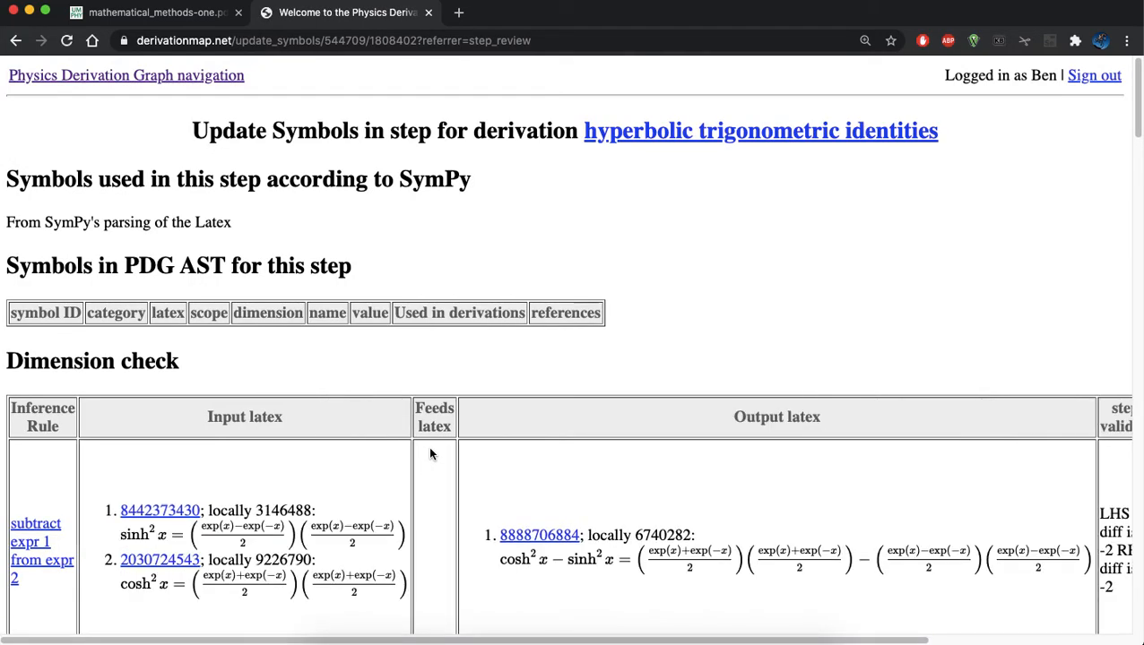
Match x to existing real variable 1464 and save the symbol matches
scroll("down", 3)
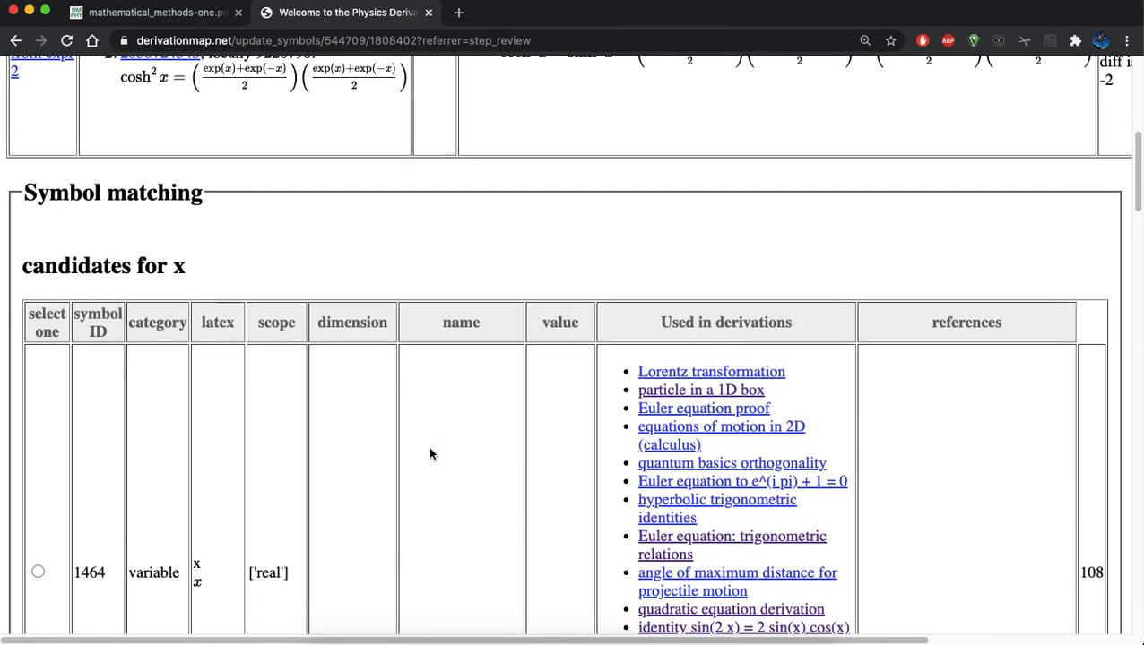
scroll("down", 3)
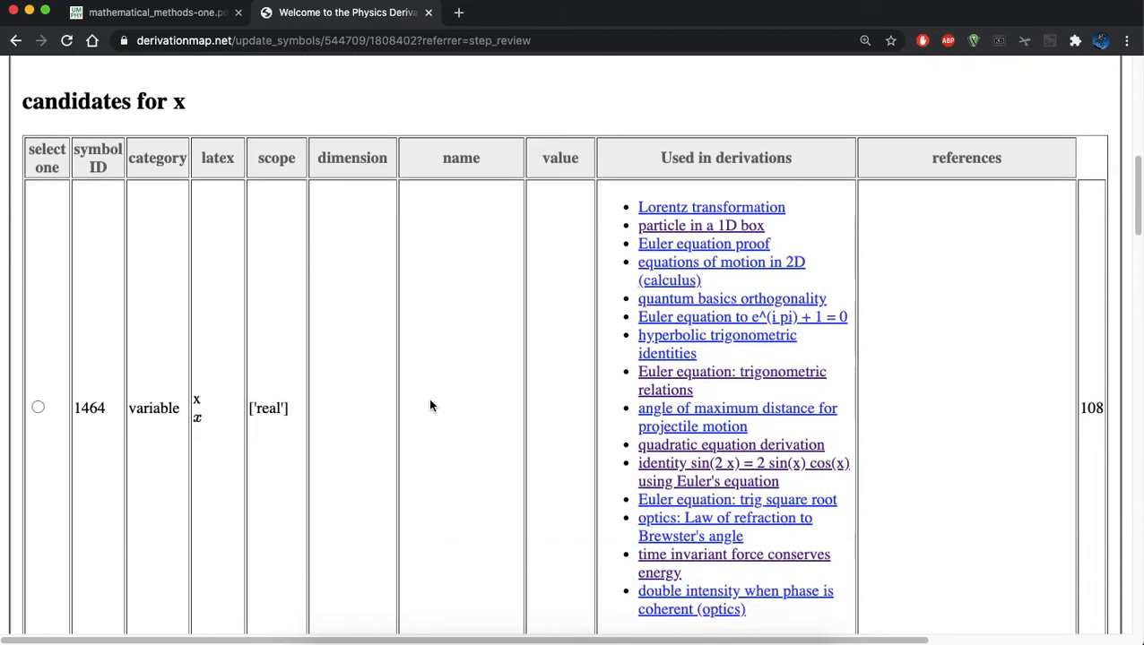
left_click(37, 407)
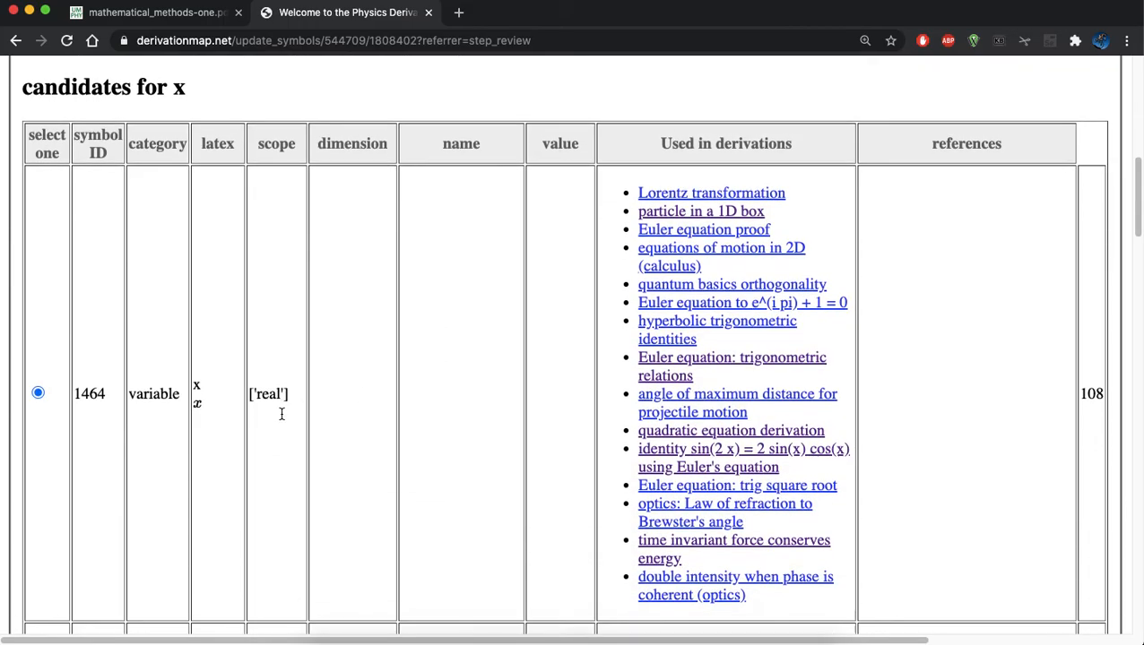
scroll("down", 3)
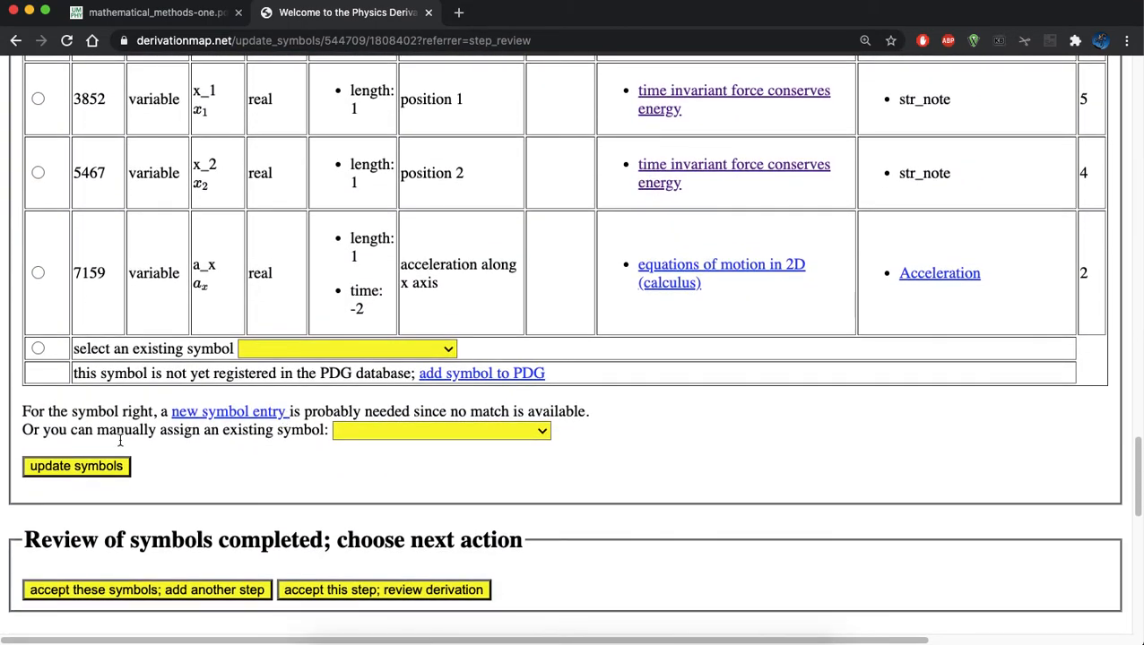
left_click(77, 466)
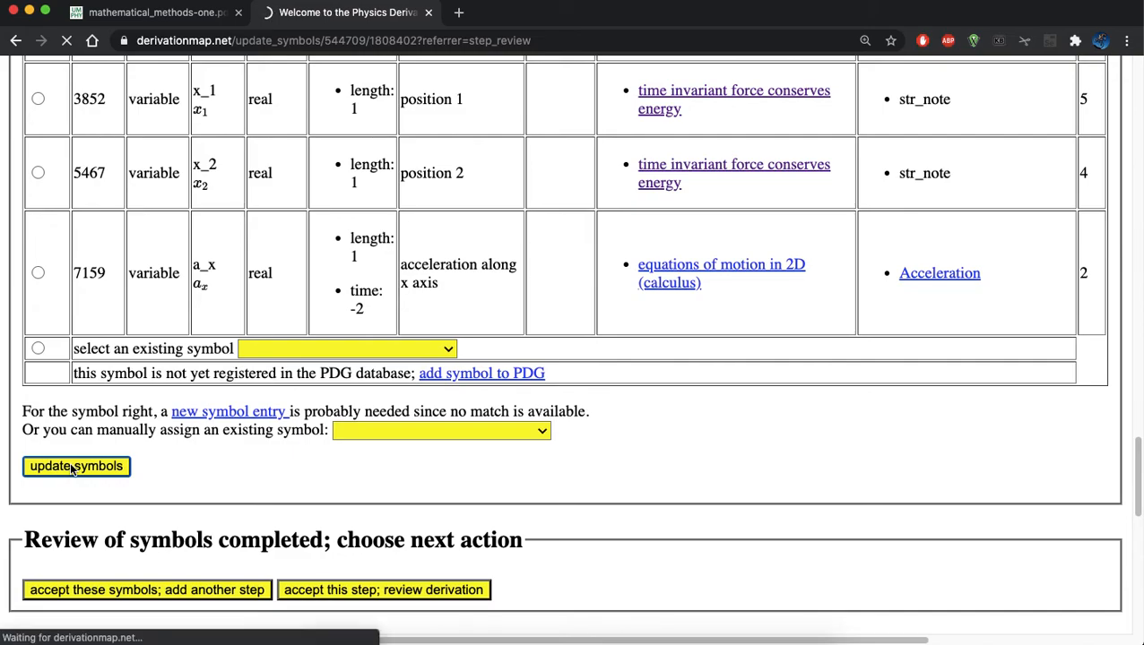
left_click(76, 466)
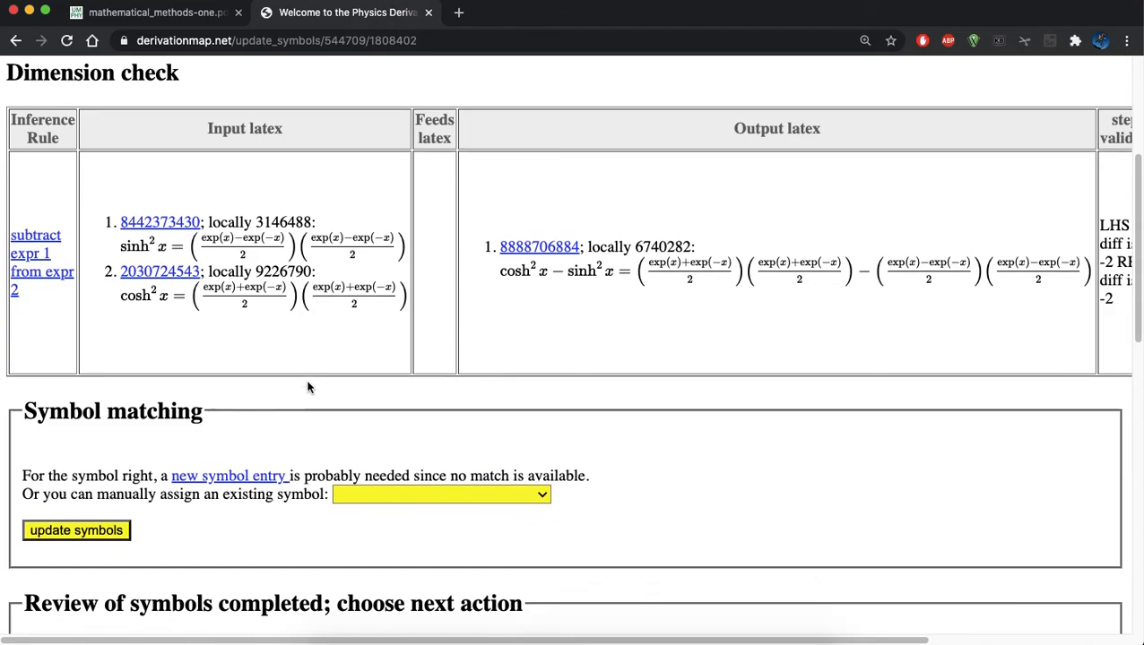
Accept the subtract step and go to the derivation review
scroll("down", 3)
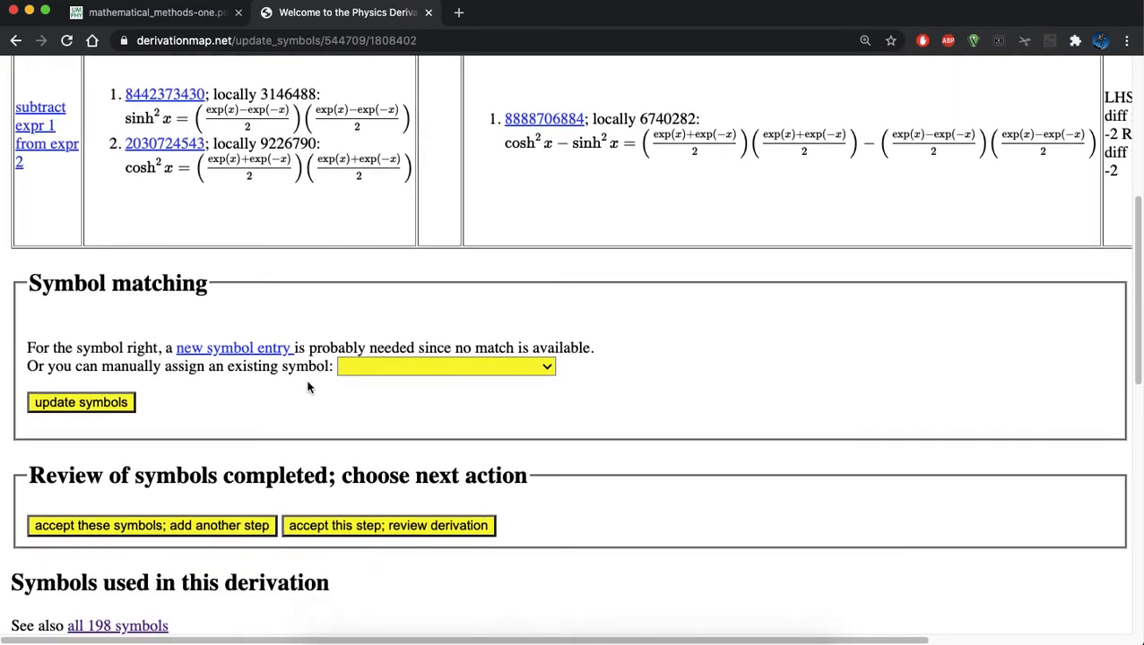
scroll("down", 3)
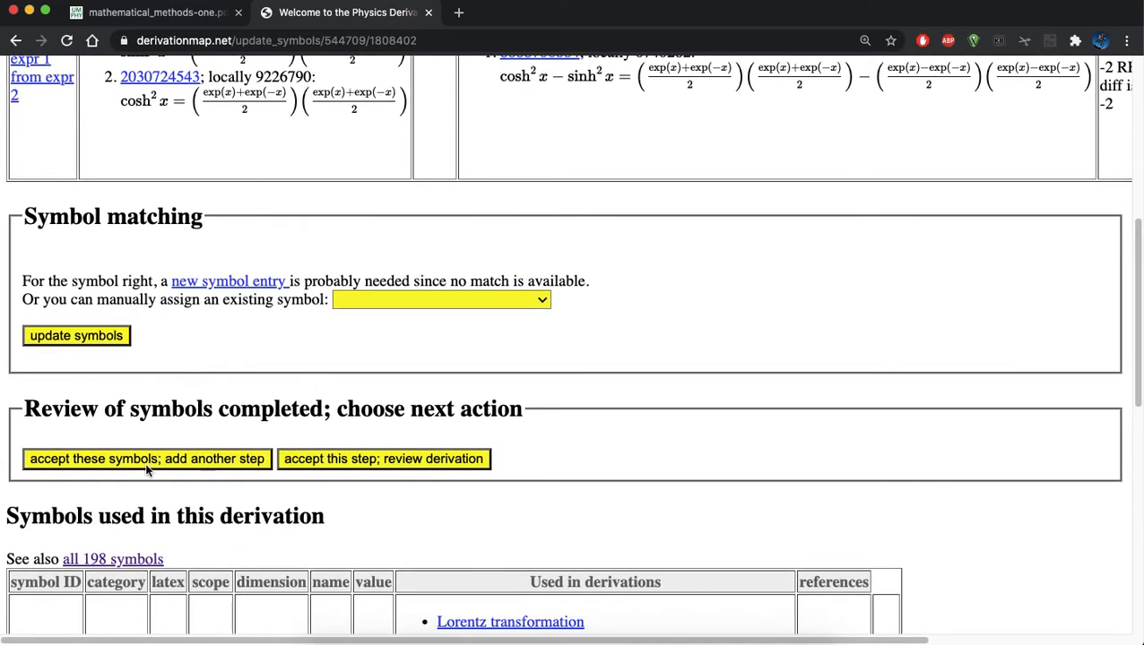
left_click(384, 458)
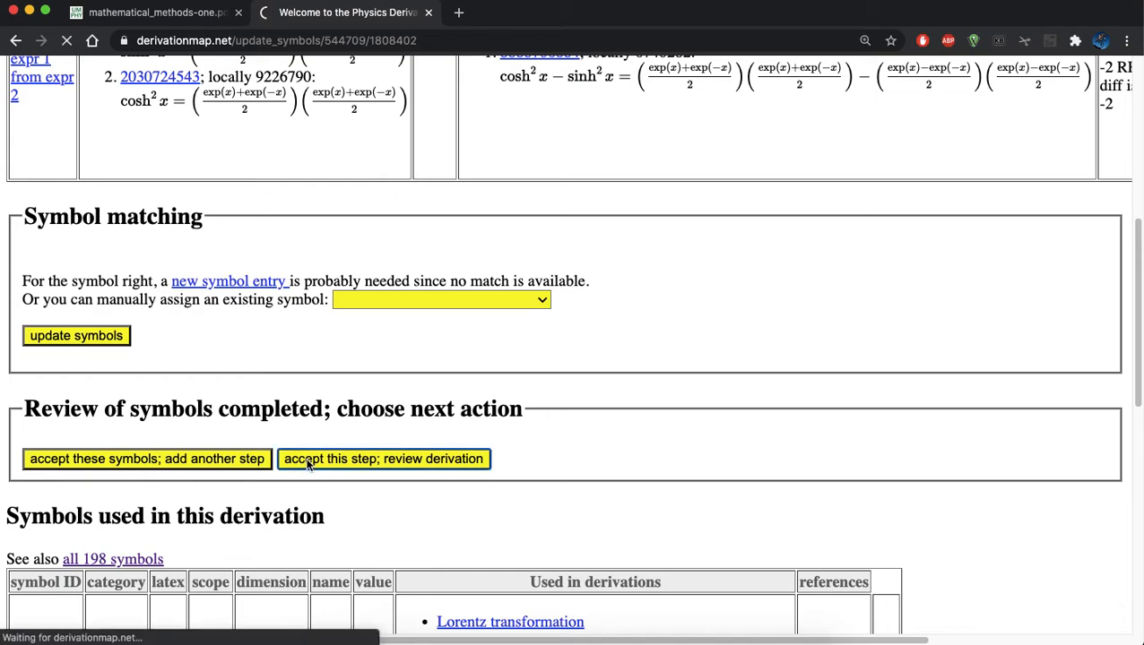
left_click(383, 458)
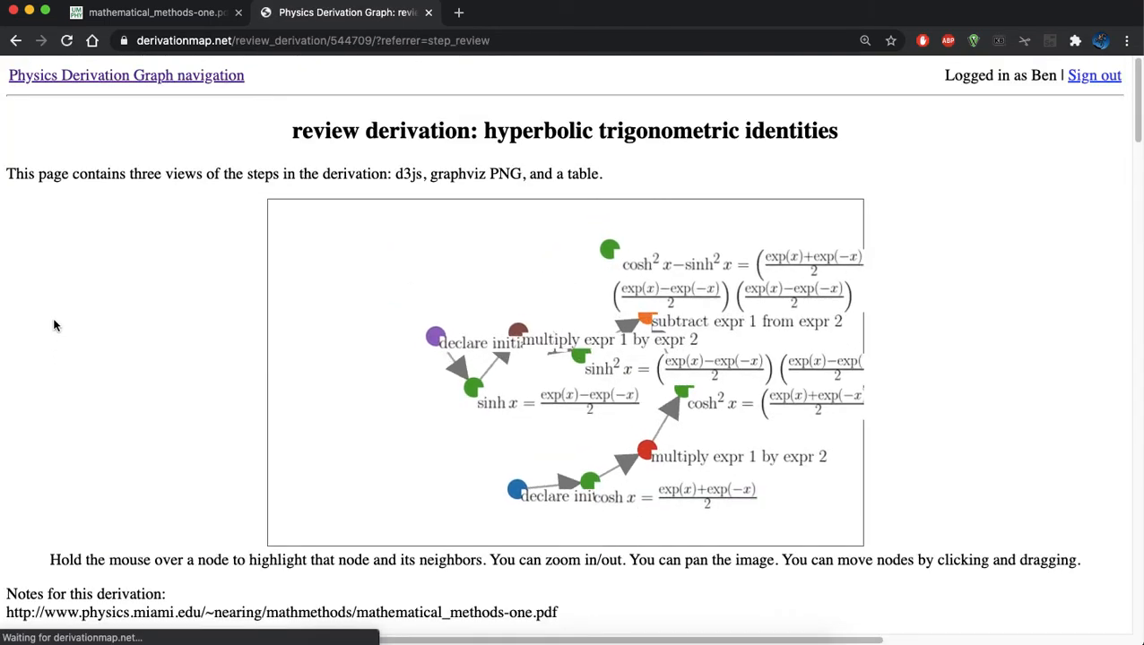
Review the d3js graph, graphviz PNG and step table, then open the navigation page
scroll("down", 3)
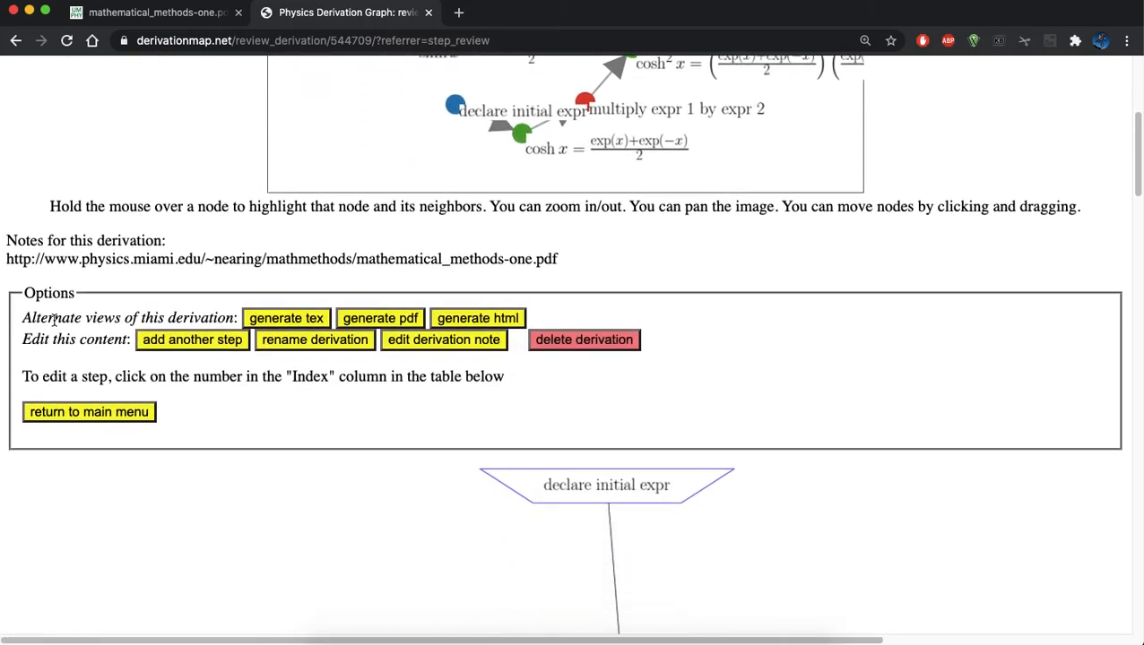
scroll("down", 3)
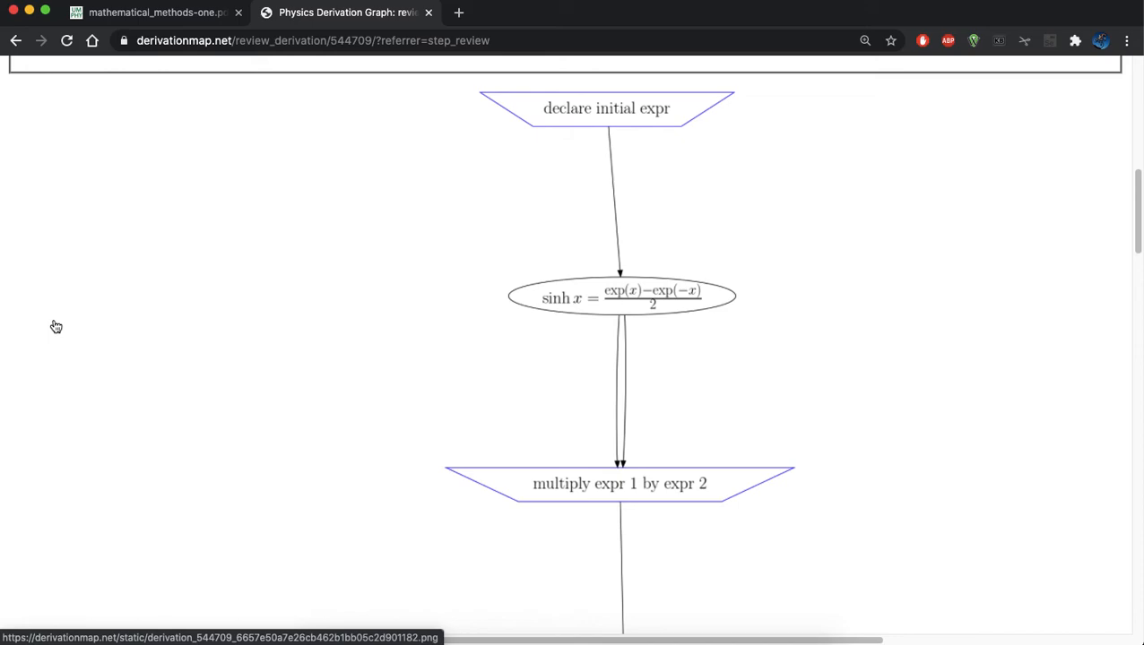
mouse_move(490, 134)
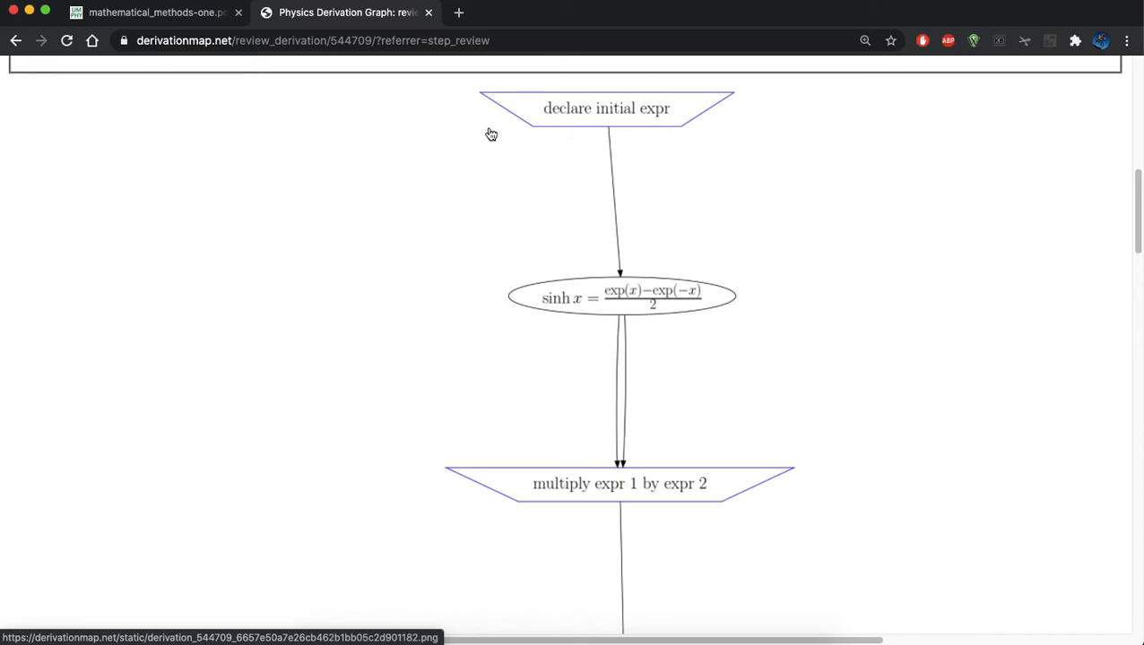
scroll("down", 3)
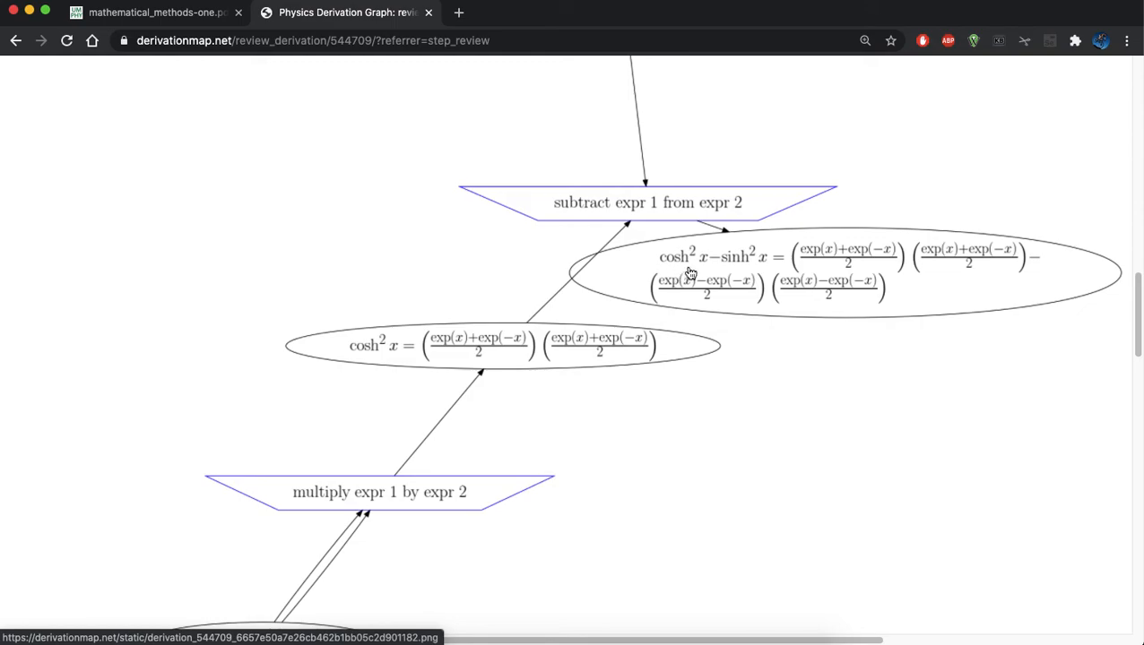
mouse_move(647, 360)
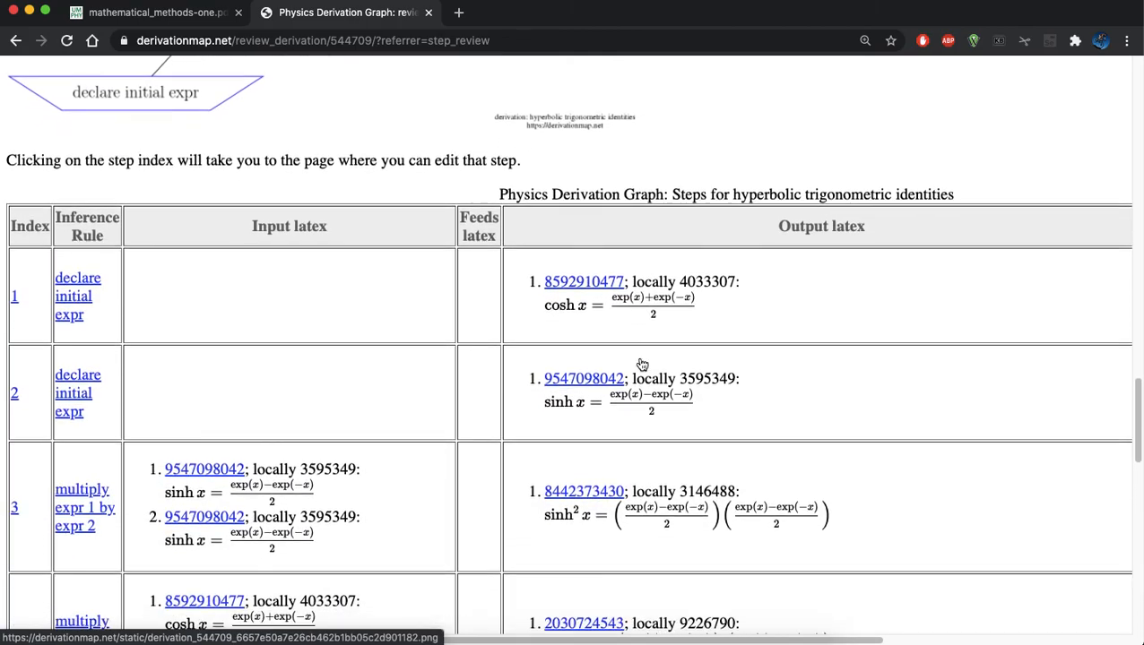
scroll("down", 3)
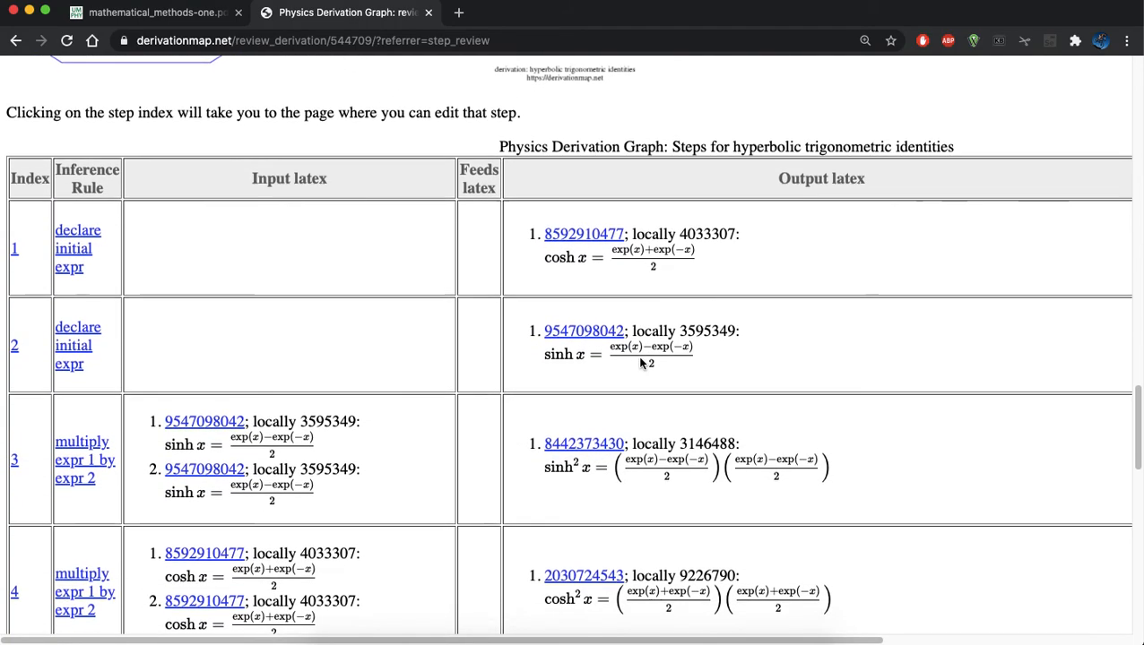
scroll("down", 3)
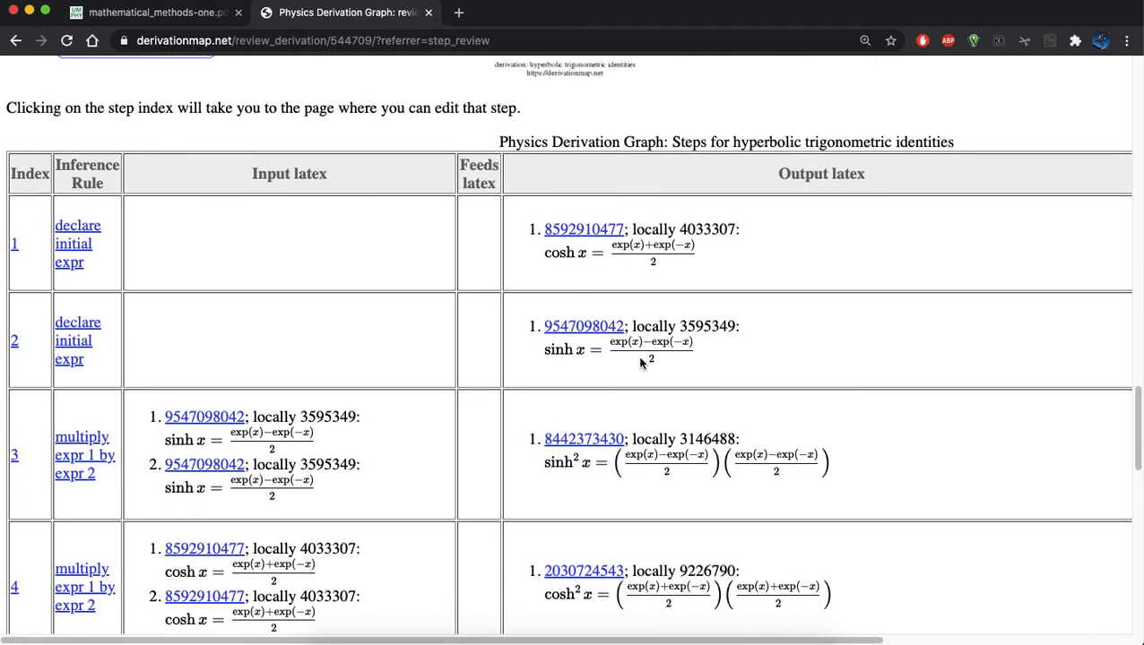
scroll("right", 3)
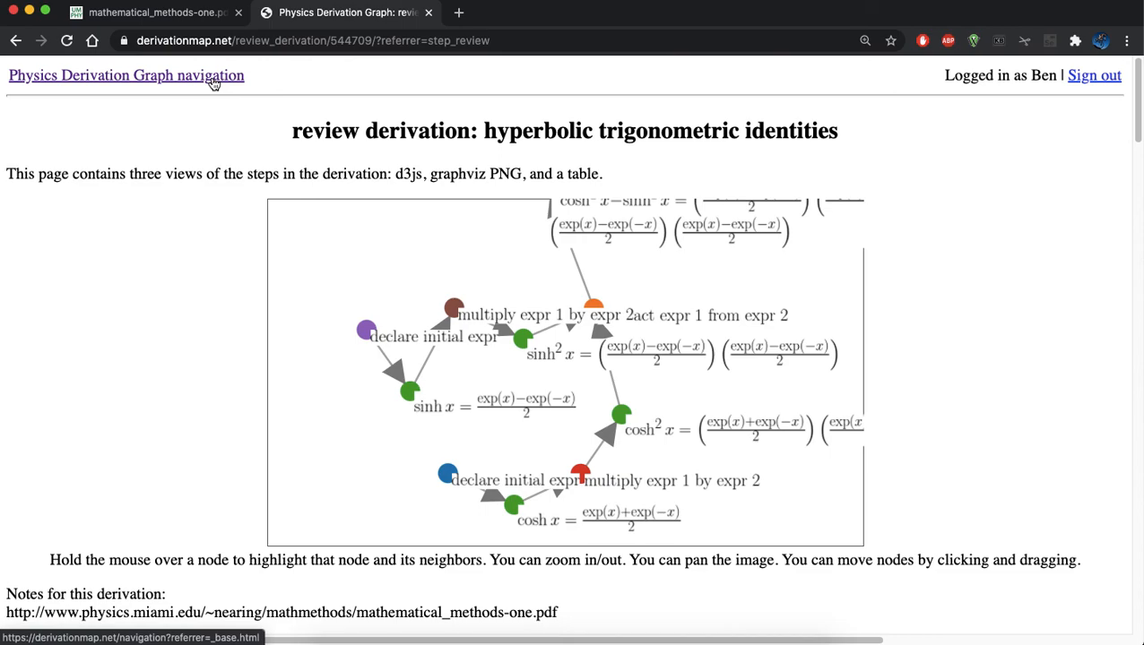
left_click(126, 75)
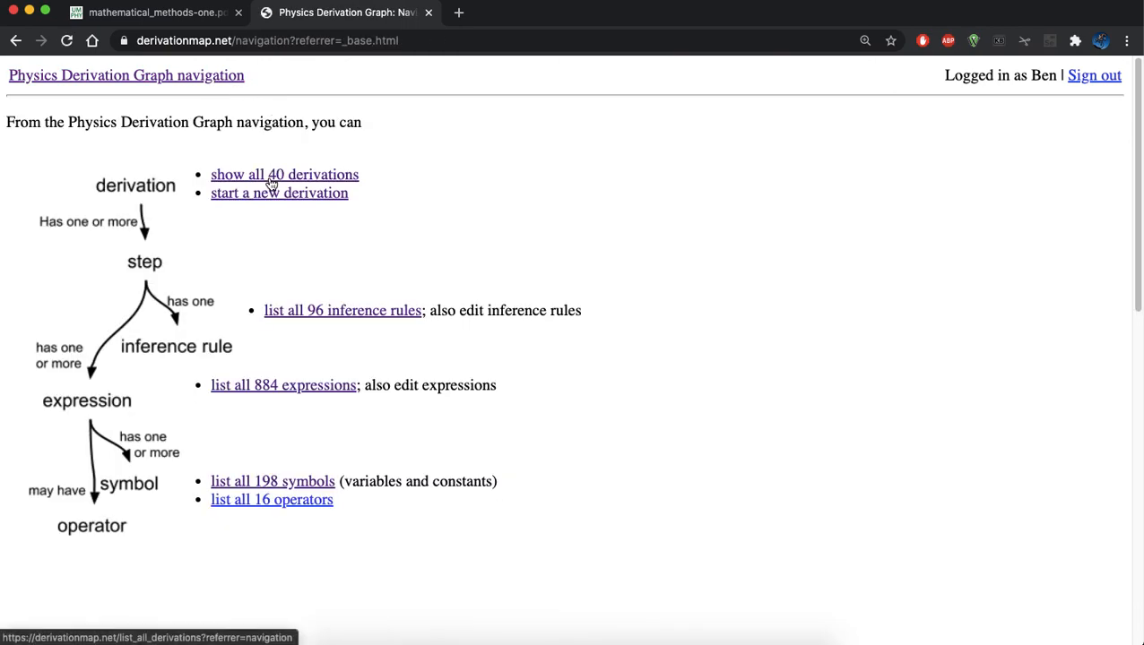
mouse_move(852, 4)
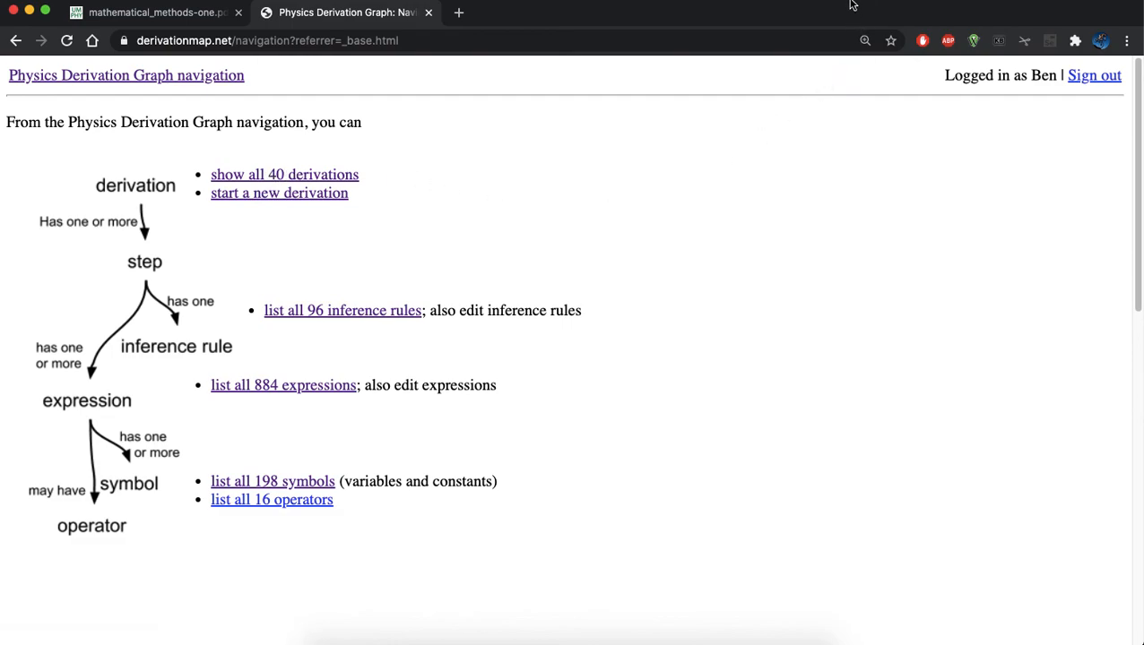